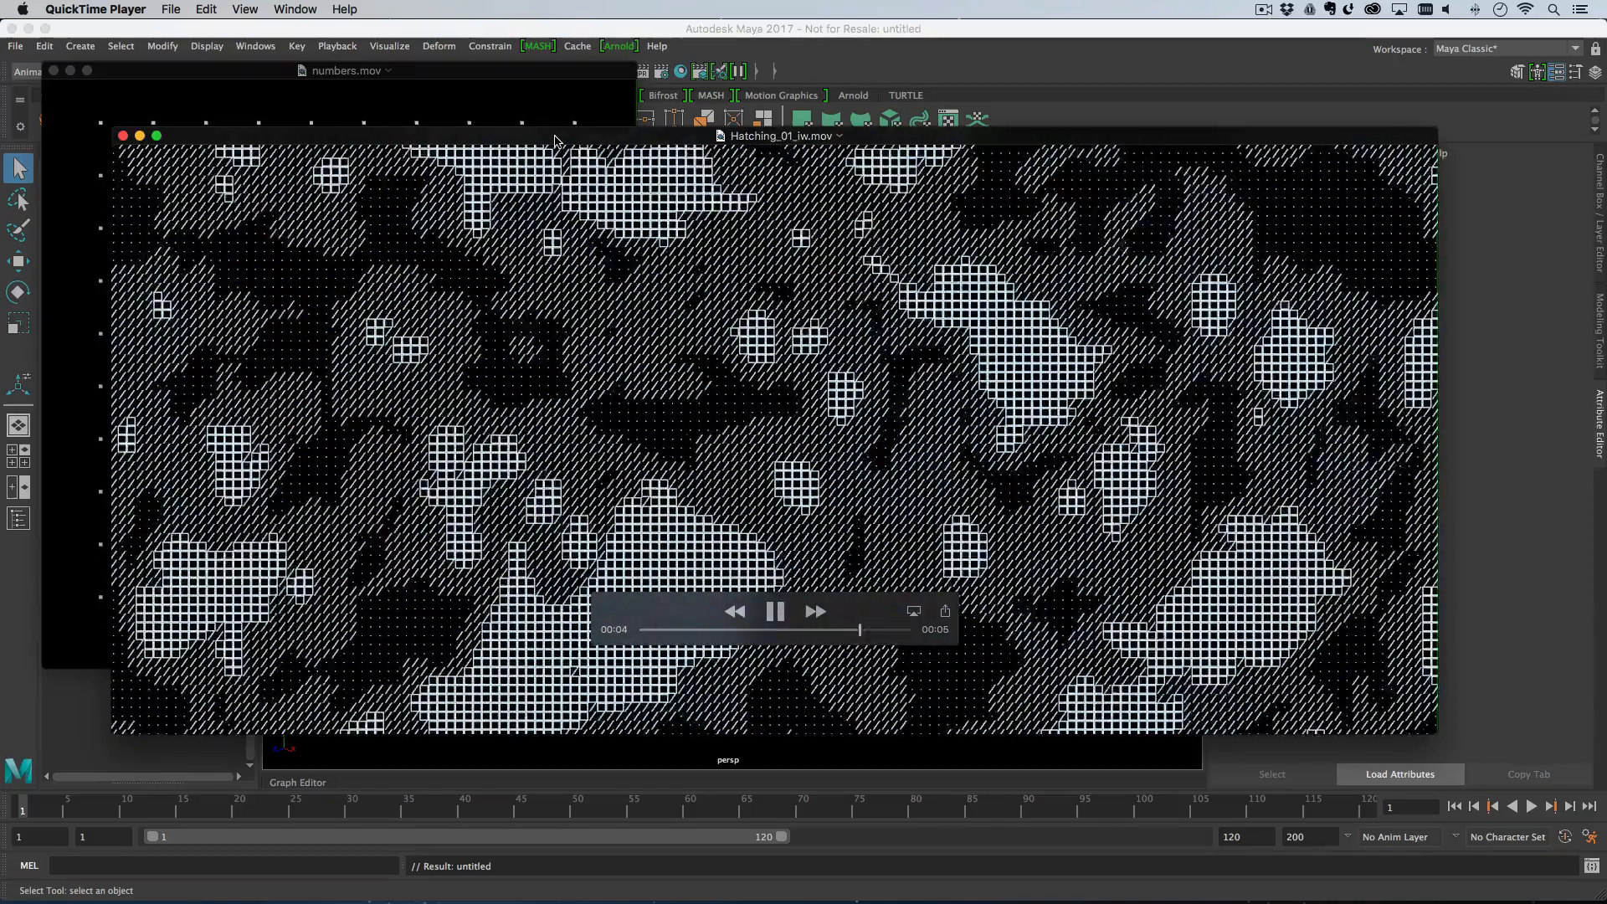
# Step: Bring the numbers.mov dot-grid clip to the front in QuickTime Player
pyautogui.click(776, 611)
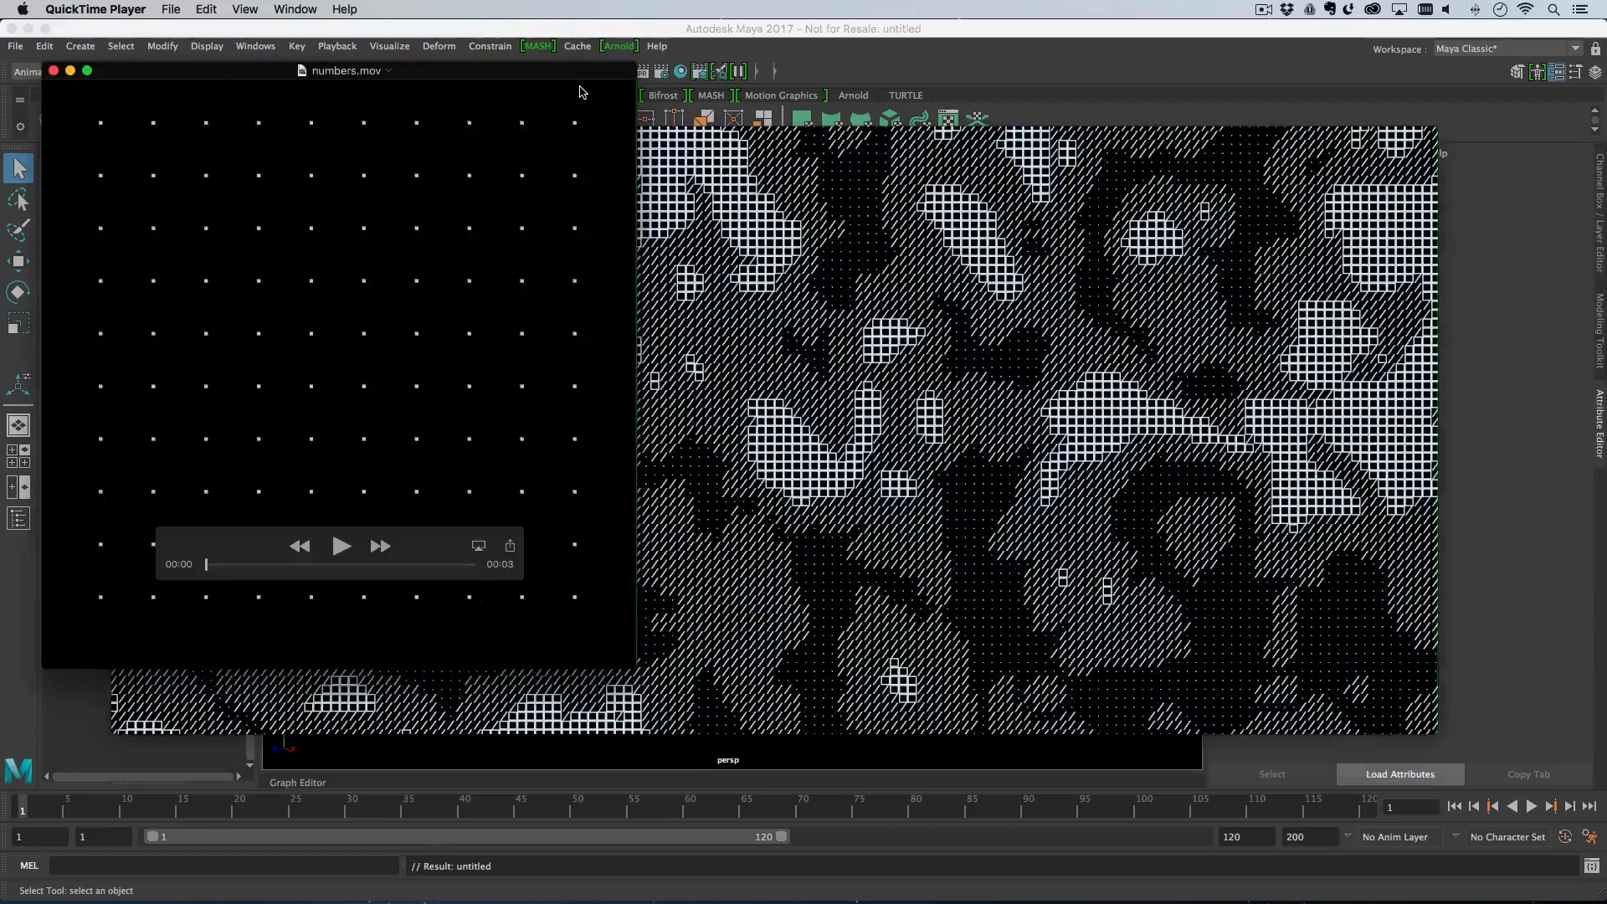
pyautogui.moveTo(554, 261)
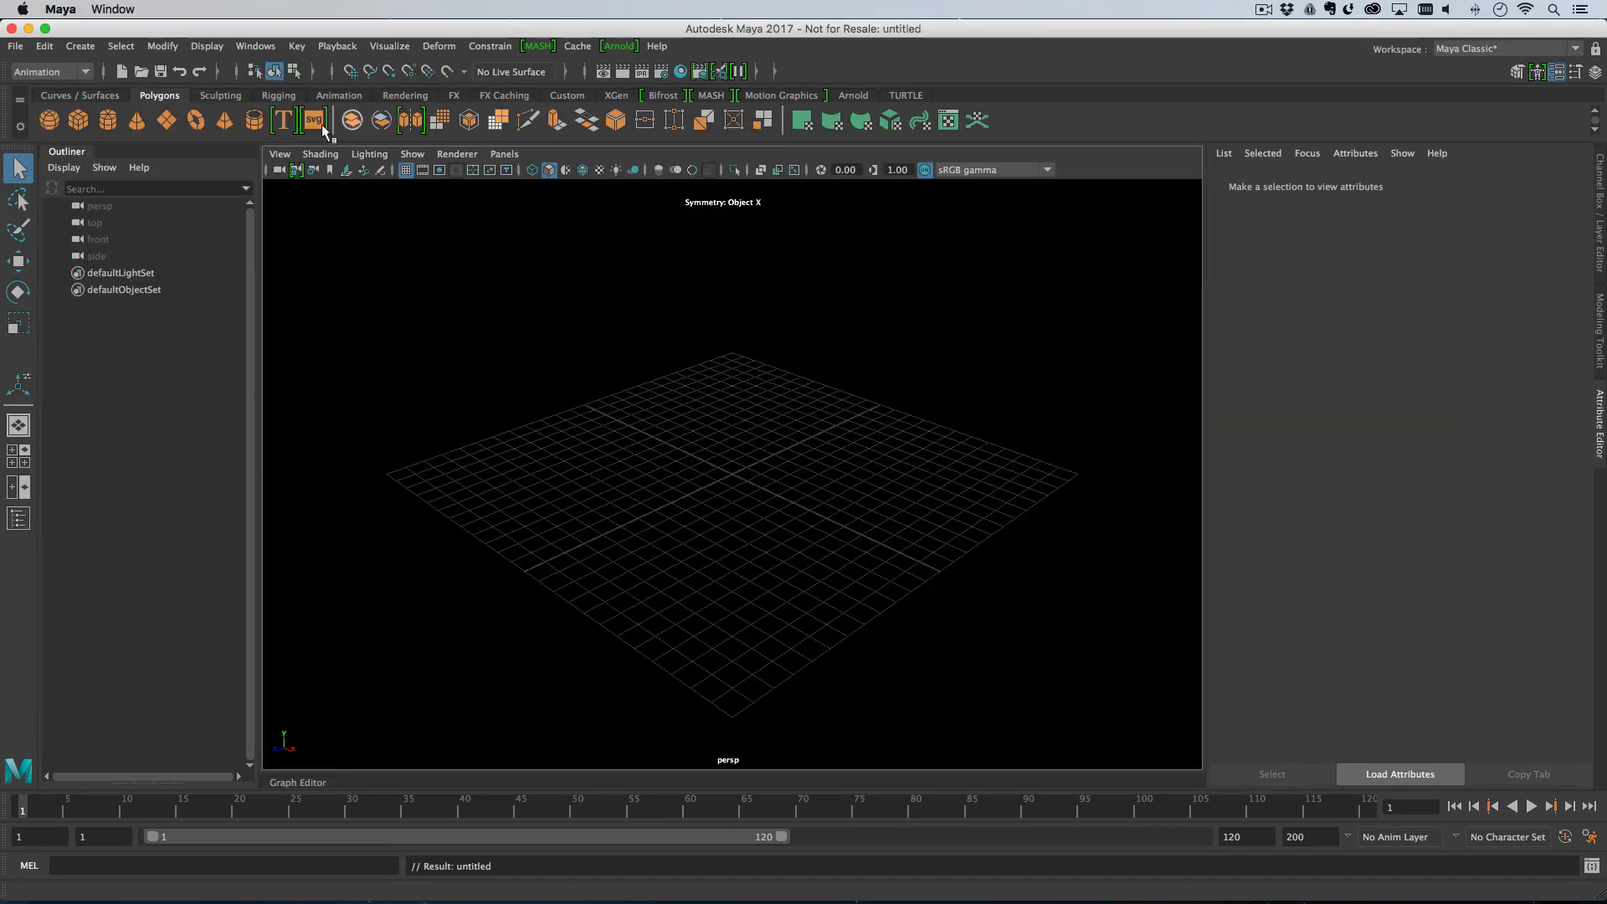
pyautogui.moveTo(282, 120)
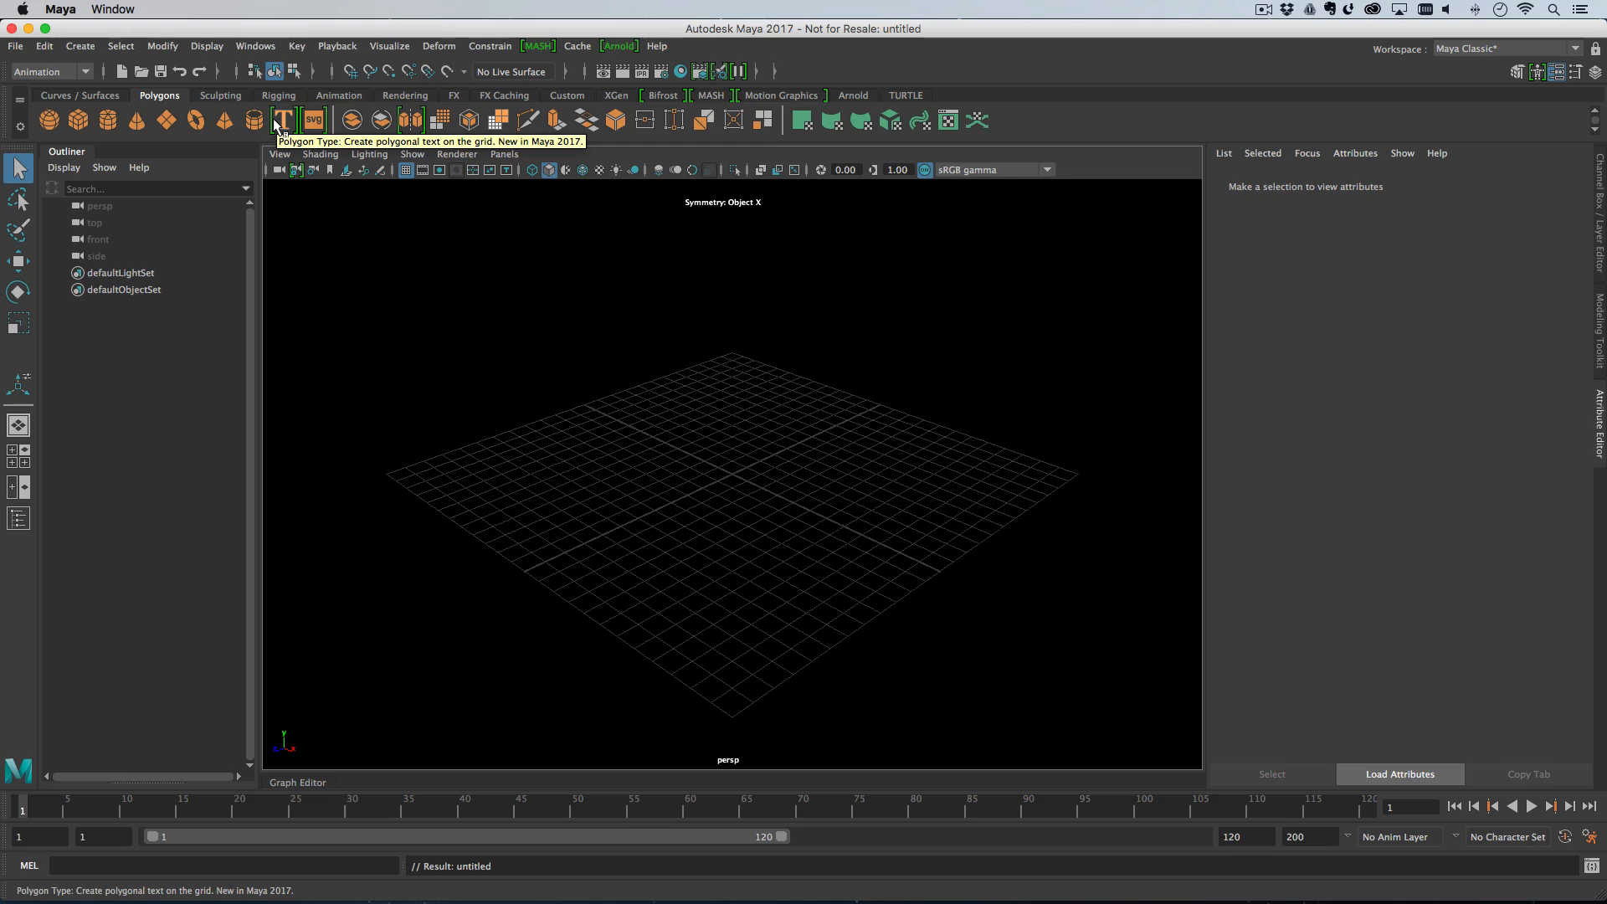
pyautogui.click(281, 120)
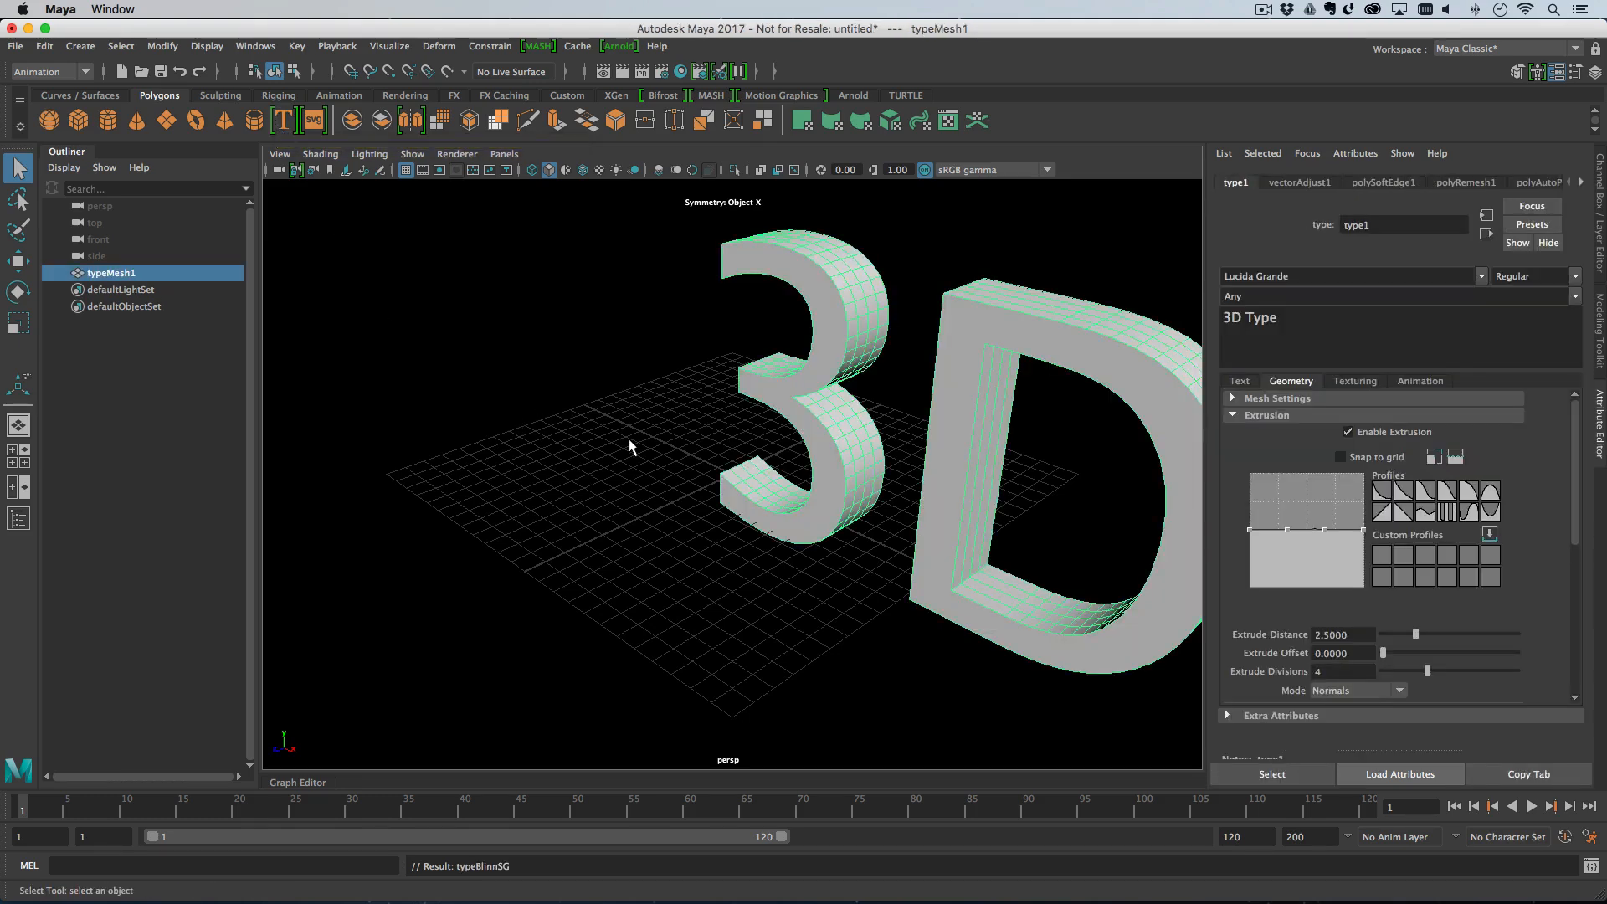
pyautogui.moveTo(629, 446); pyautogui.dragTo(763, 540)
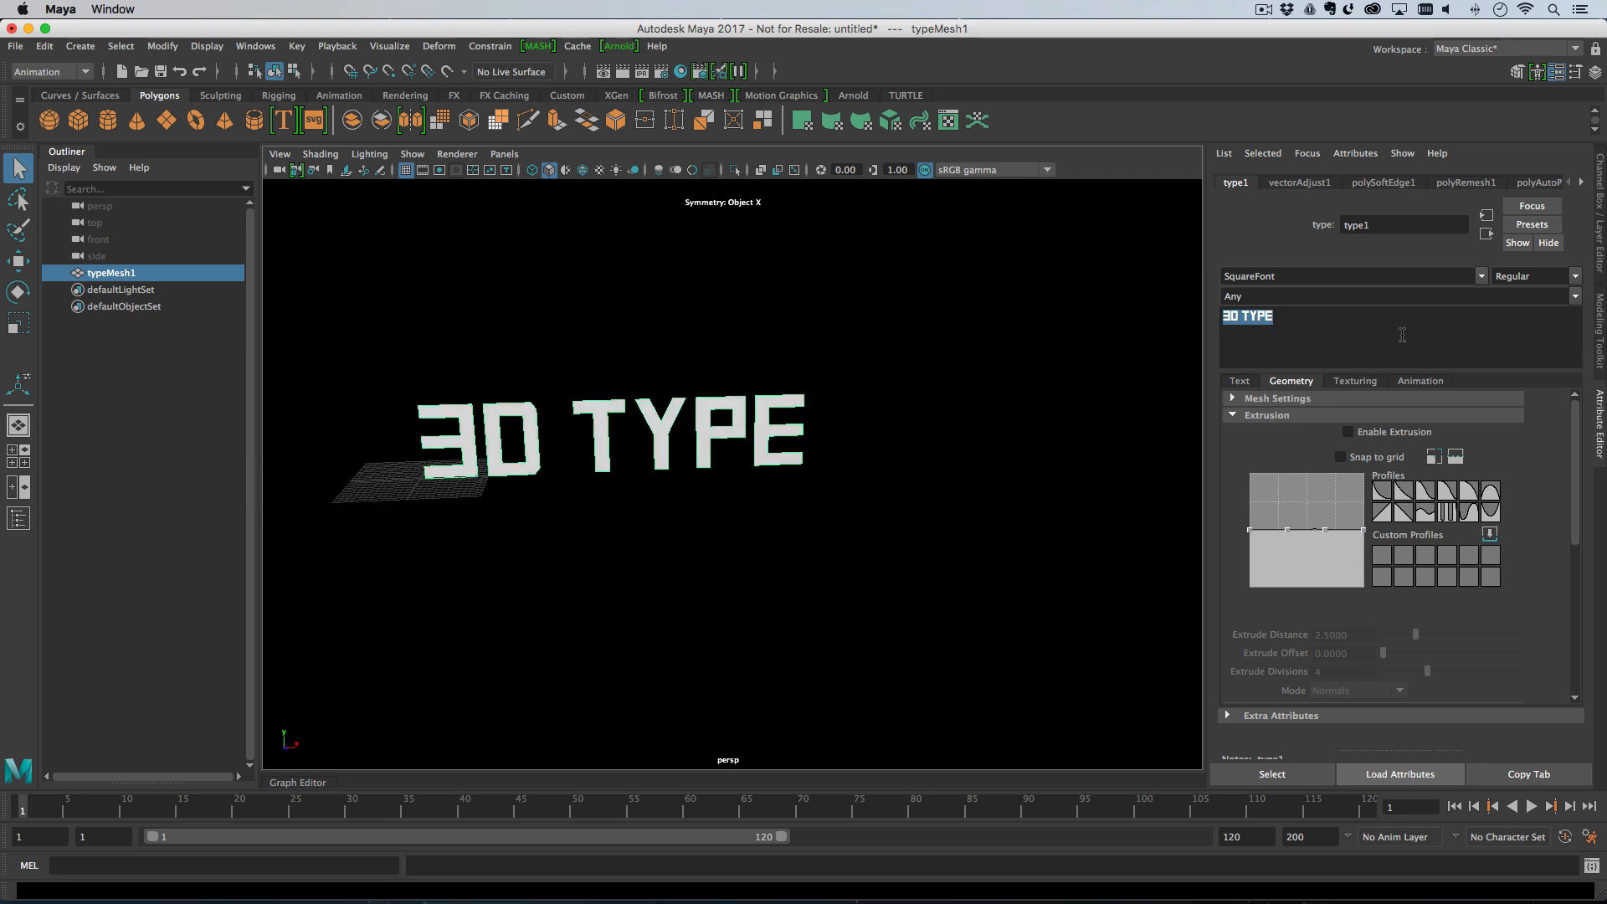
pyautogui.write('0123456789')
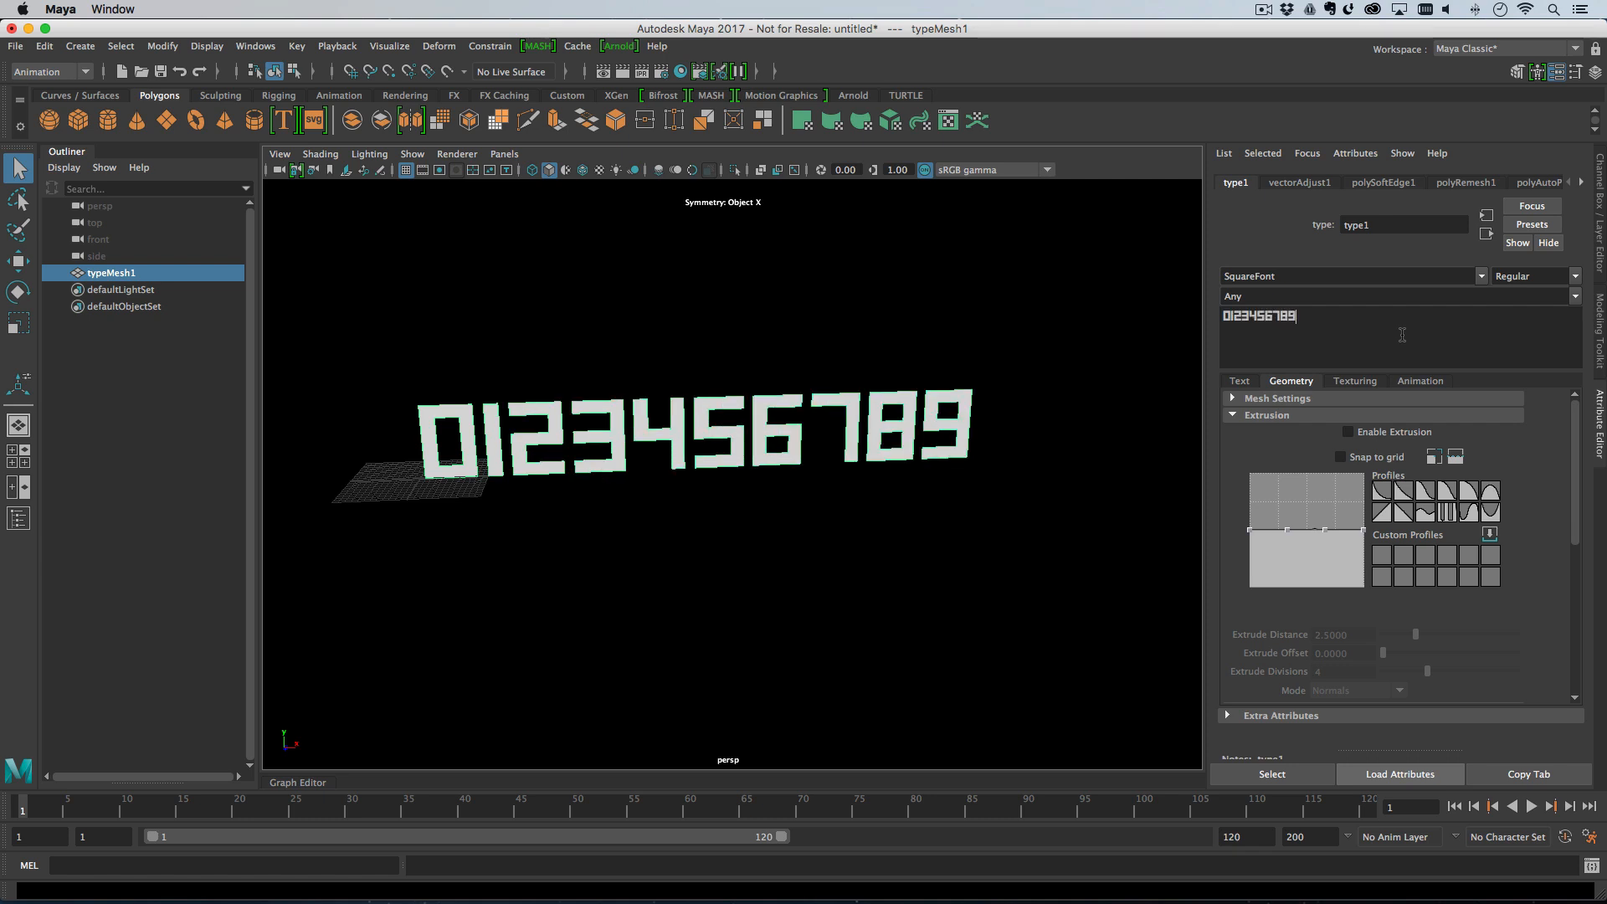
pyautogui.write('.')
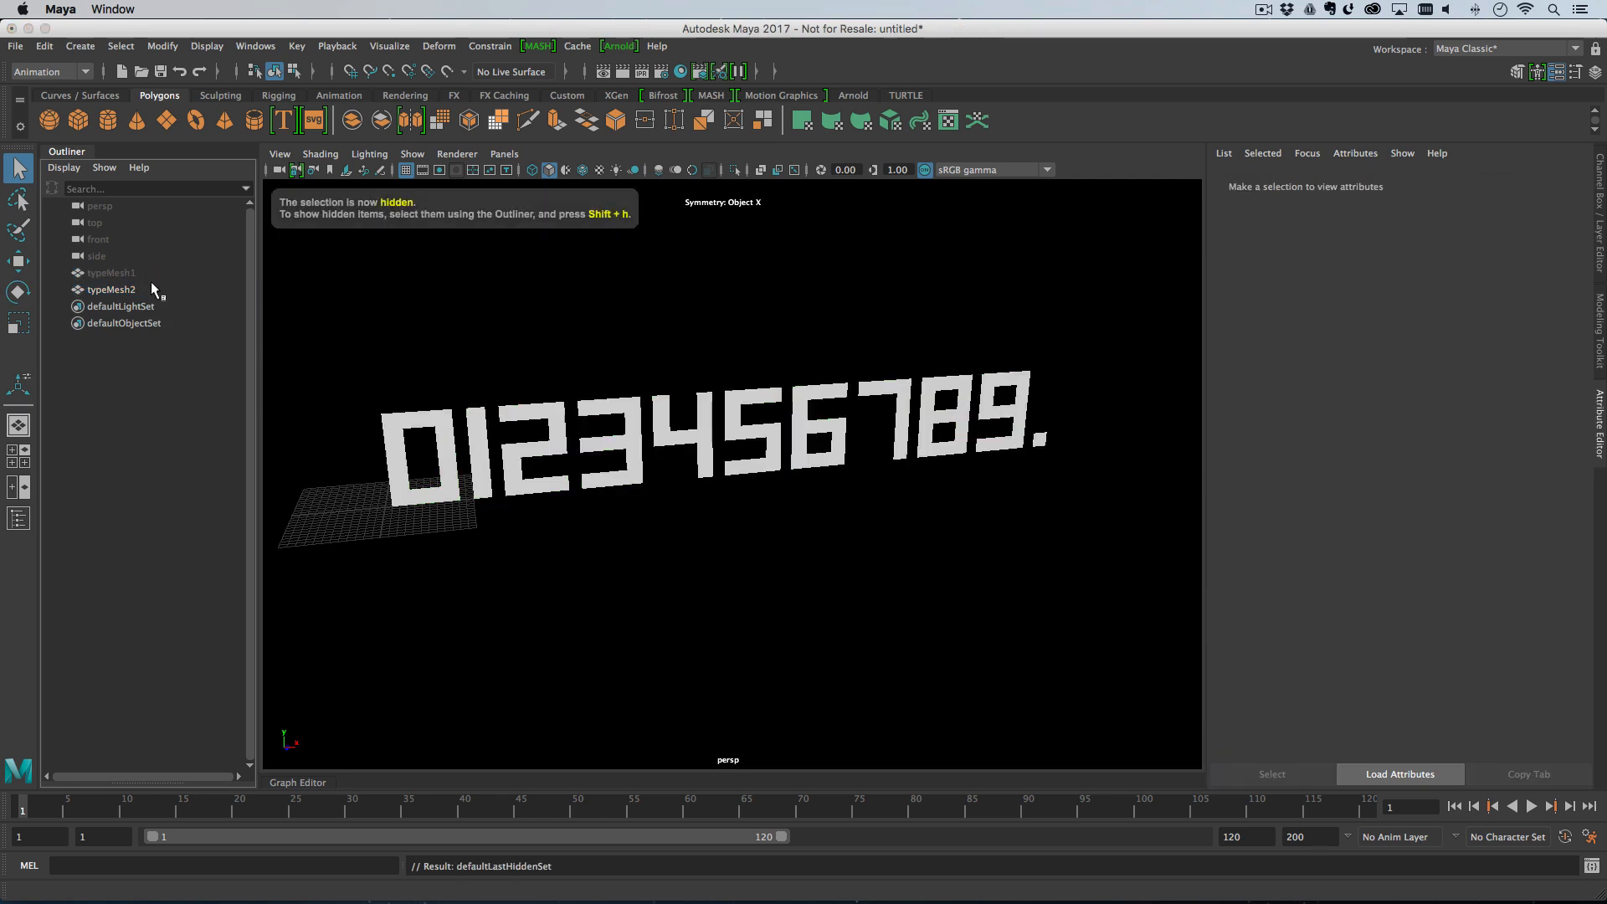
# Step: Separate typeMesh2 into individual character pieces using Mesh > Separate
pyautogui.click(113, 289)
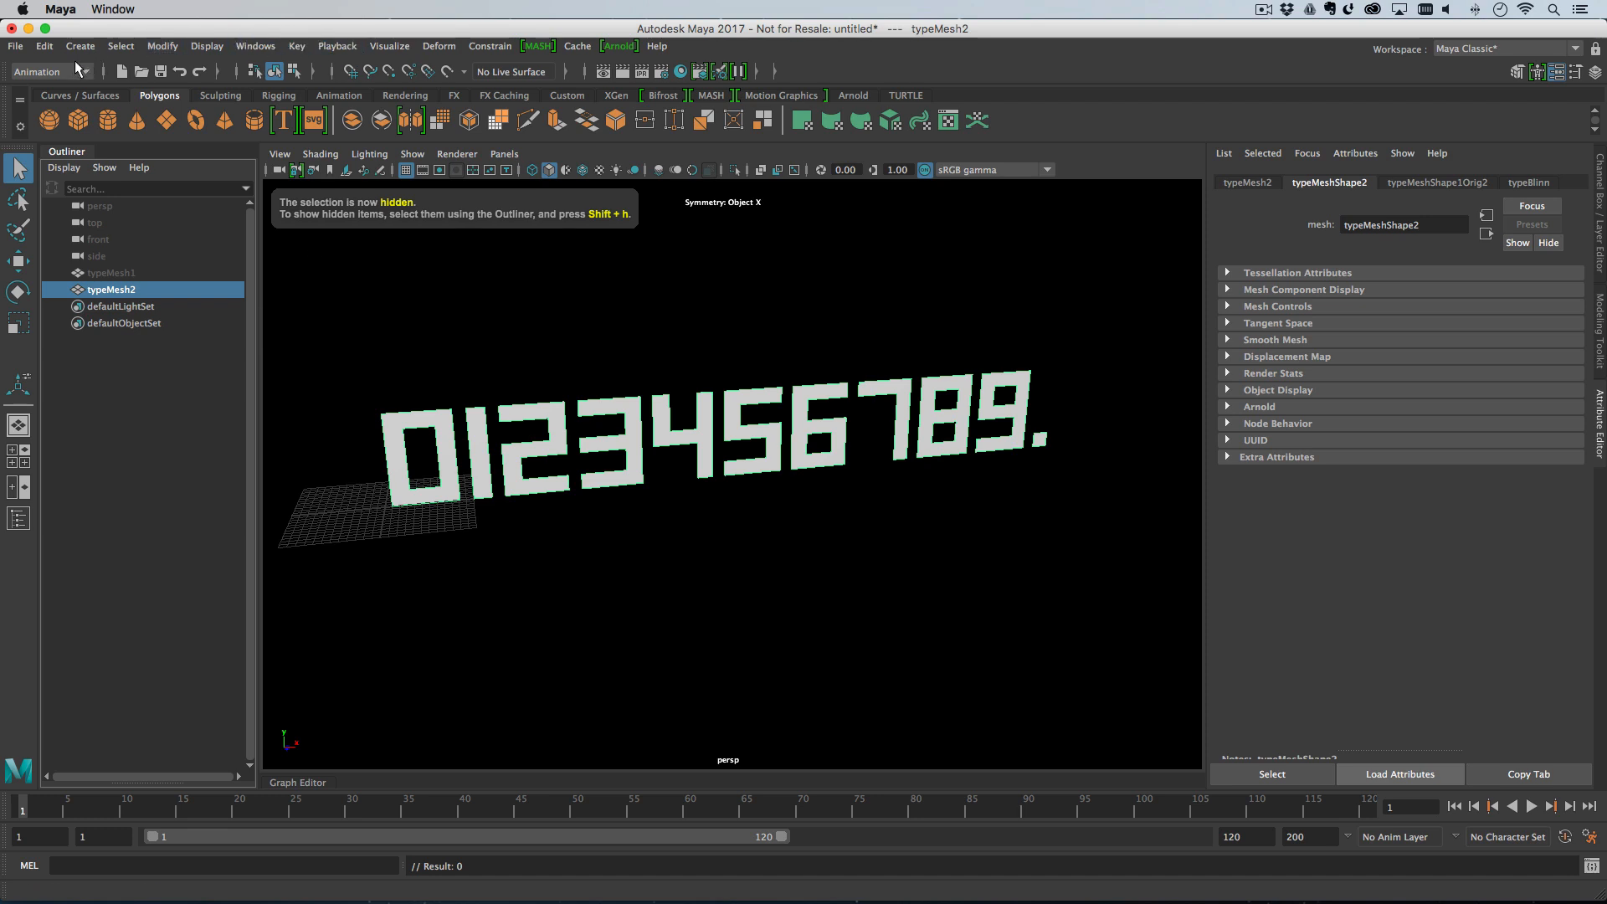
pyautogui.click(300, 46)
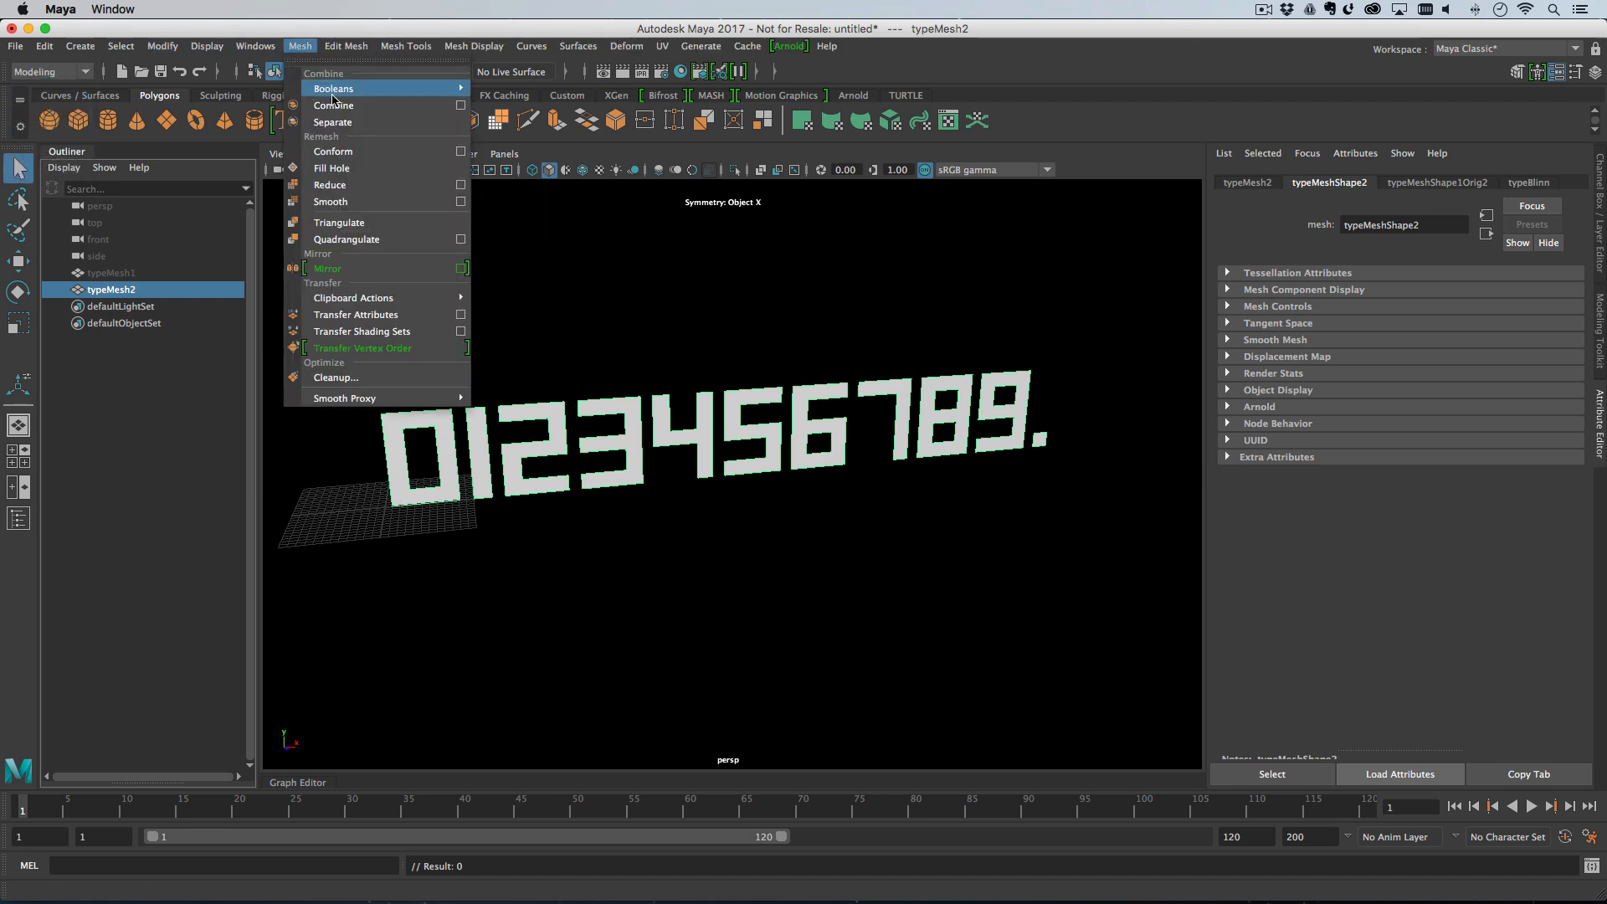
pyautogui.click(333, 122)
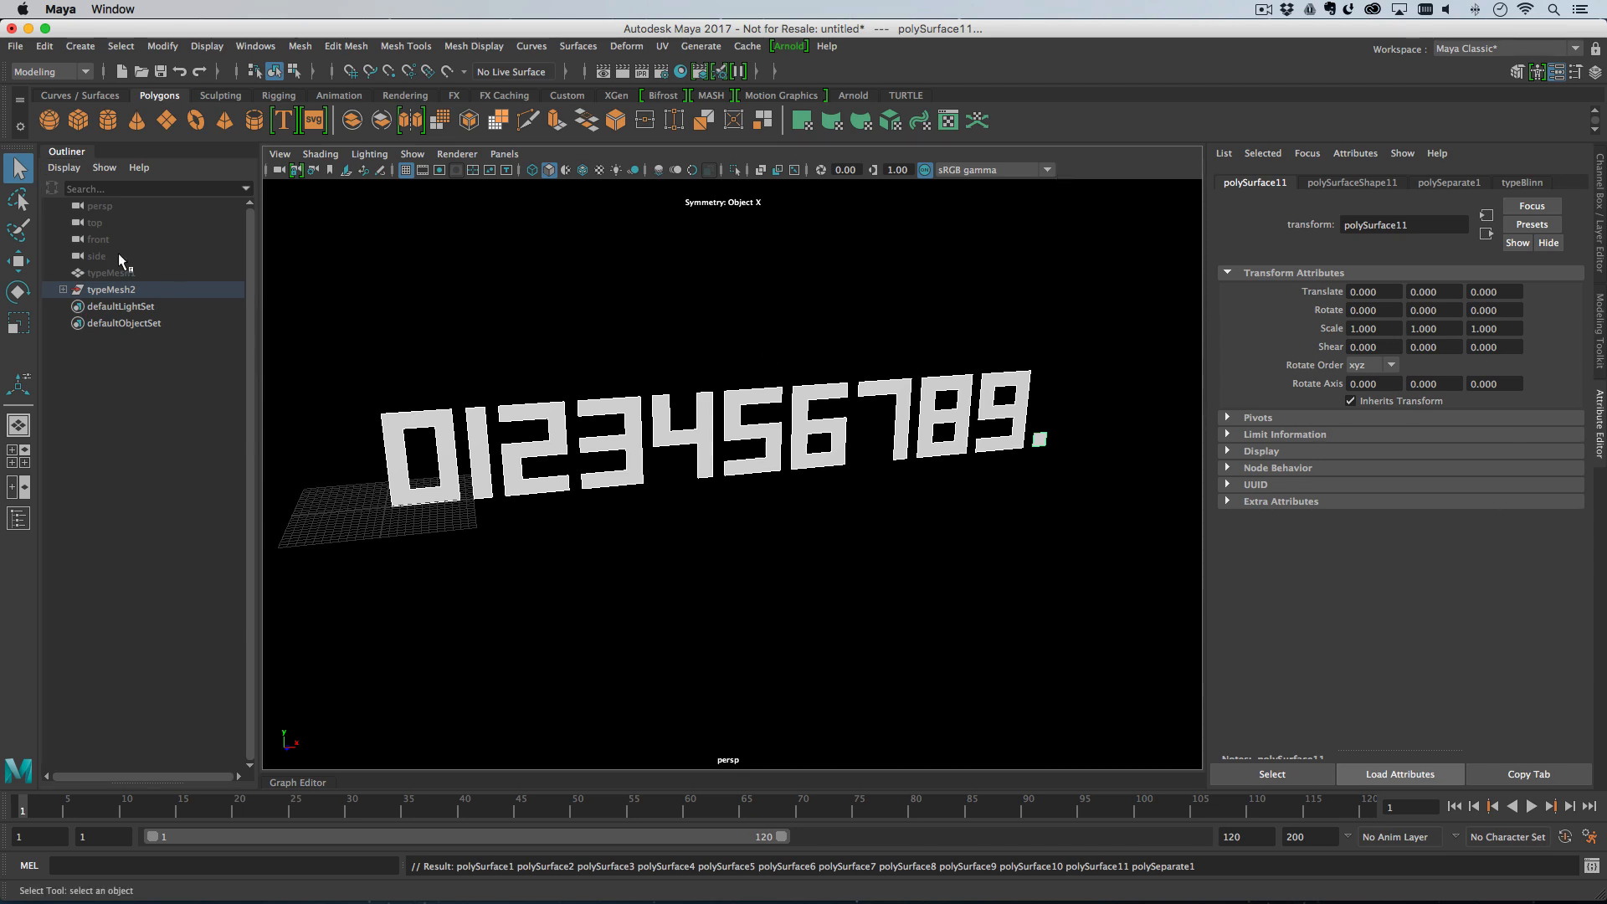
pyautogui.click(63, 289)
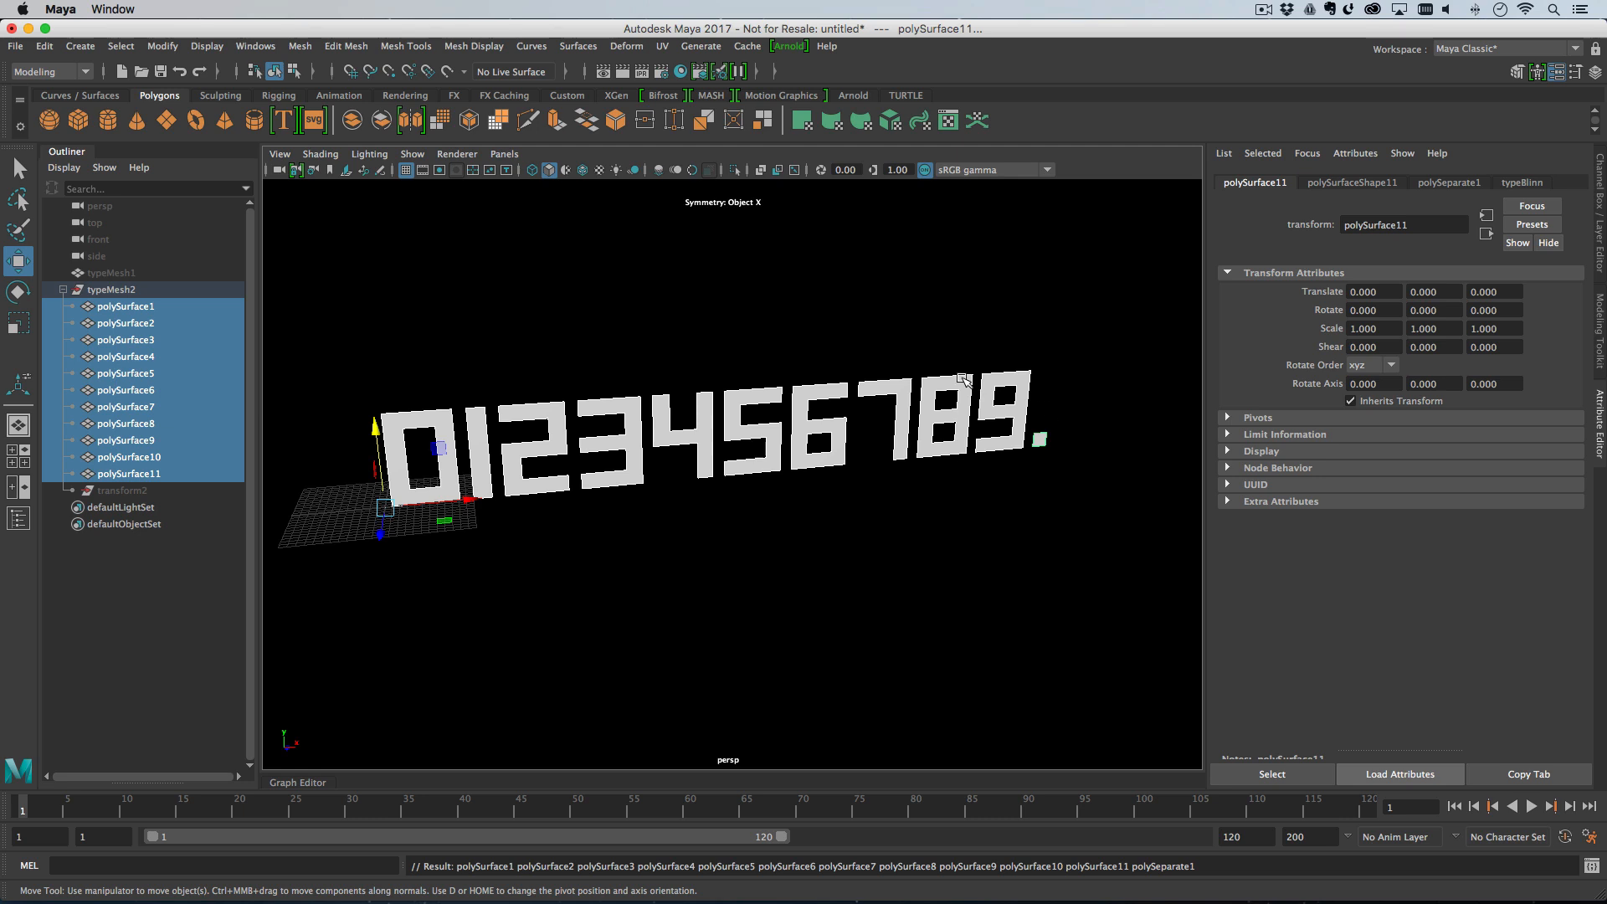
pyautogui.moveTo(387, 269)
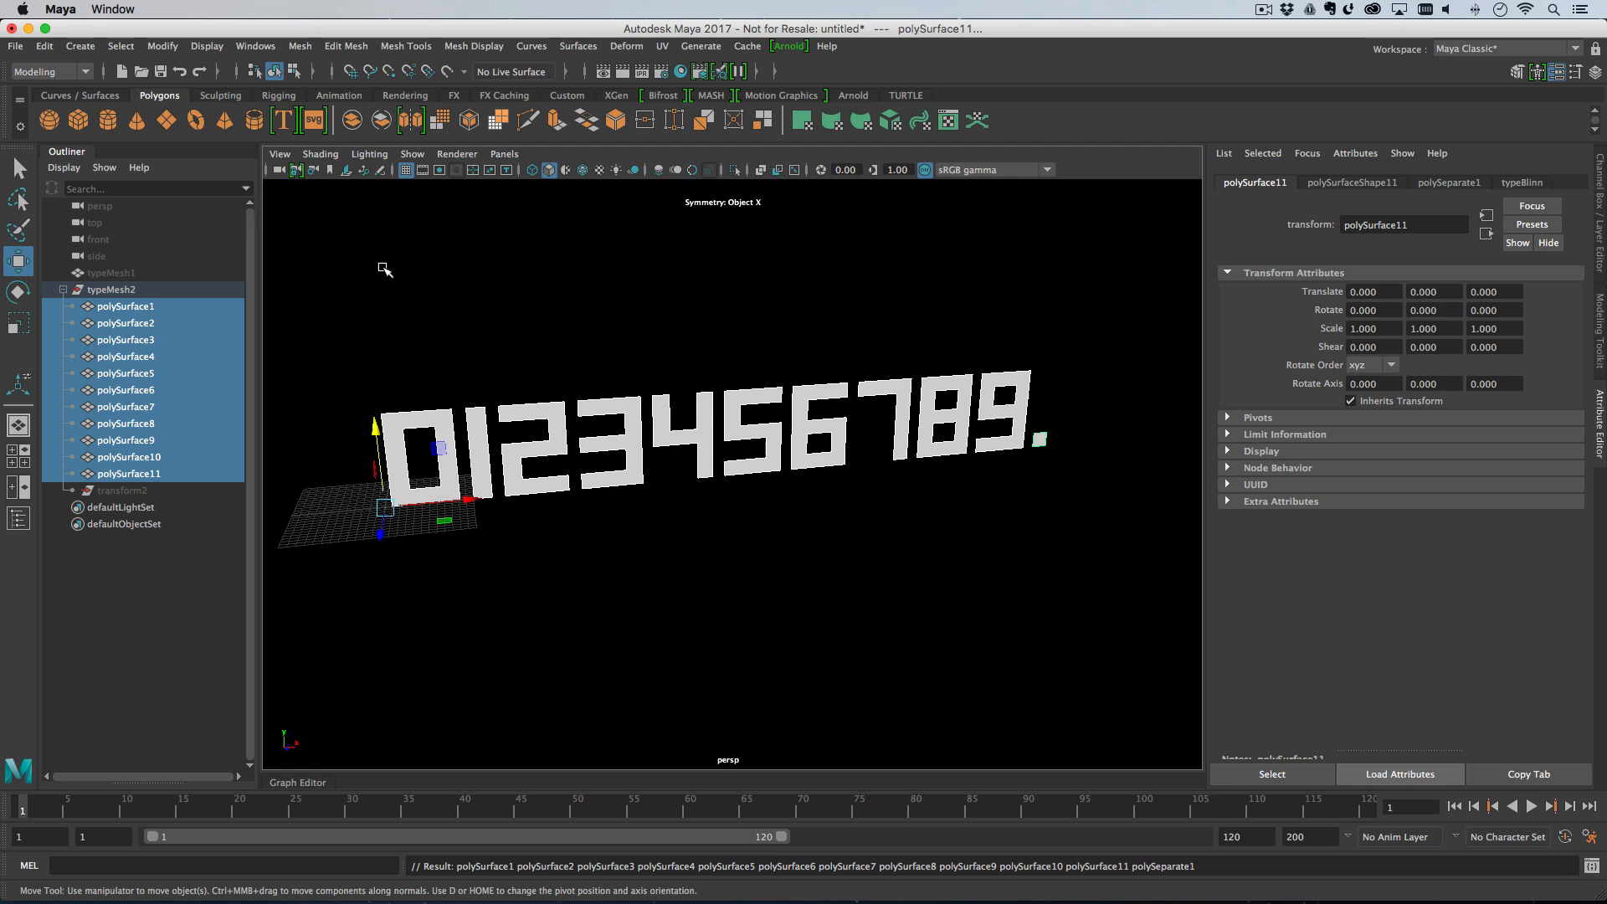
# Step: Center and bake the pivots of the pieces, then create a MASH network
pyautogui.click(161, 46)
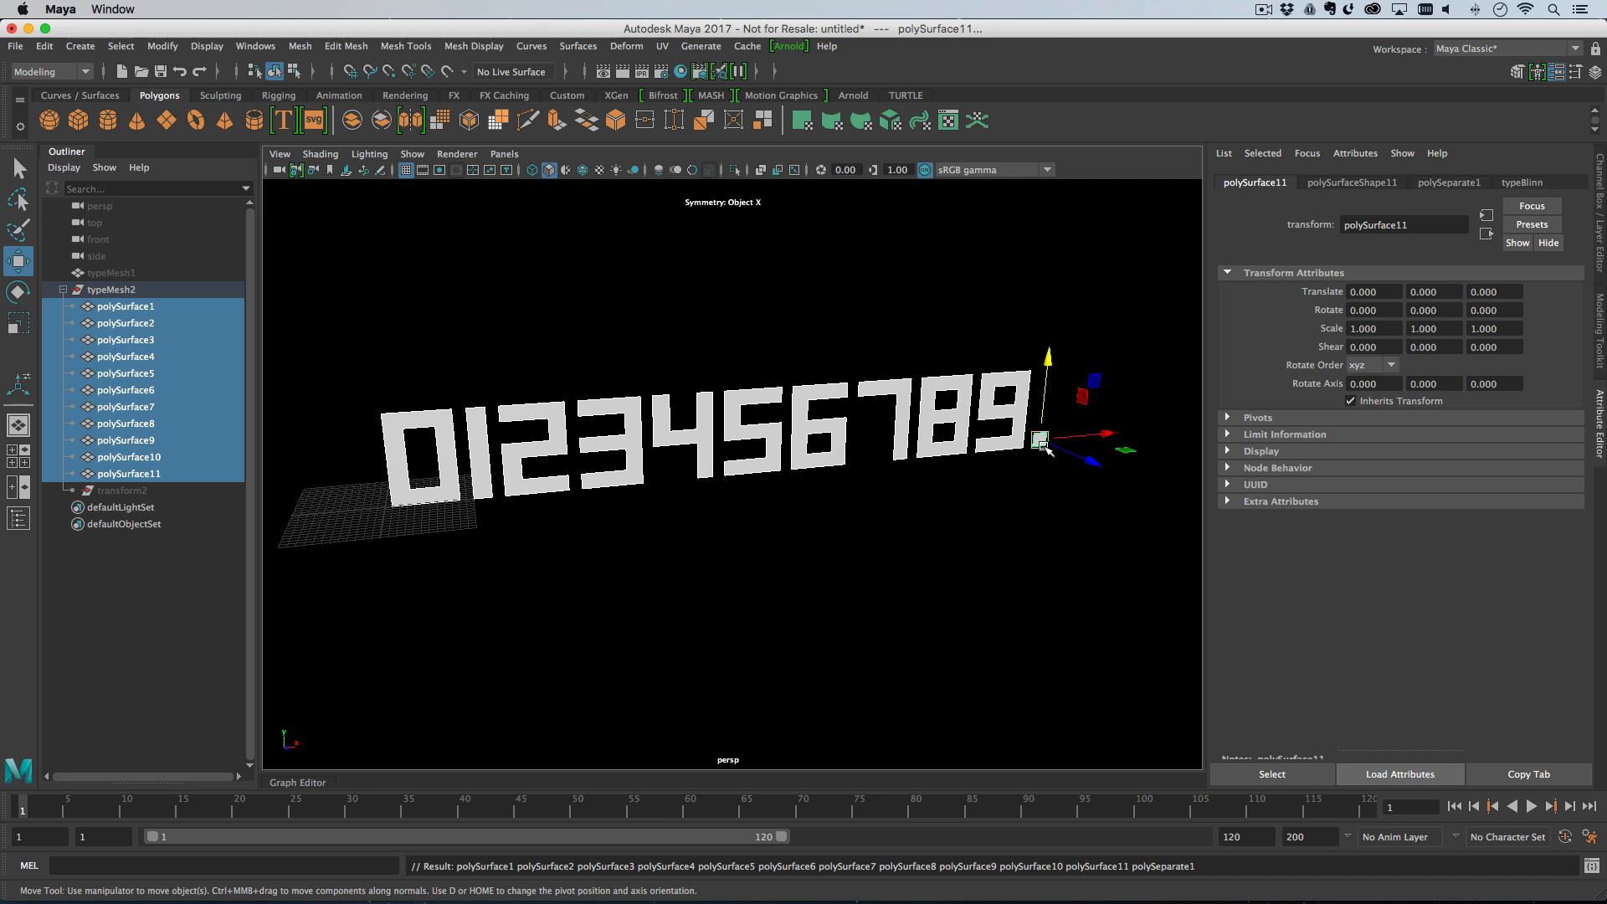
pyautogui.moveTo(1333, 303)
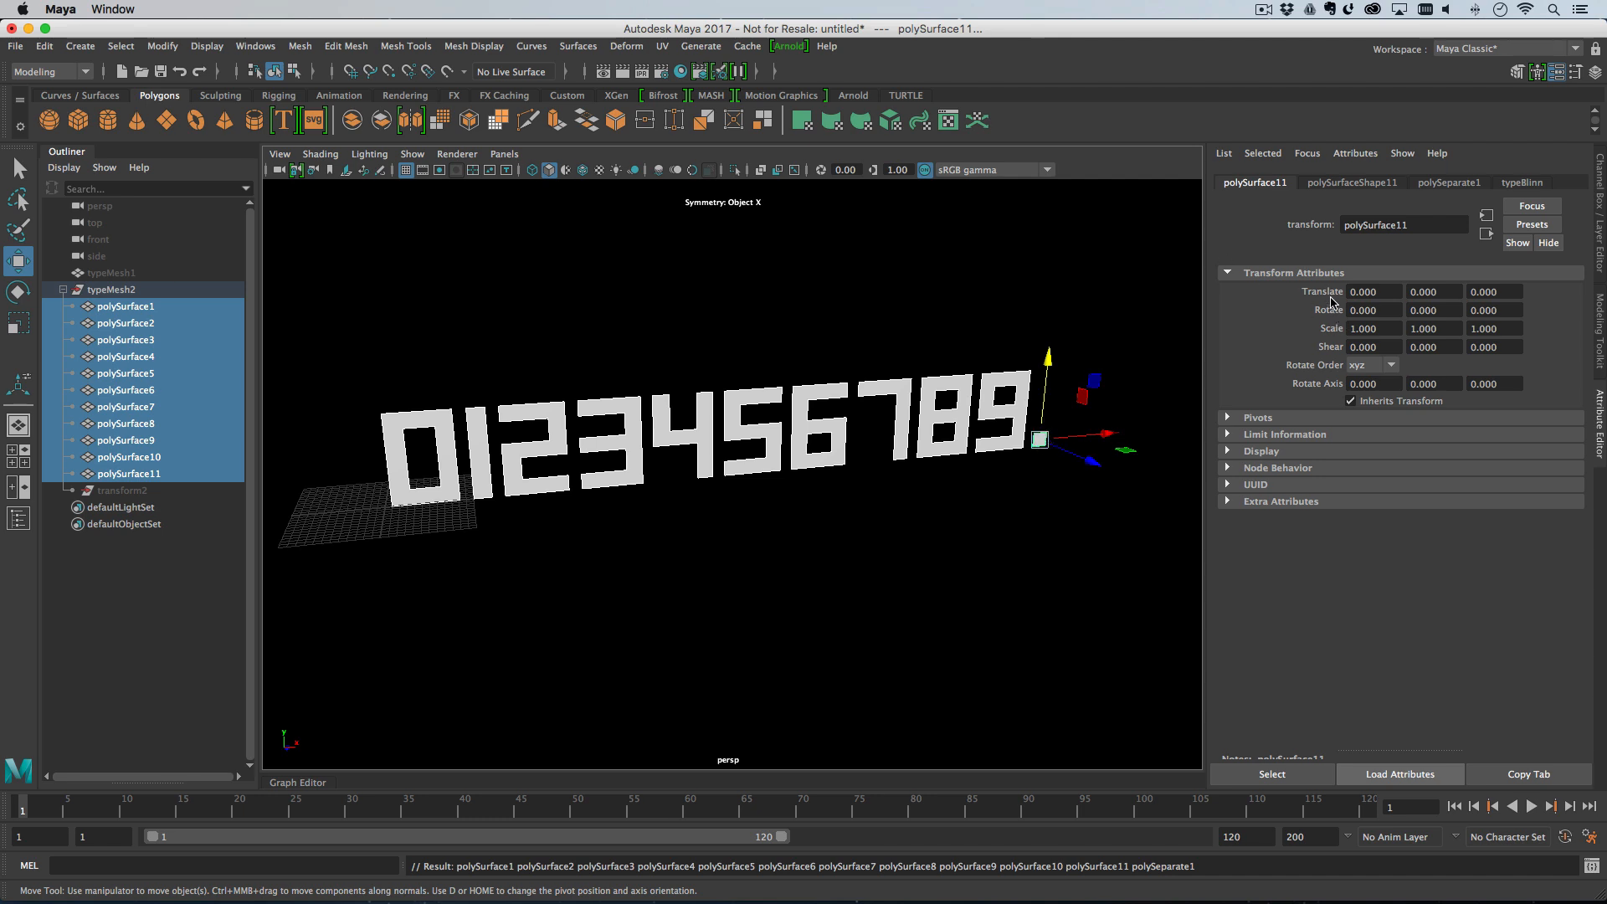
pyautogui.moveTo(1099, 216)
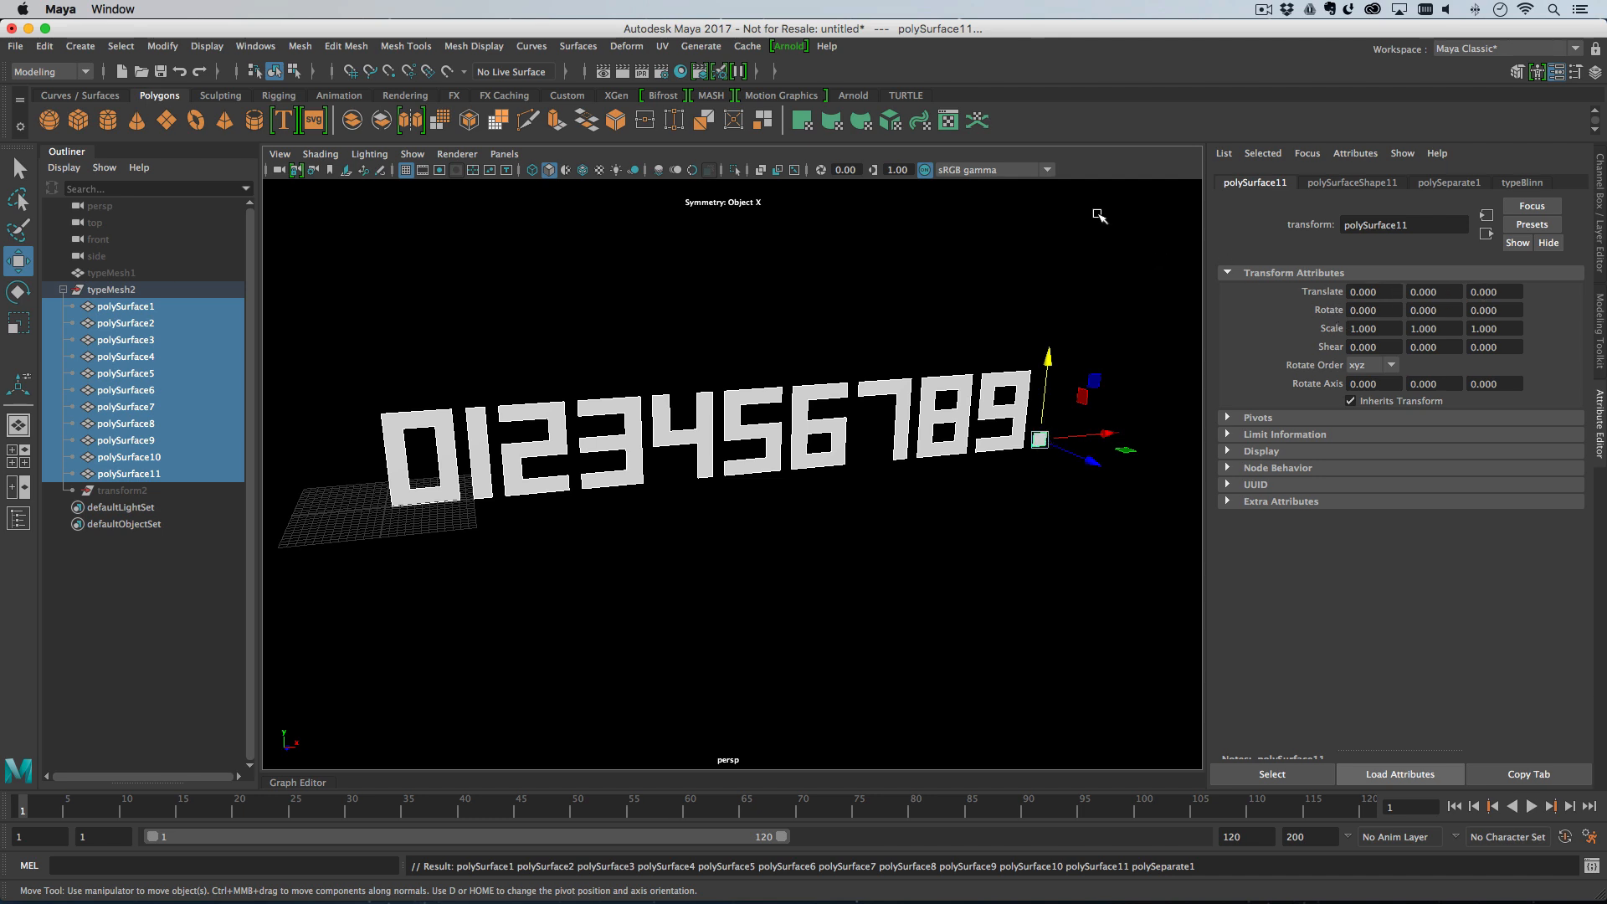
pyautogui.moveTo(448, 236)
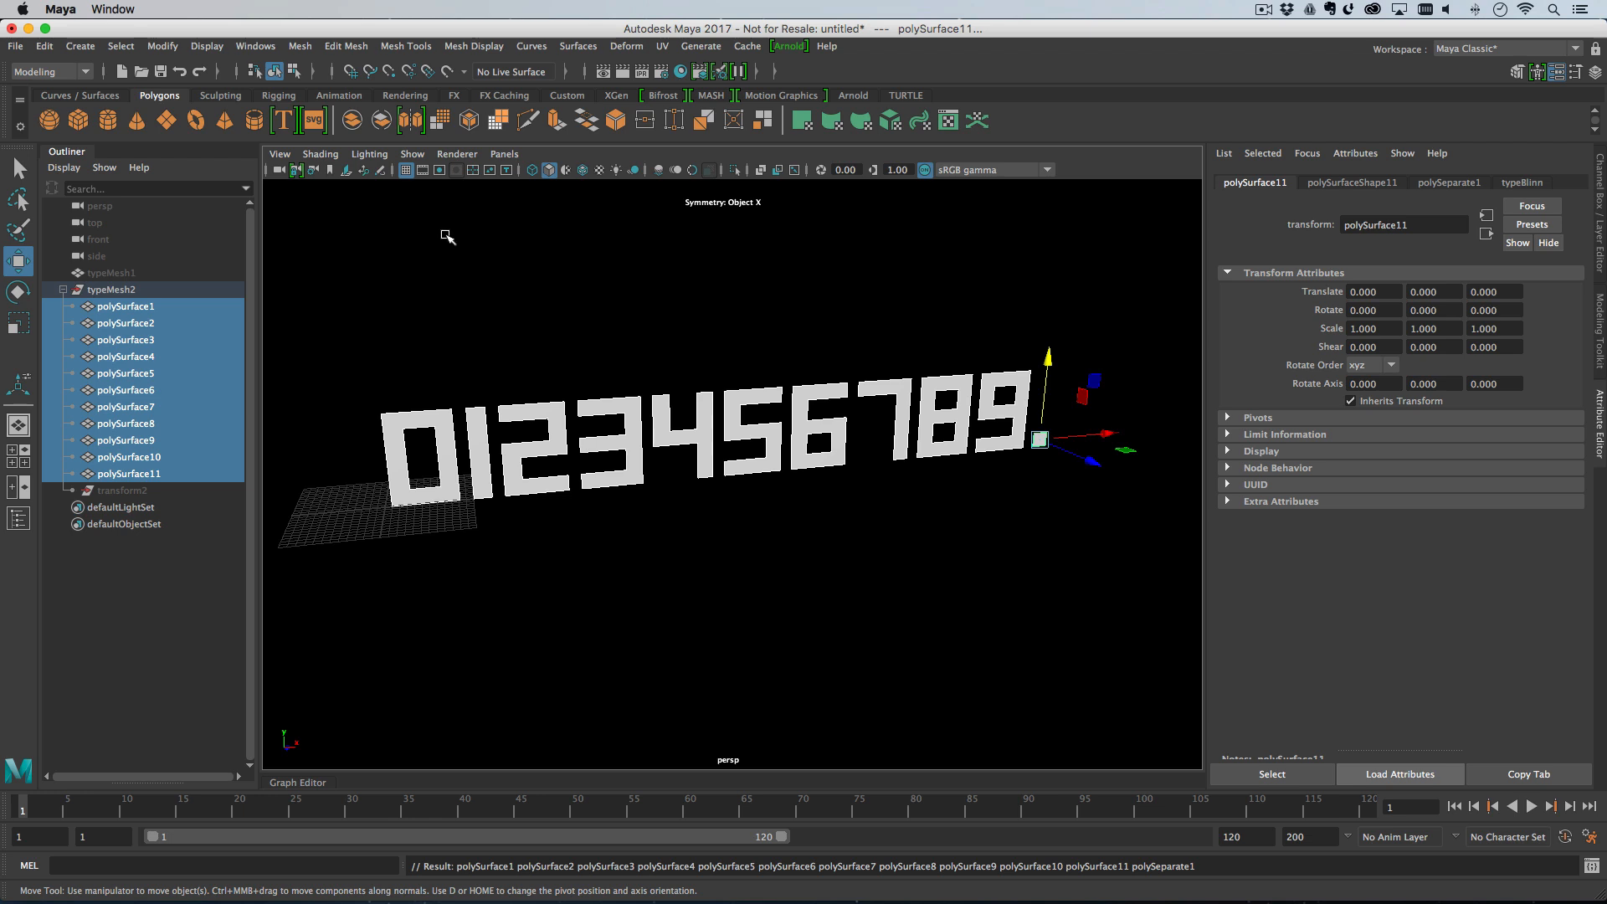
pyautogui.moveTo(168, 95)
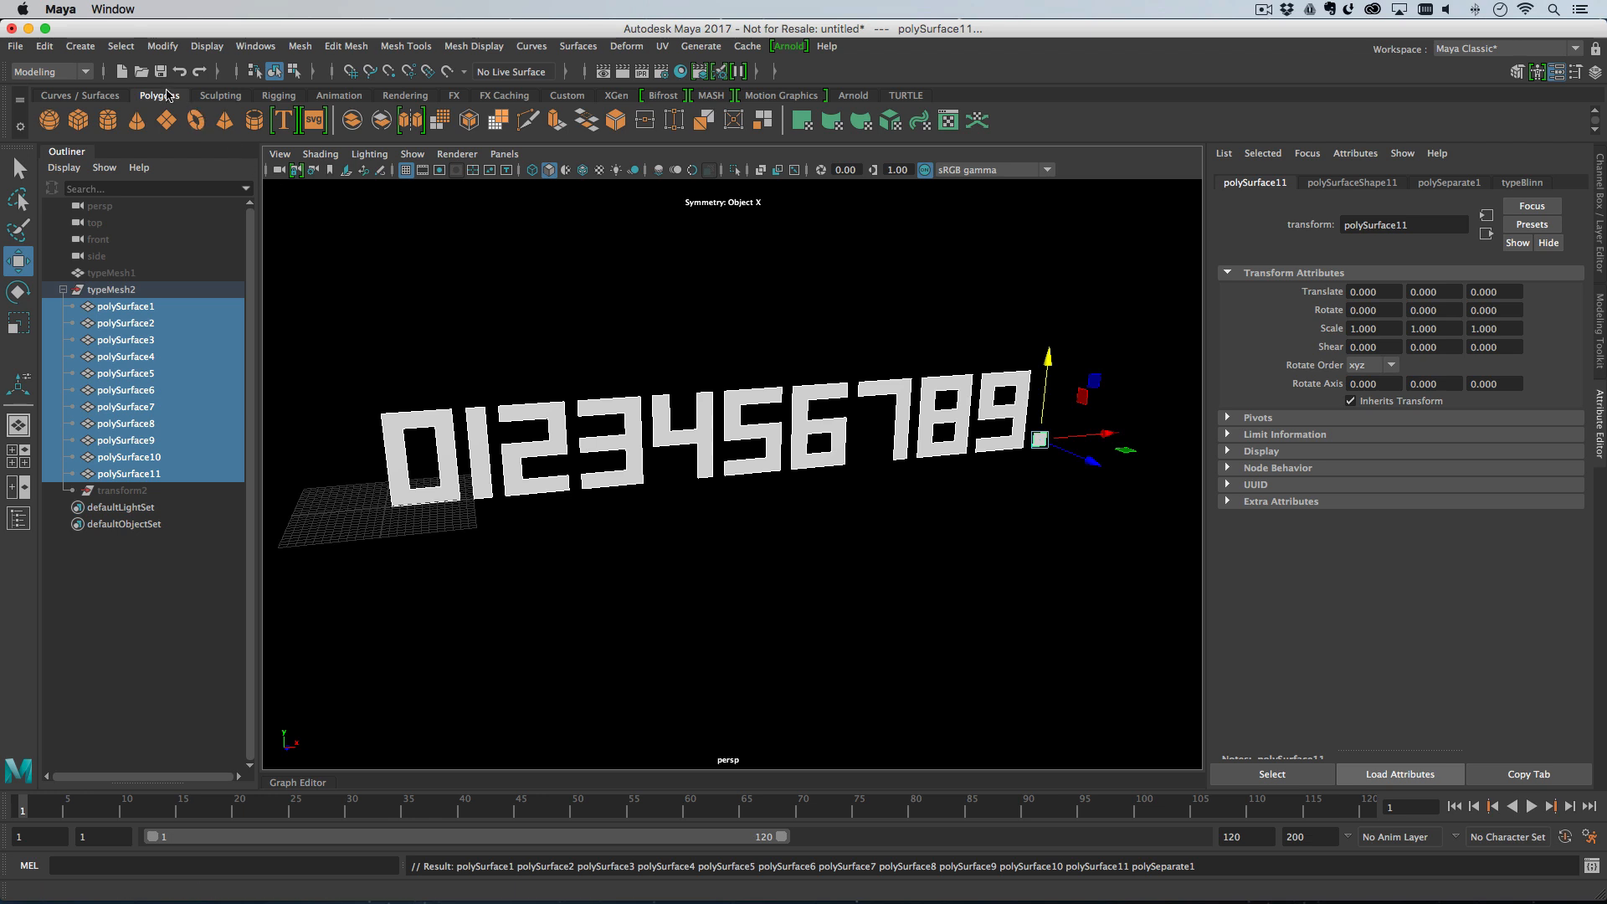
pyautogui.click(162, 46)
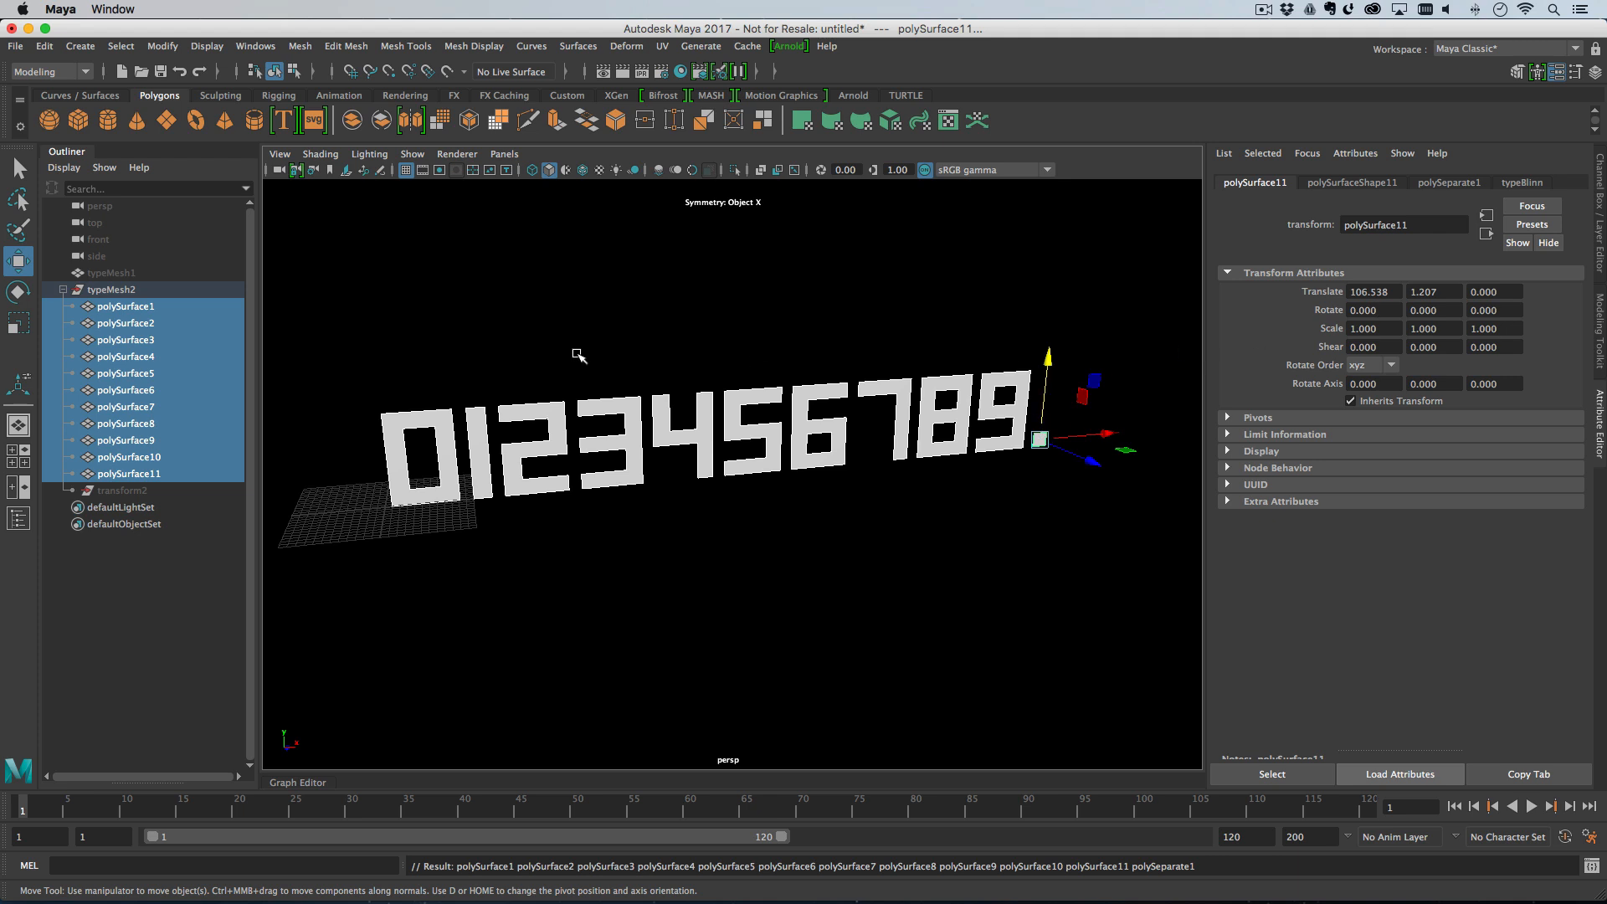
pyautogui.click(49, 70)
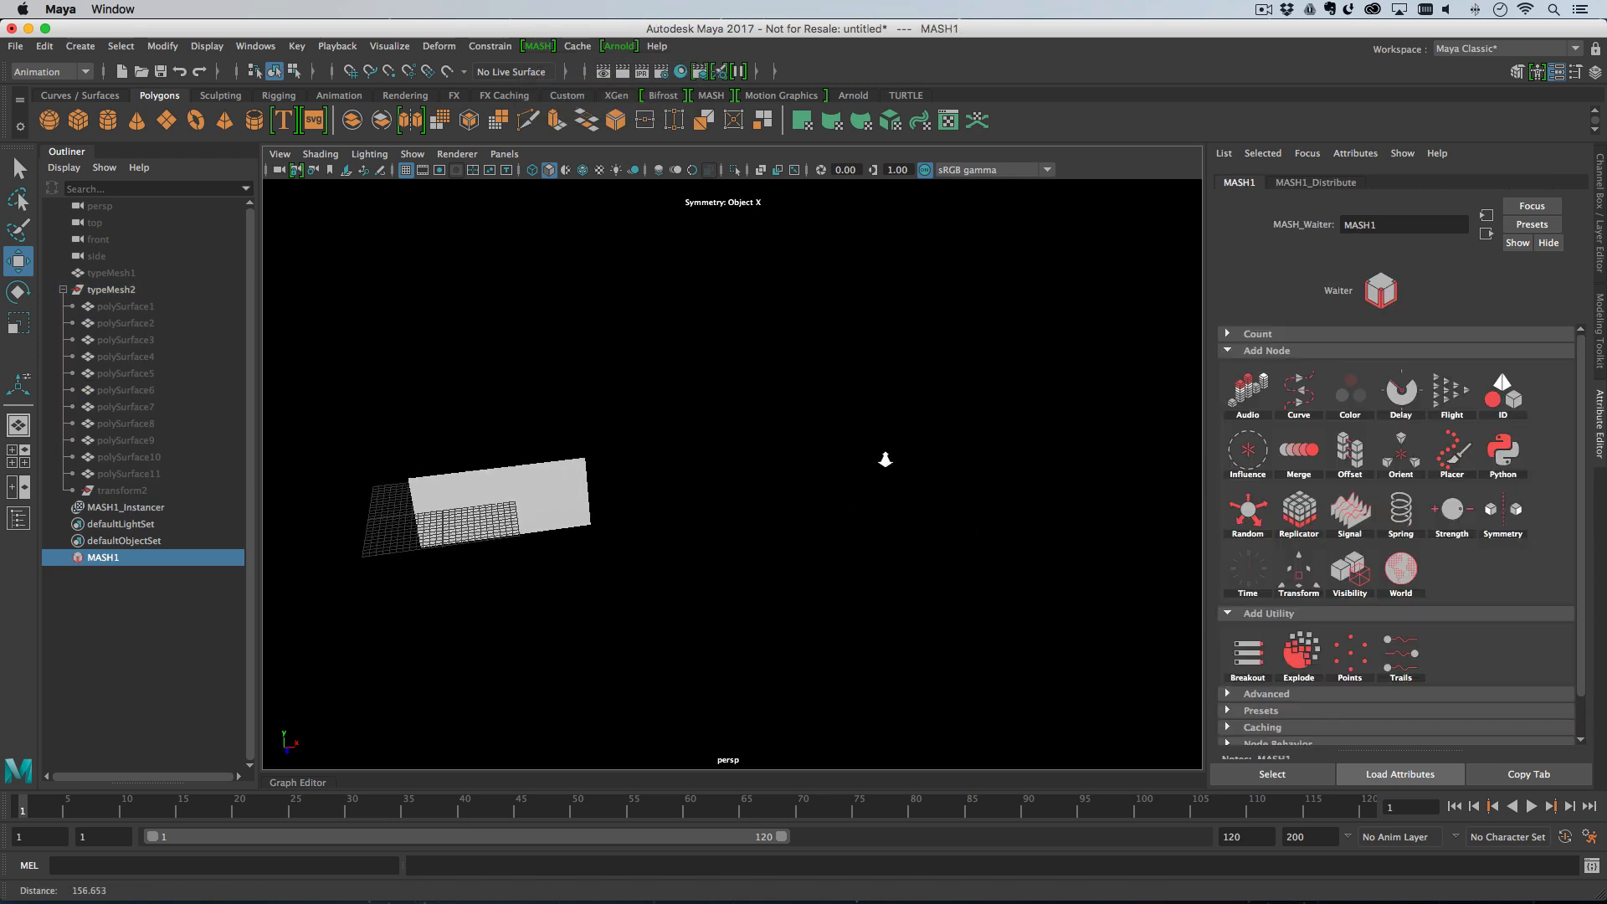
# Step: Distribute the MASH1 instances on a 10 by 10 grid spaced 150 apart
pyautogui.click(1316, 181)
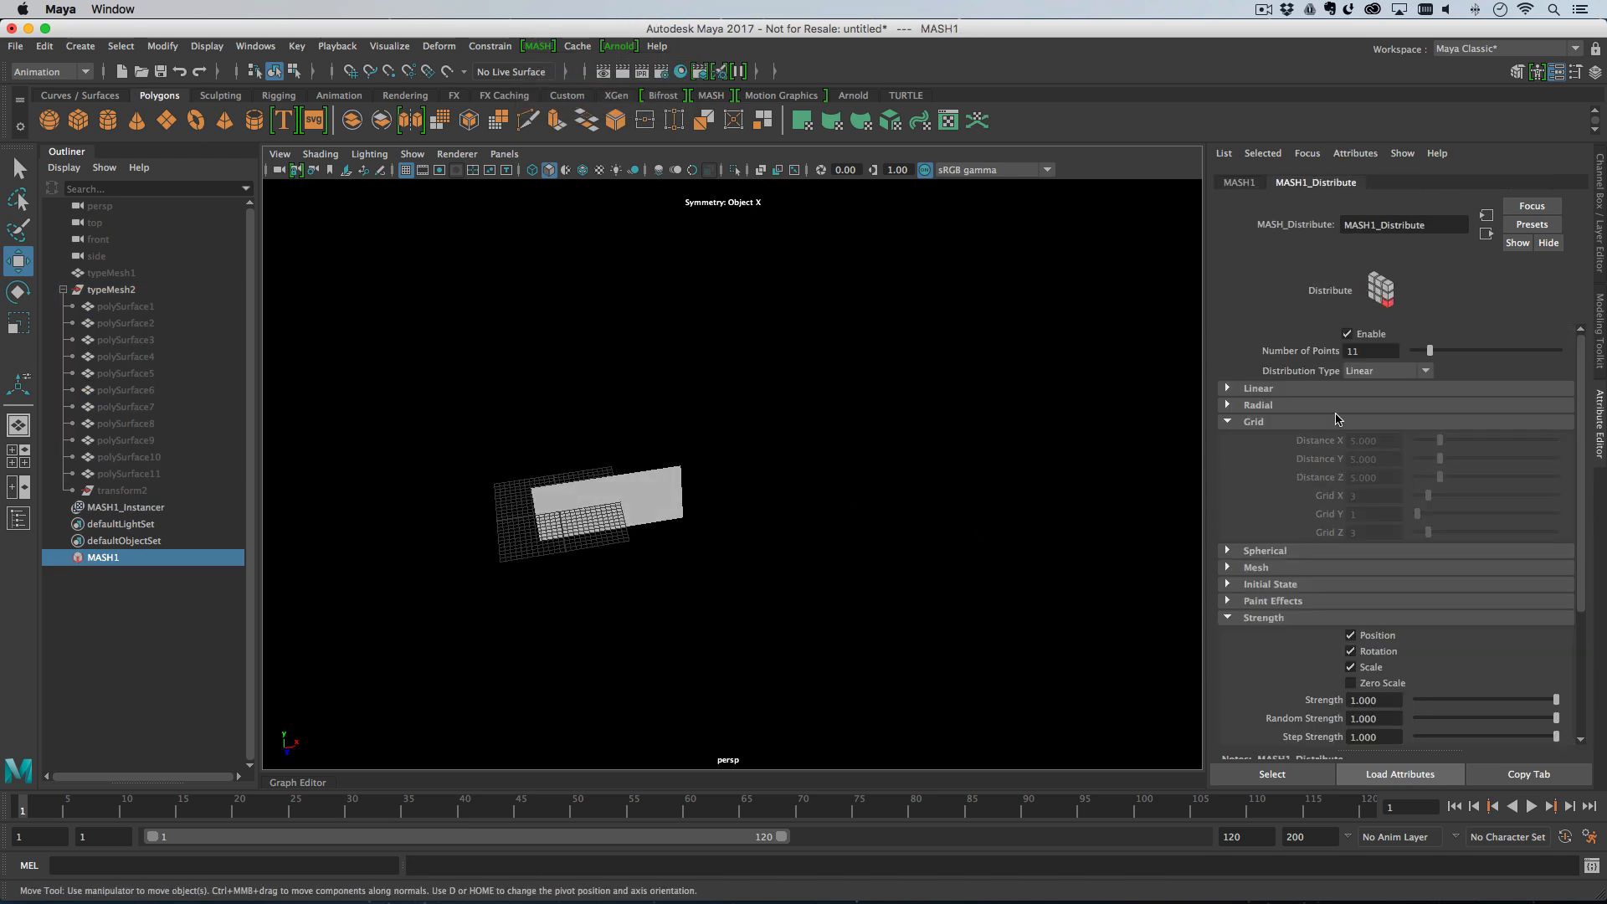
pyautogui.click(1387, 370)
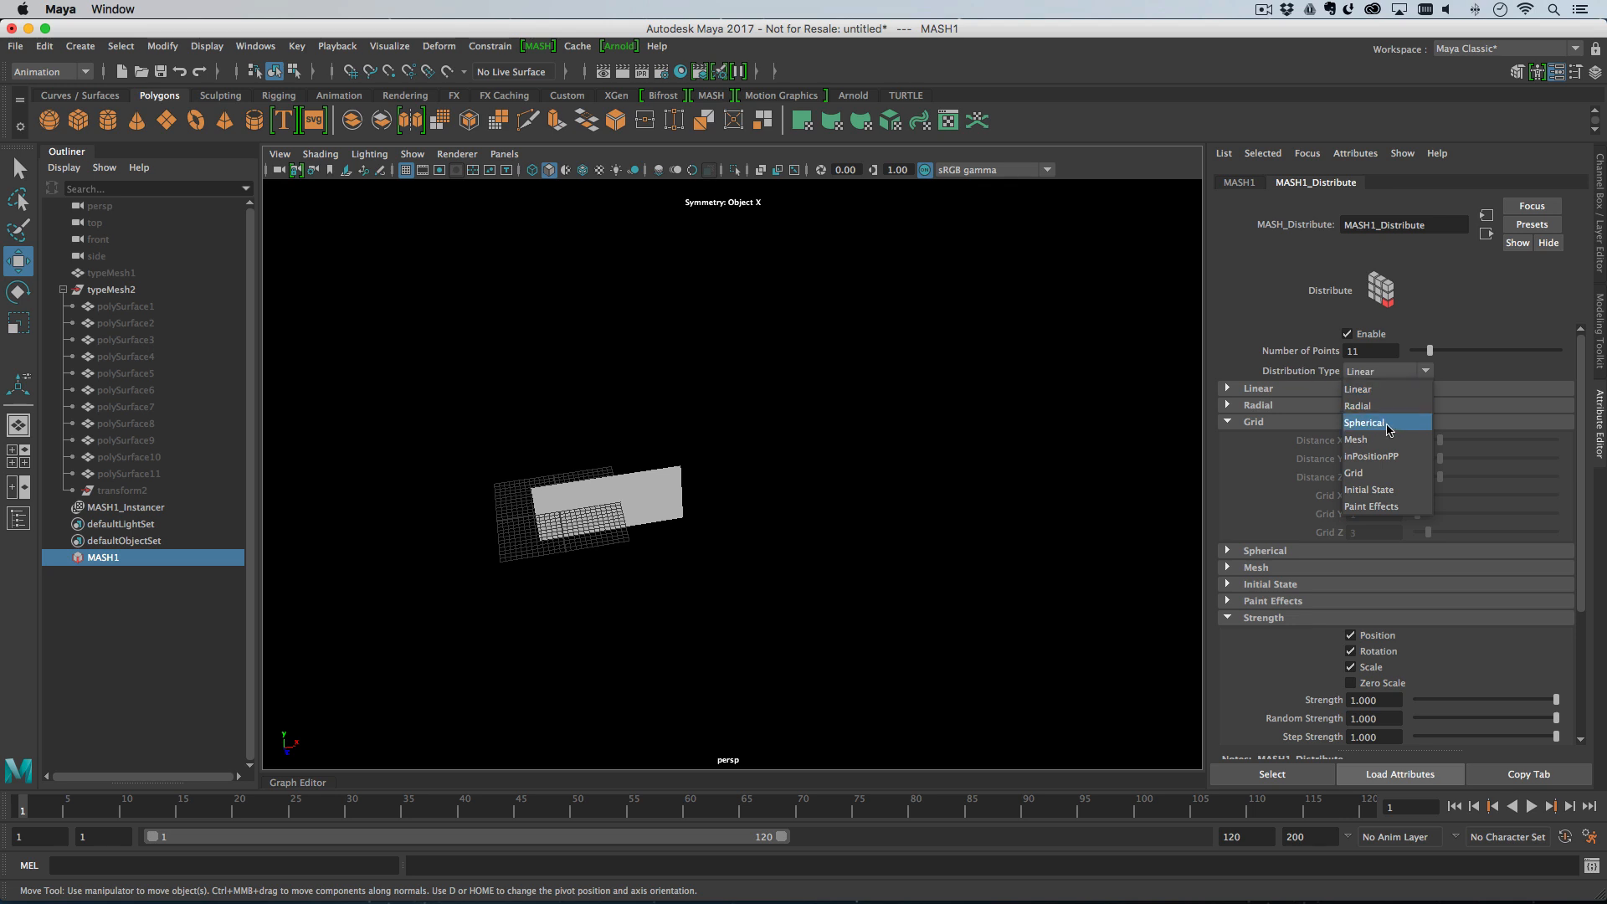
pyautogui.click(1352, 472)
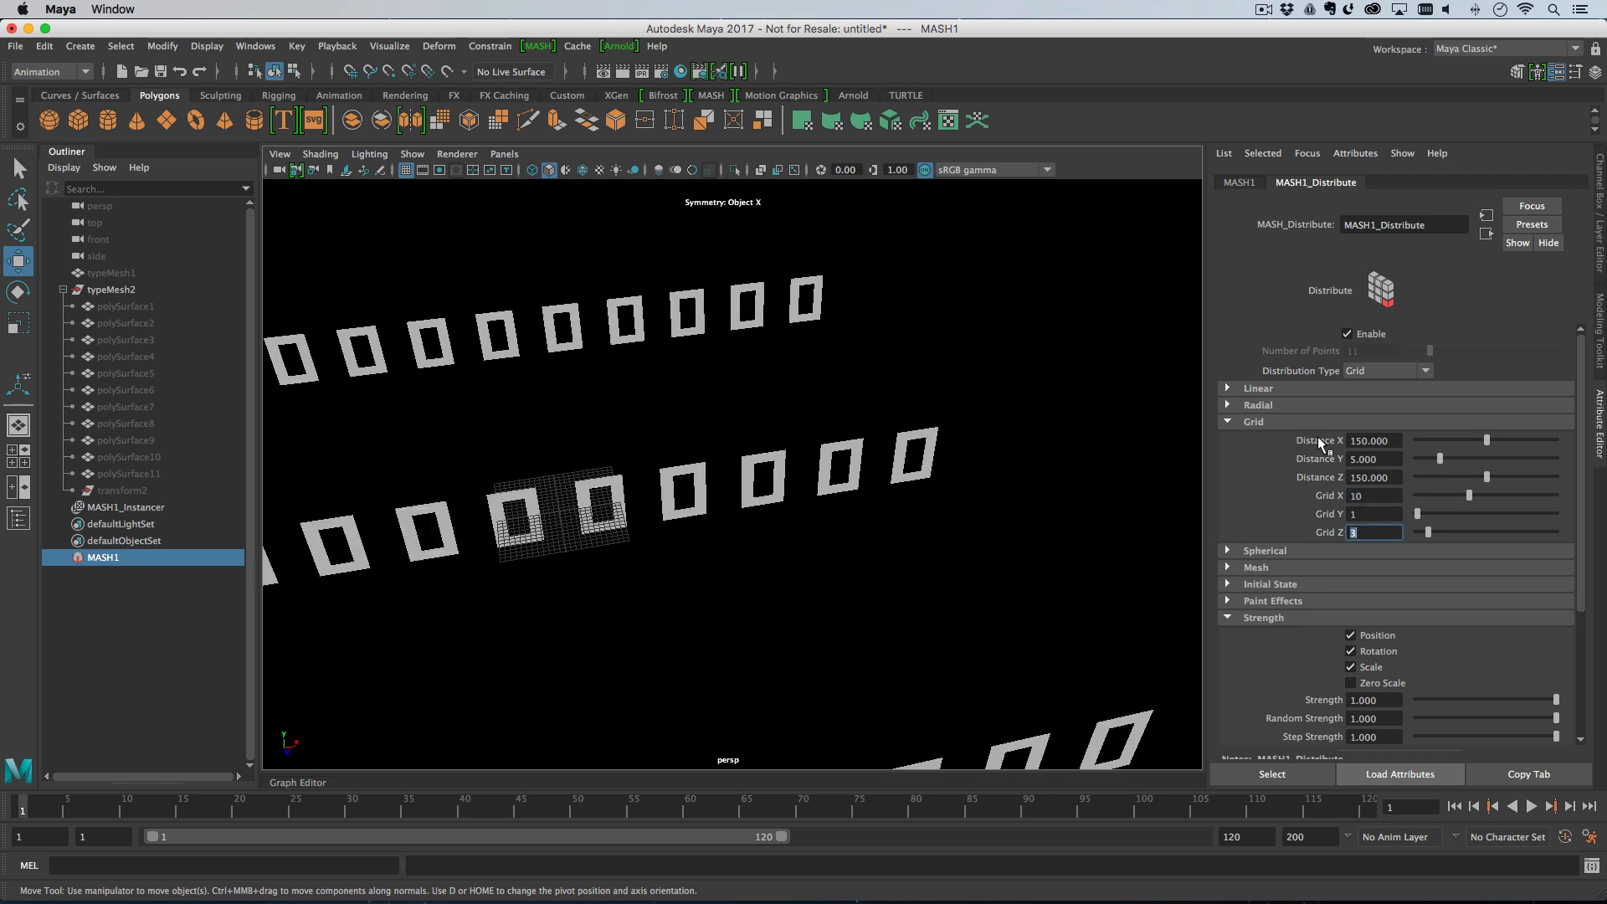
pyautogui.write('10')
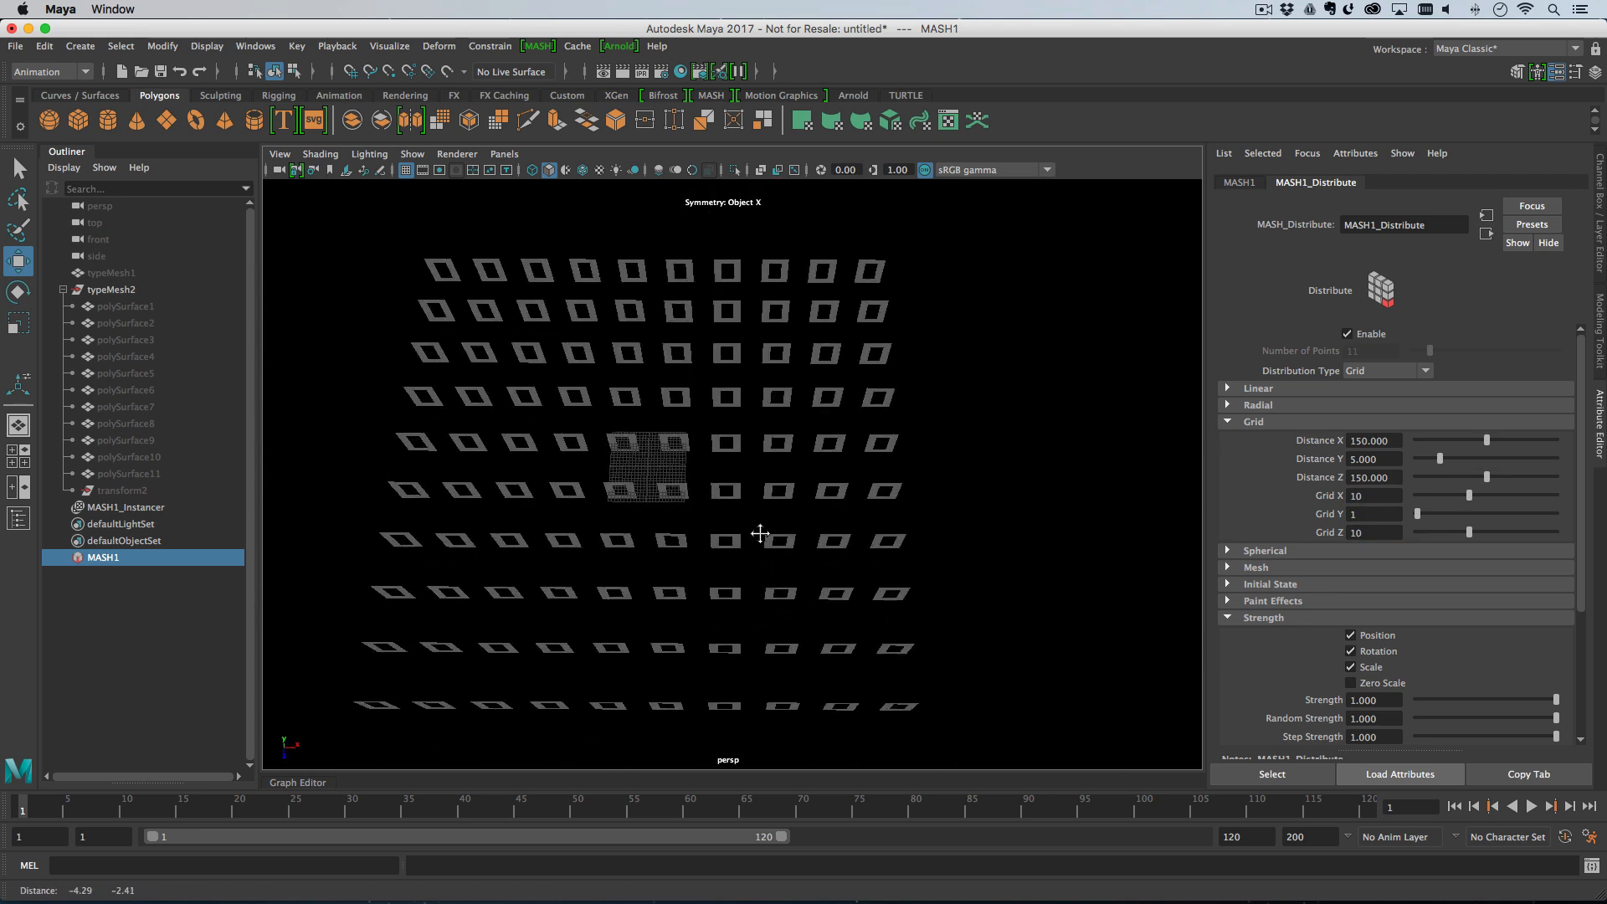
pyautogui.moveTo(761, 534); pyautogui.dragTo(798, 513)
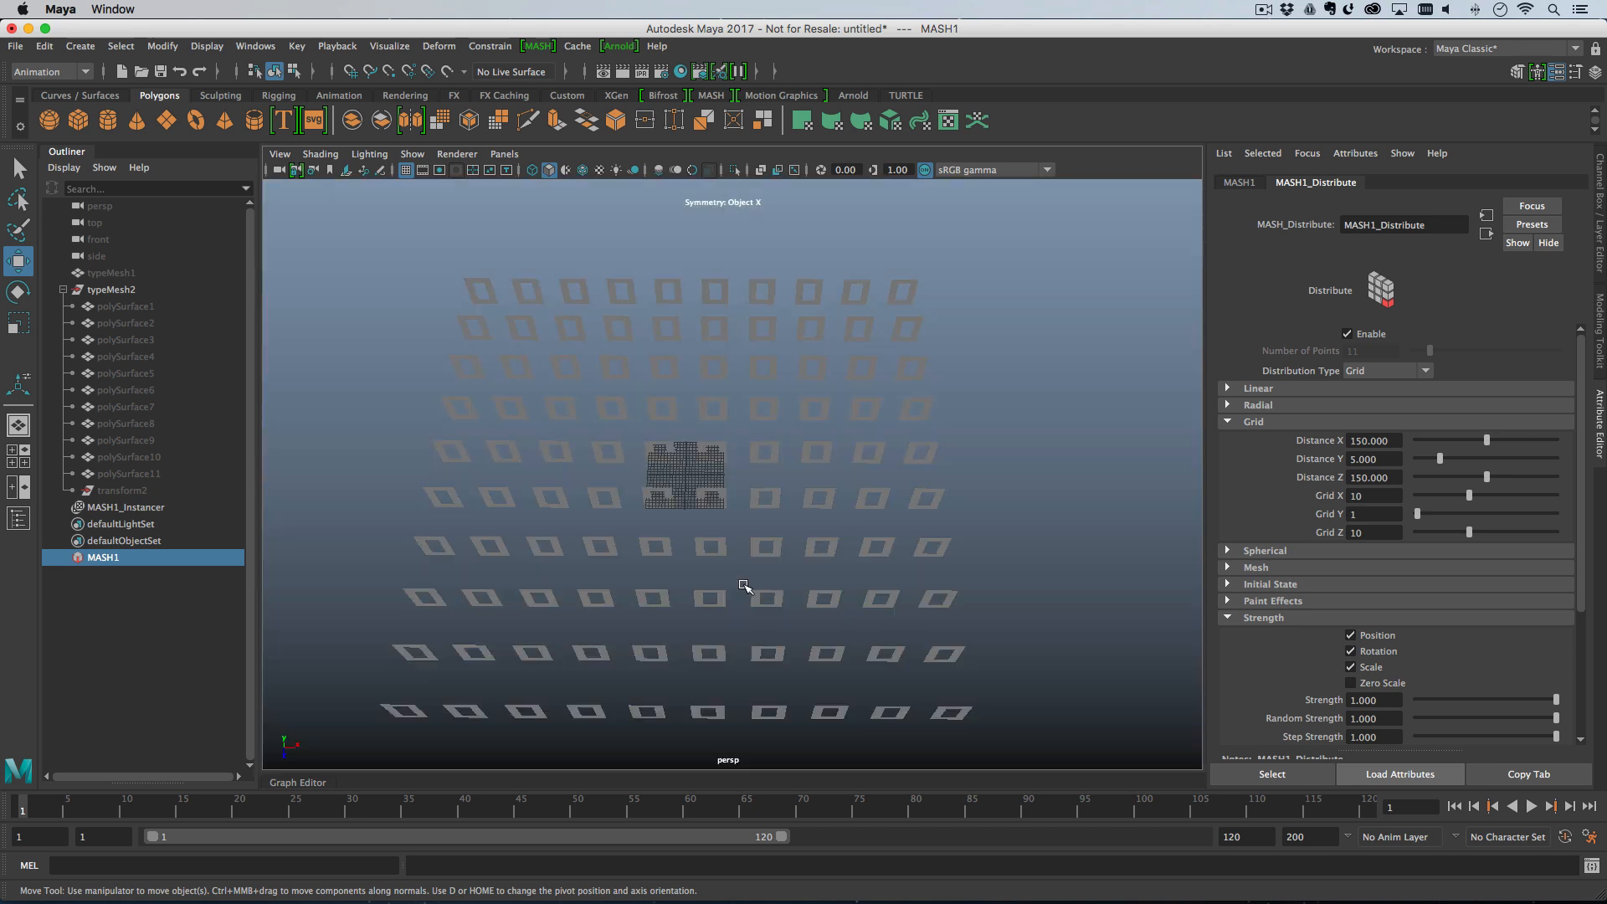
pyautogui.click(405, 170)
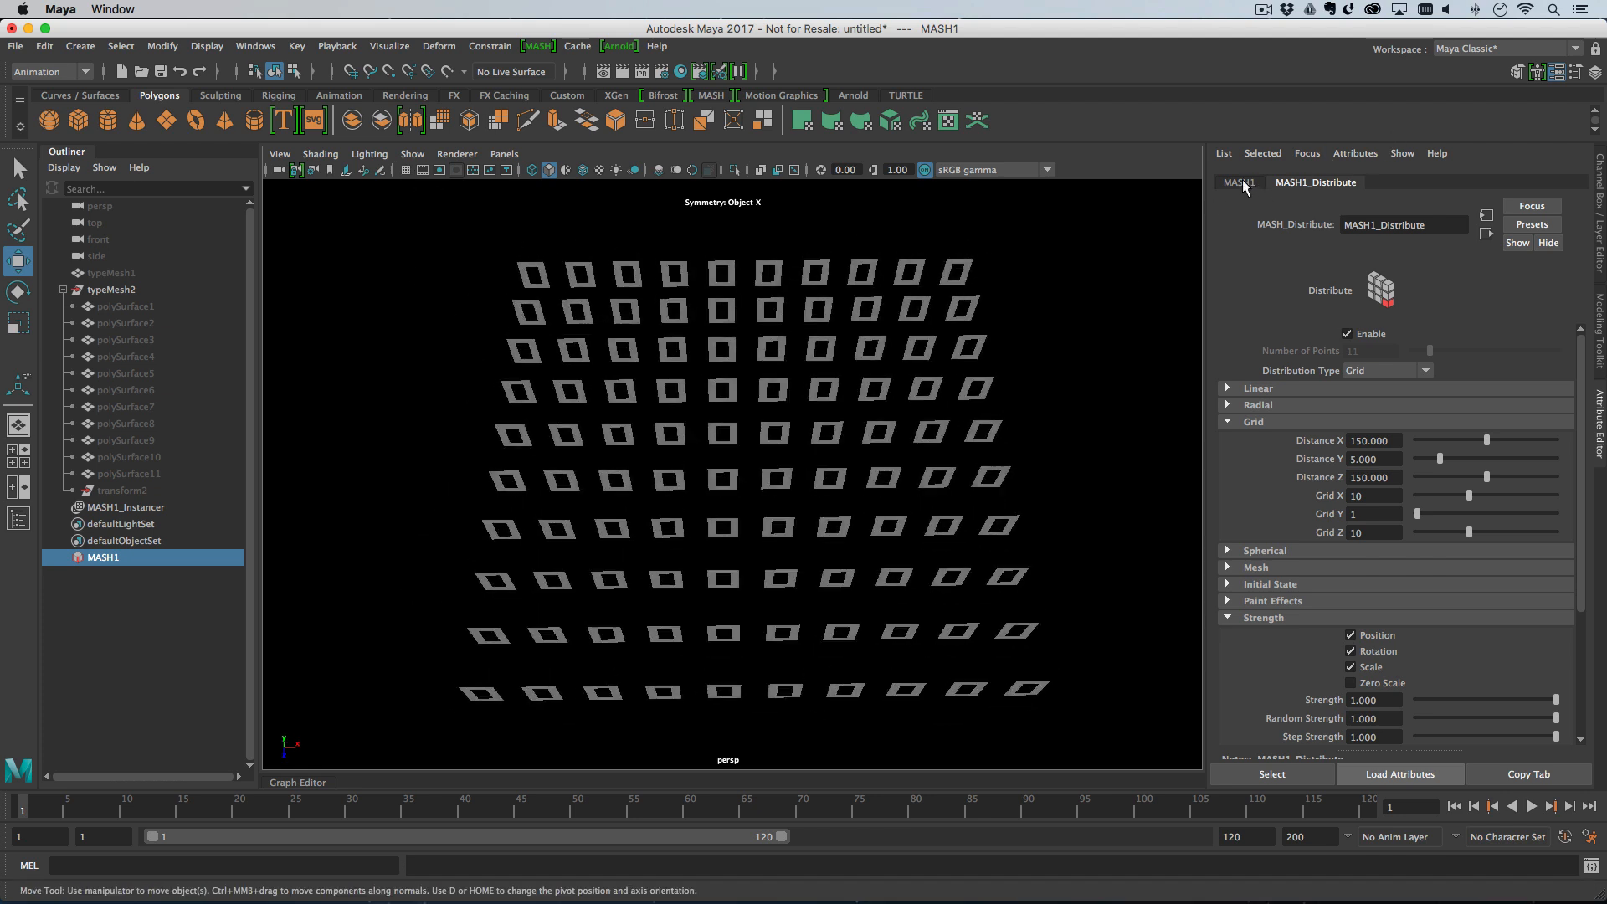
pyautogui.click(1237, 182)
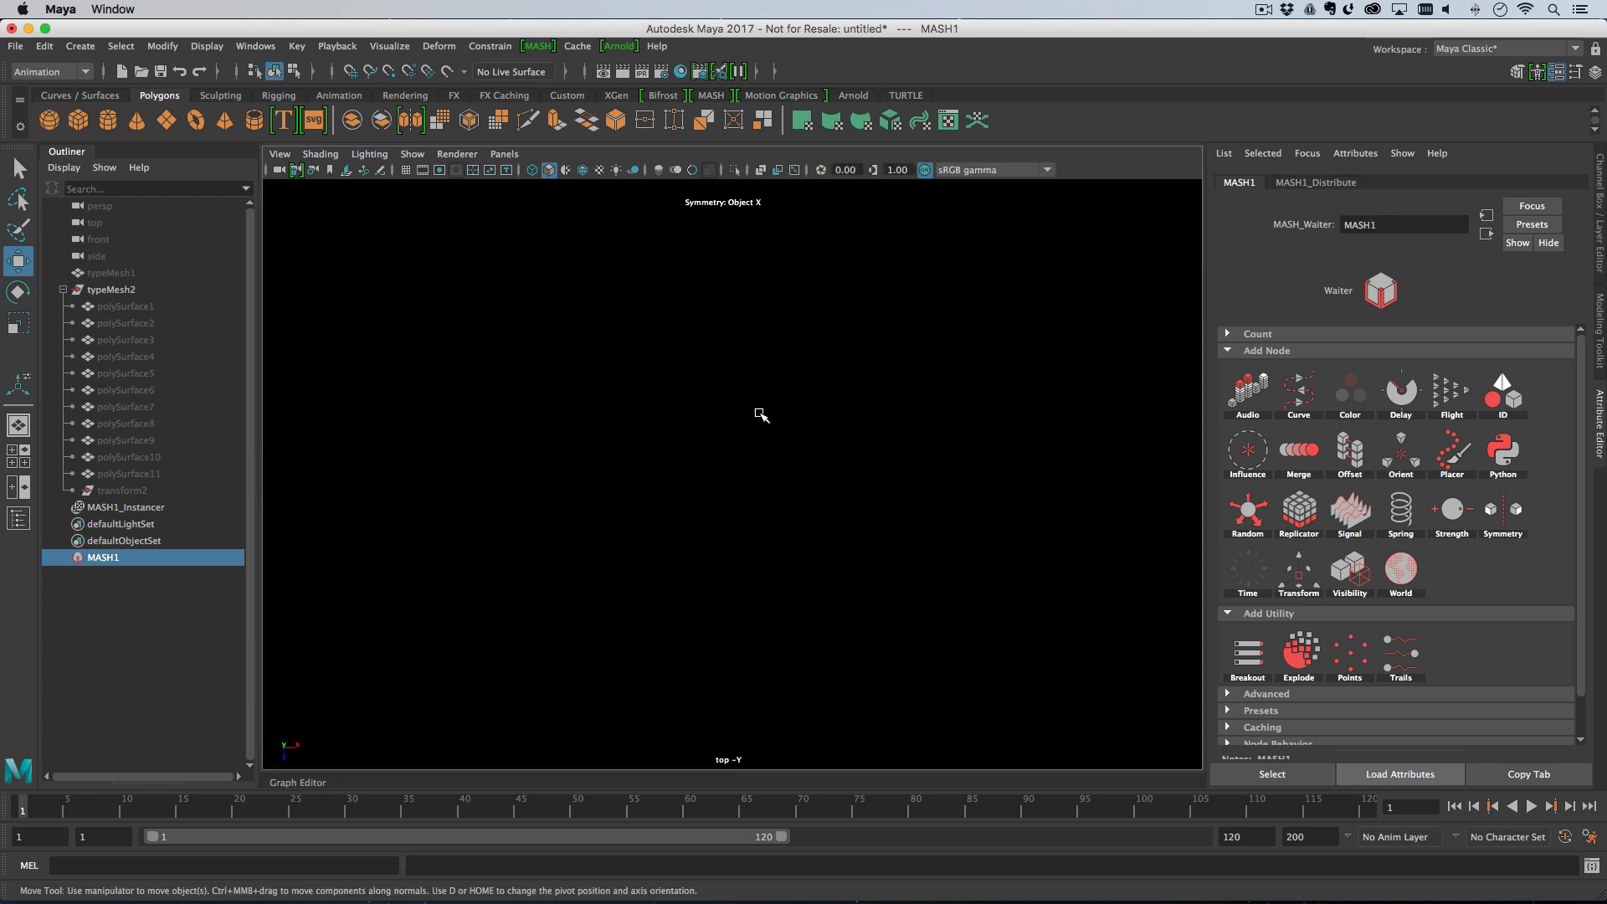
pyautogui.moveTo(1319, 462)
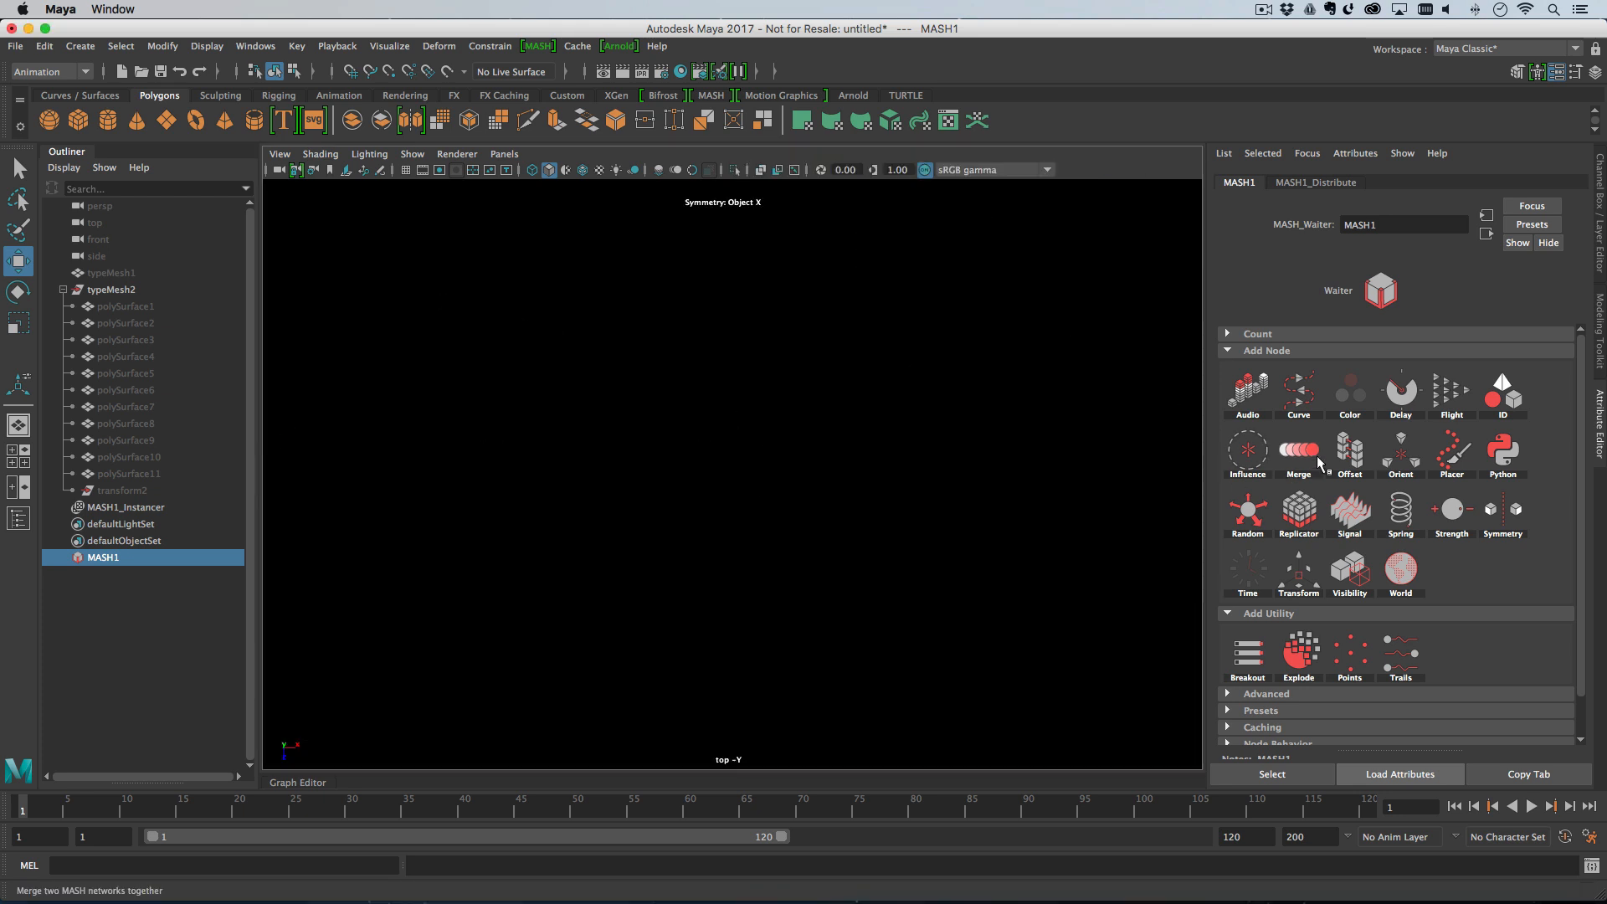
# Step: Set the MASH1_Offset rotation to -90 on the first axis
pyautogui.click(1298, 448)
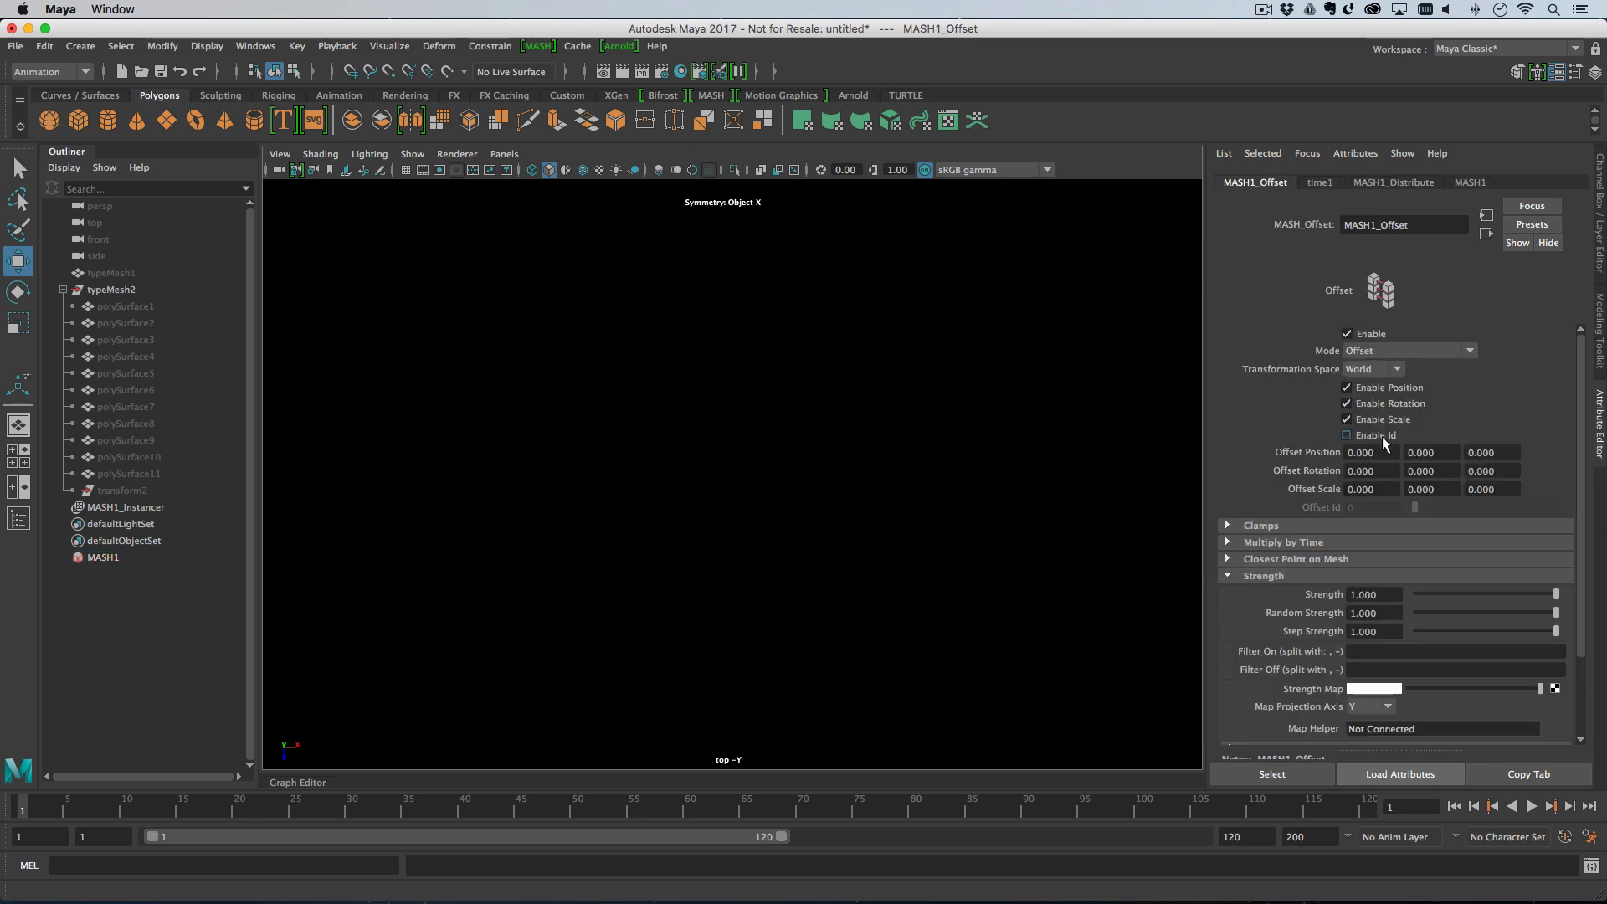
pyautogui.write('-90')
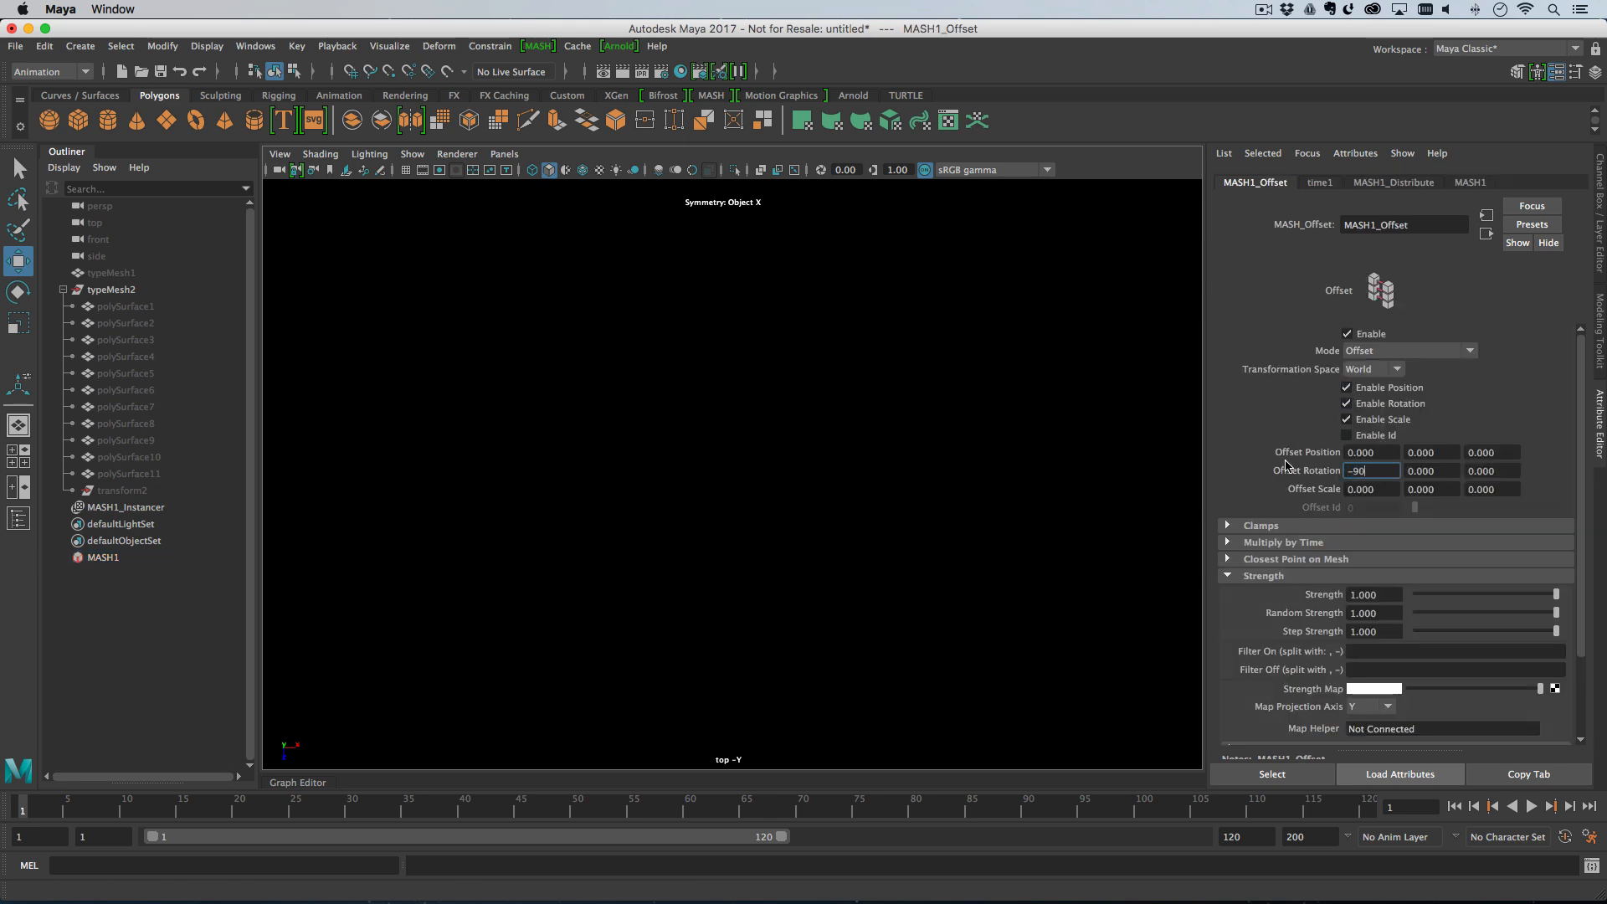
pyautogui.press('Return')
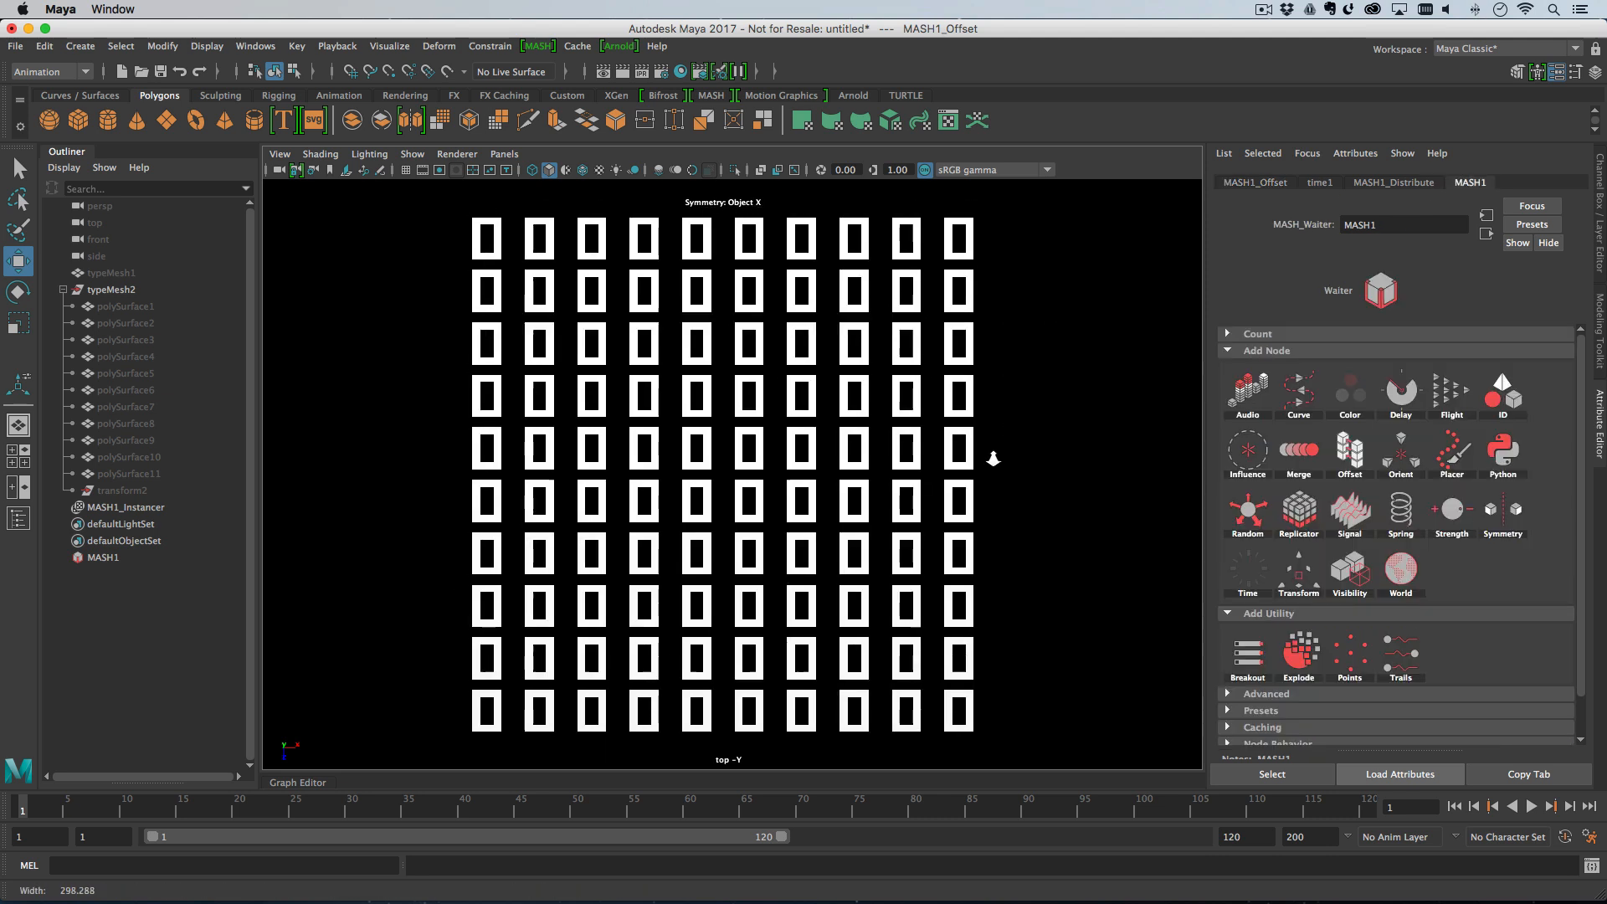
# Step: Add an ID node and preview the Random and Cycle ID types
pyautogui.click(1502, 393)
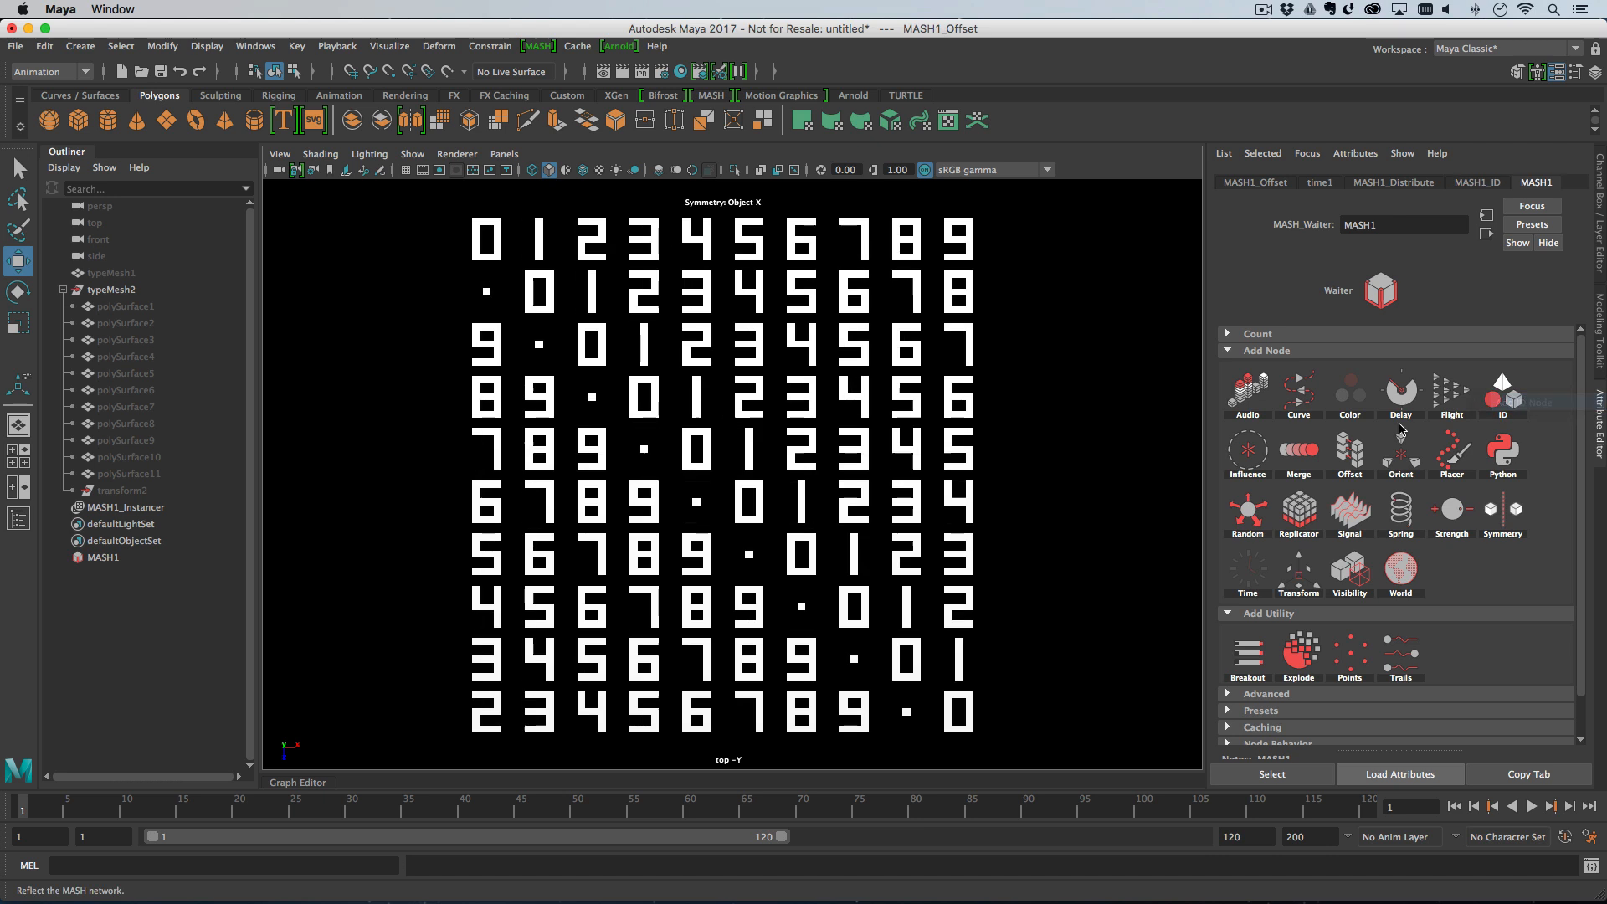
pyautogui.click(1502, 394)
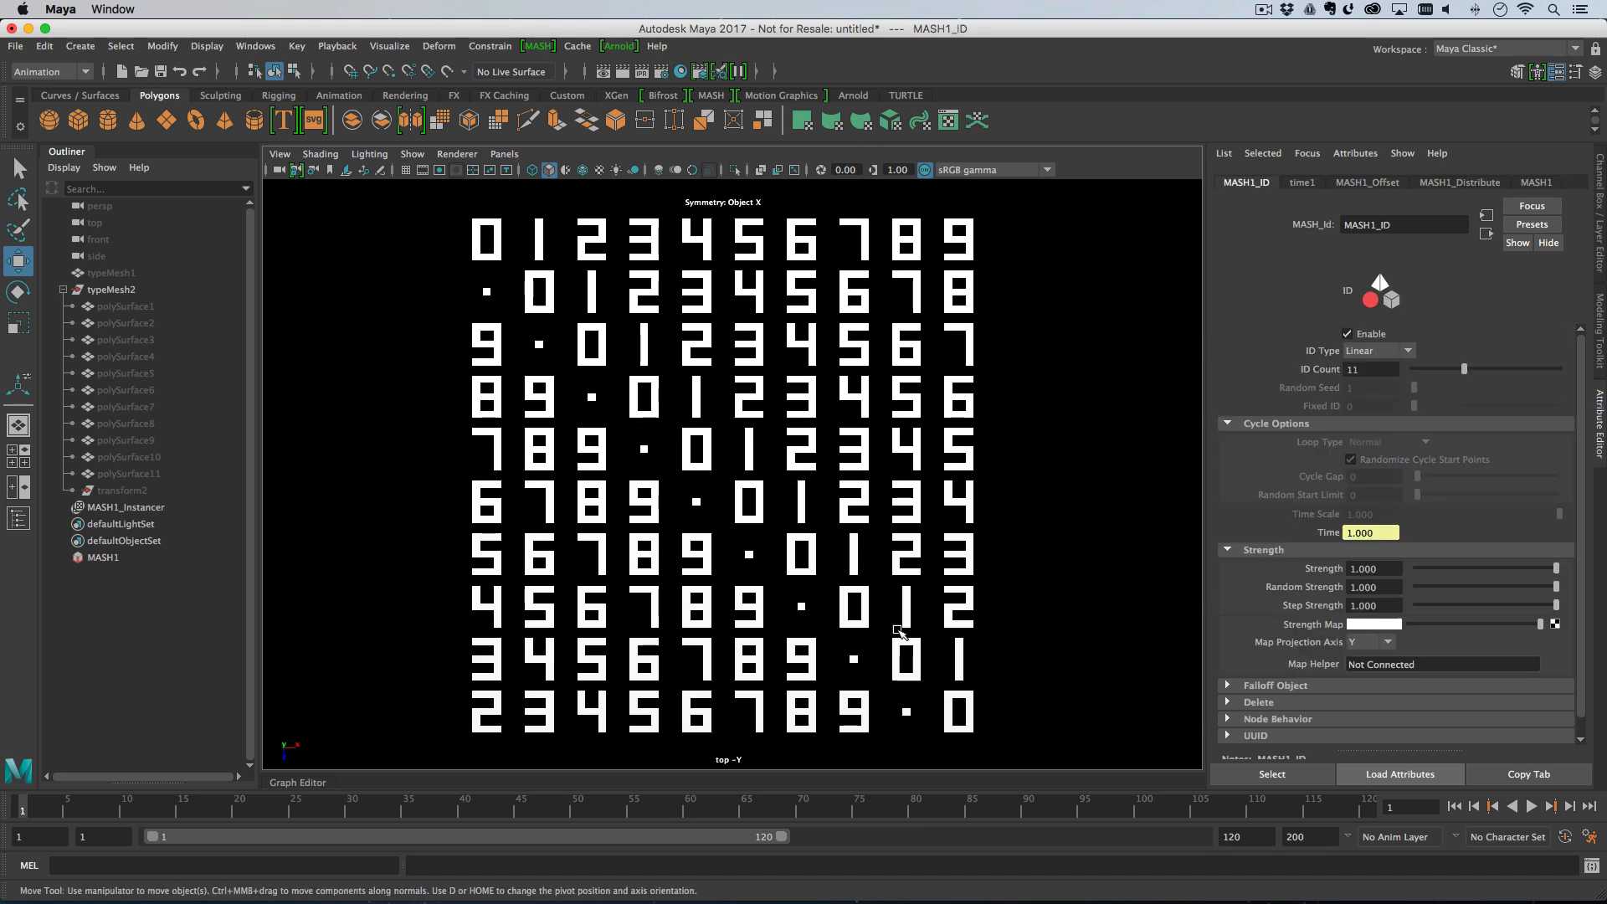
pyautogui.click(1378, 351)
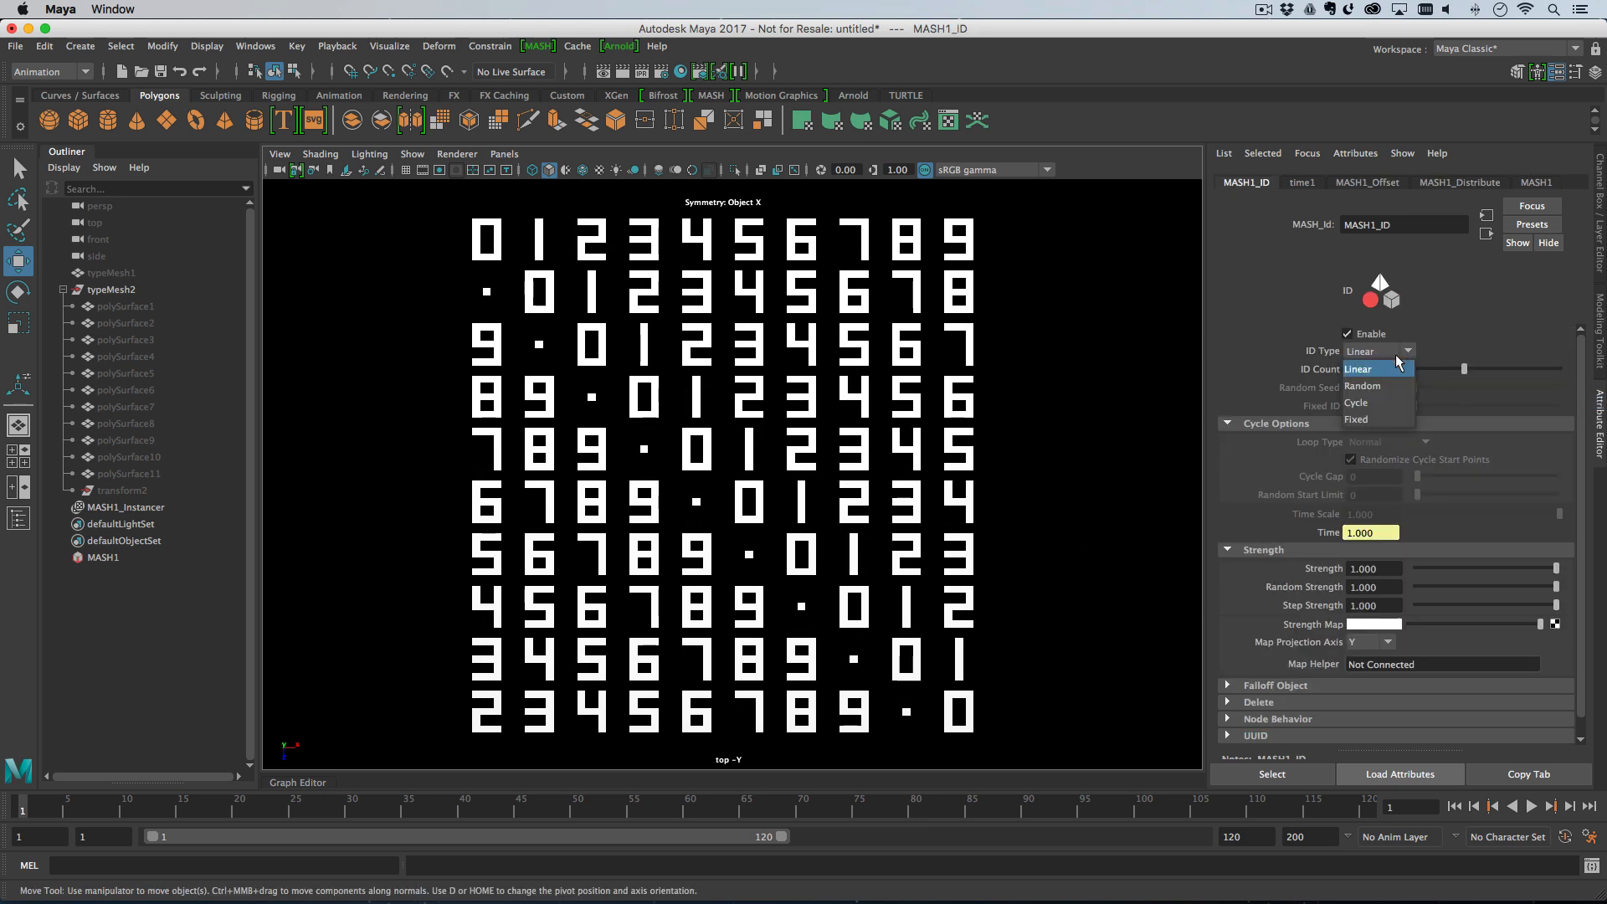
pyautogui.click(1363, 385)
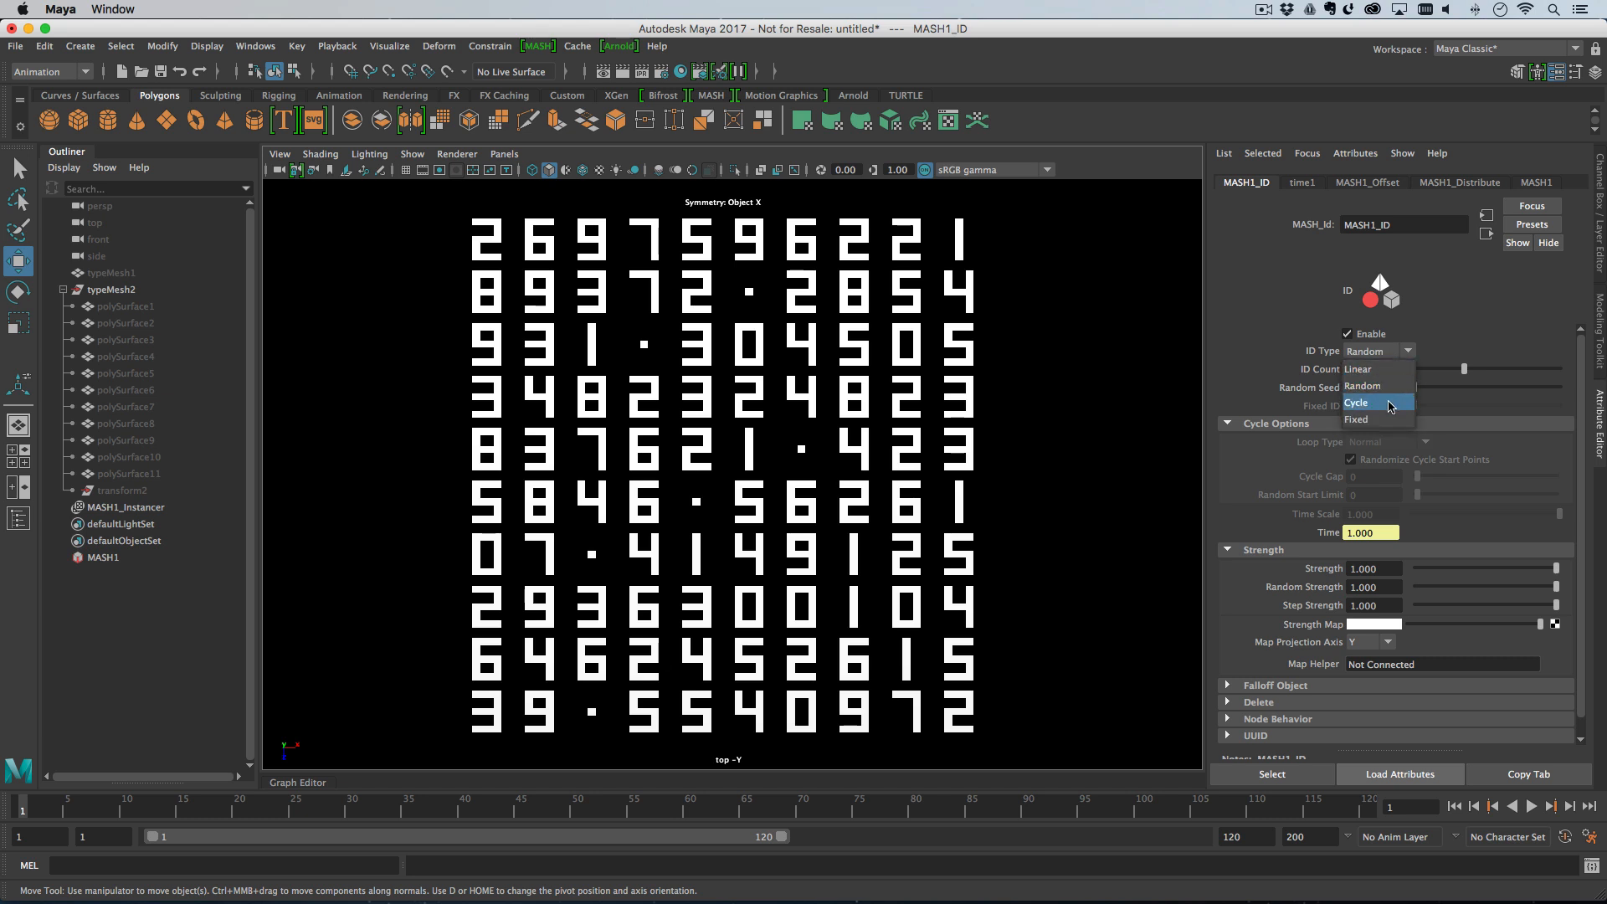
pyautogui.click(1355, 401)
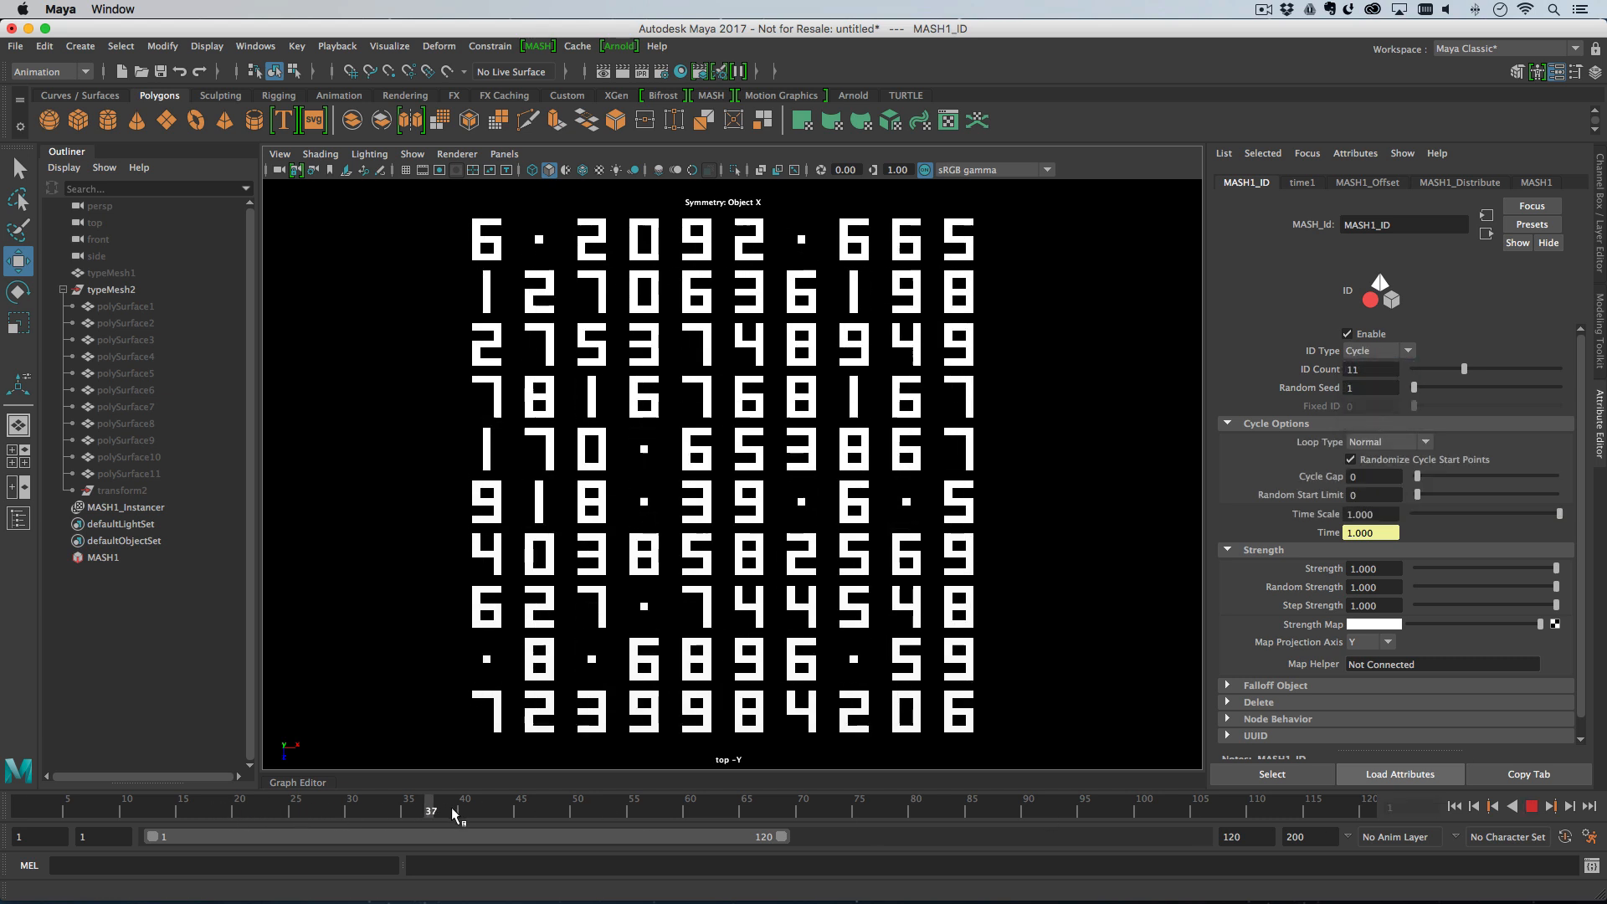
pyautogui.click(689, 804)
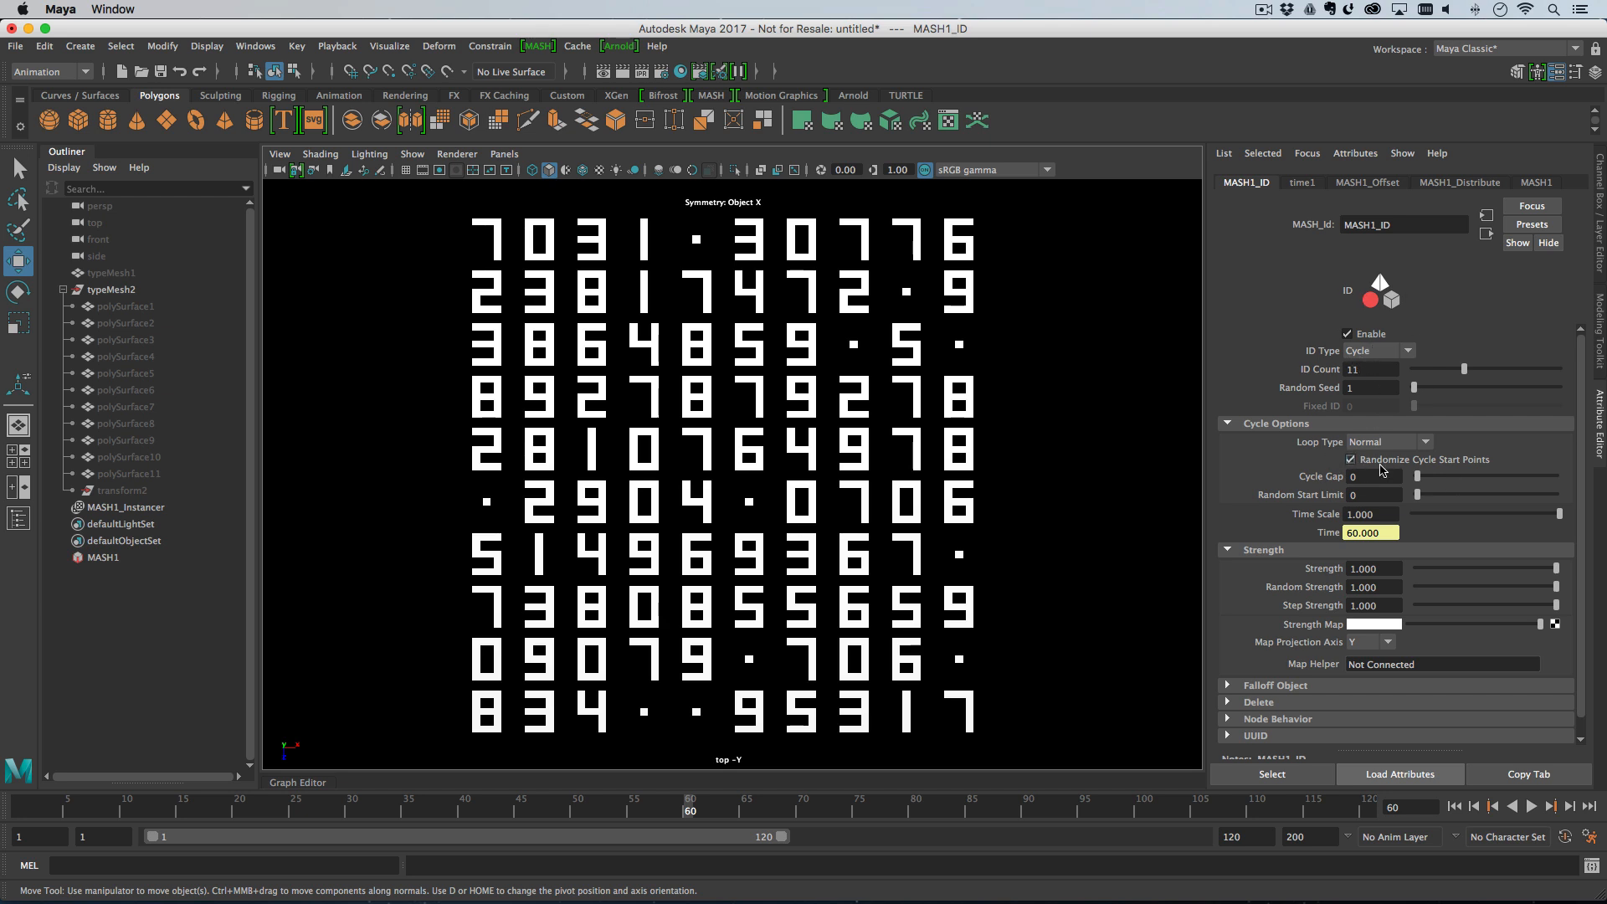
# Step: Set the ID type to Fixed with Fixed ID 10, making every instance a dot
pyautogui.click(1378, 350)
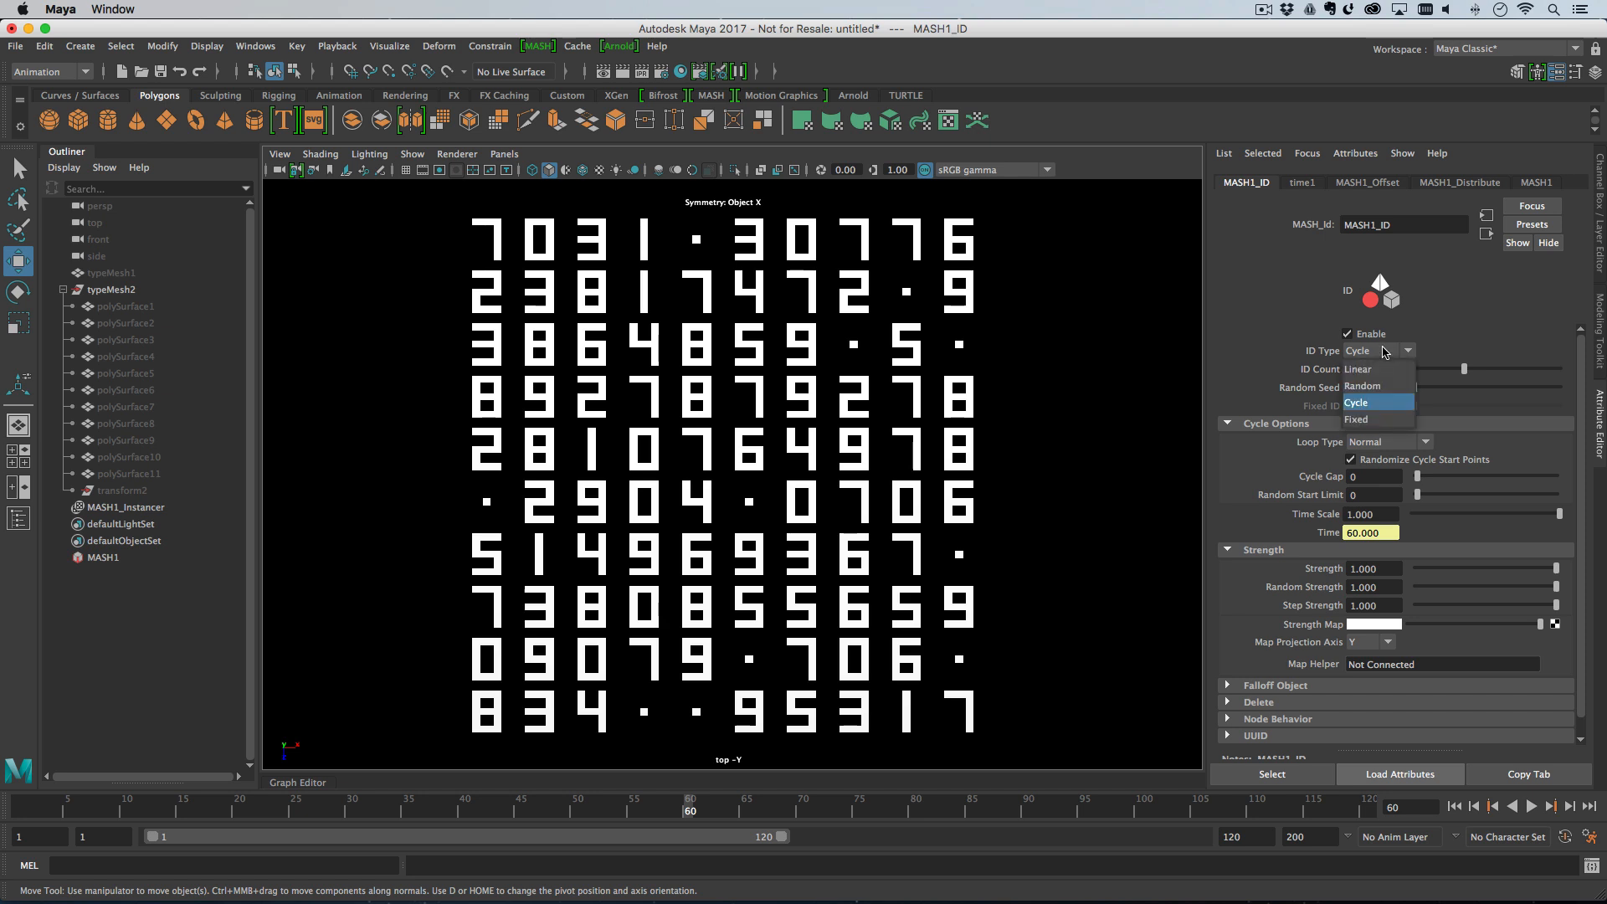
pyautogui.click(1357, 418)
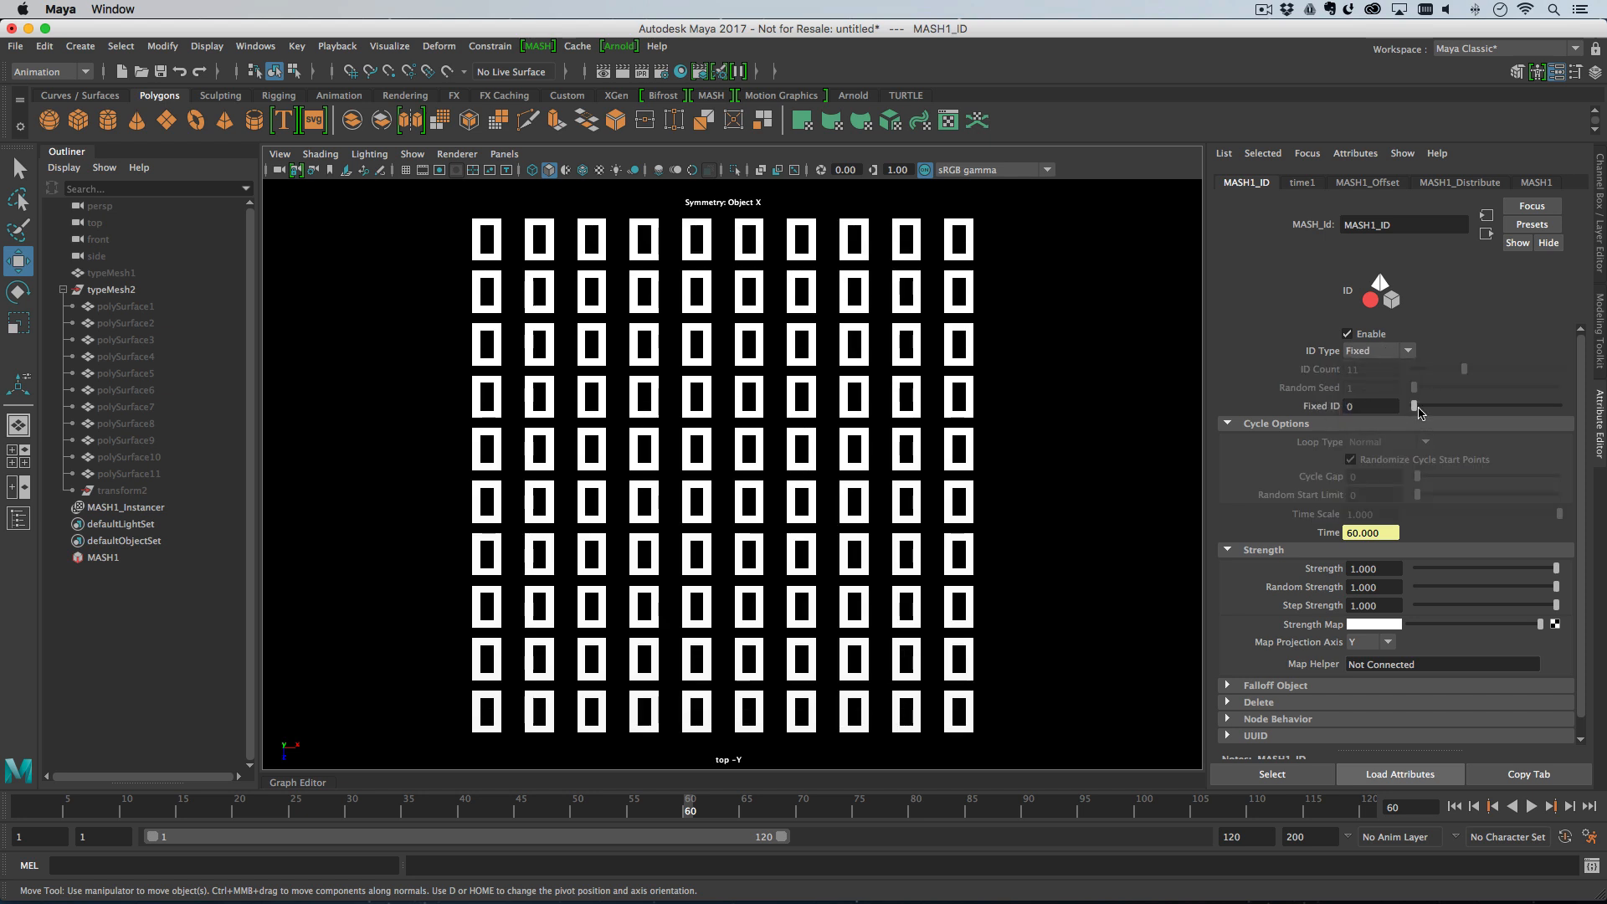
pyautogui.moveTo(1418, 407); pyautogui.dragTo(1448, 407)
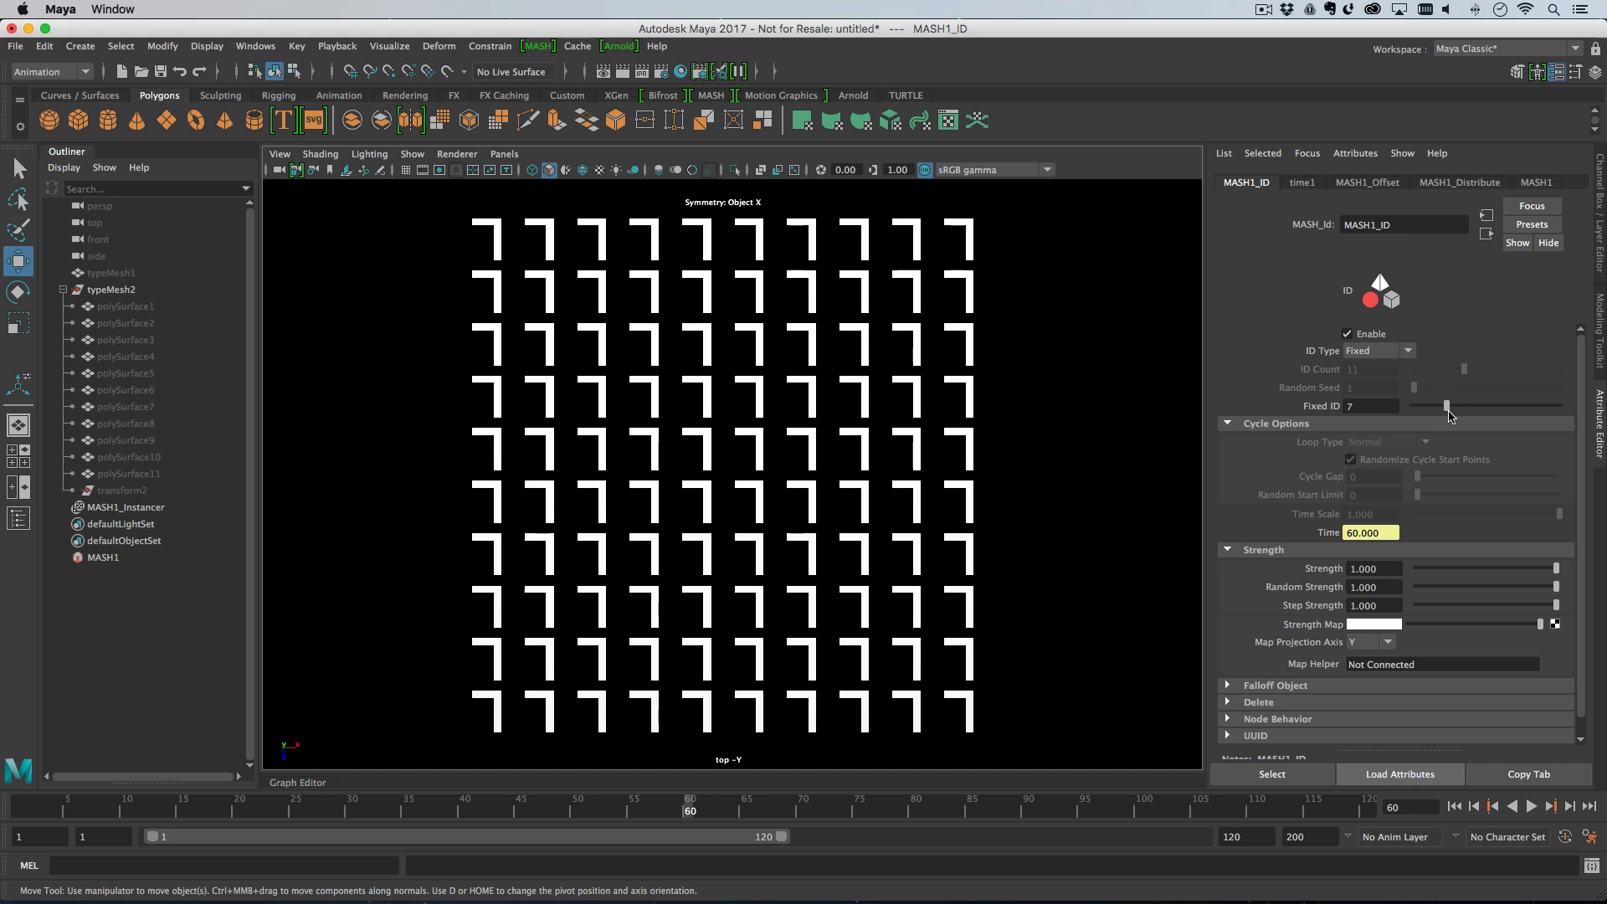
pyautogui.moveTo(1445, 406); pyautogui.dragTo(1463, 406)
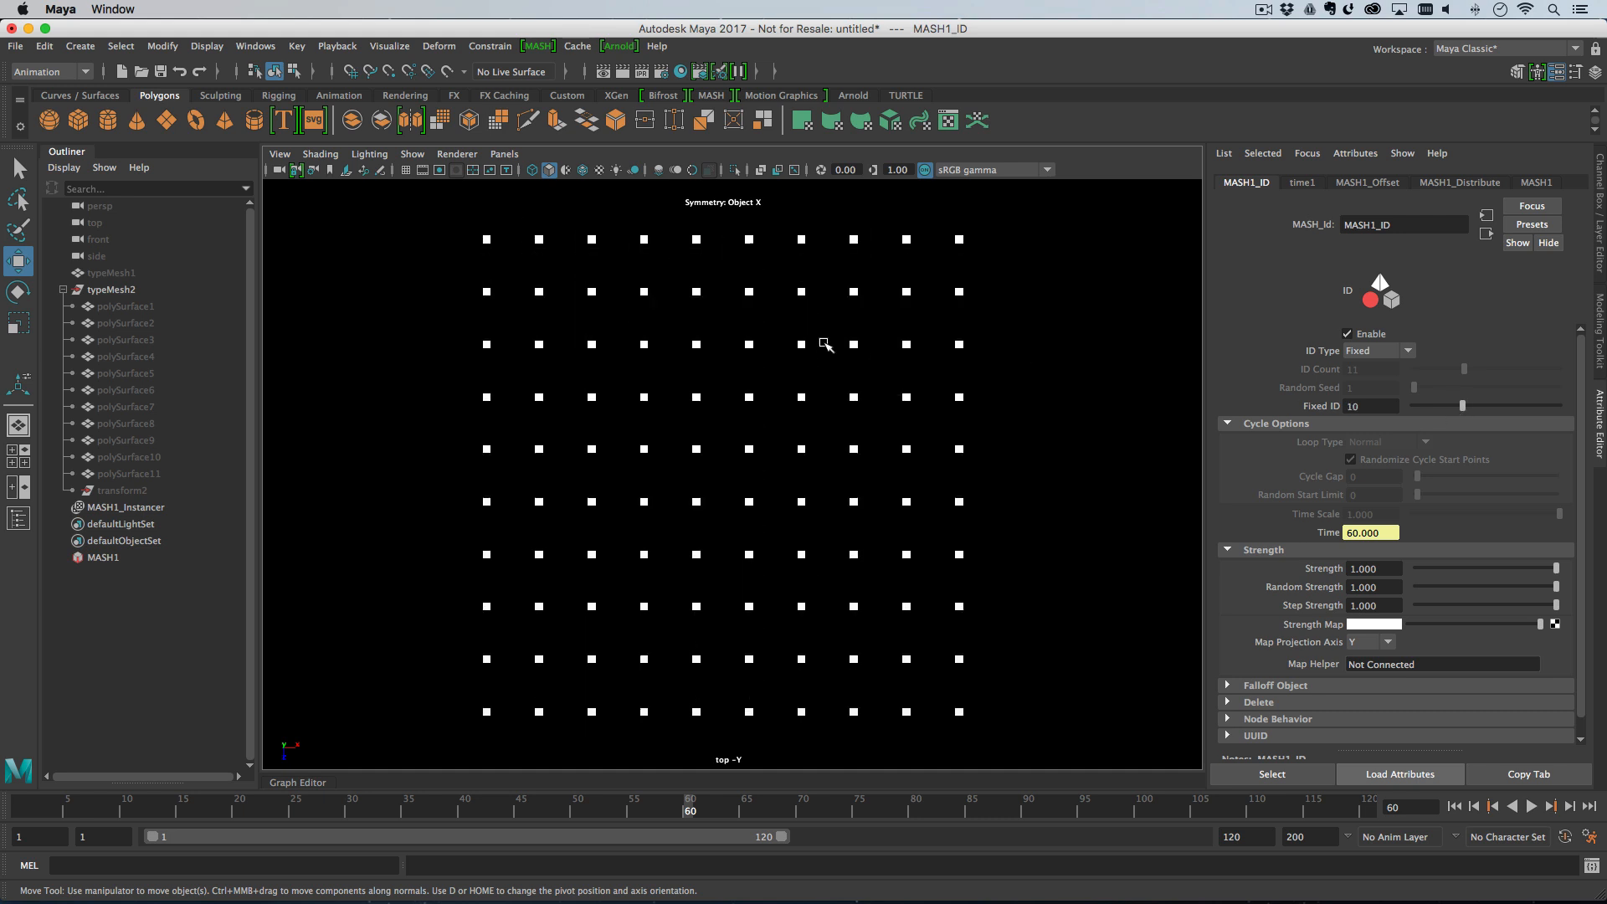
pyautogui.moveTo(907, 461)
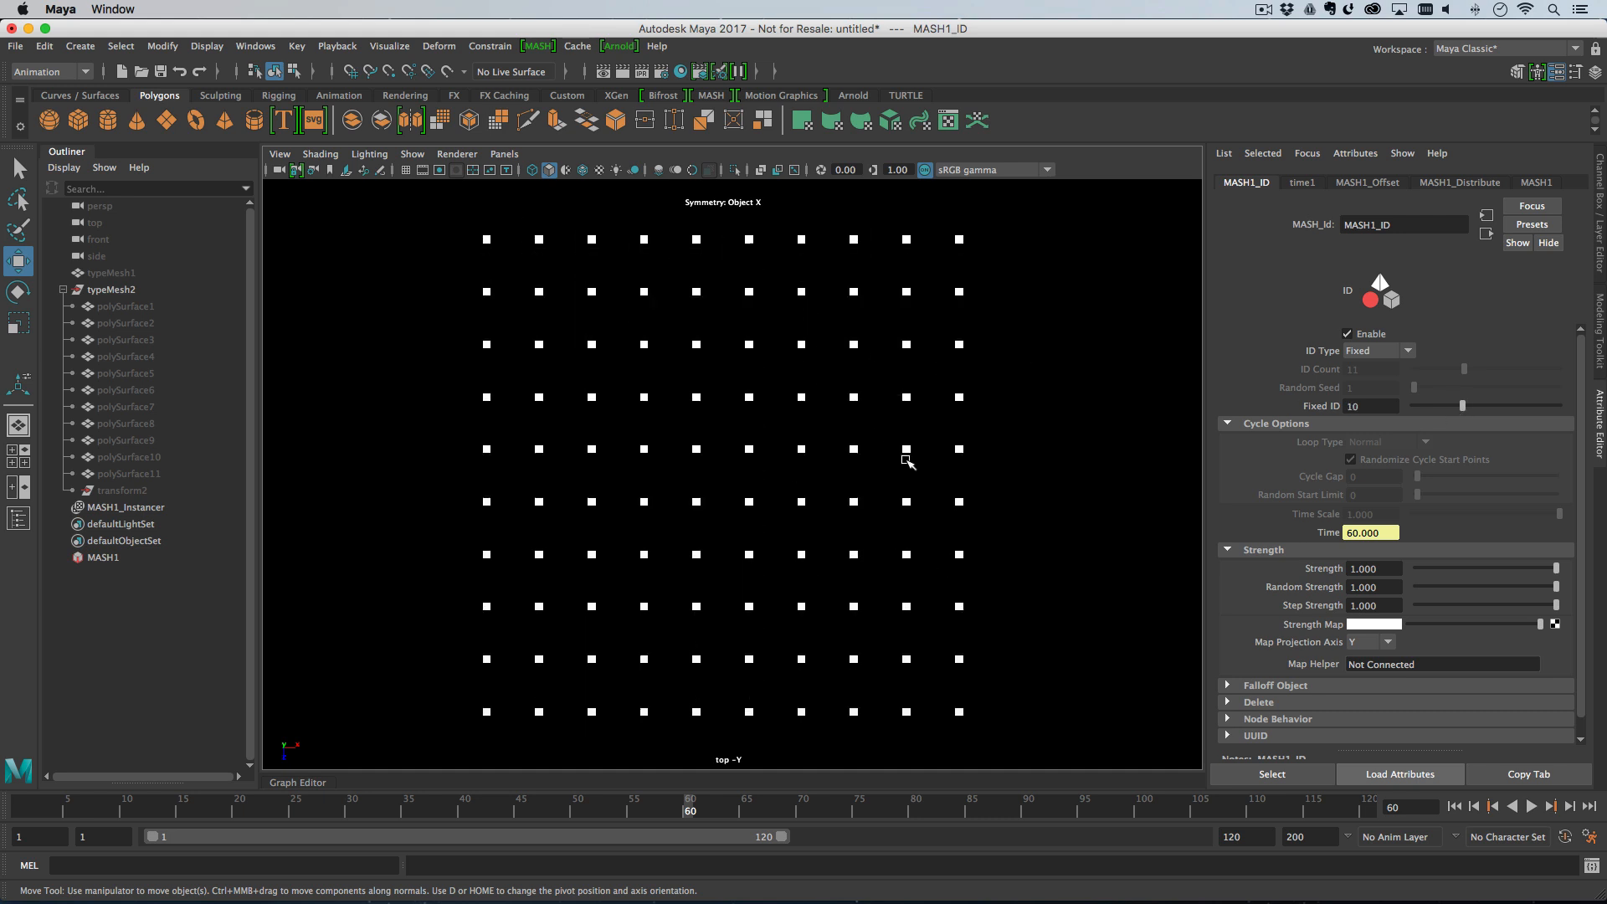
pyautogui.moveTo(1542, 629)
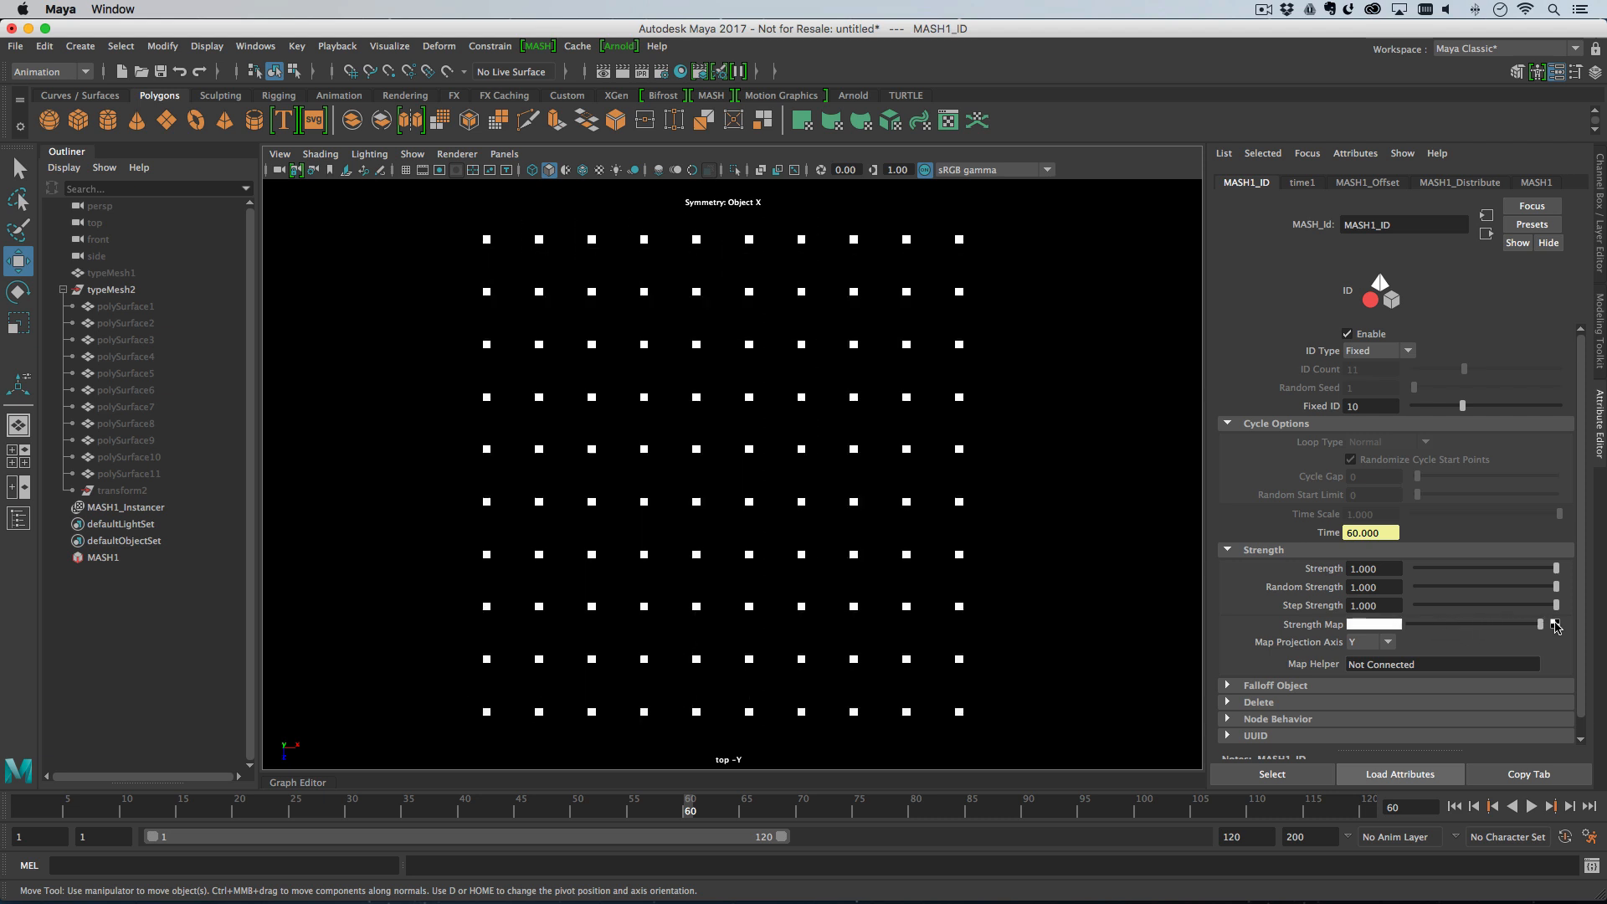
# Step: Drive the ID strength with a projected Ramp, fitting place3dTexture1 to the grid
pyautogui.click(1539, 624)
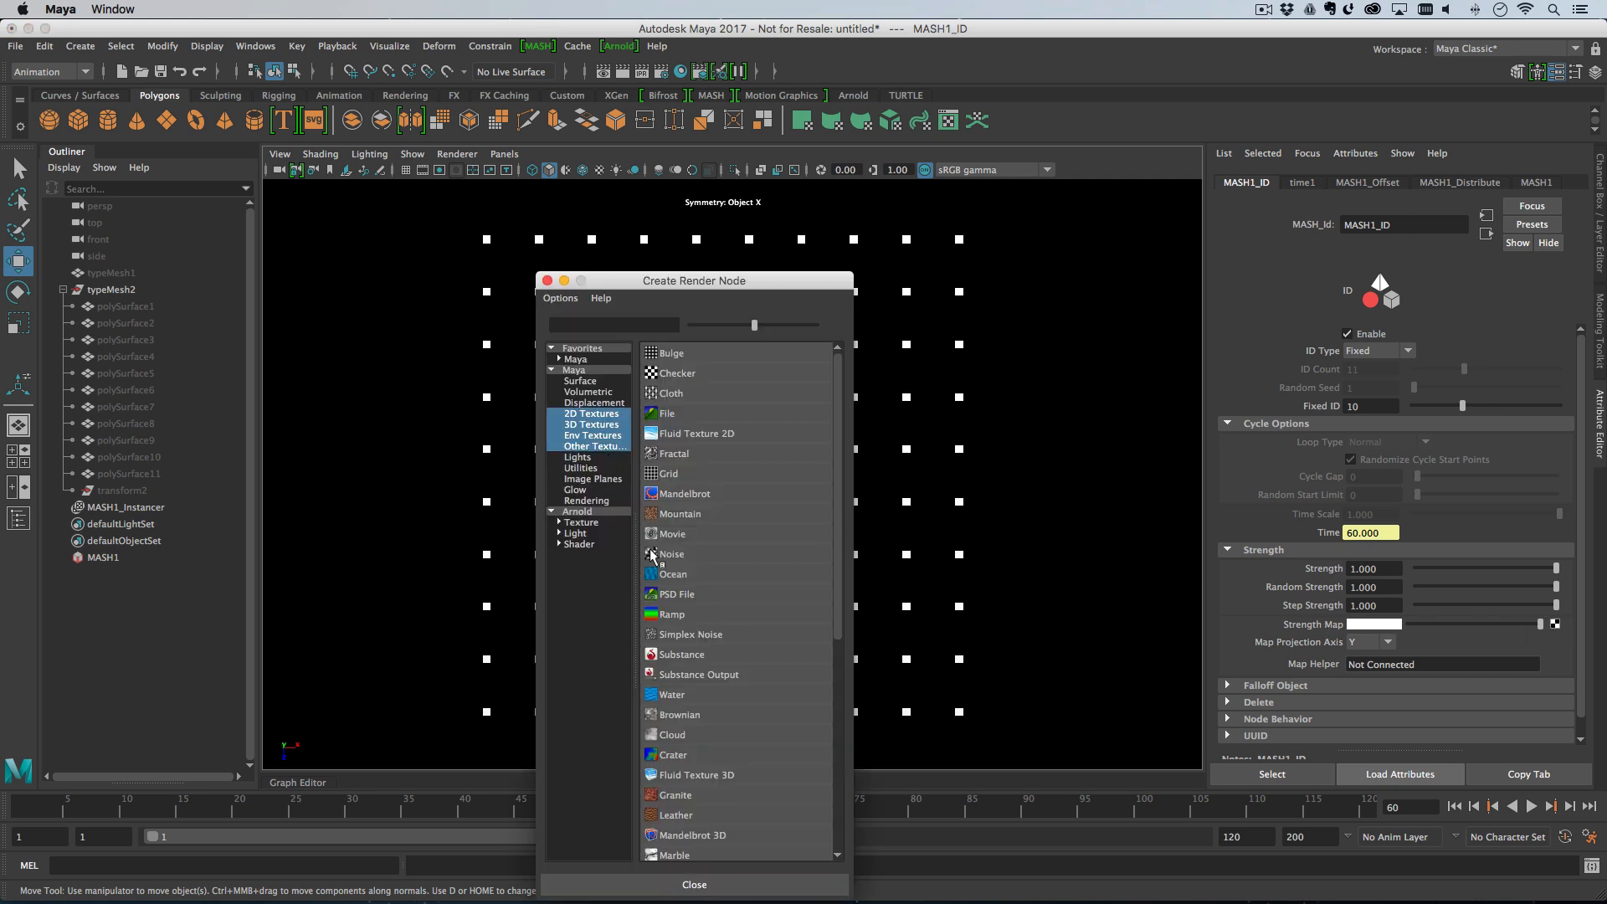
pyautogui.rightClick(672, 613)
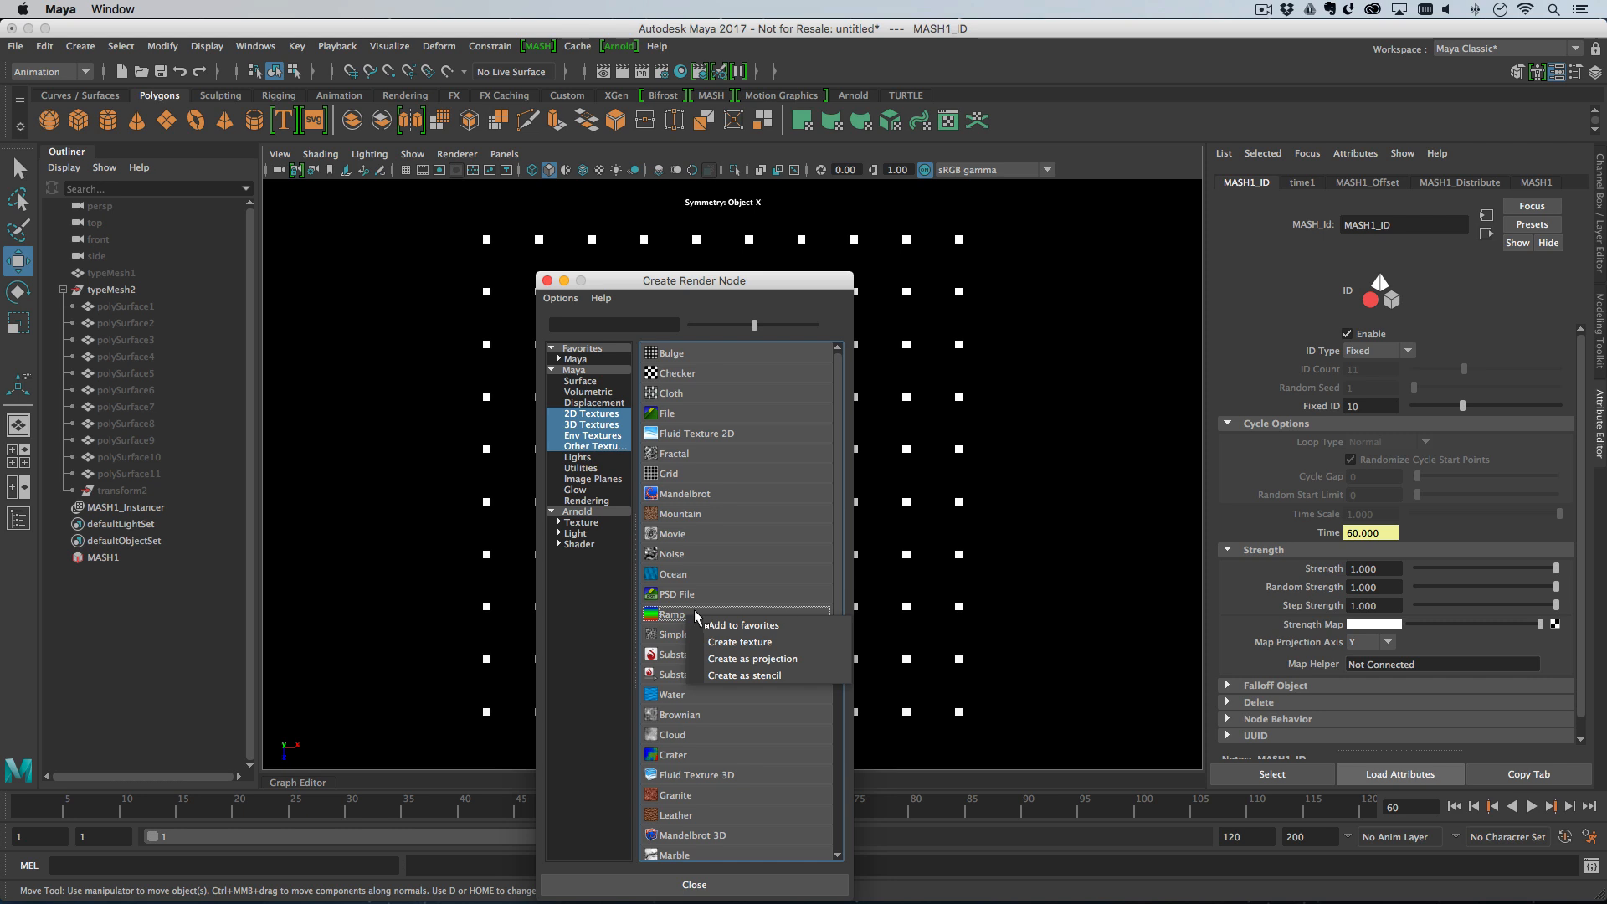
pyautogui.click(752, 658)
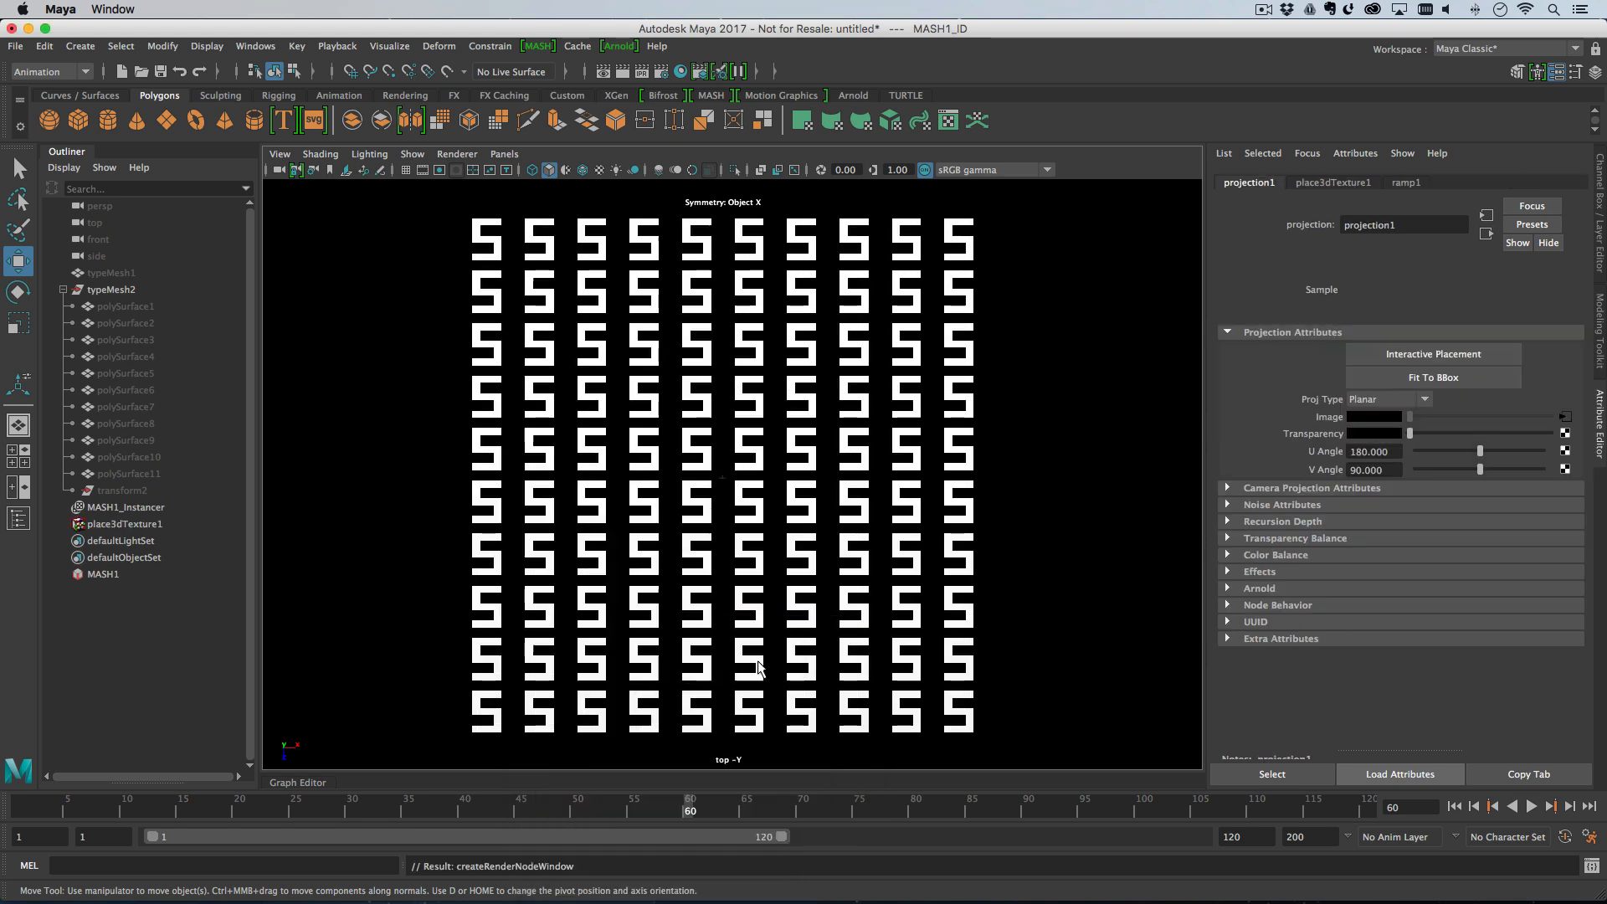
pyautogui.click(123, 524)
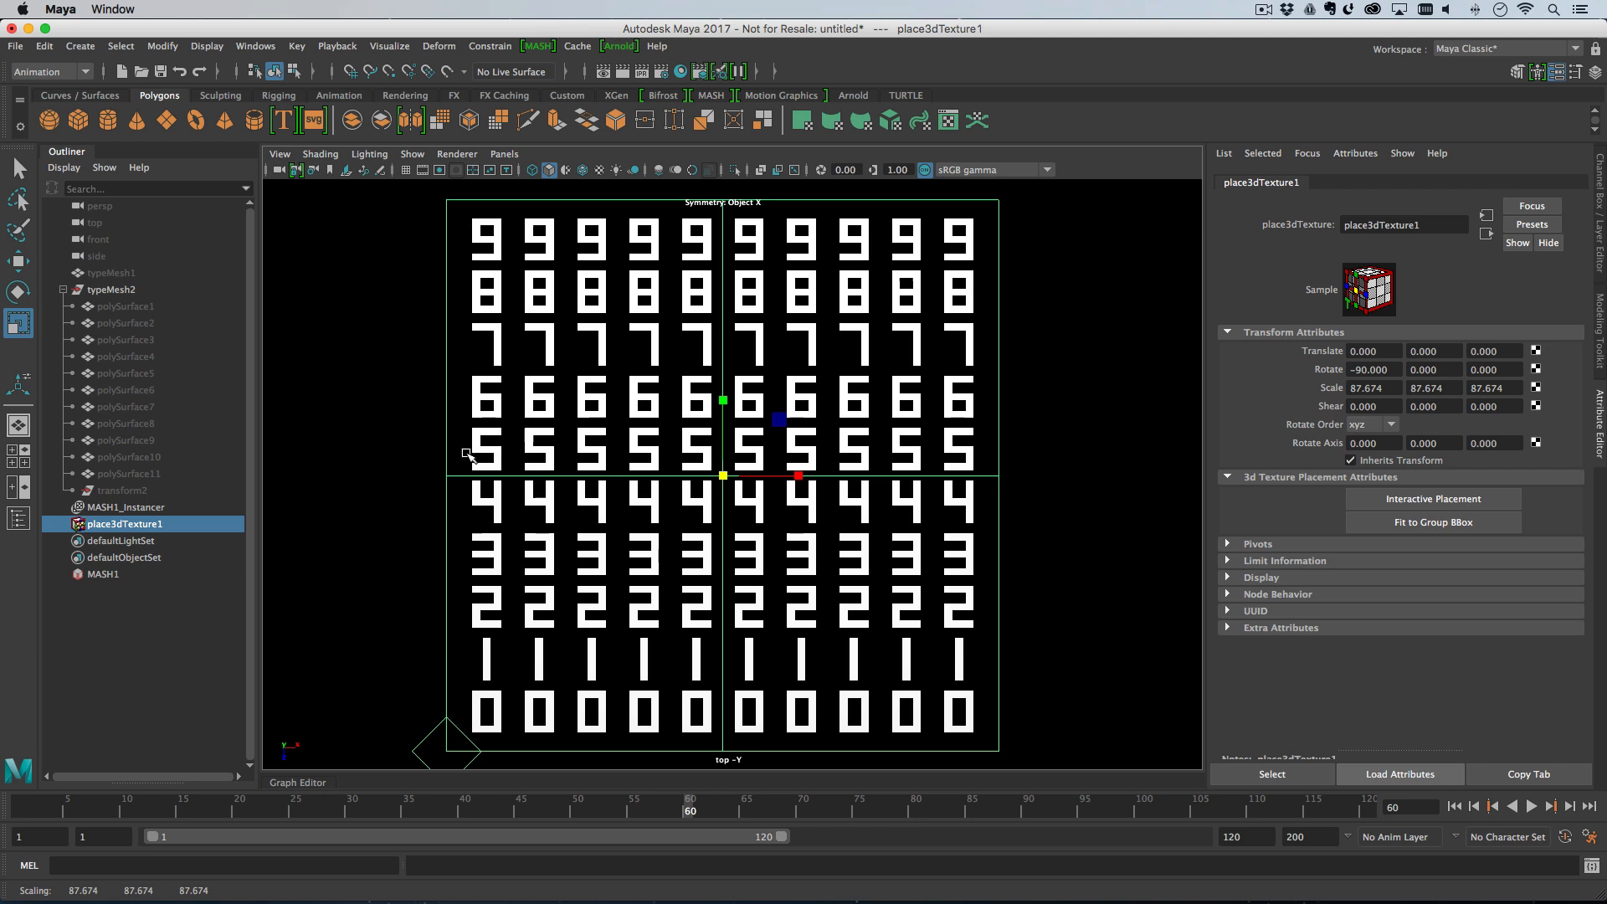
pyautogui.moveTo(542, 200)
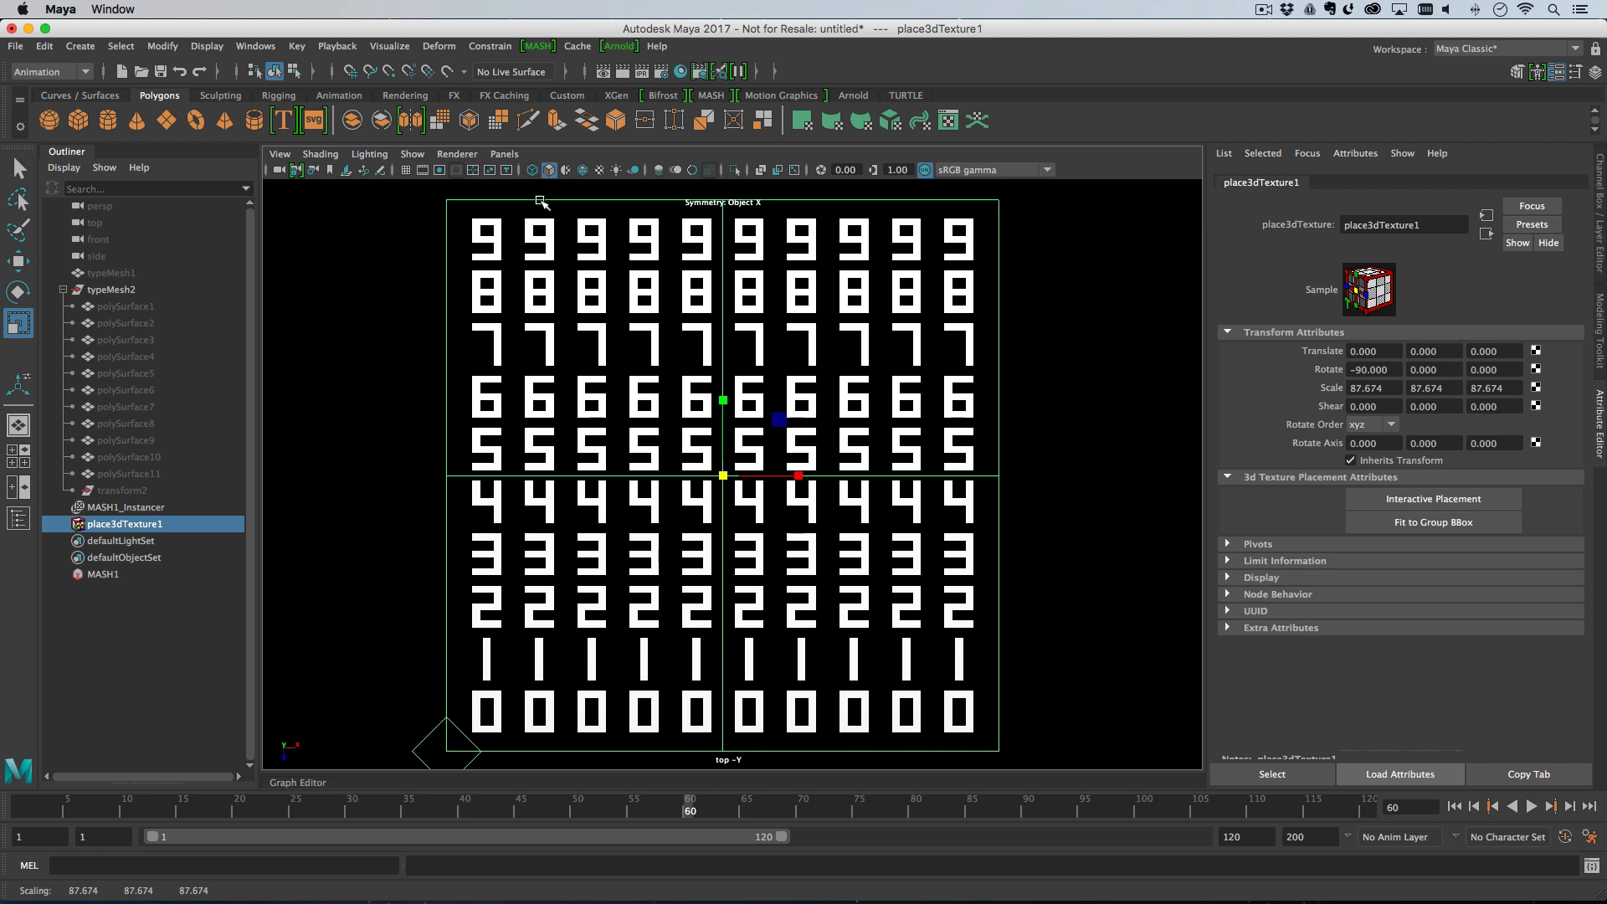
pyautogui.moveTo(158, 563)
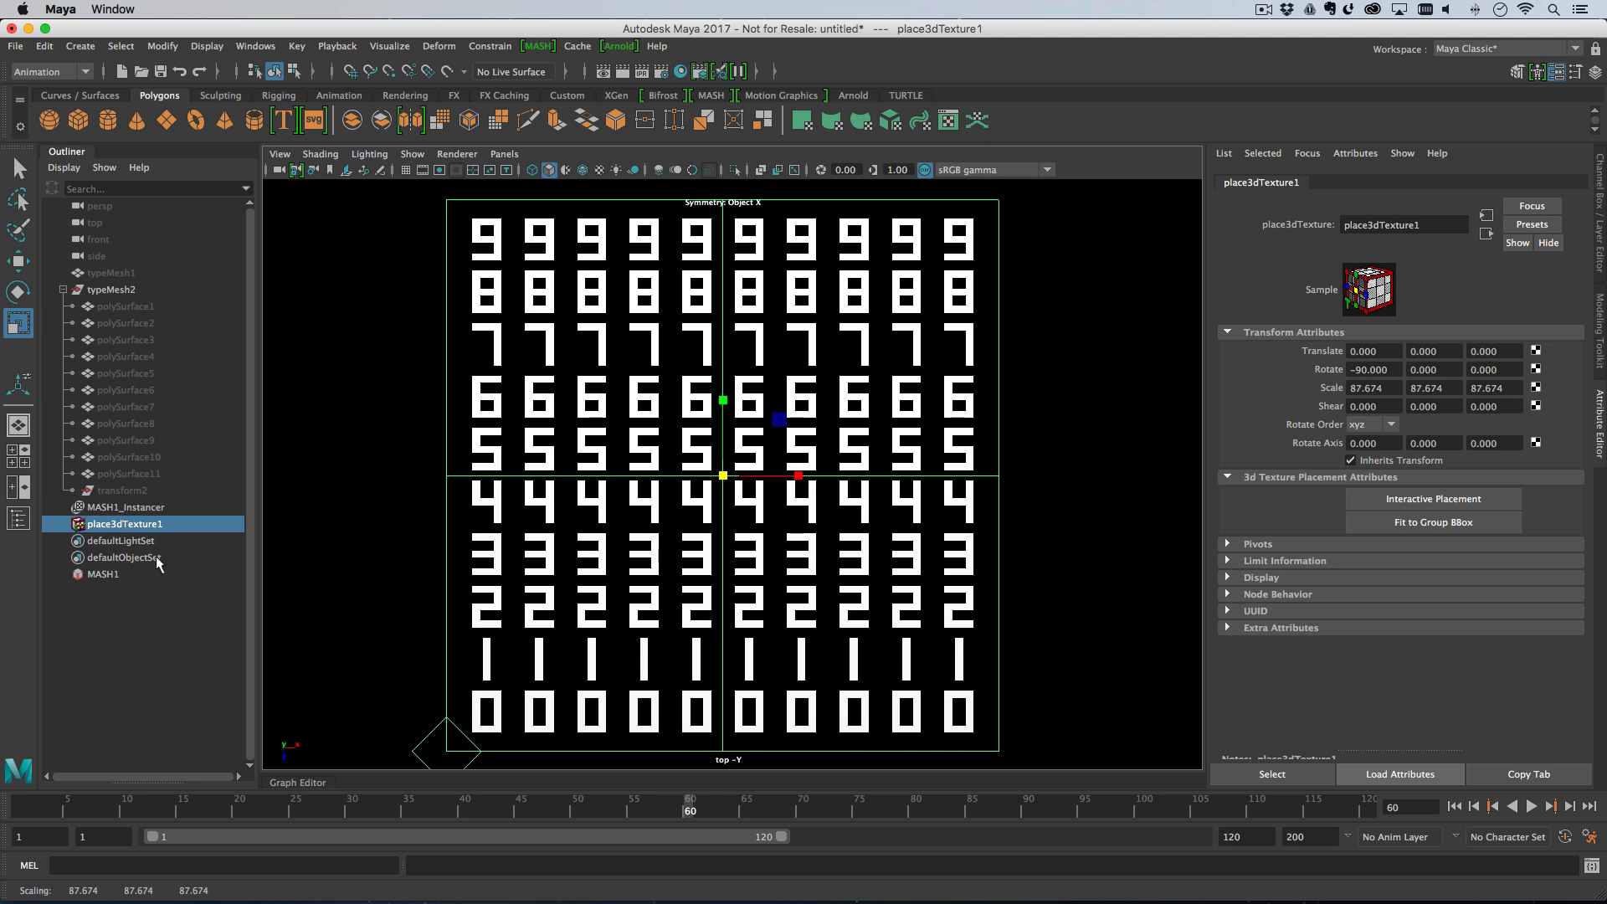
pyautogui.click(102, 574)
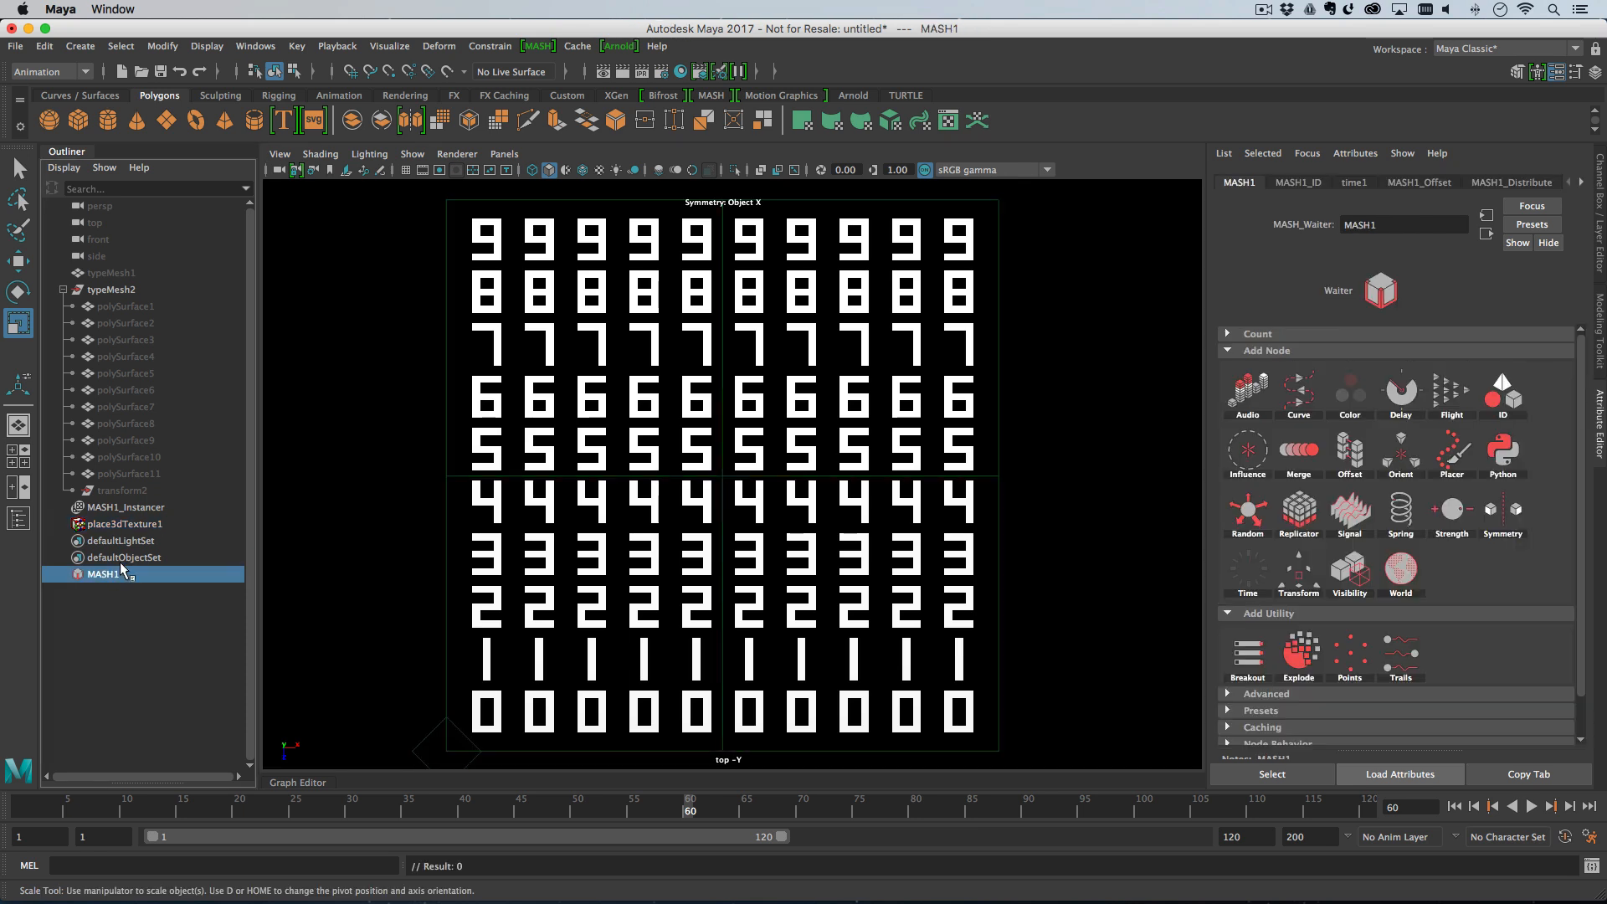
pyautogui.click(120, 524)
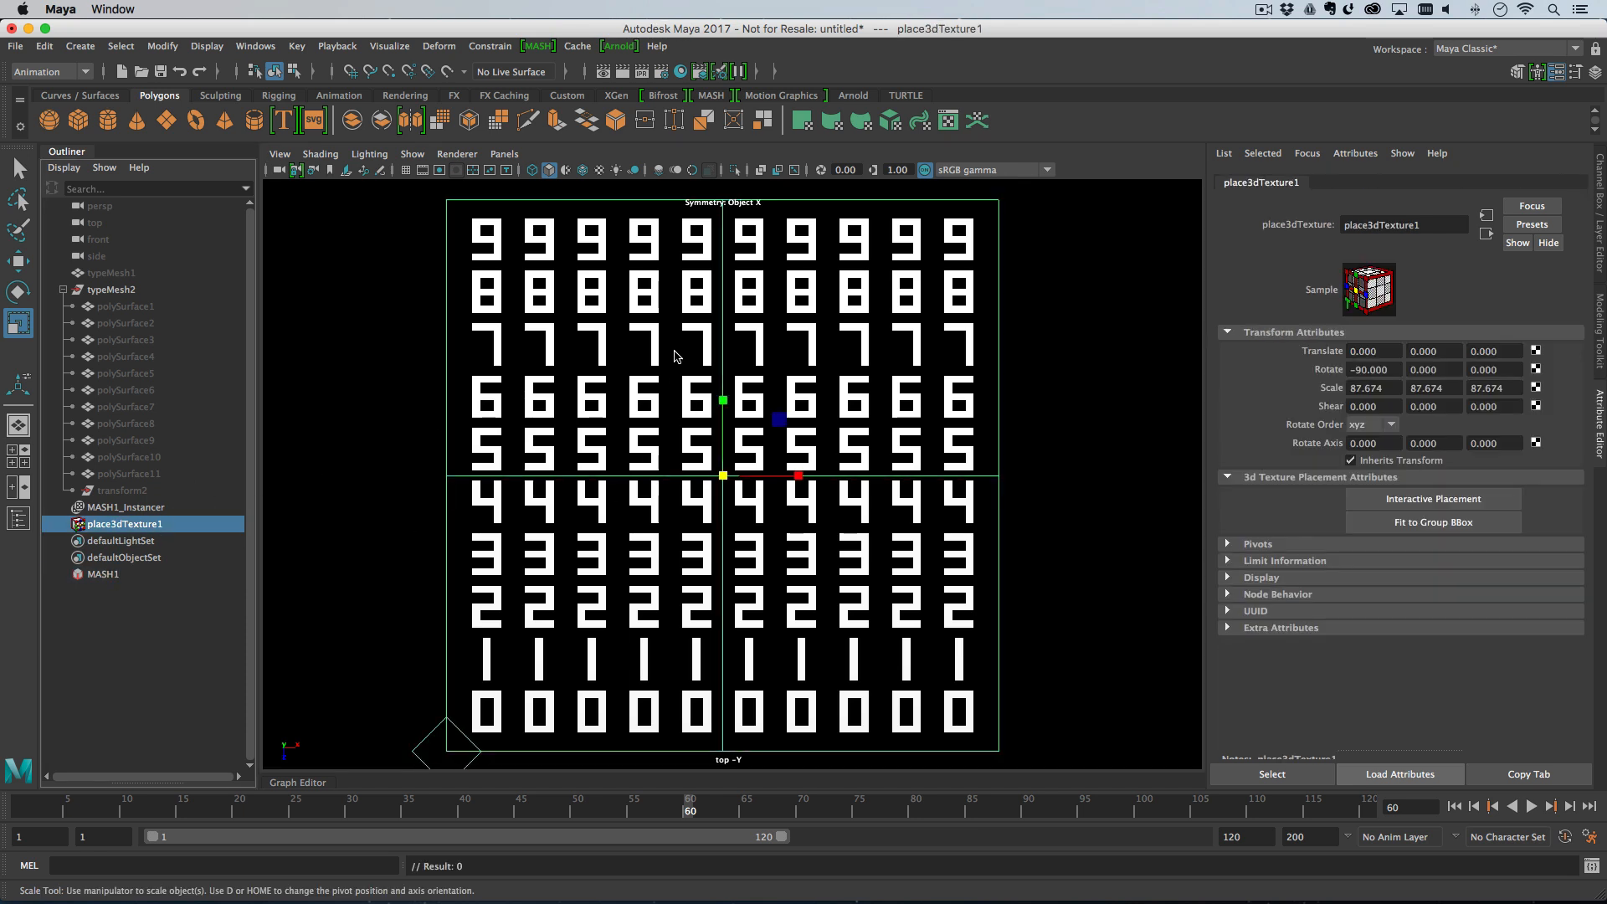
pyautogui.moveTo(1489, 237)
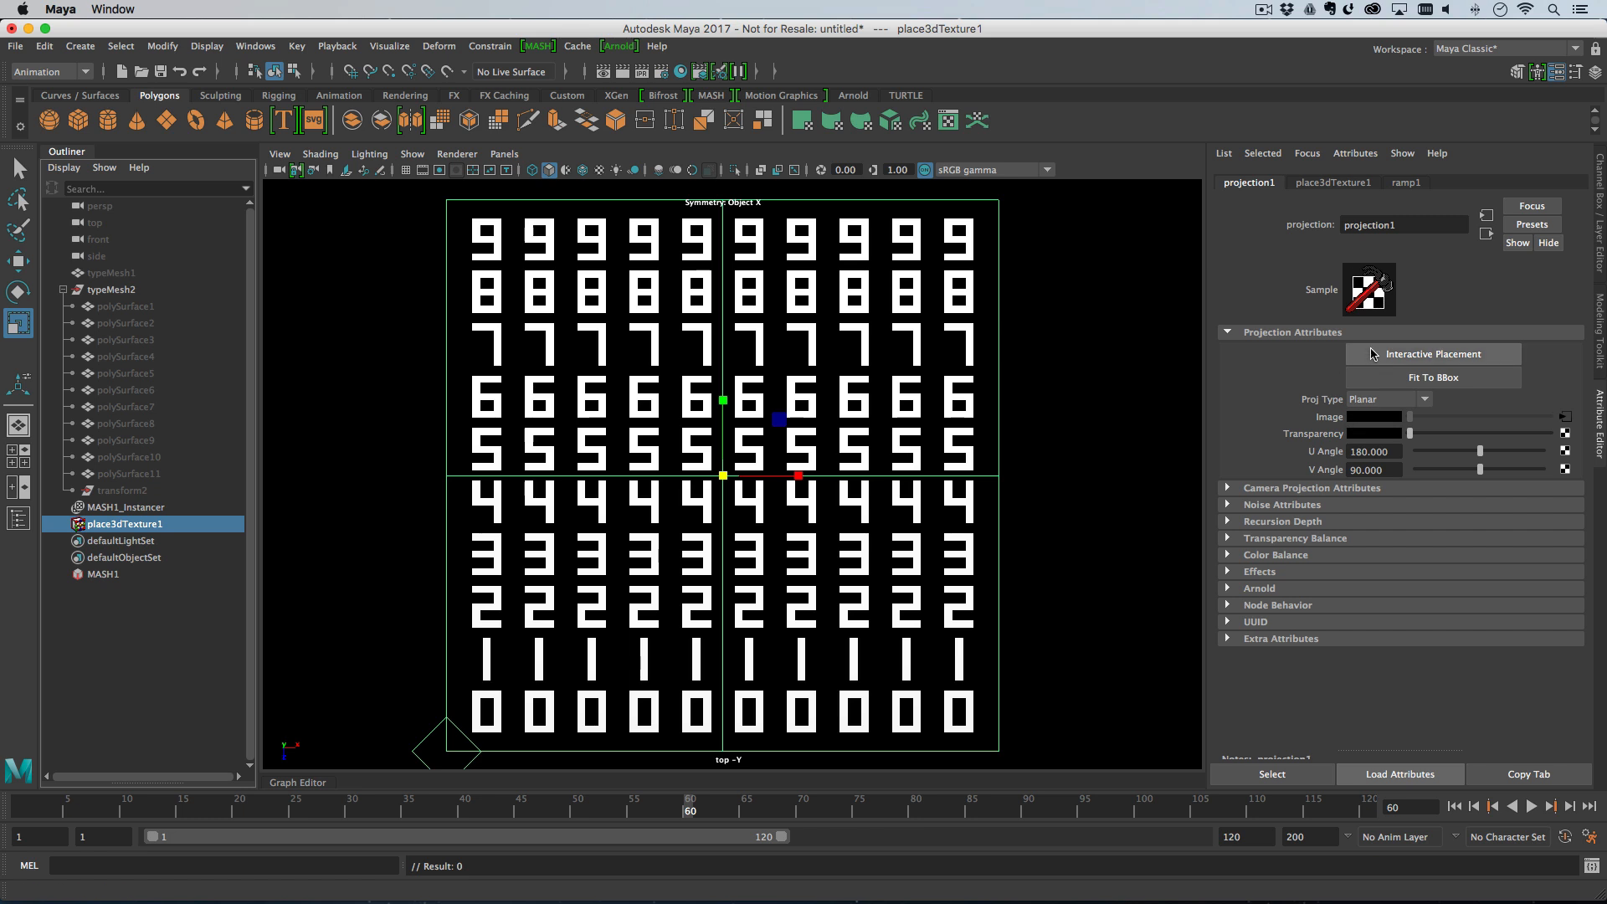
# Step: Slide the ramp1 white colour entry to about 0.335 position
pyautogui.click(1405, 183)
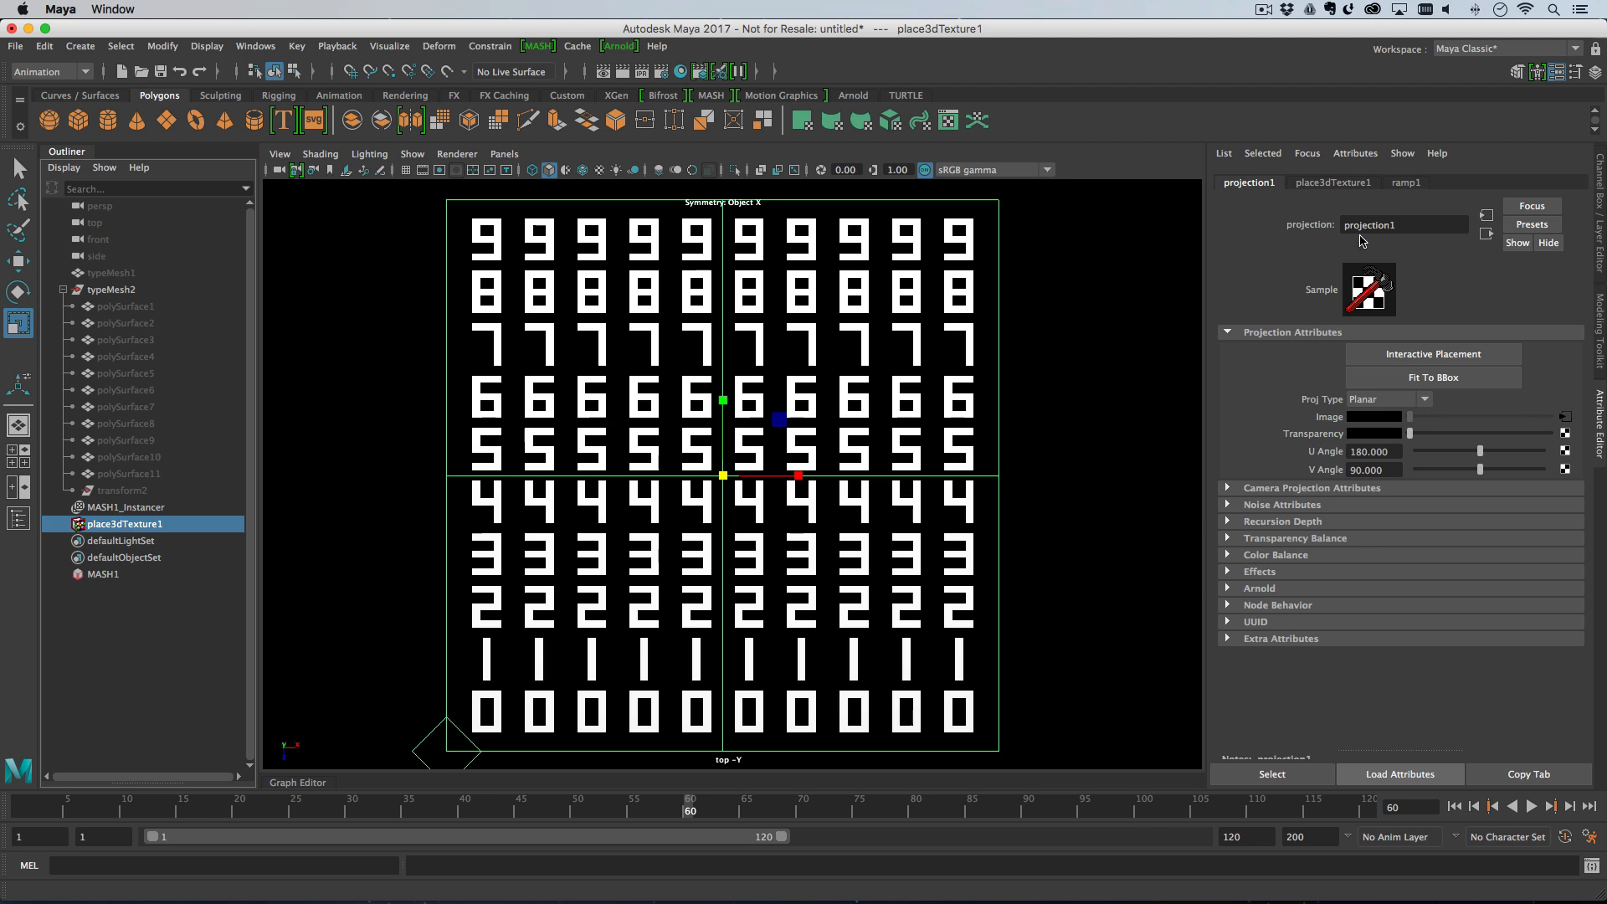
pyautogui.click(1406, 182)
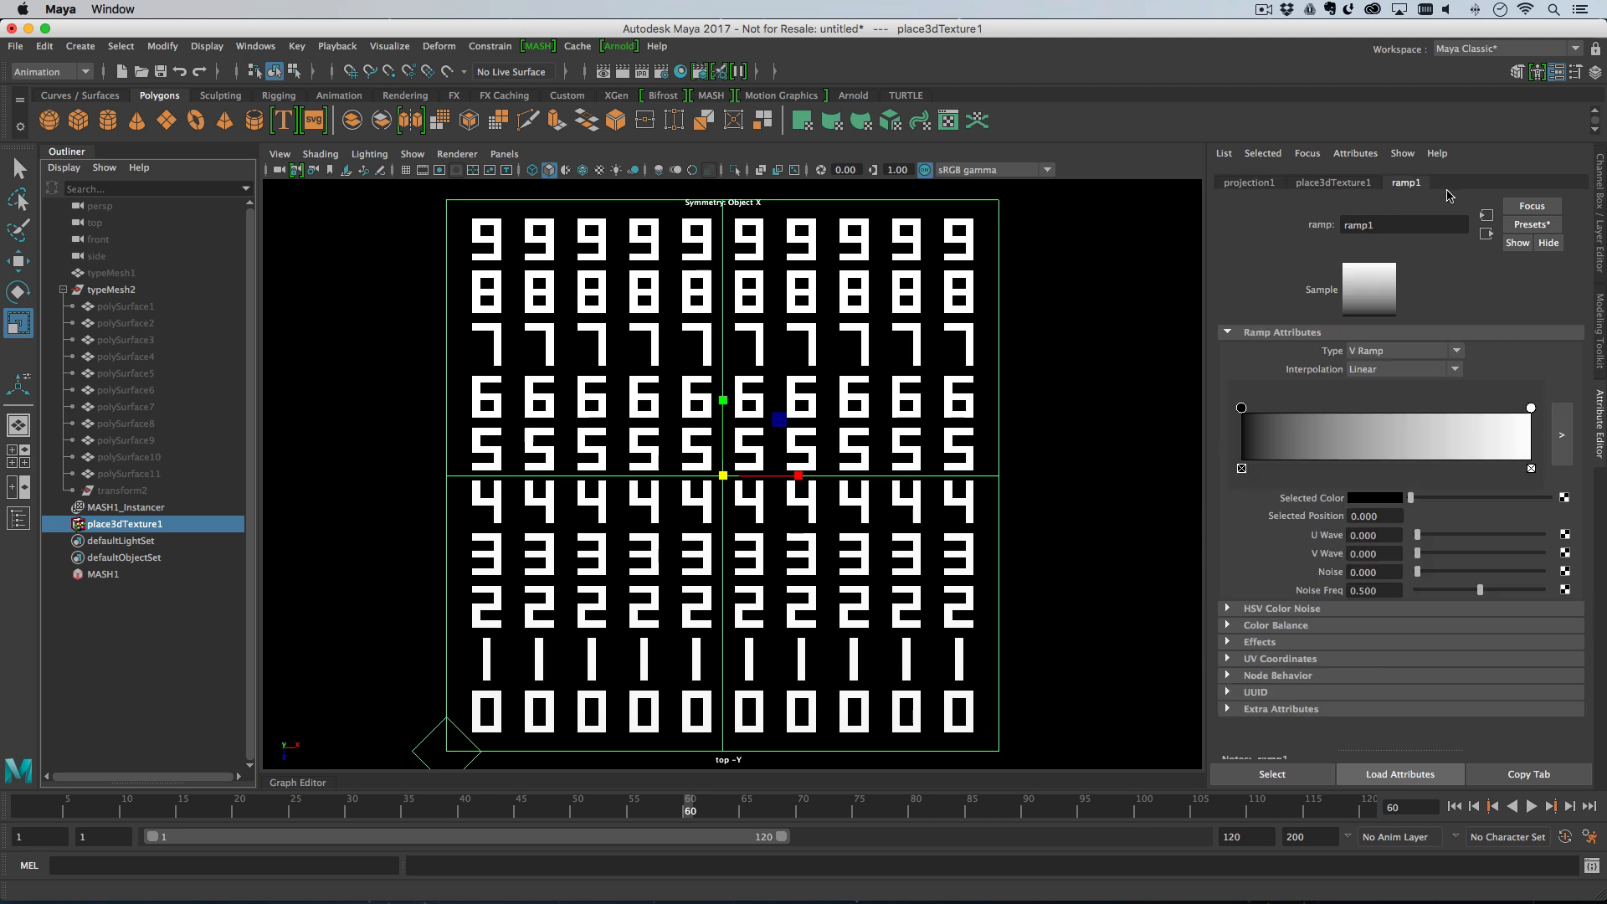
pyautogui.moveTo(1534, 415)
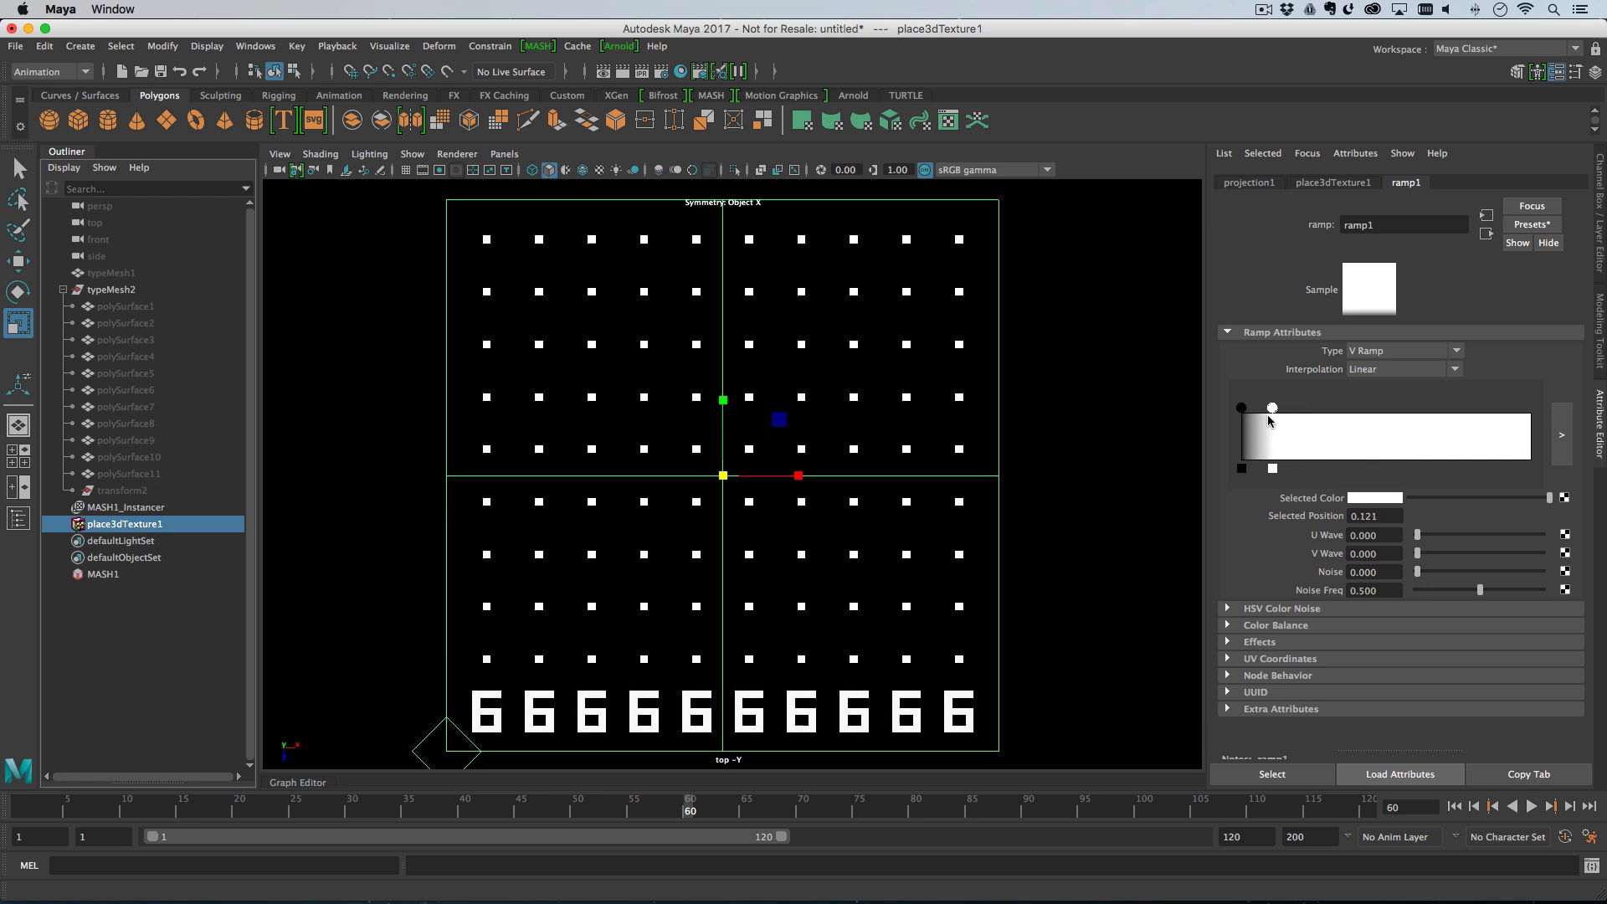
pyautogui.moveTo(1270, 407); pyautogui.dragTo(1274, 407)
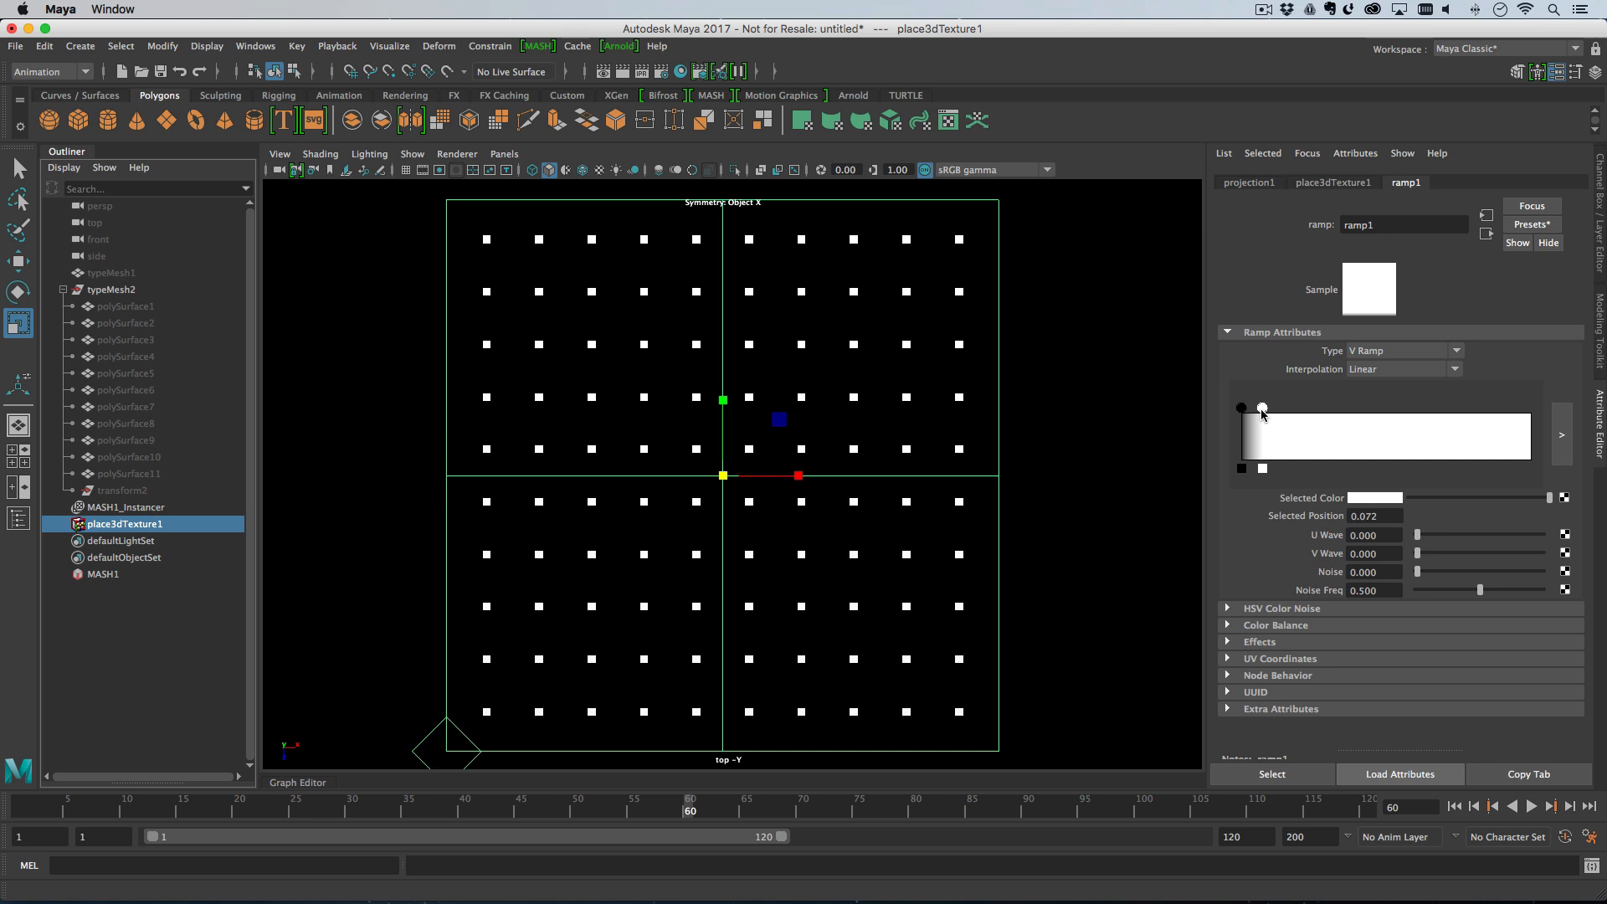
pyautogui.moveTo(1261, 407); pyautogui.dragTo(1278, 407)
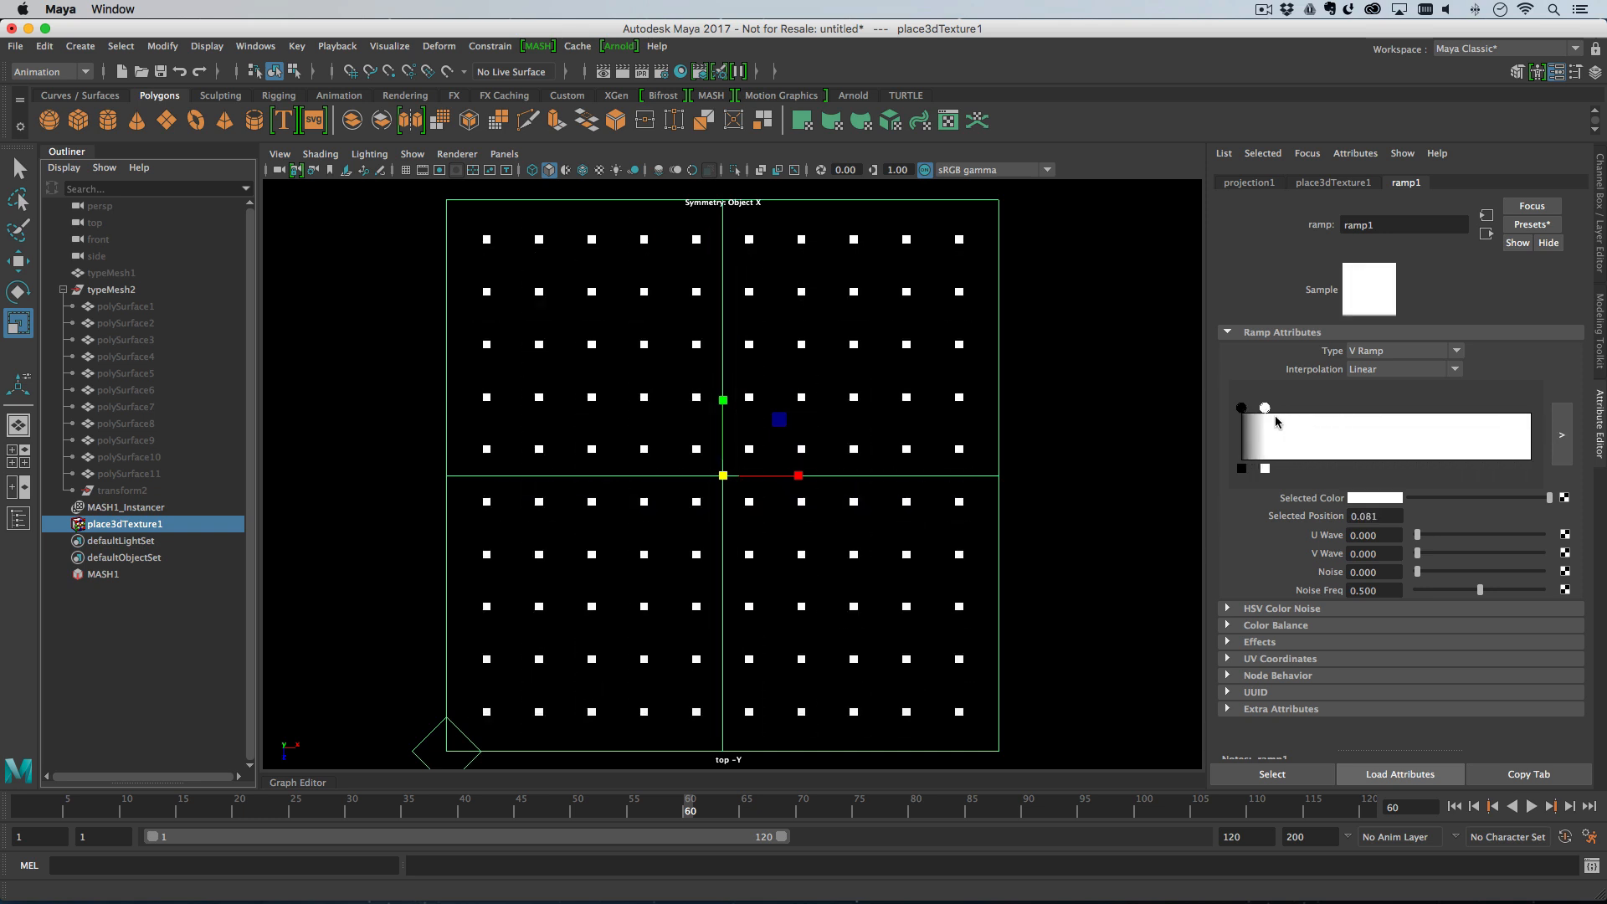
pyautogui.moveTo(1241, 407); pyautogui.dragTo(1249, 407)
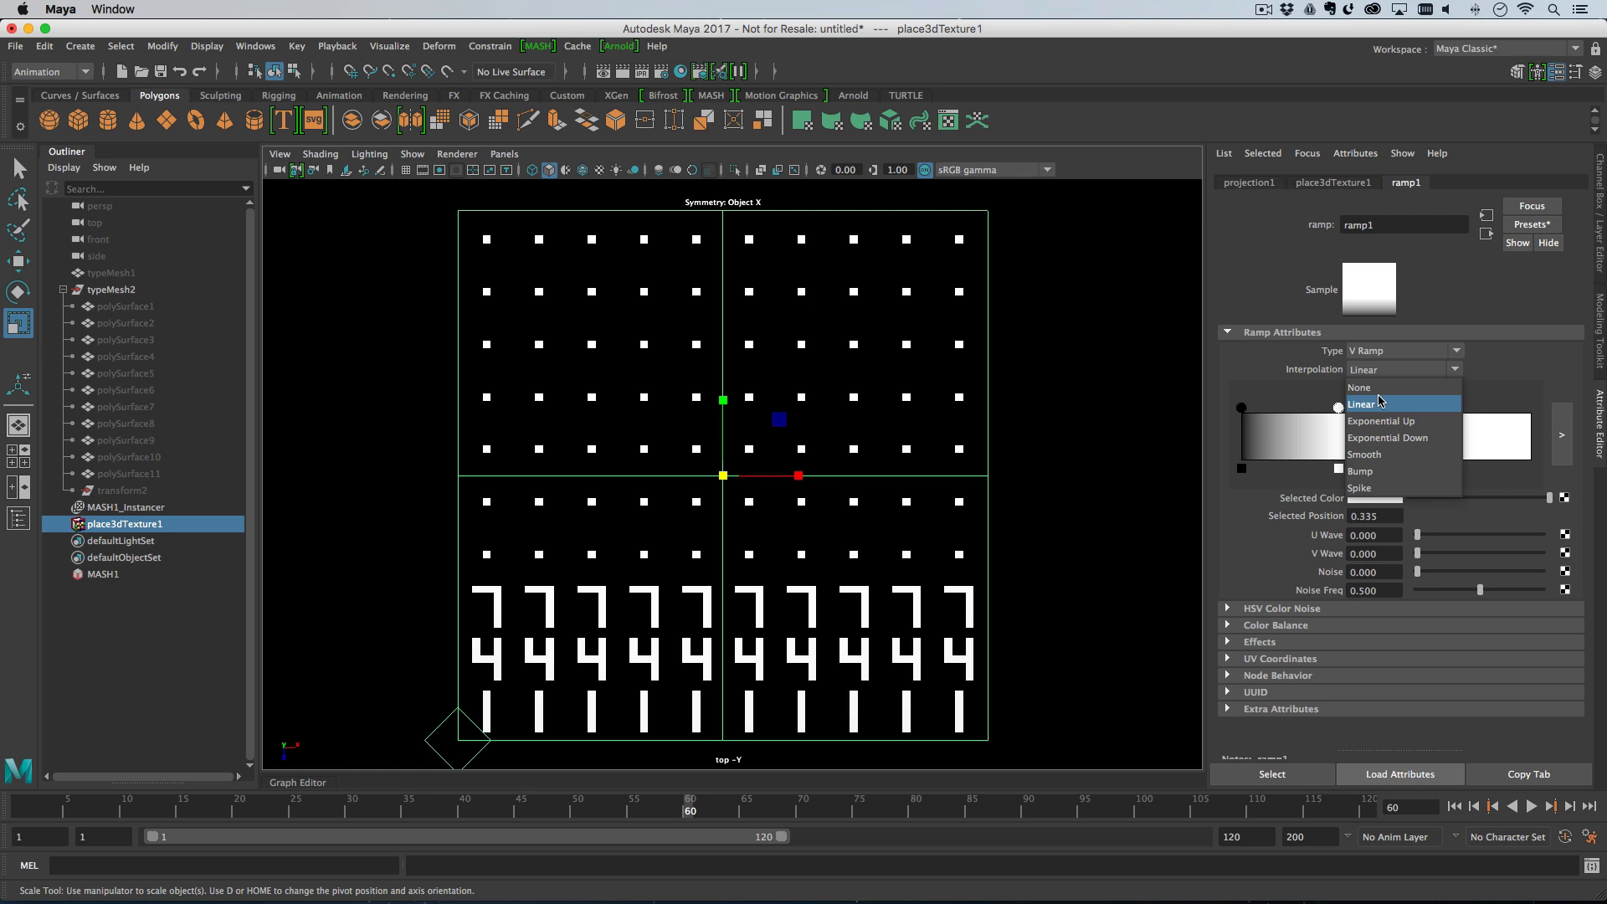
# Step: Set ramp interpolation to None and reposition the white colour entry
pyautogui.click(1360, 387)
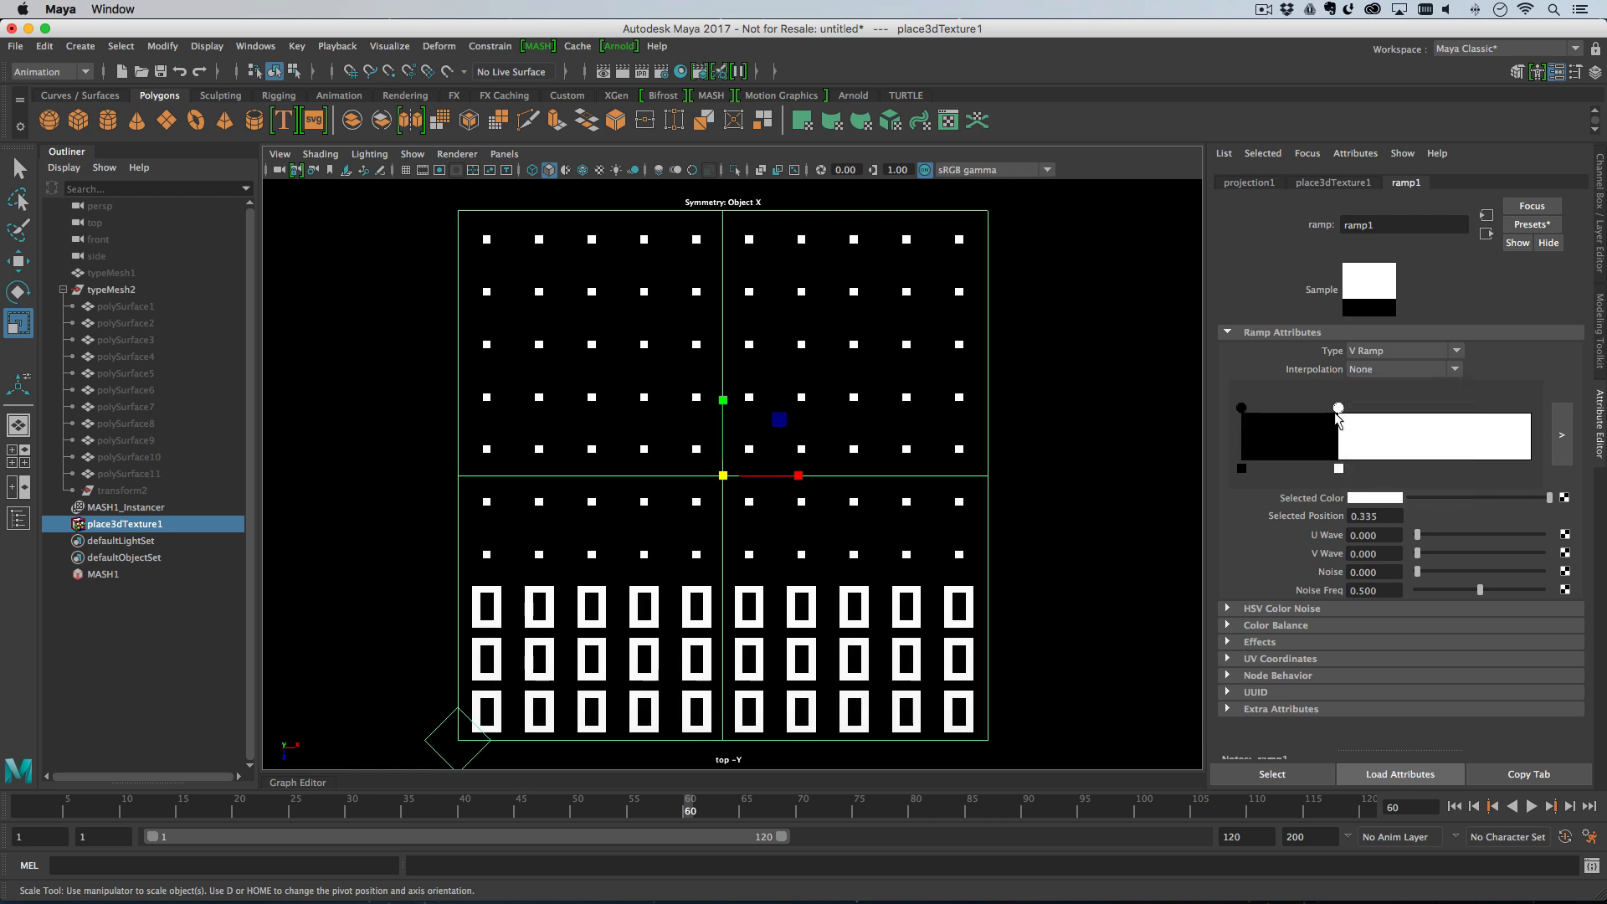
pyautogui.moveTo(1336, 407); pyautogui.dragTo(1242, 408)
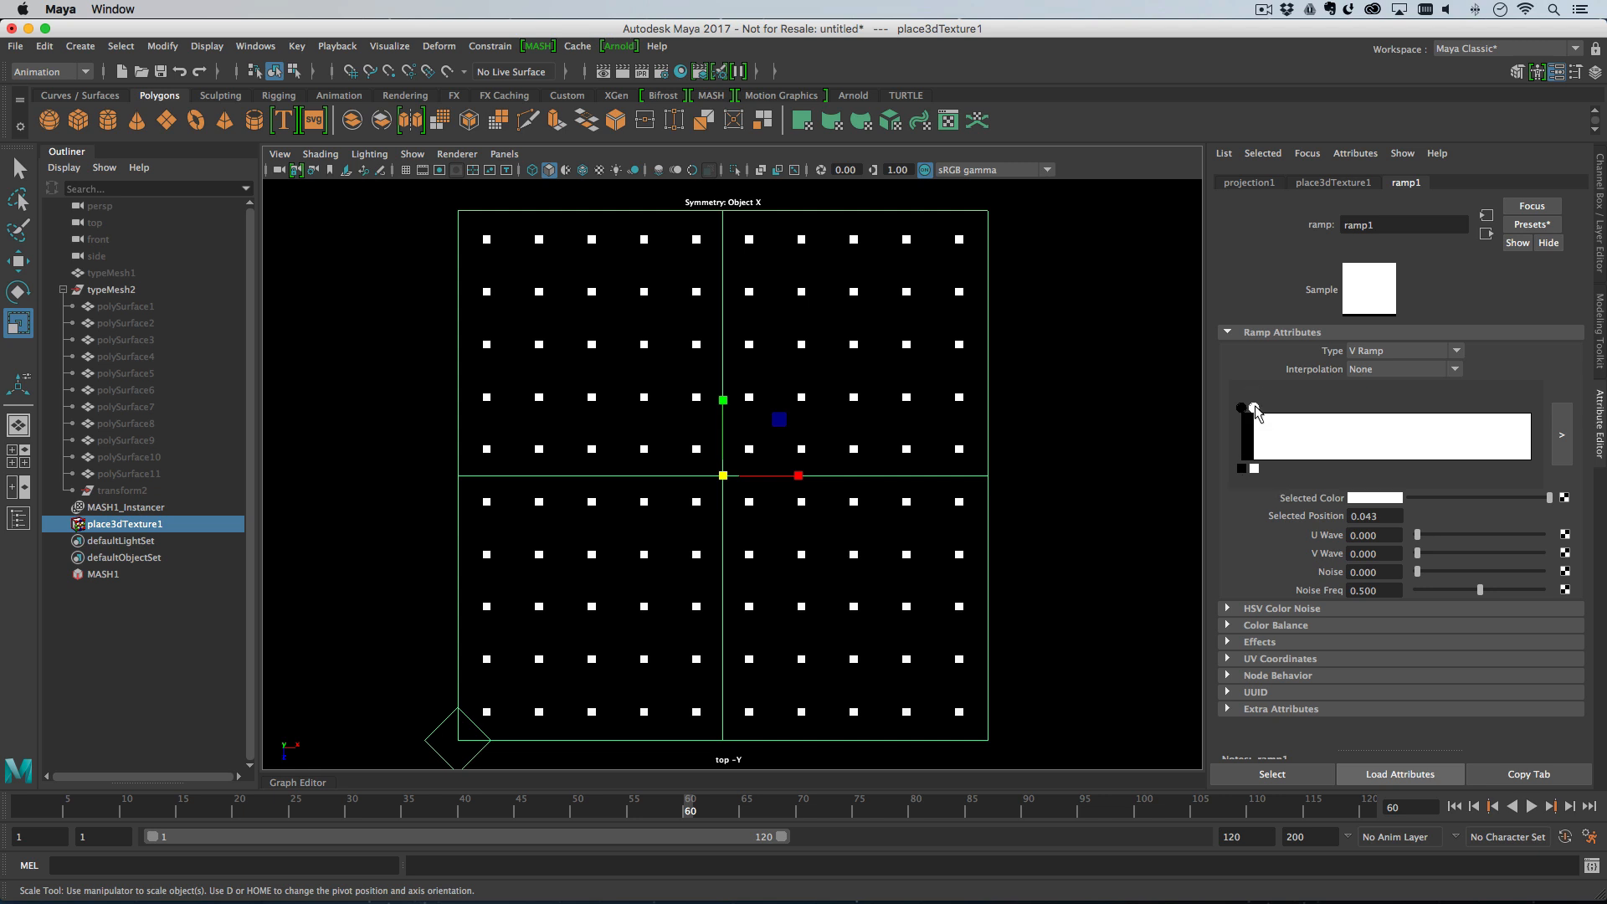
pyautogui.moveTo(1255, 407); pyautogui.dragTo(1252, 408)
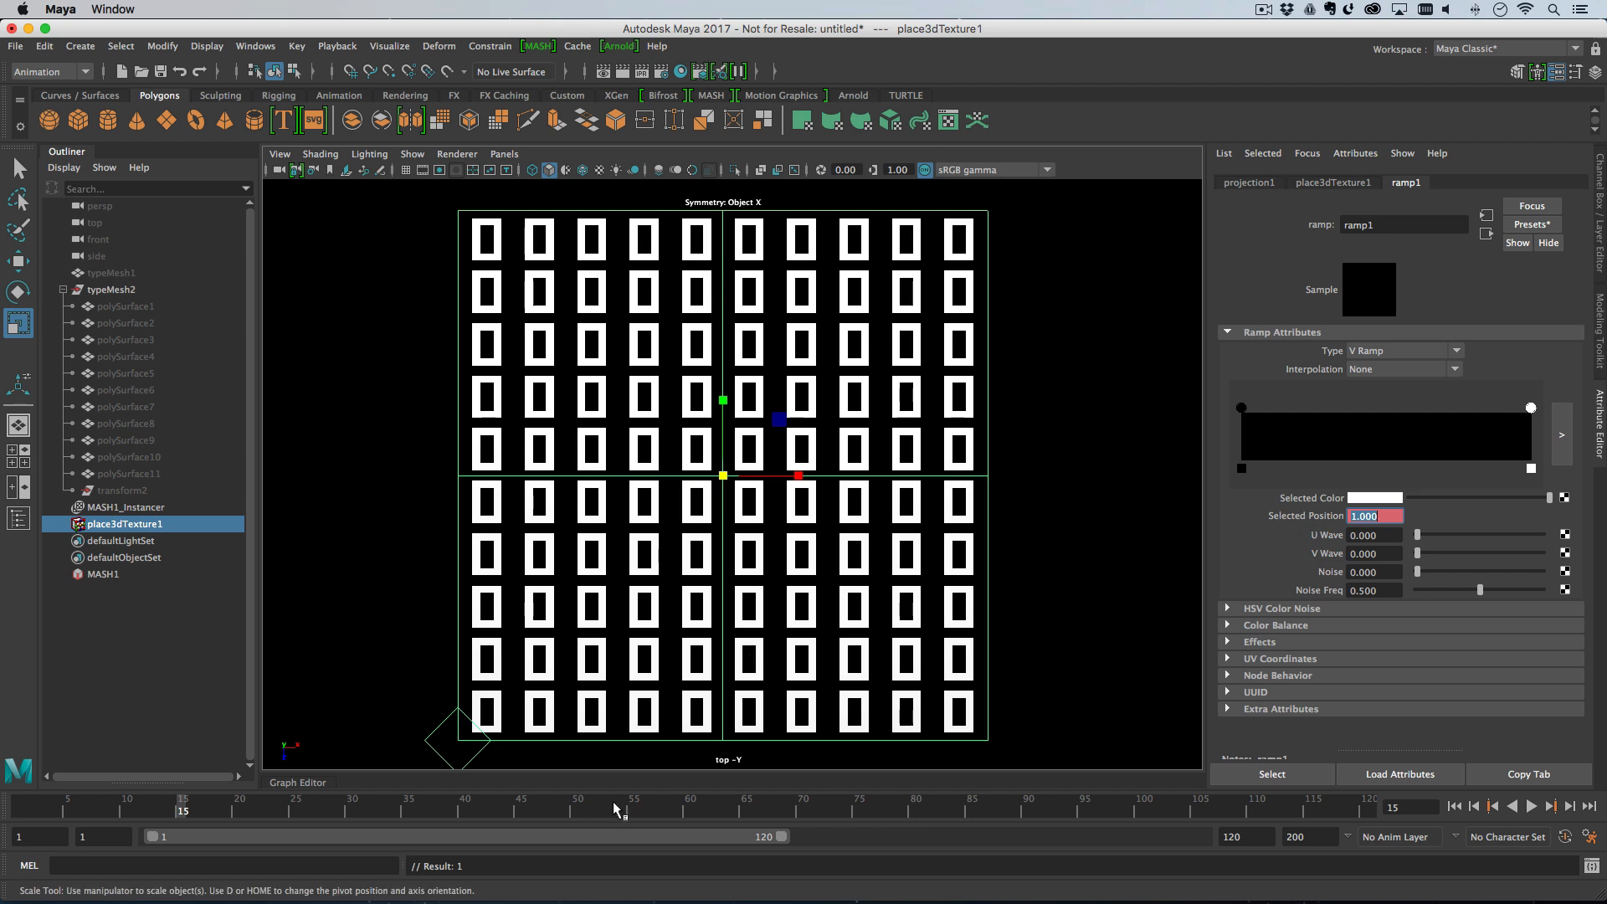
# Step: Keyframe the white position at 1.0 and 0.04 at frame 120, then preview playback
pyautogui.rightClick(1374, 514)
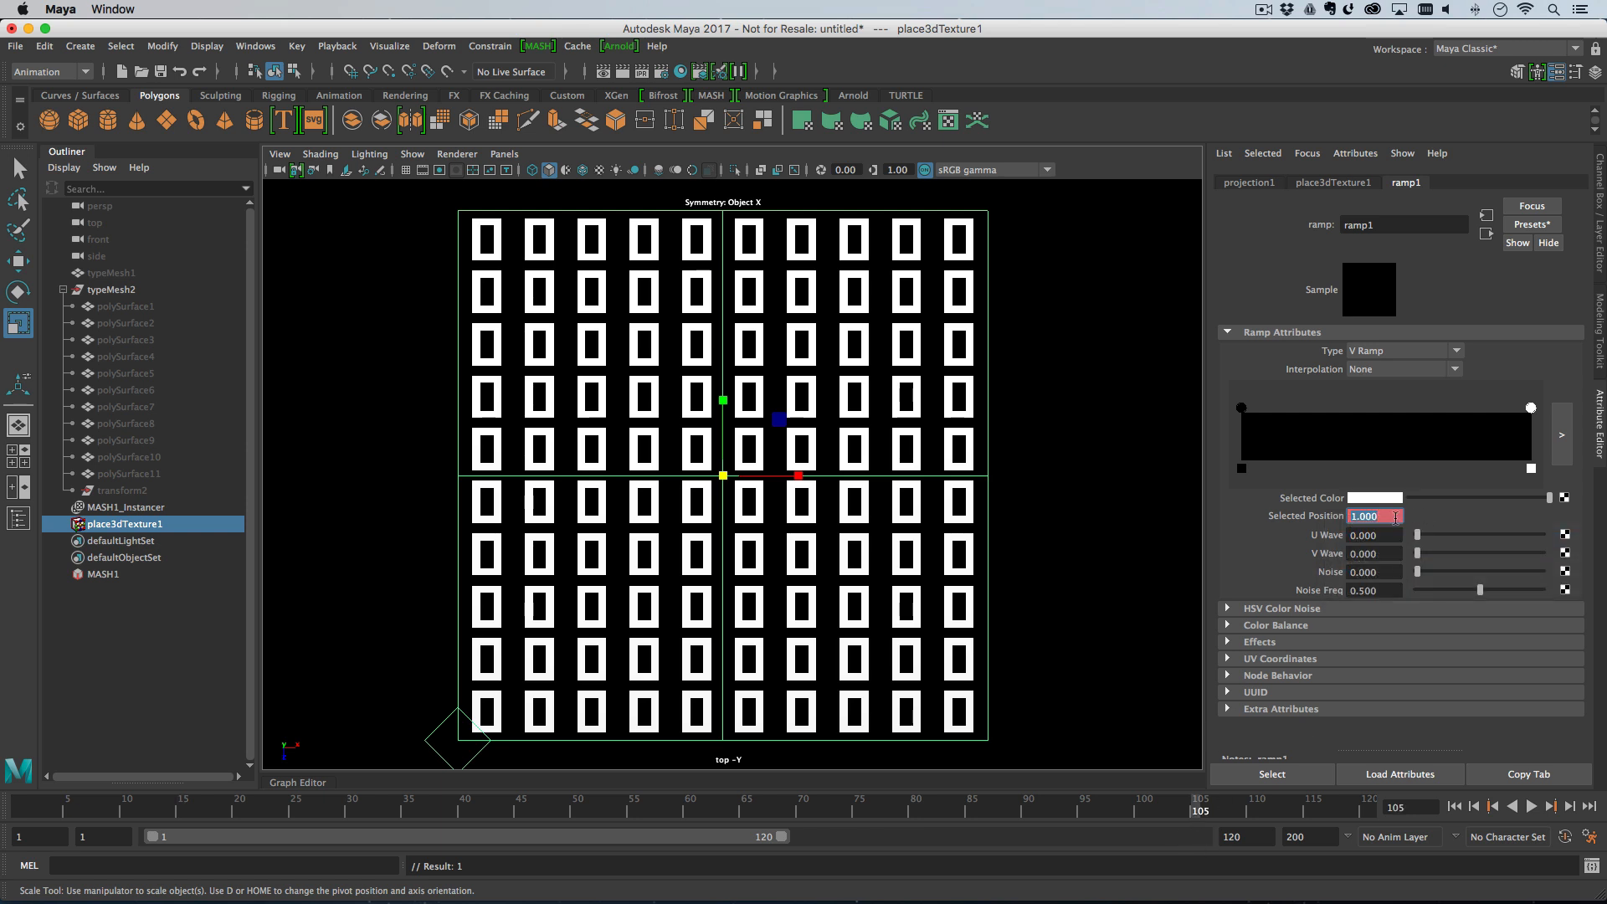
pyautogui.rightClick(1372, 515)
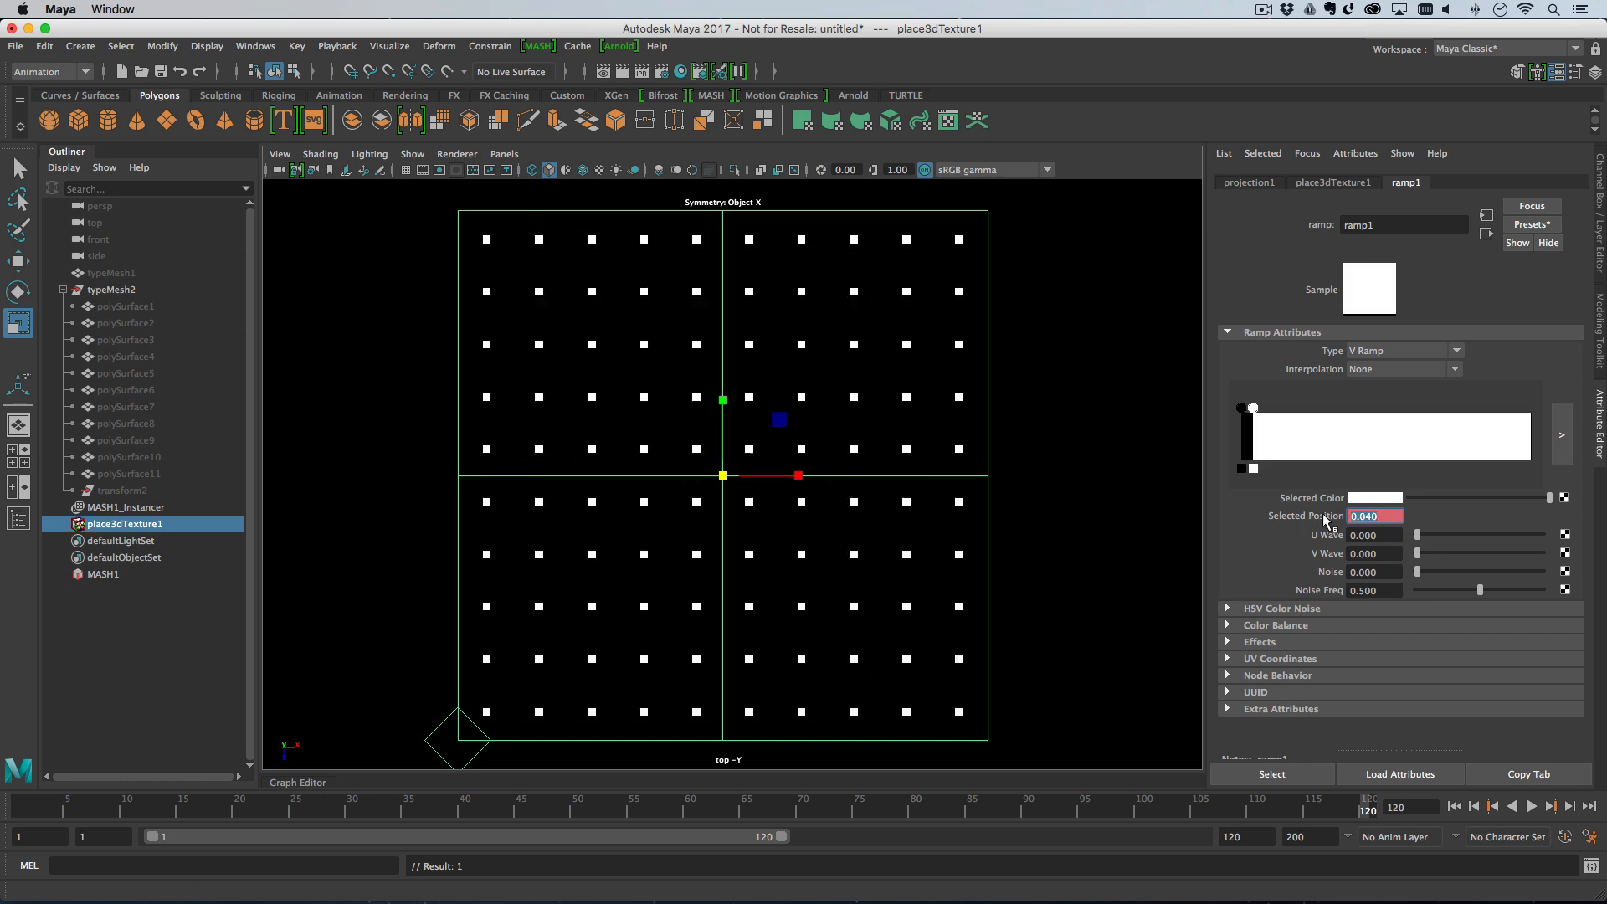
pyautogui.rightClick(1374, 515)
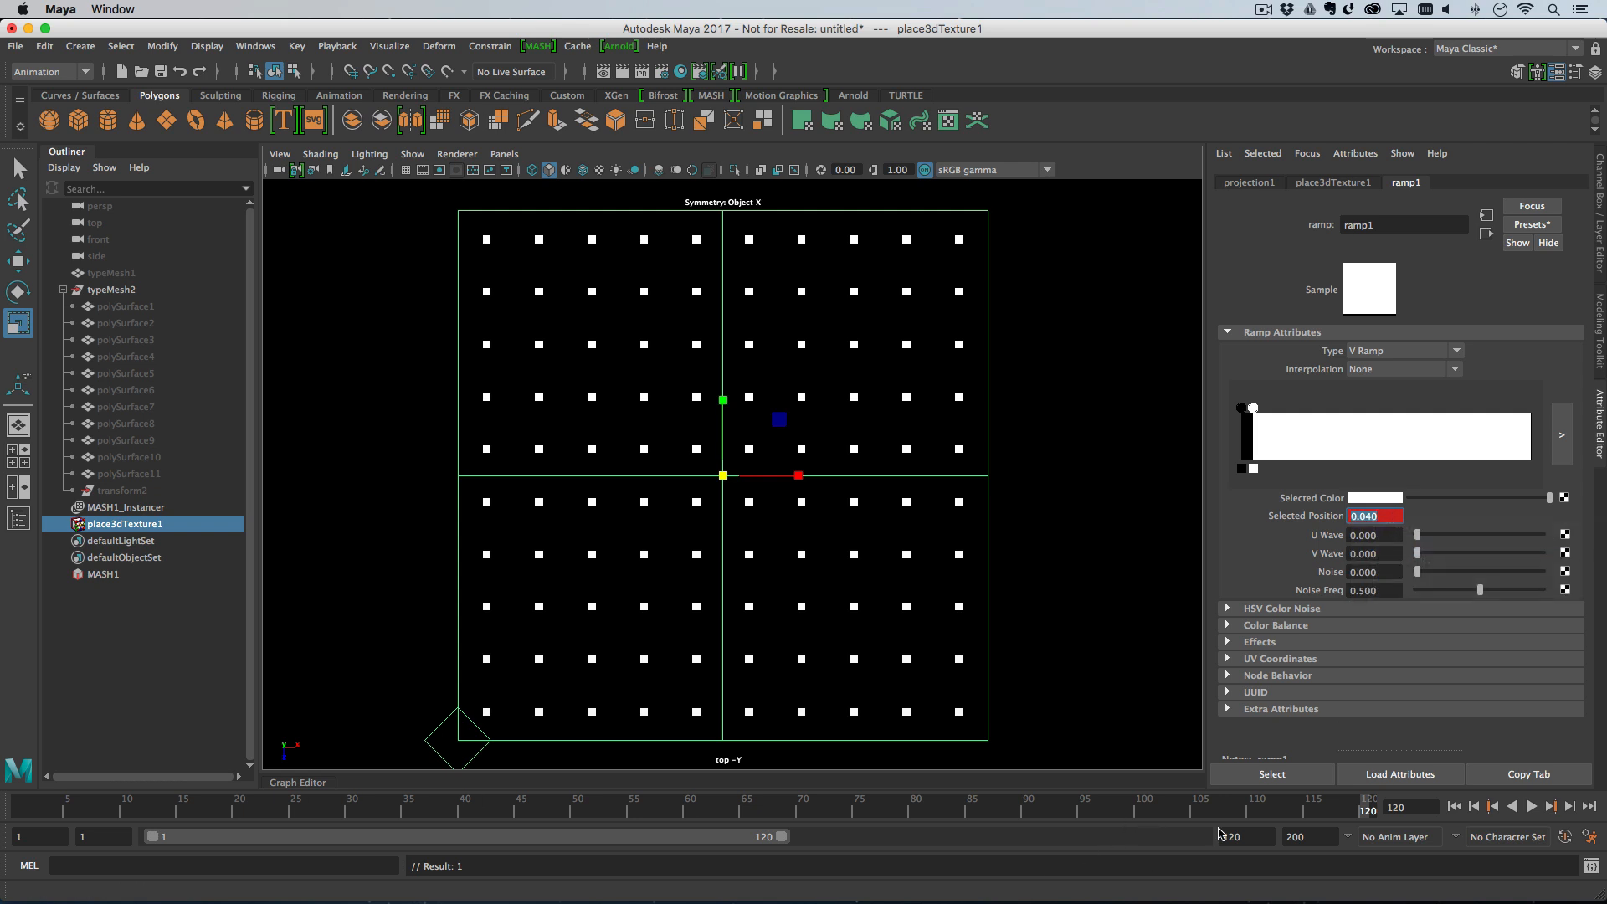
pyautogui.click(1534, 805)
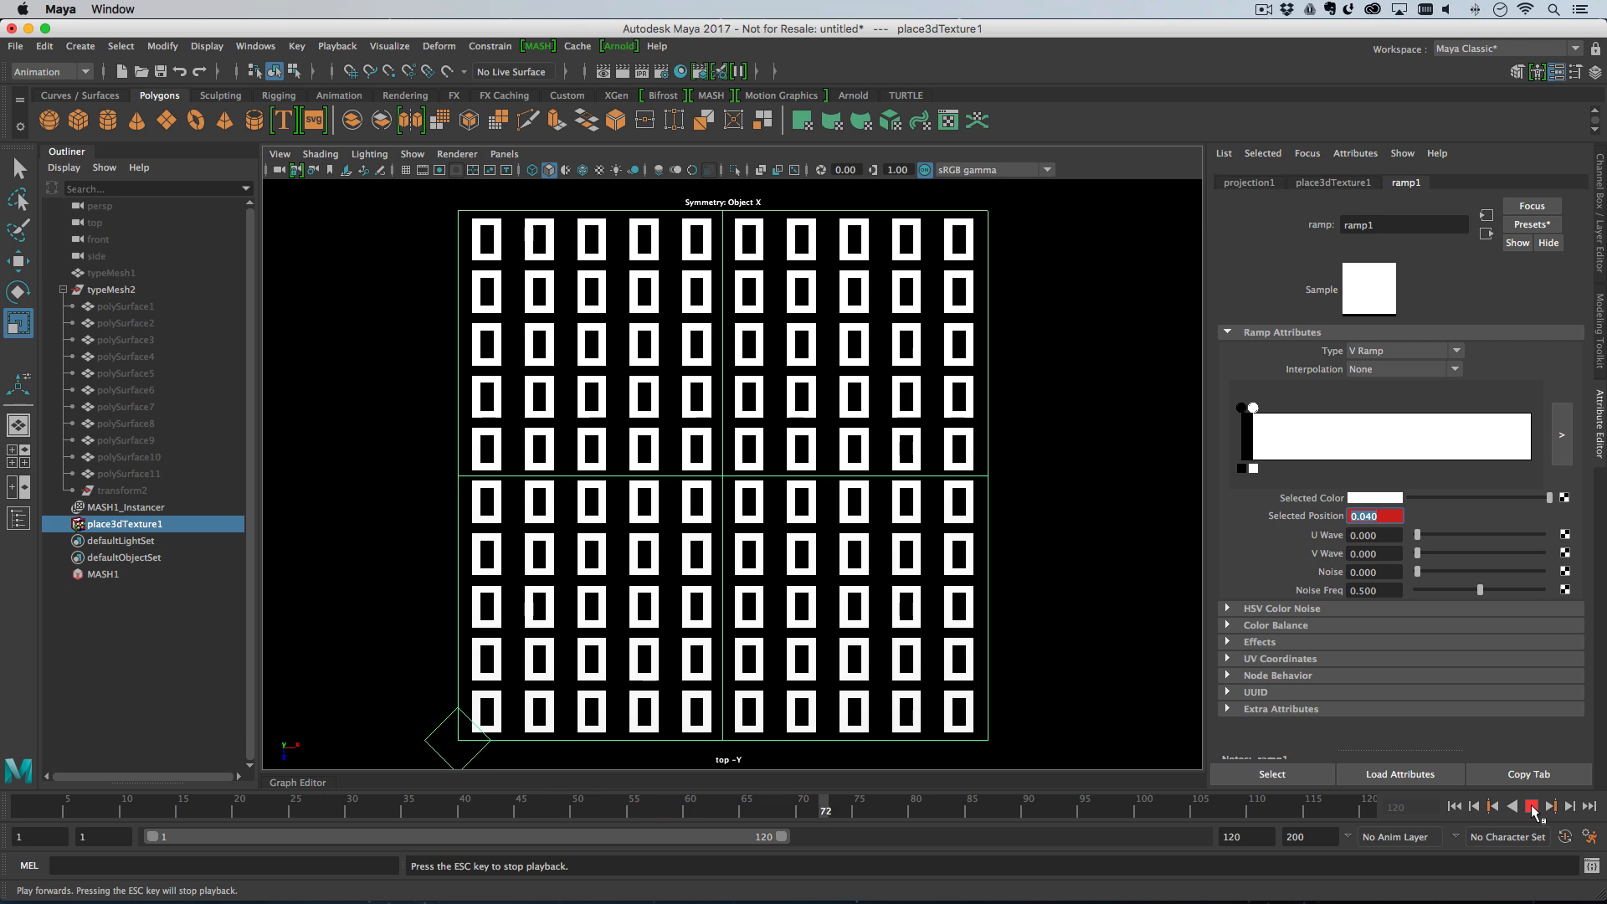
pyautogui.click(1534, 805)
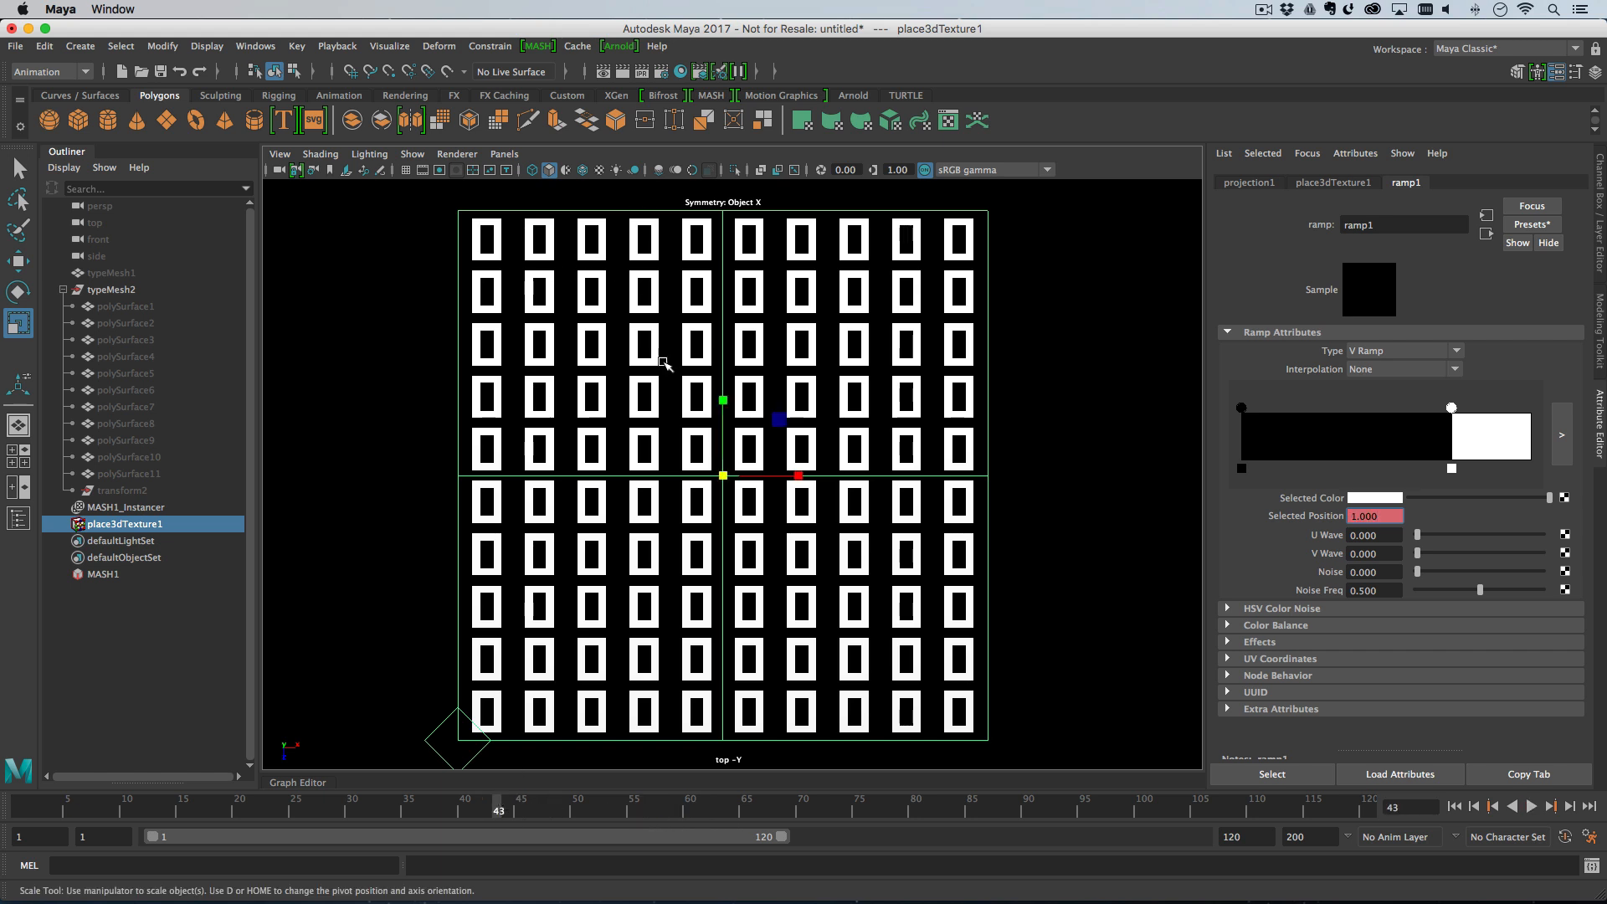
pyautogui.moveTo(1291, 430)
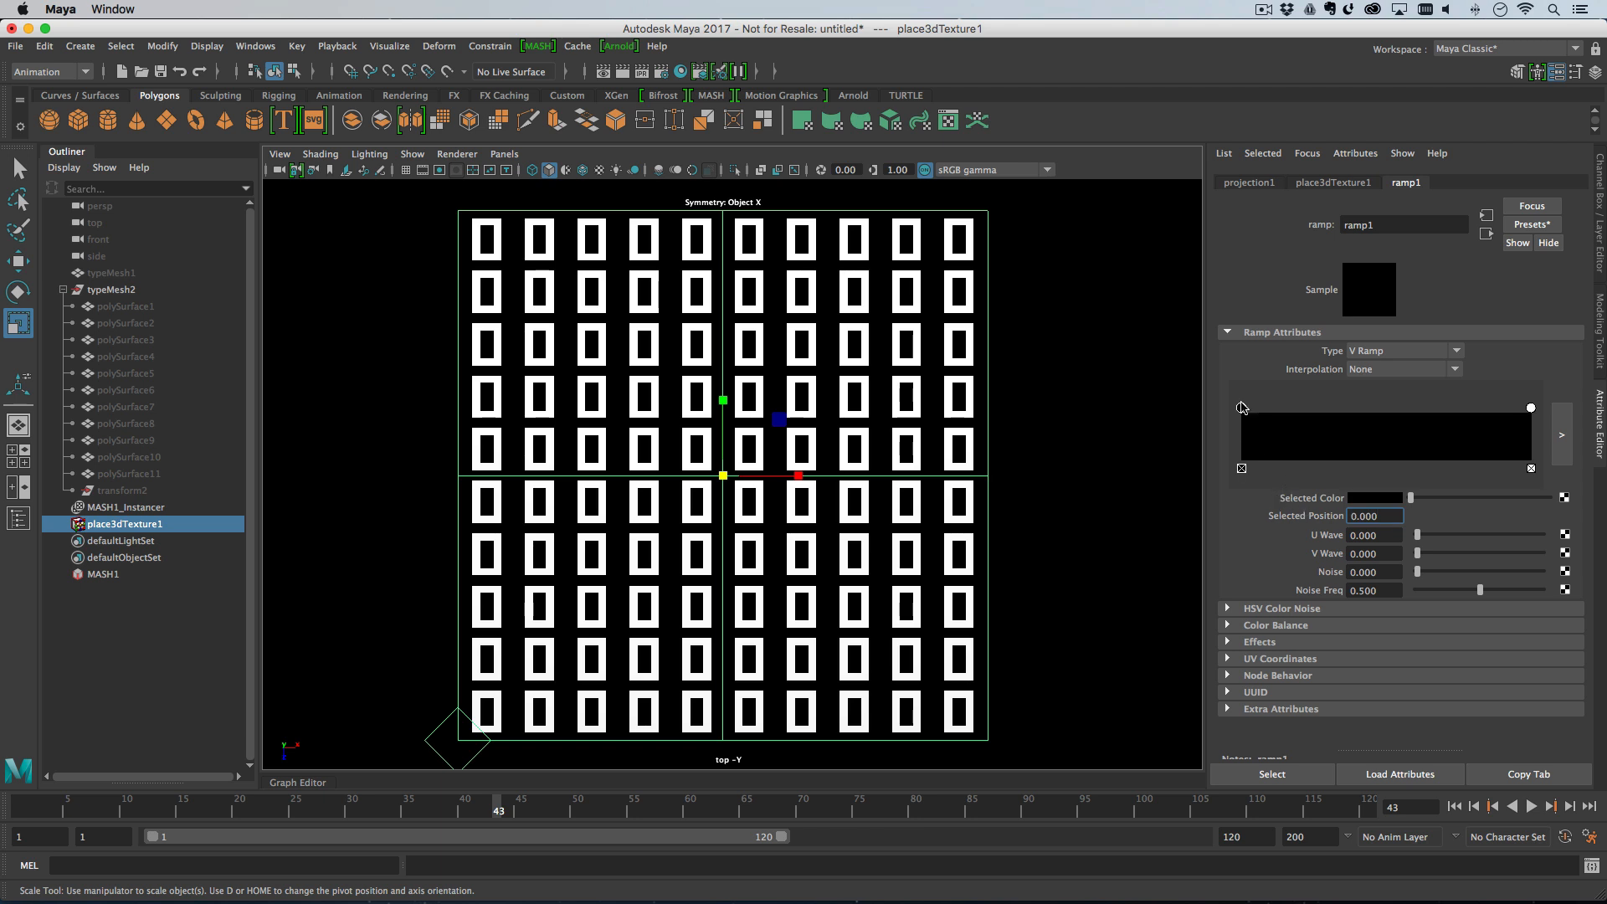
# Step: Map a Noise 2D texture onto the ramp's black colour entry
pyautogui.moveTo(1242, 407); pyautogui.dragTo(1242, 410)
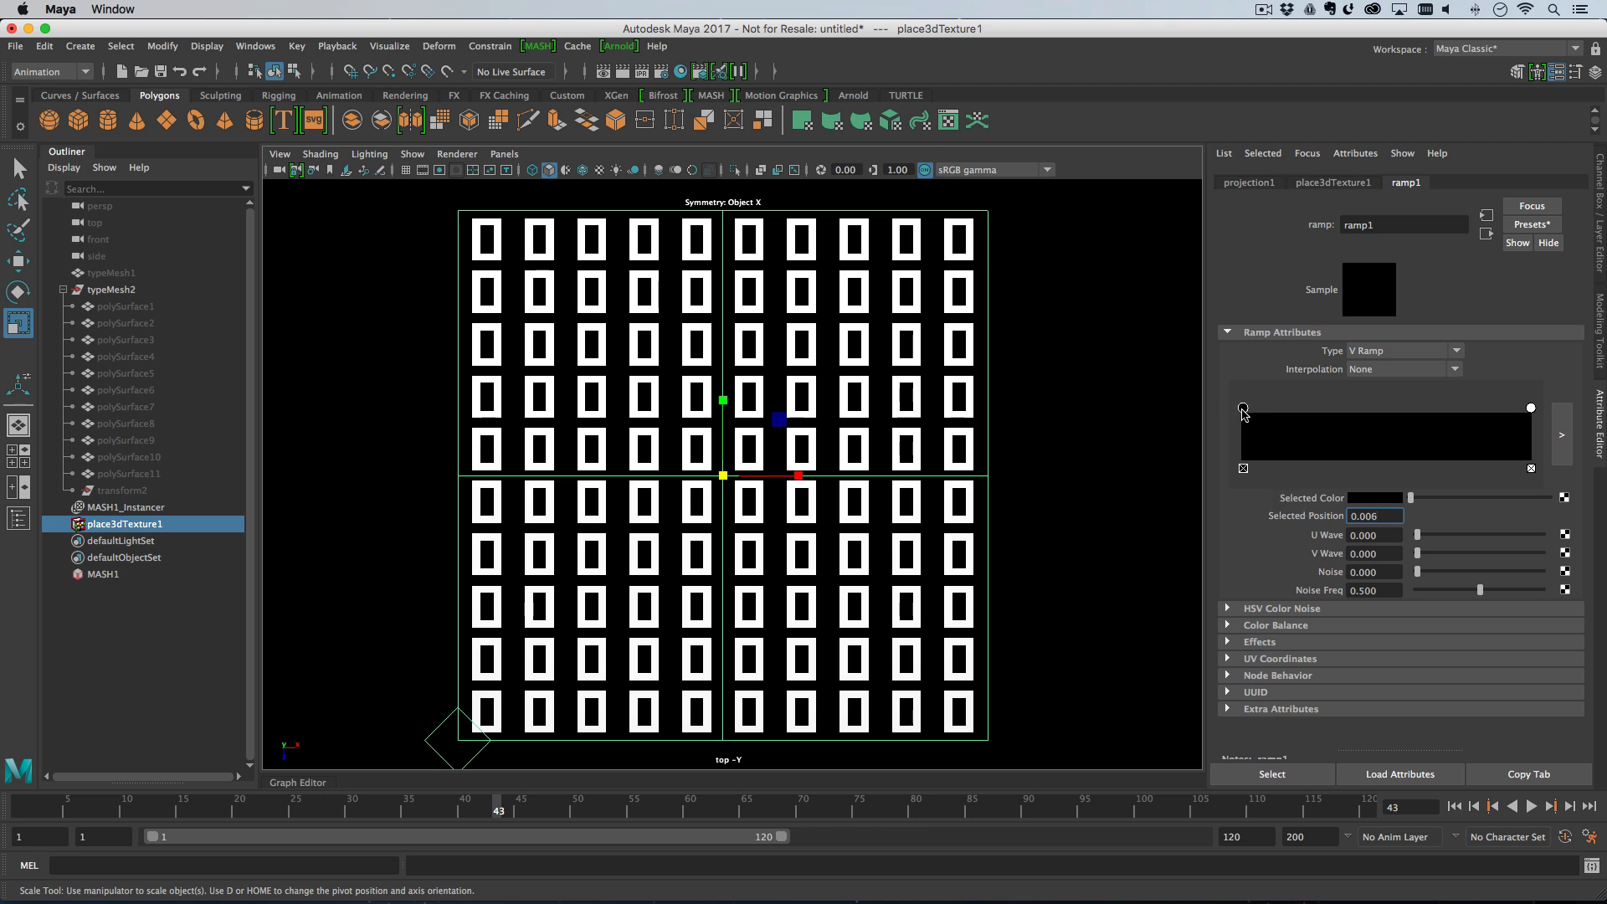
pyautogui.moveTo(1242, 408); pyautogui.dragTo(1252, 408)
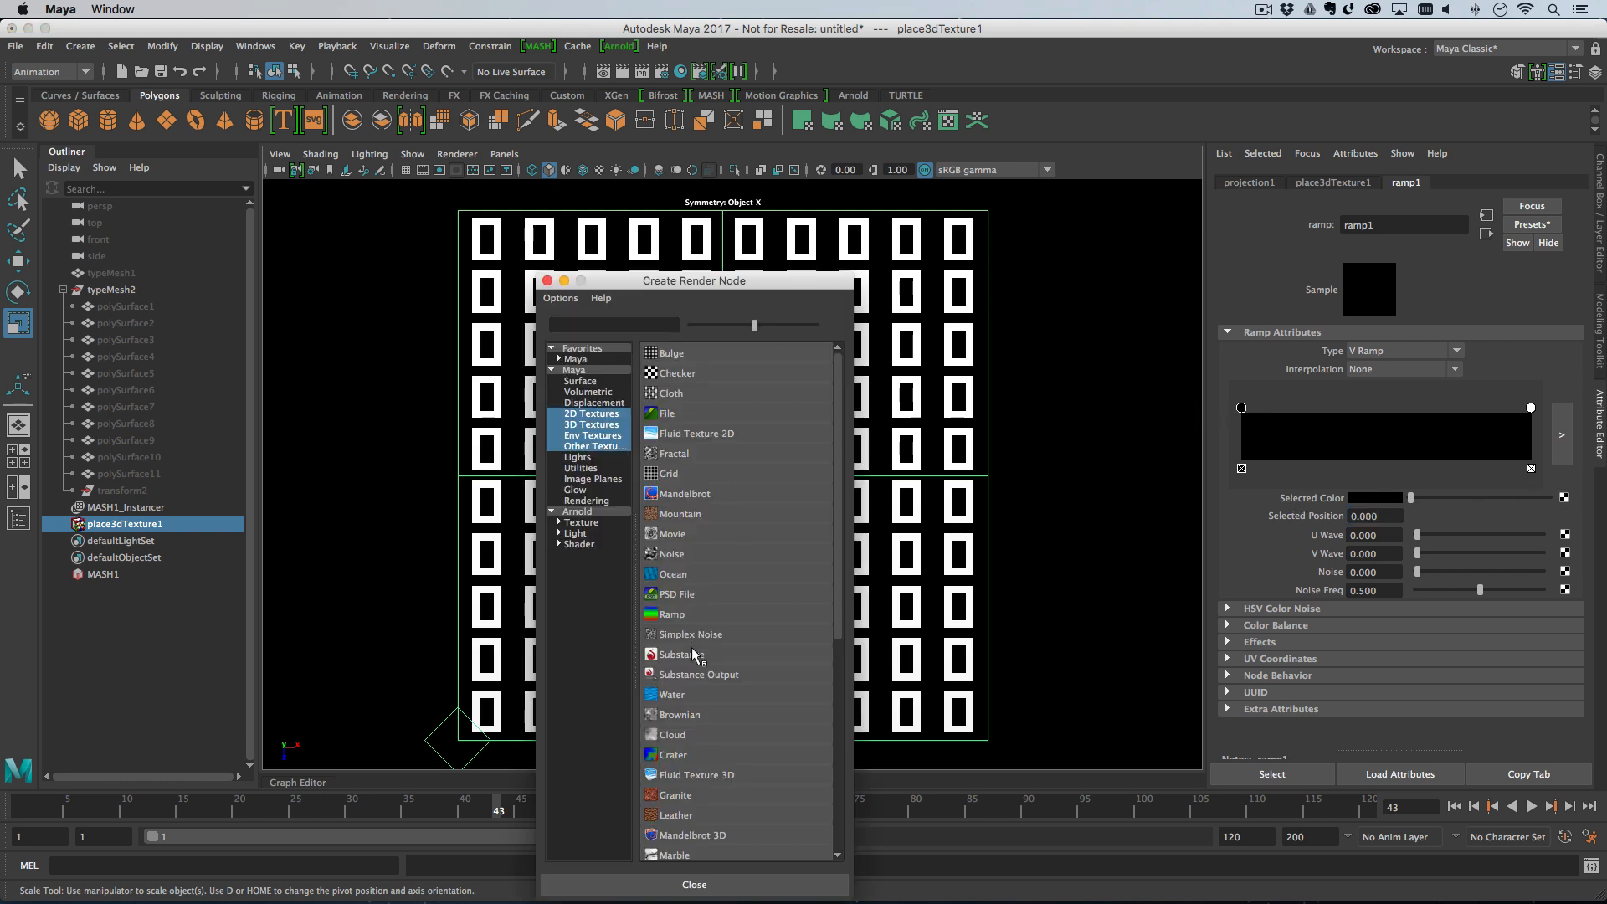
pyautogui.click(669, 553)
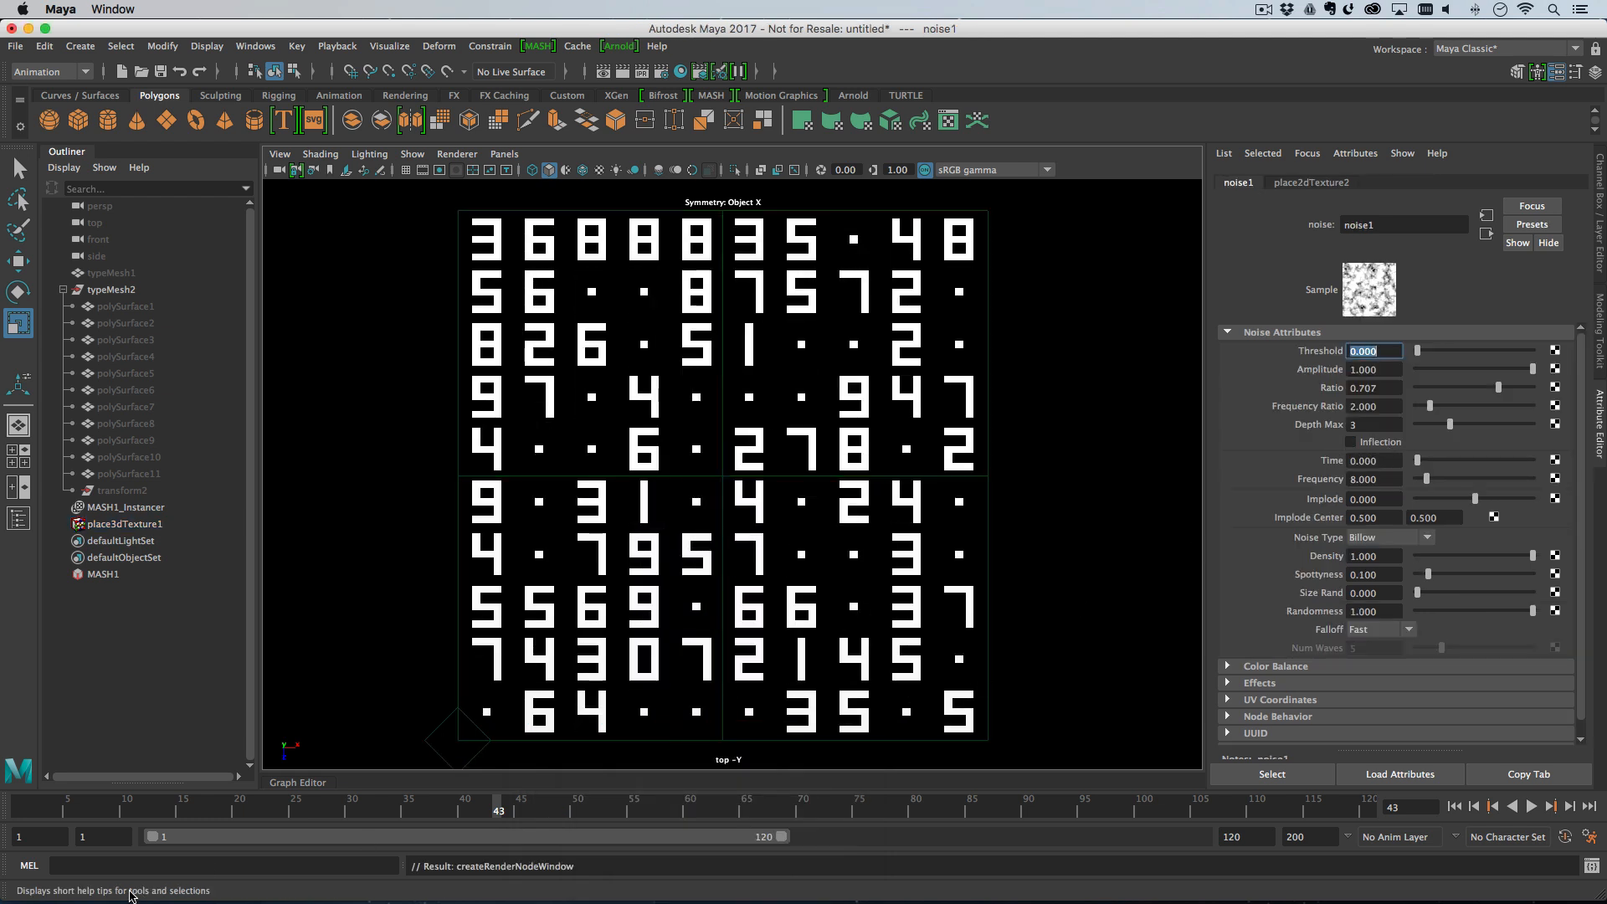
# Step: Key noise1 Time at two frames, lower Amplitude to 0.54, and preview playback
pyautogui.click(1529, 805)
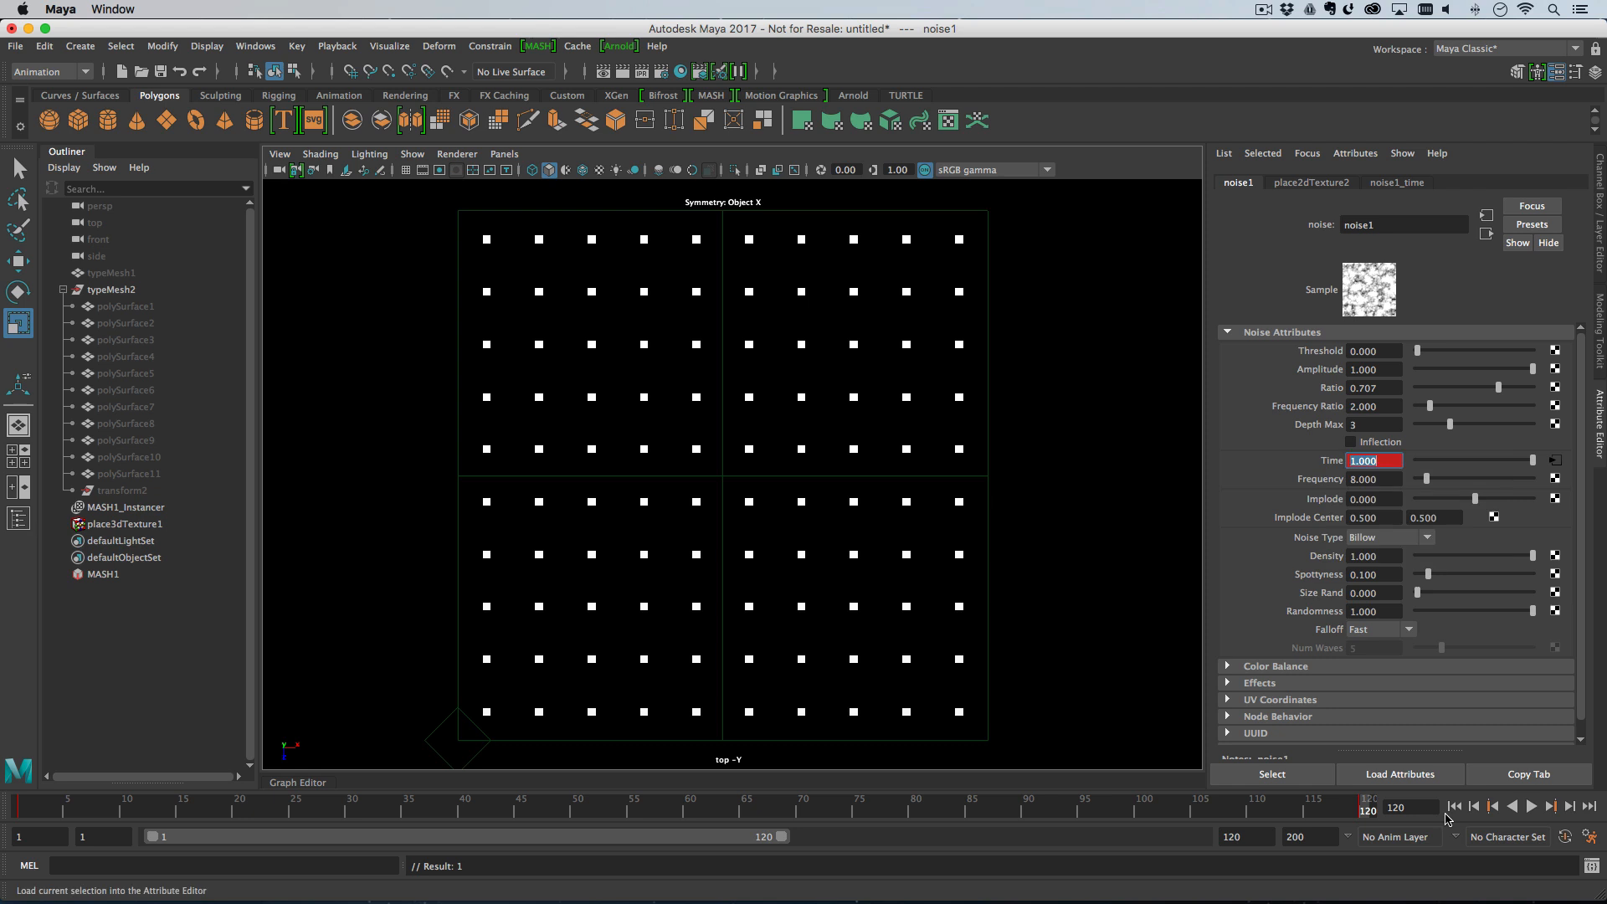
pyautogui.click(1530, 805)
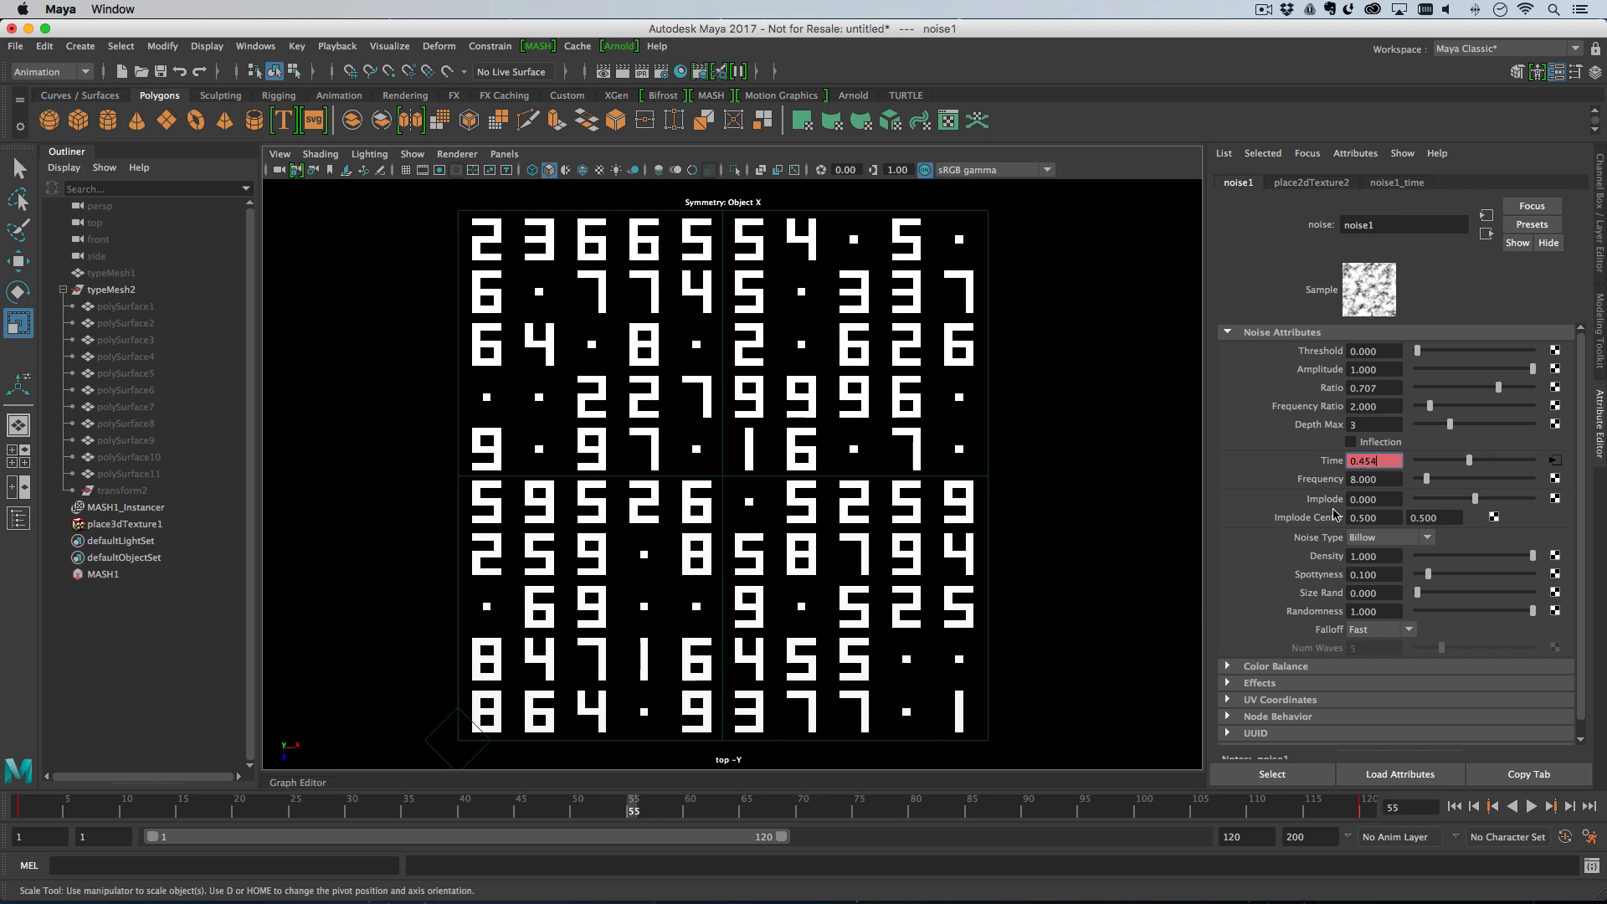
pyautogui.moveTo(1150, 370)
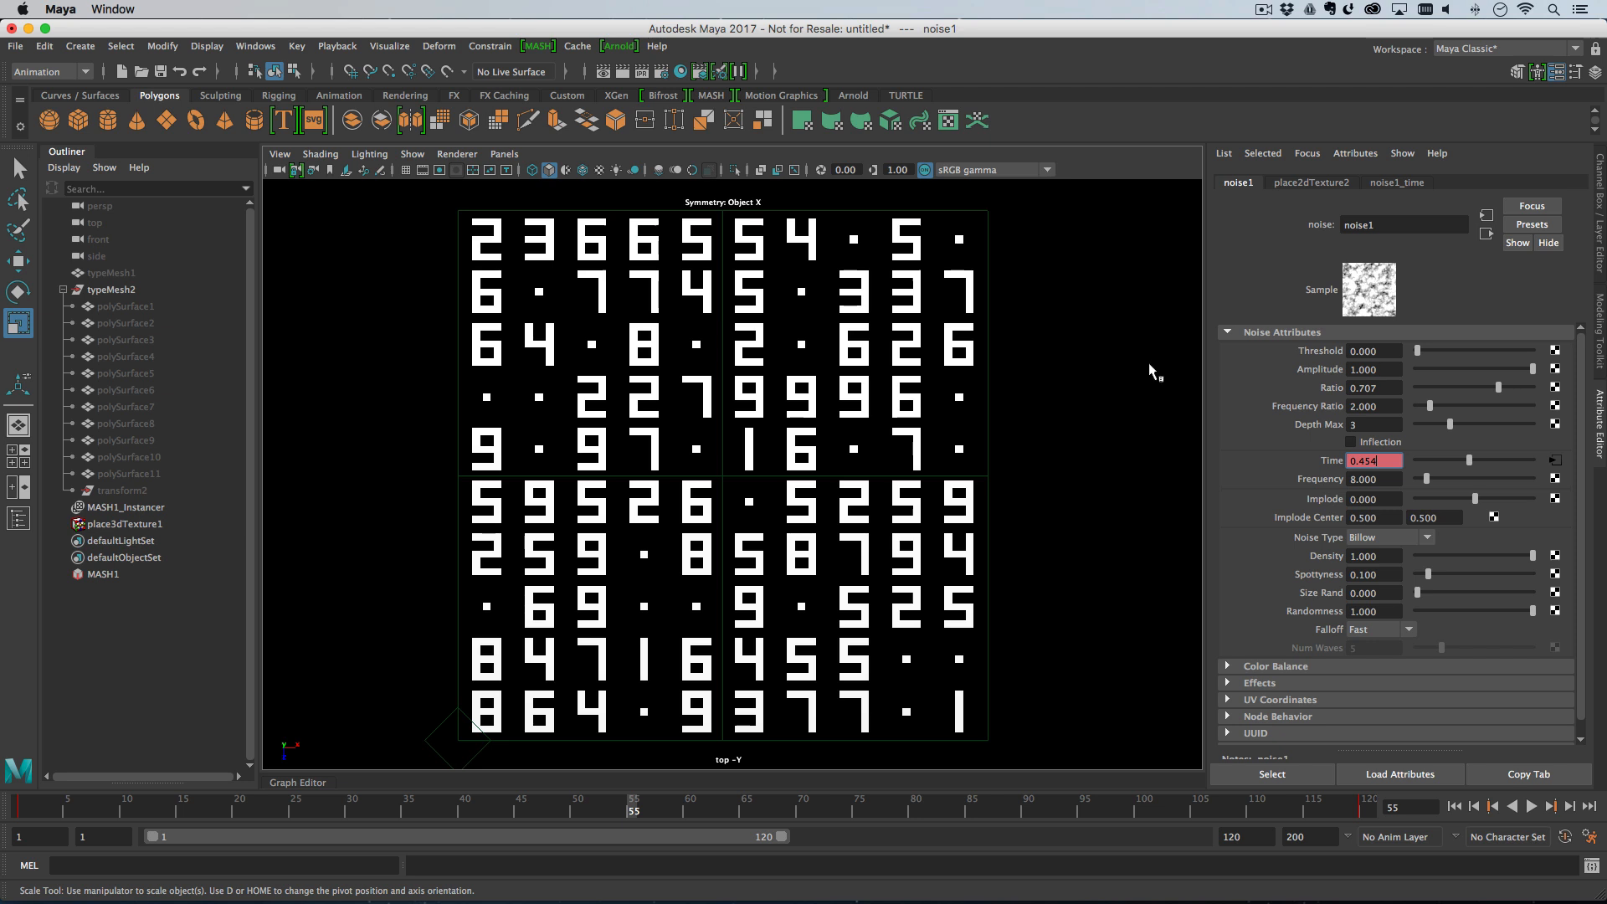
pyautogui.moveTo(1309, 343)
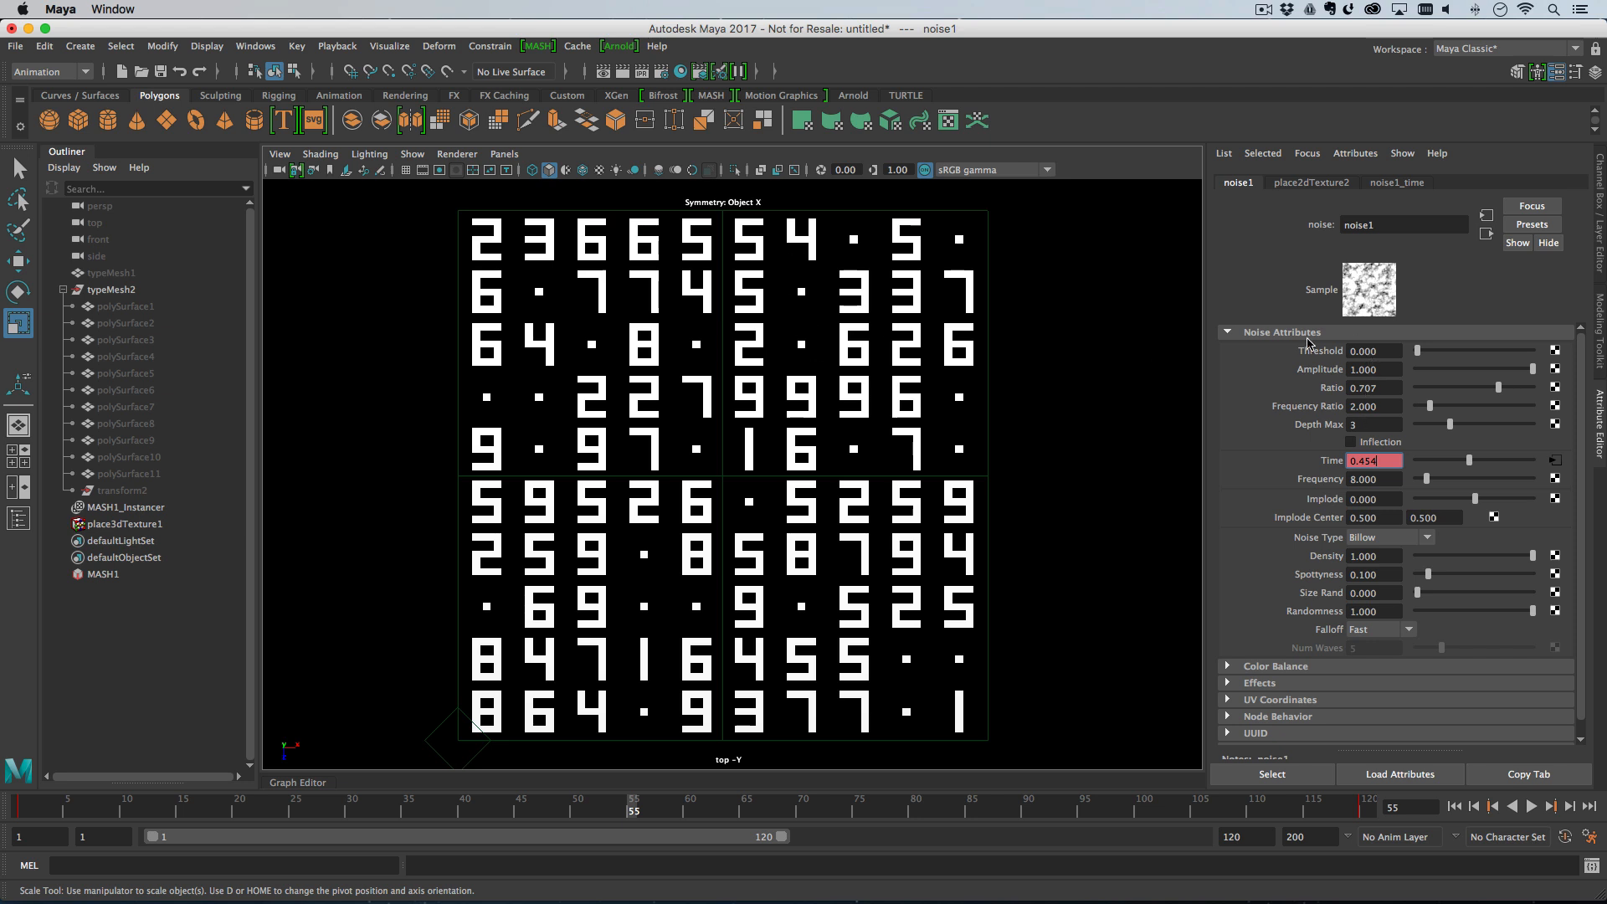
pyautogui.moveTo(1368, 288)
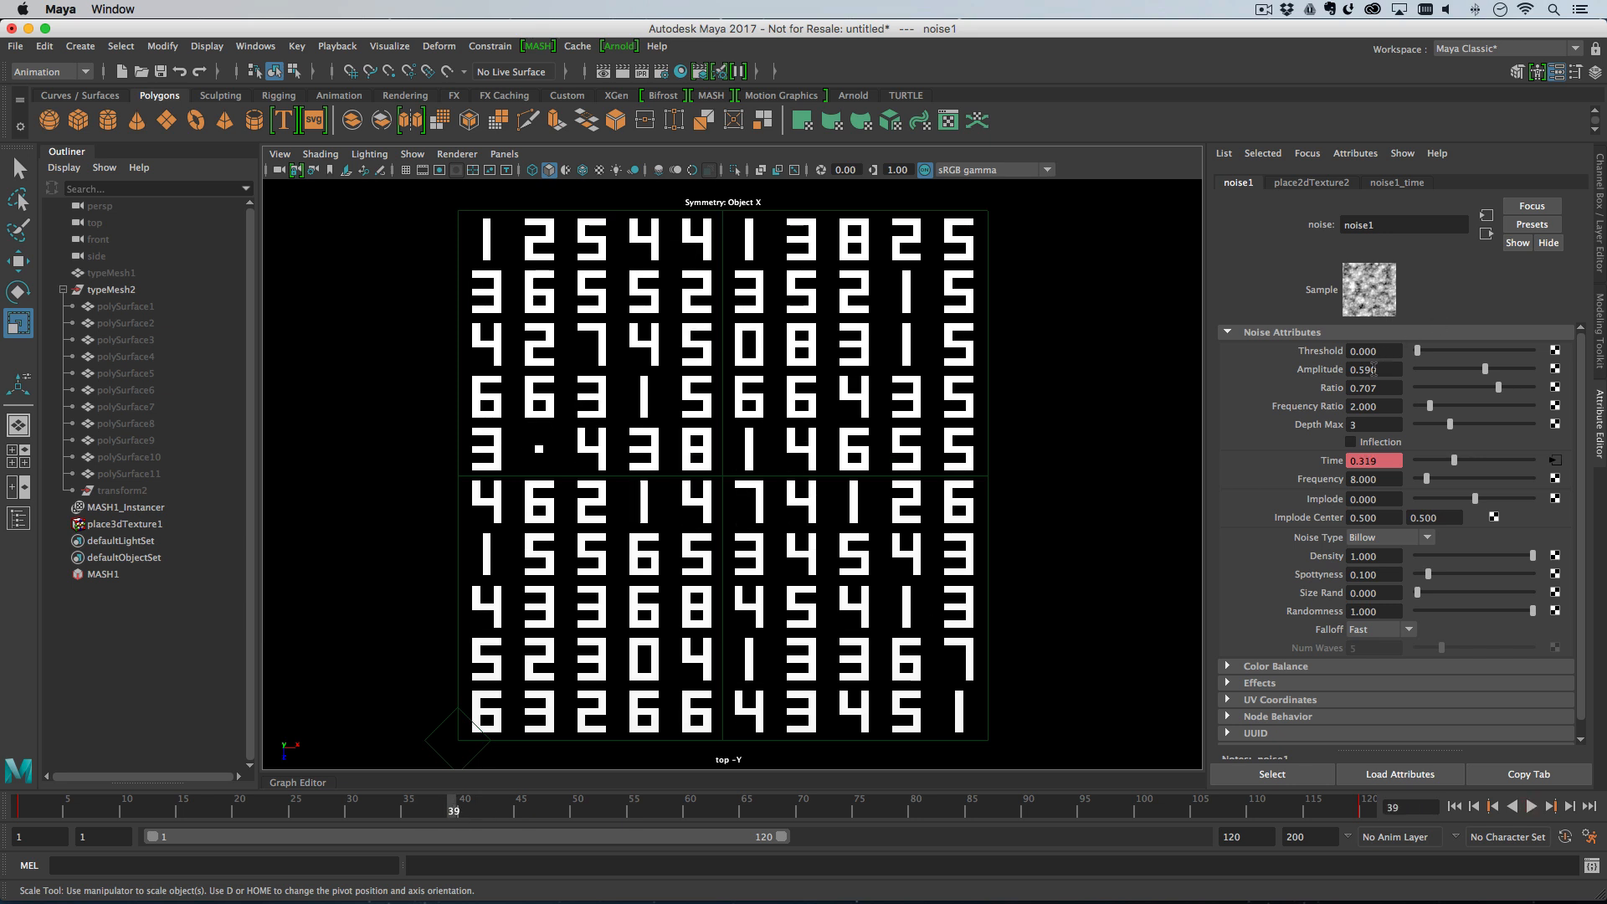
pyautogui.click(1373, 369)
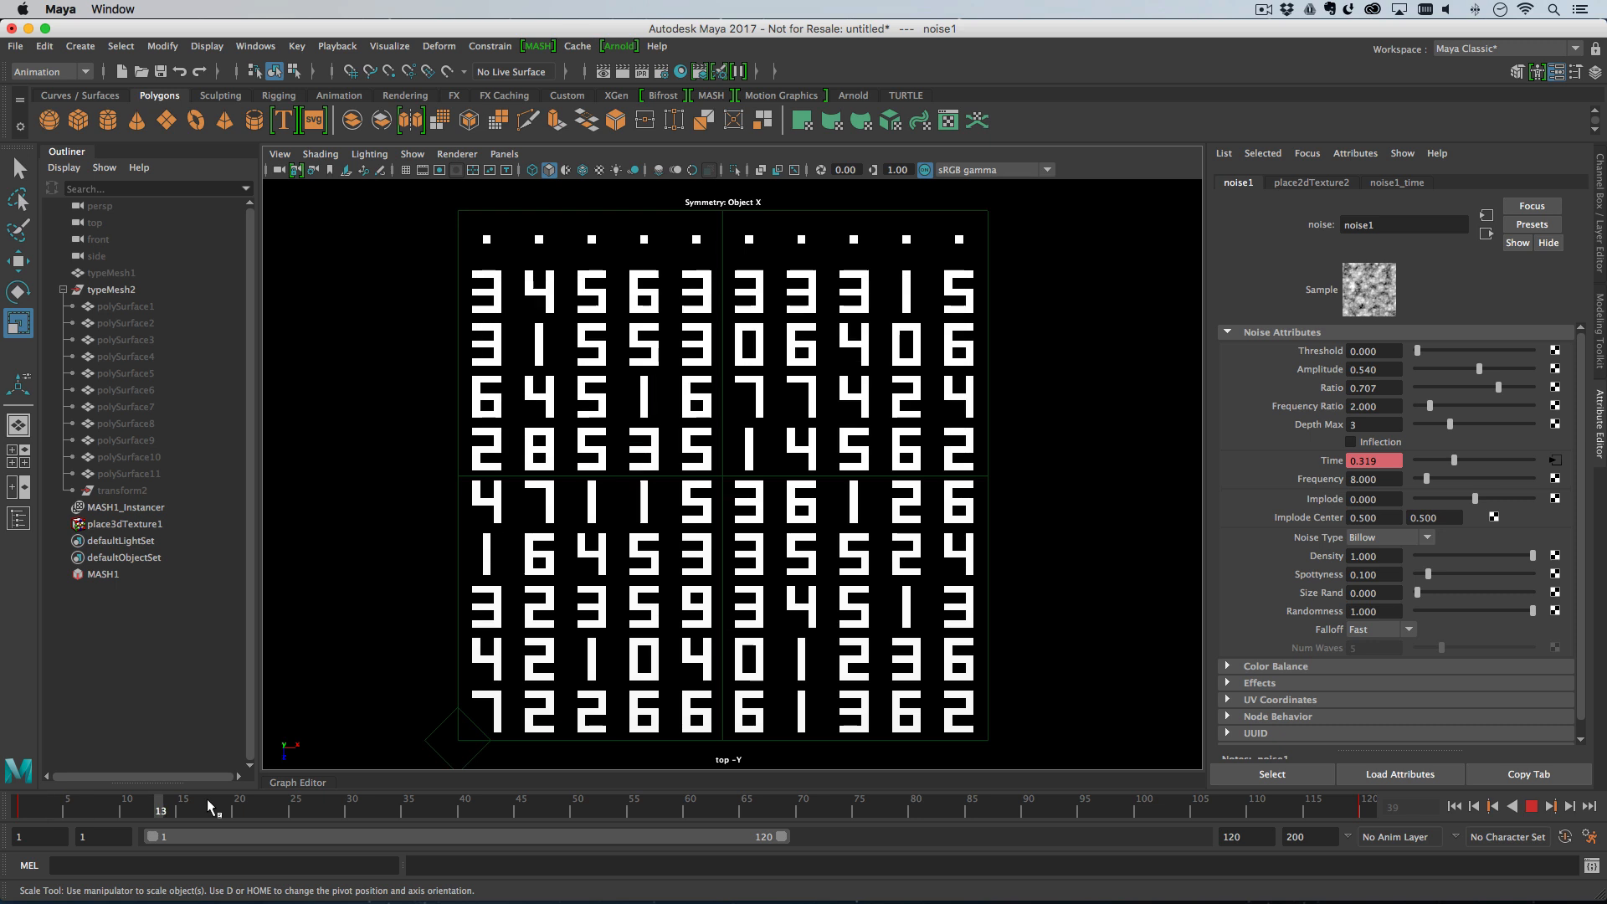
pyautogui.click(1529, 805)
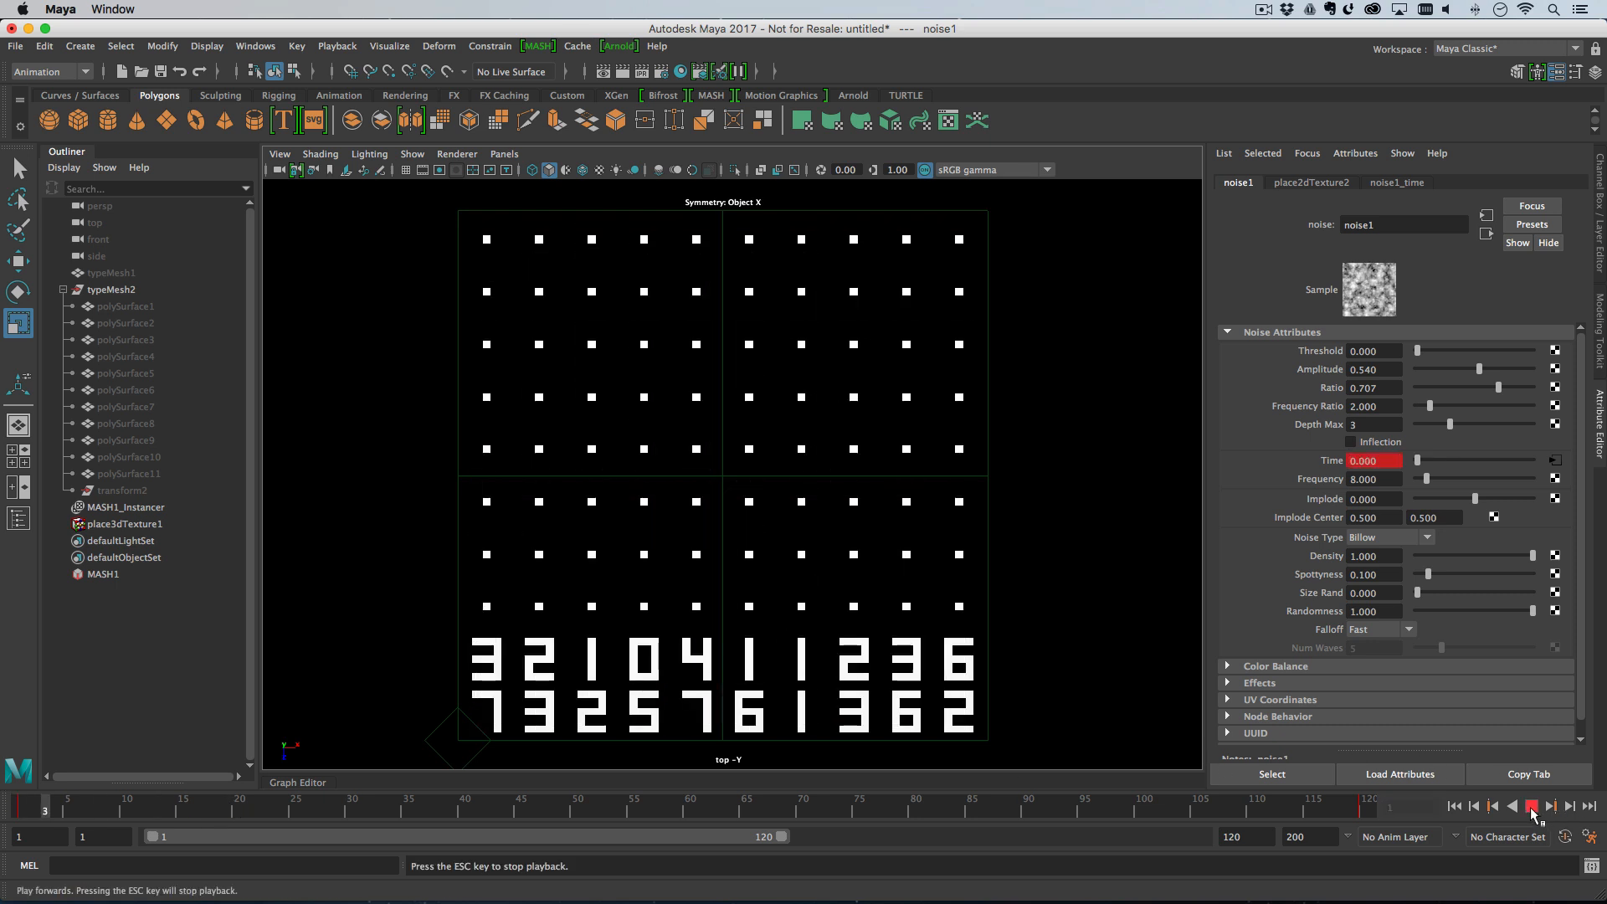
pyautogui.click(1531, 805)
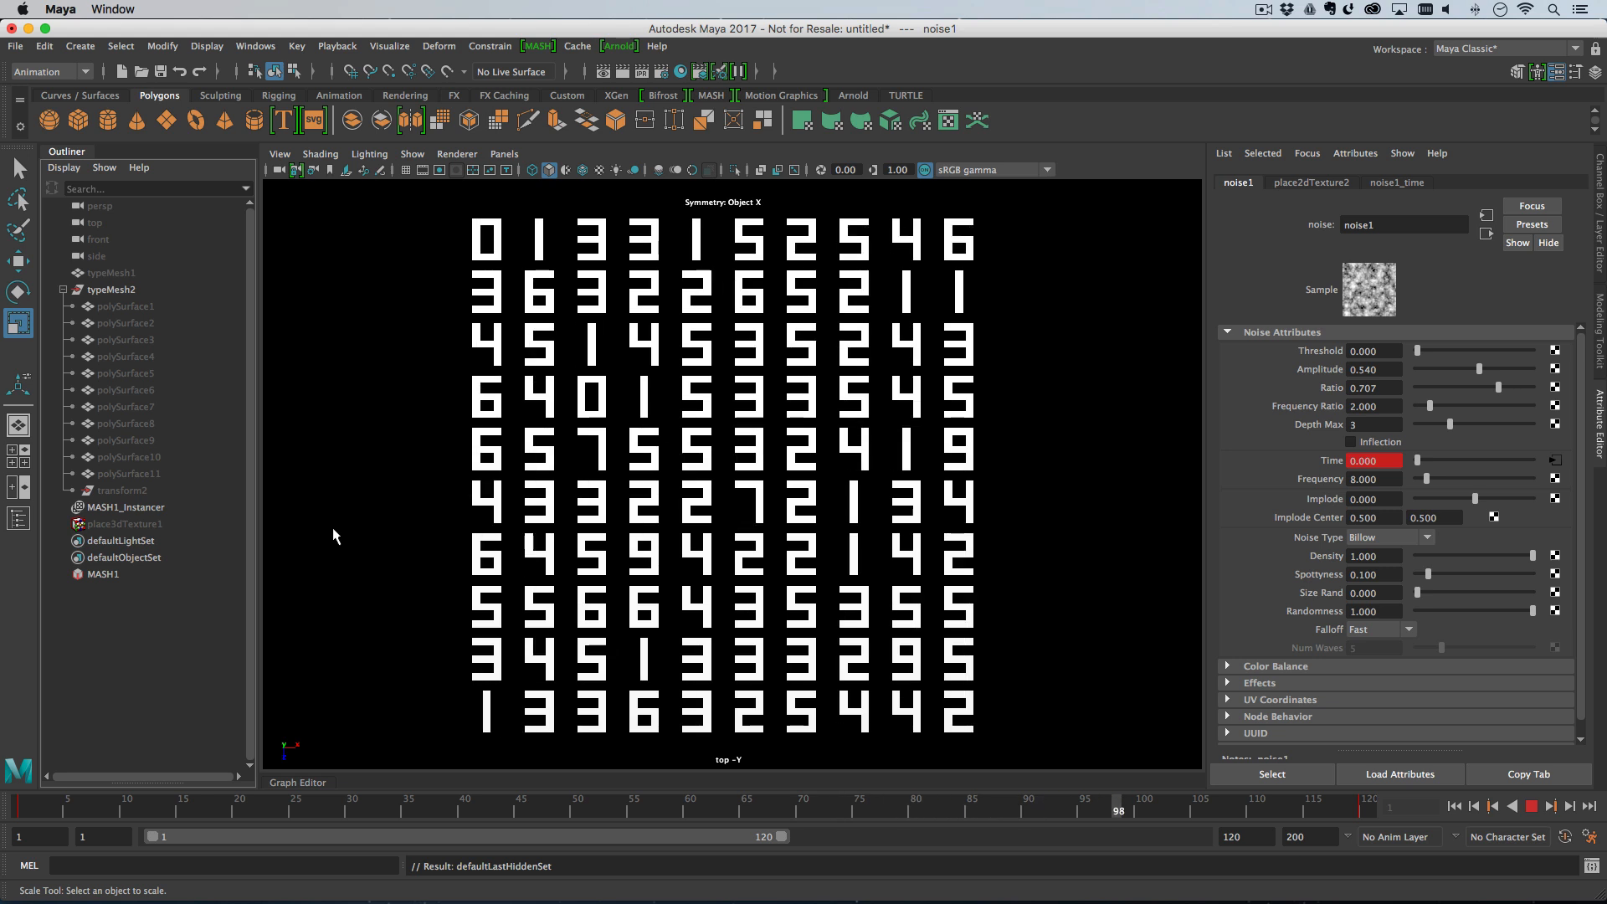
# Step: Delete pPlane1's centre faces and scale the inner edges to resize the hole
pyautogui.moveTo(1119, 799); pyautogui.dragTo(318, 799)
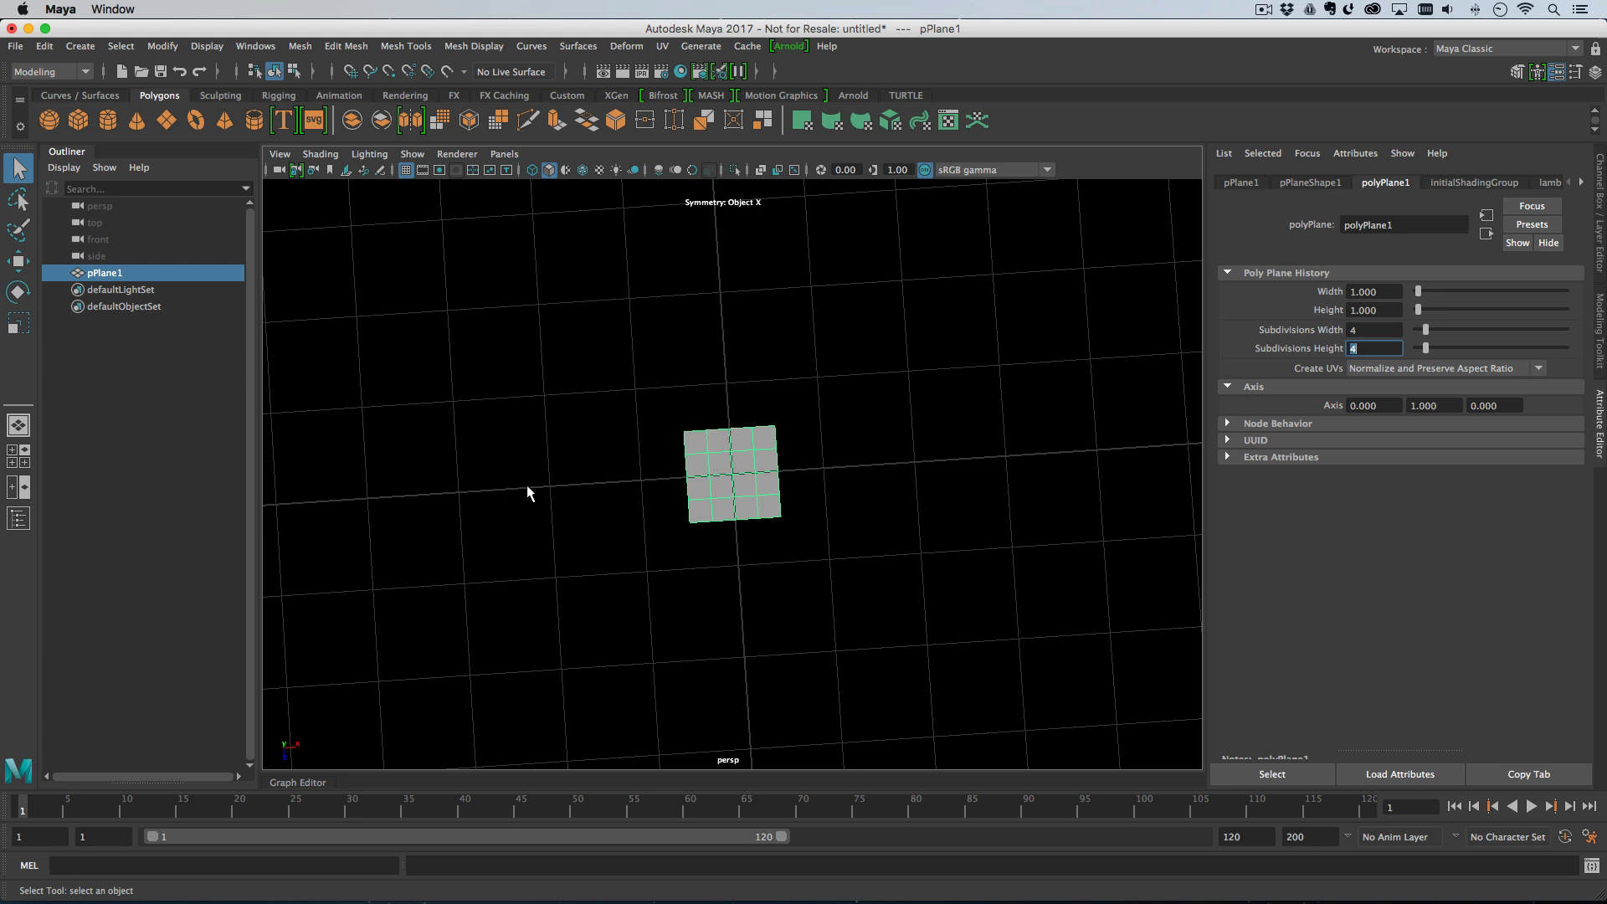
pyautogui.rightClick(730, 471)
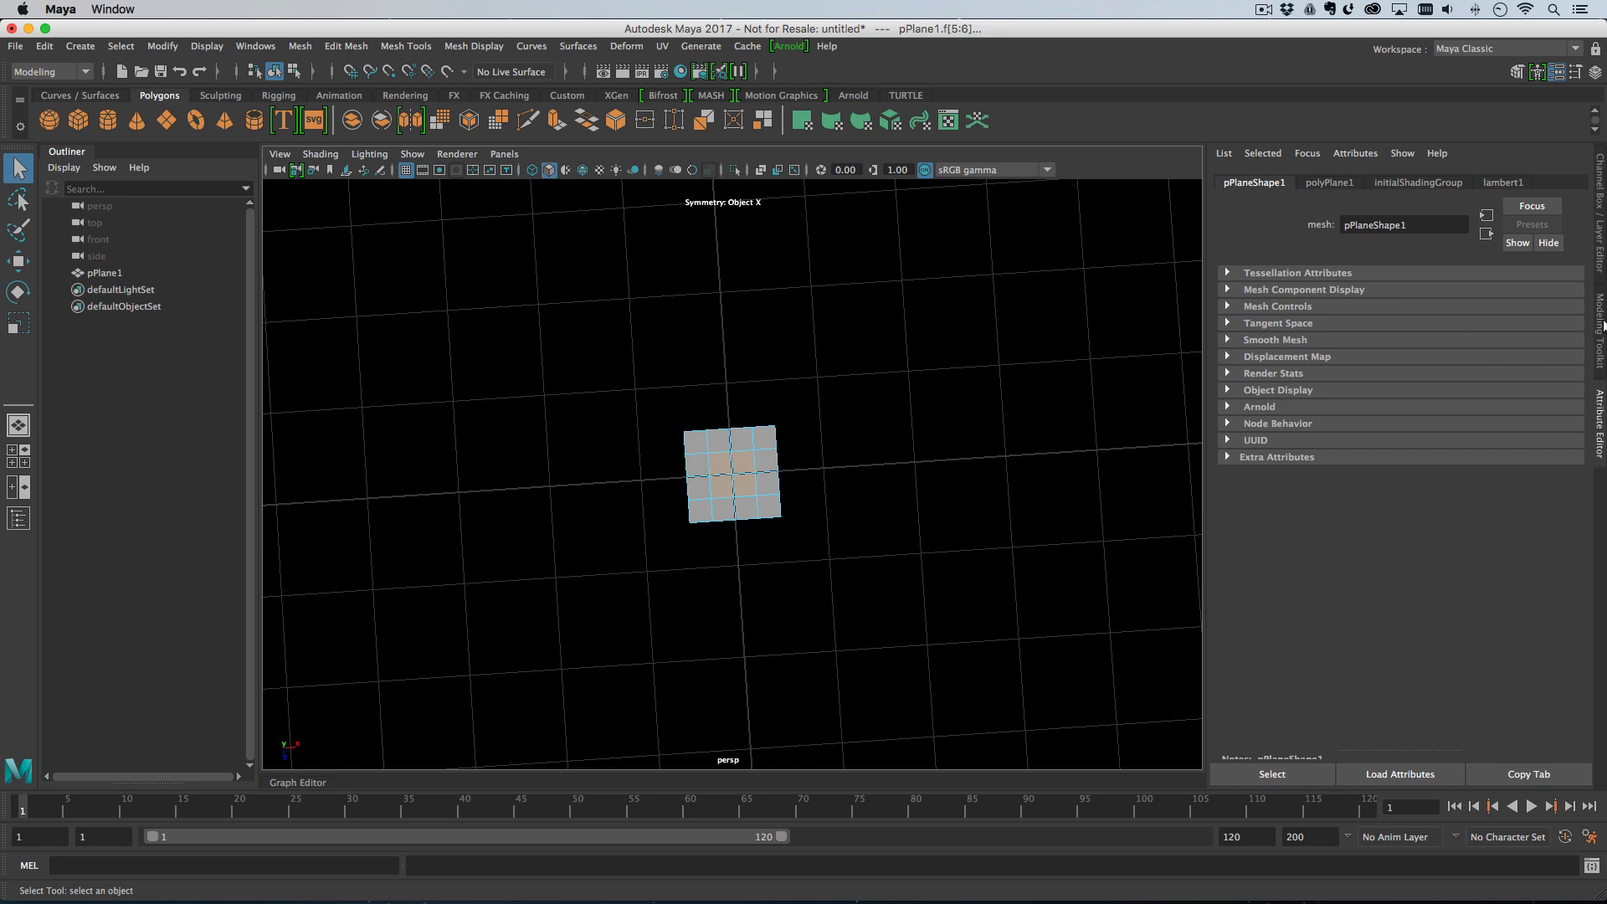
pyautogui.click(1322, 380)
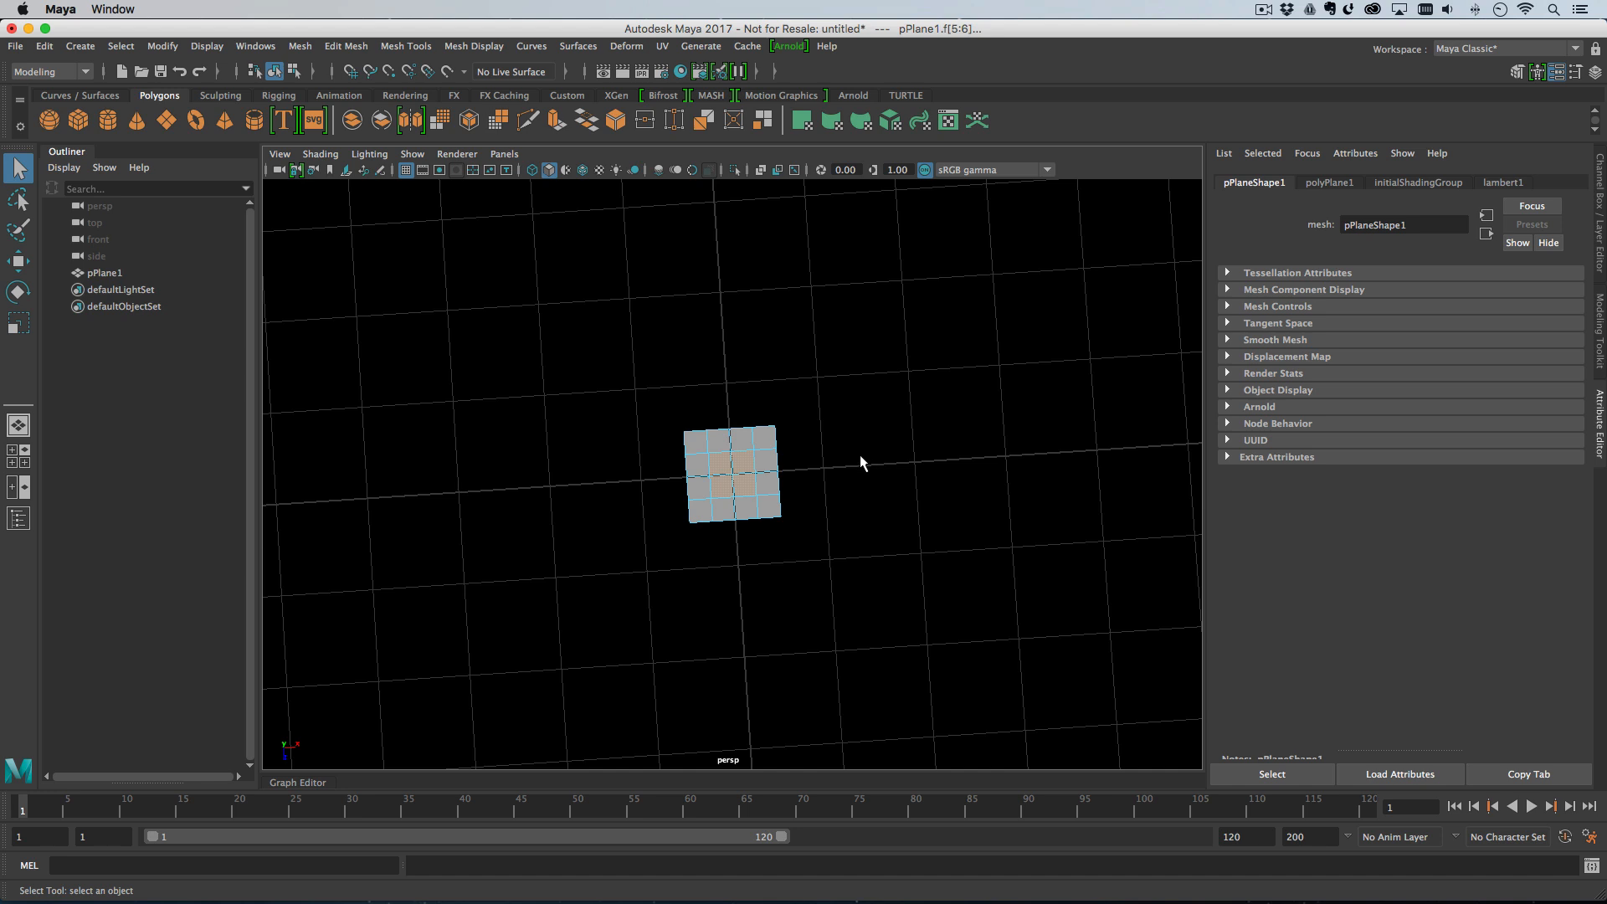
pyautogui.click(721, 462)
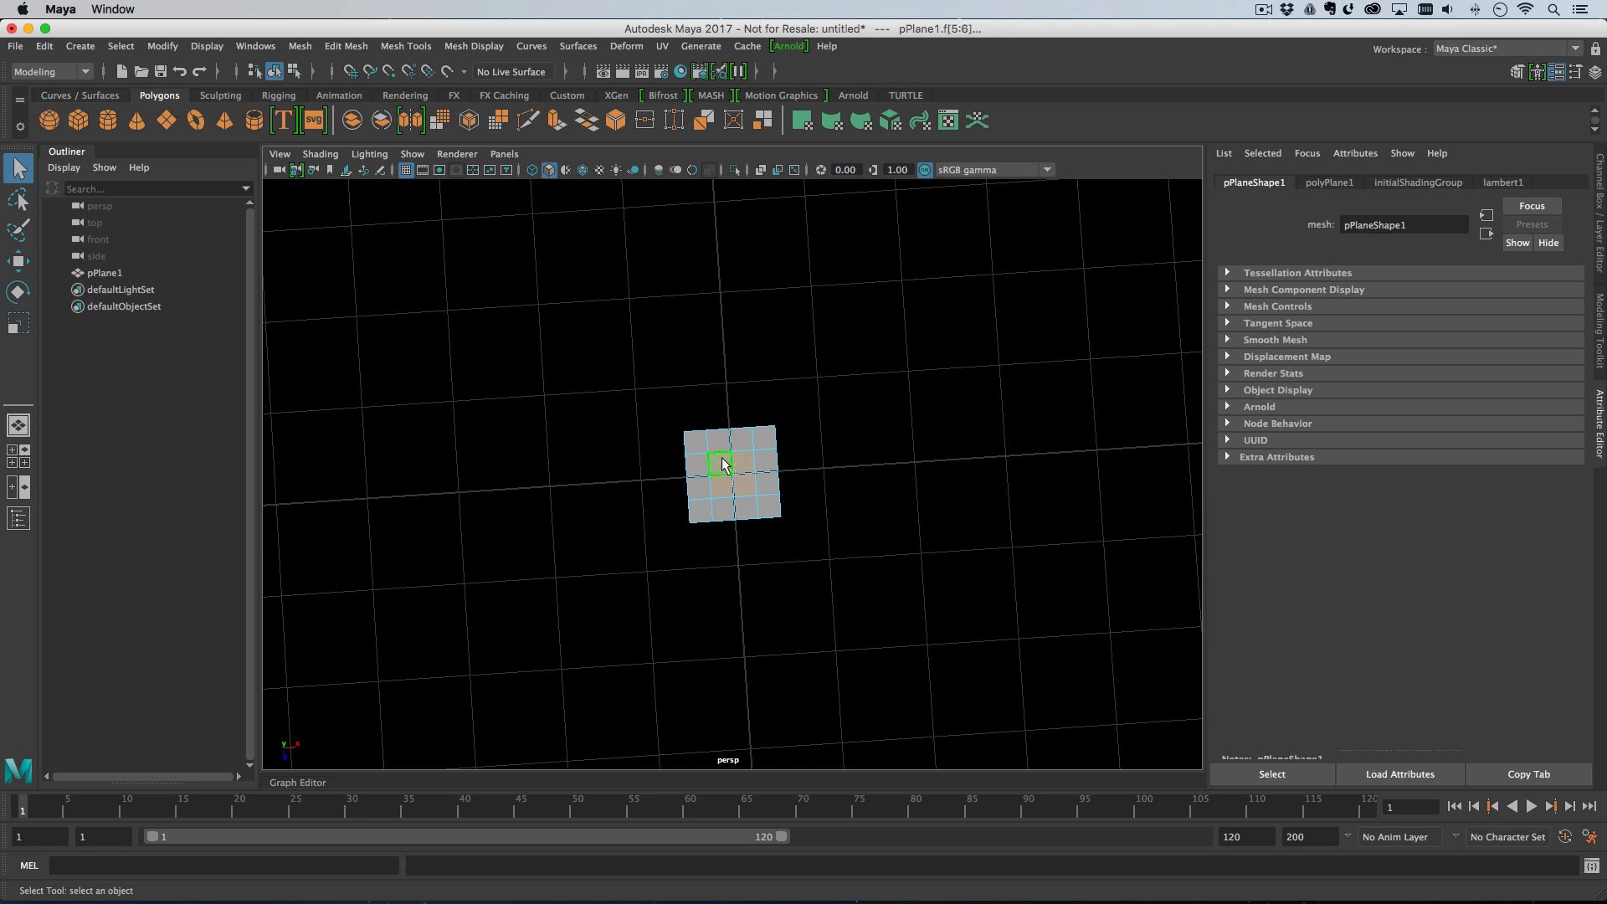
pyautogui.moveTo(726, 461)
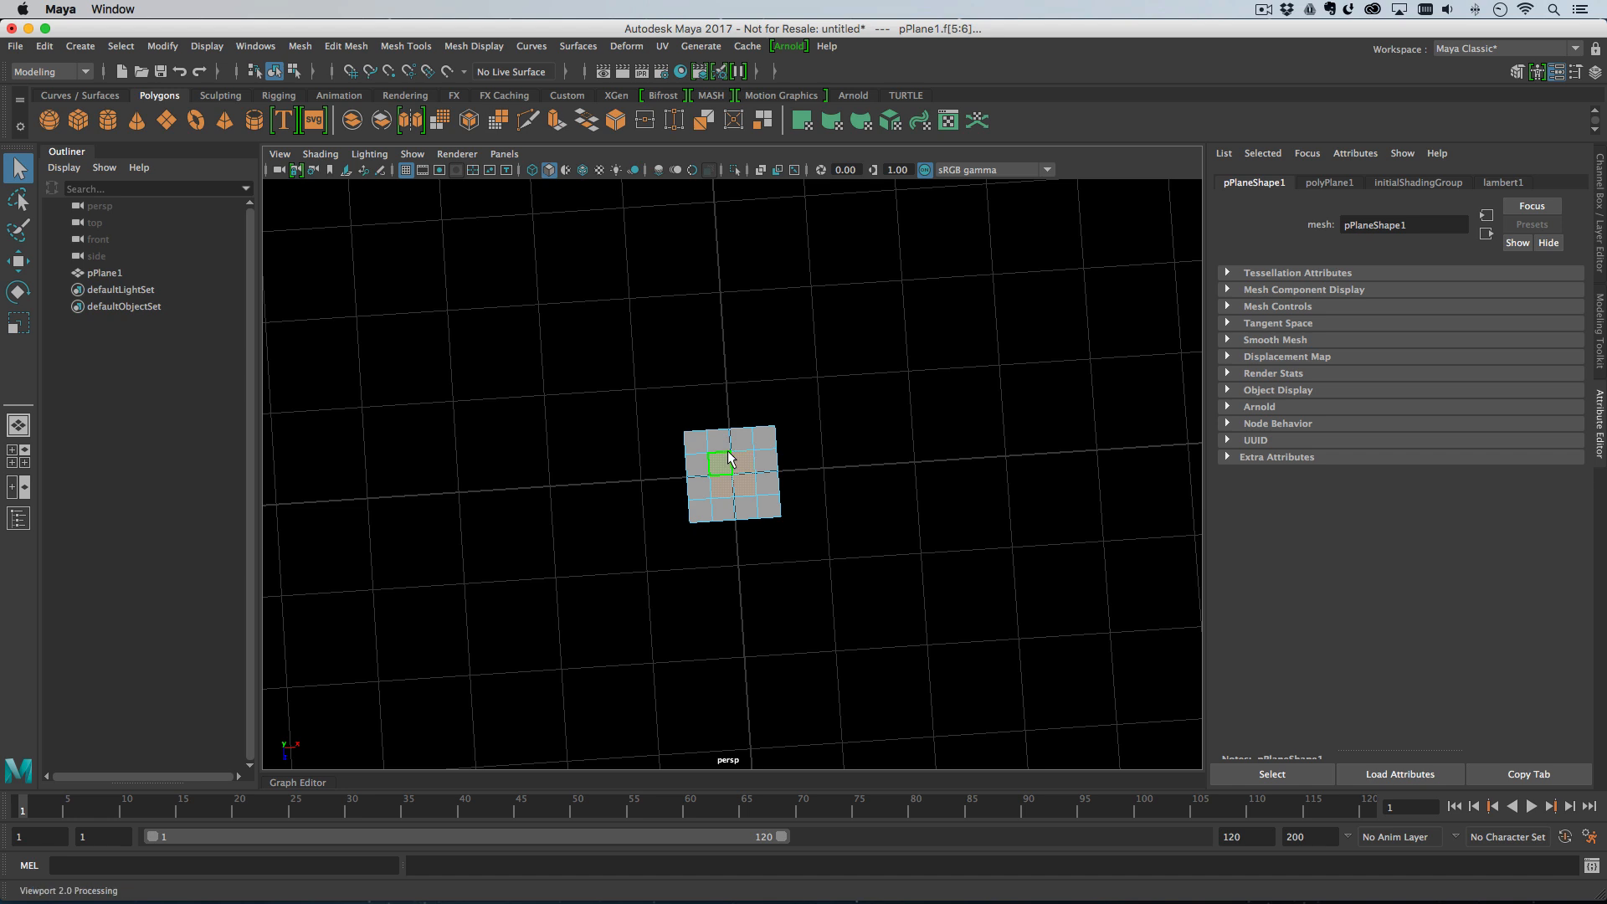
pyautogui.click(743, 461)
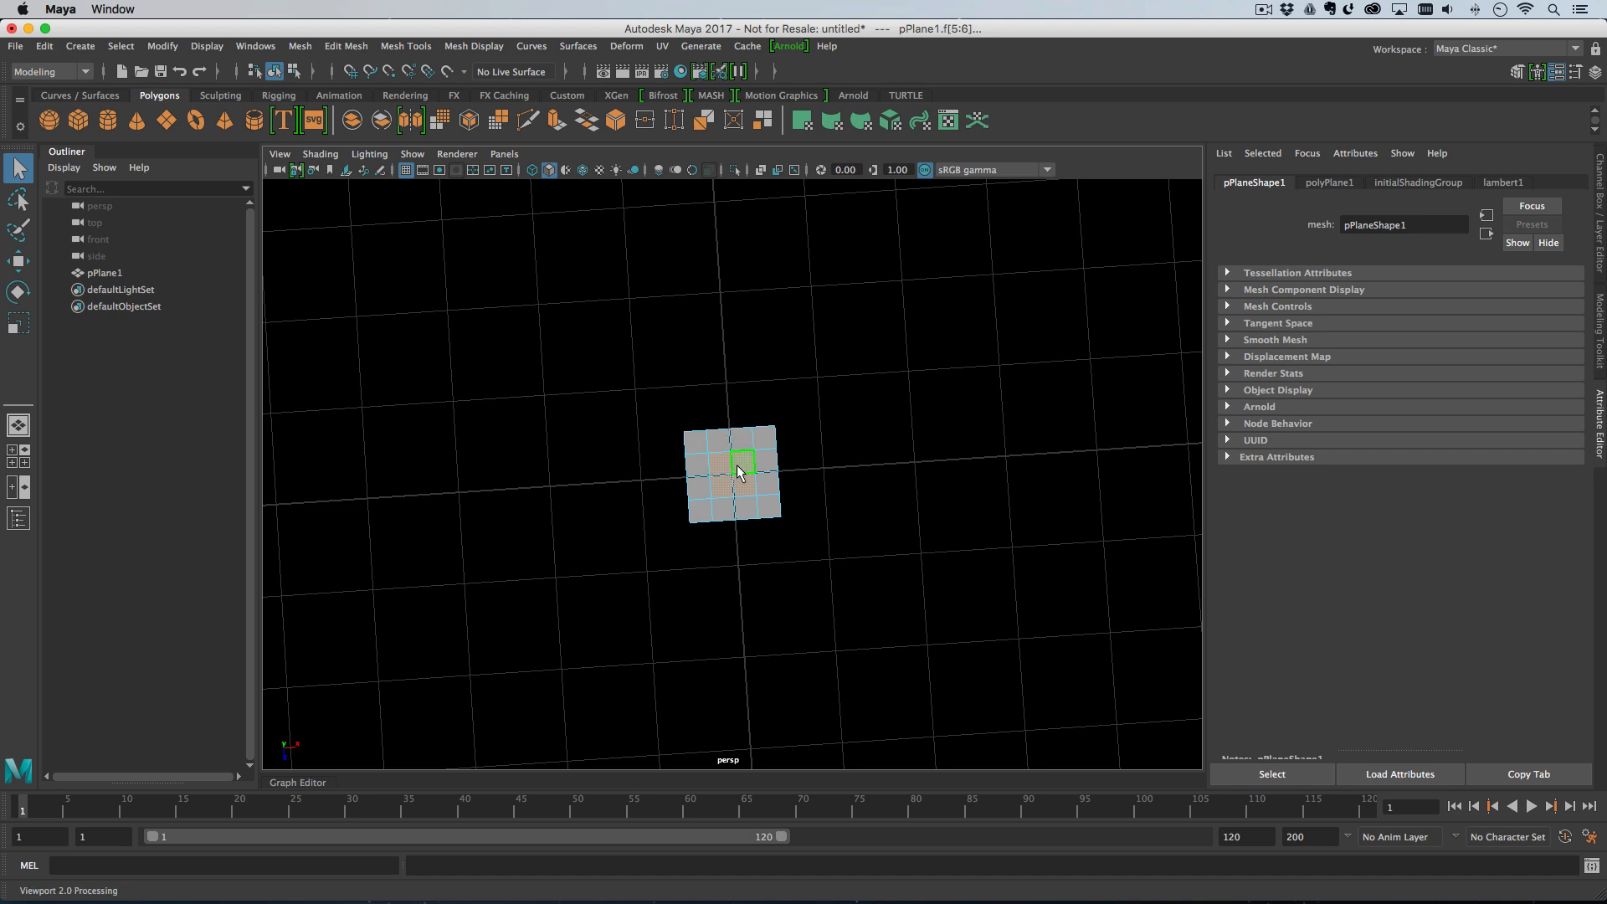
pyautogui.moveTo(745, 462)
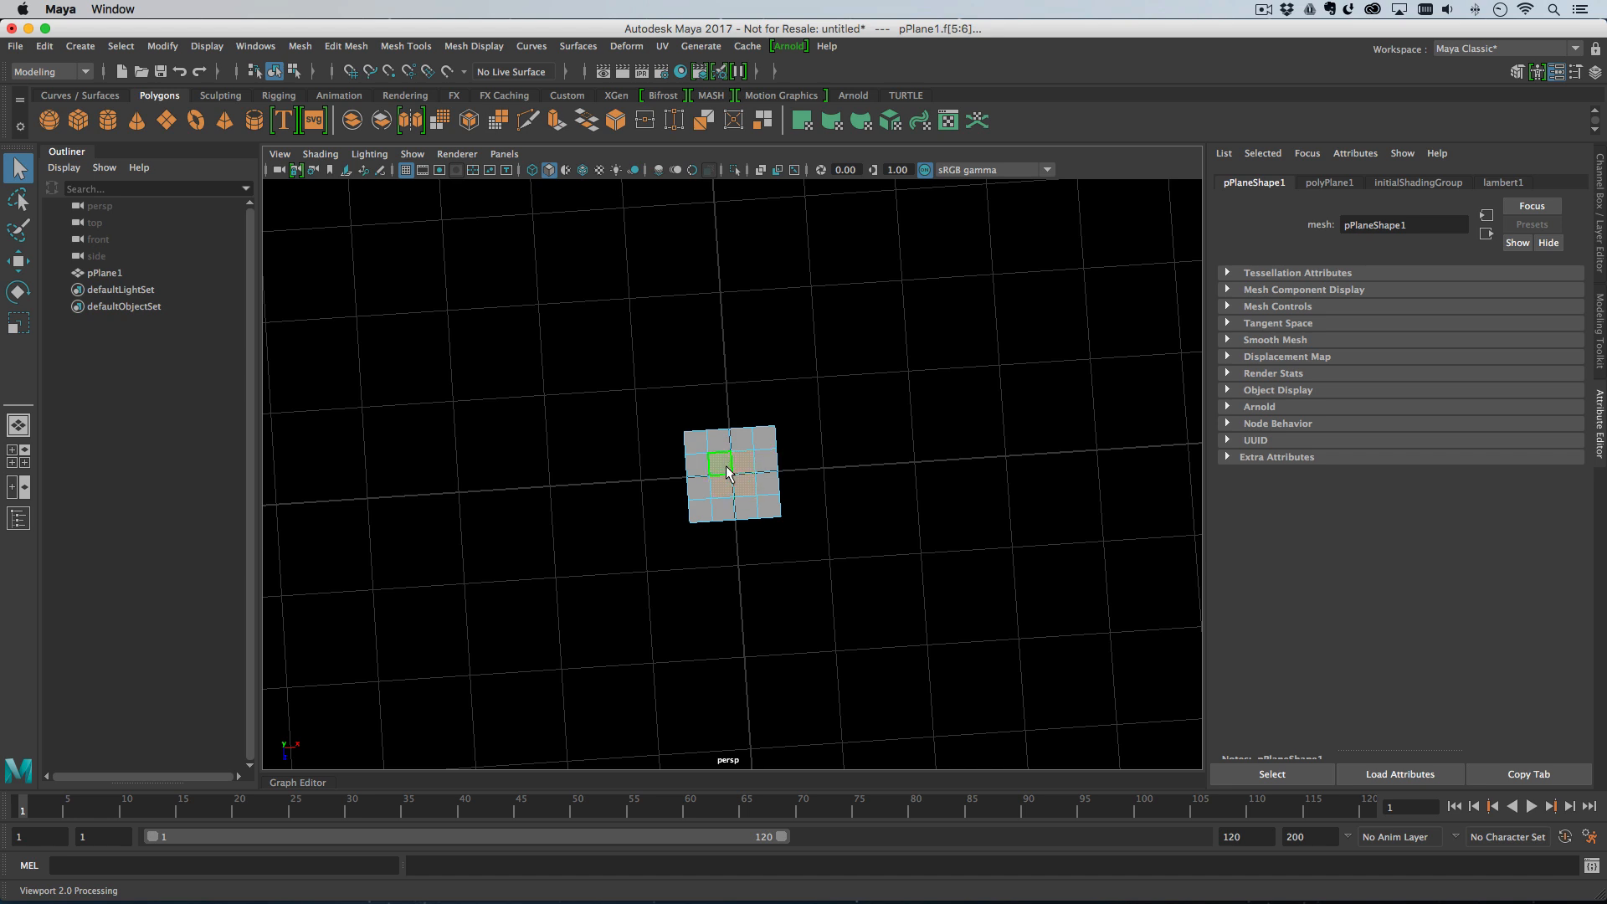
pyautogui.rightClick(727, 472)
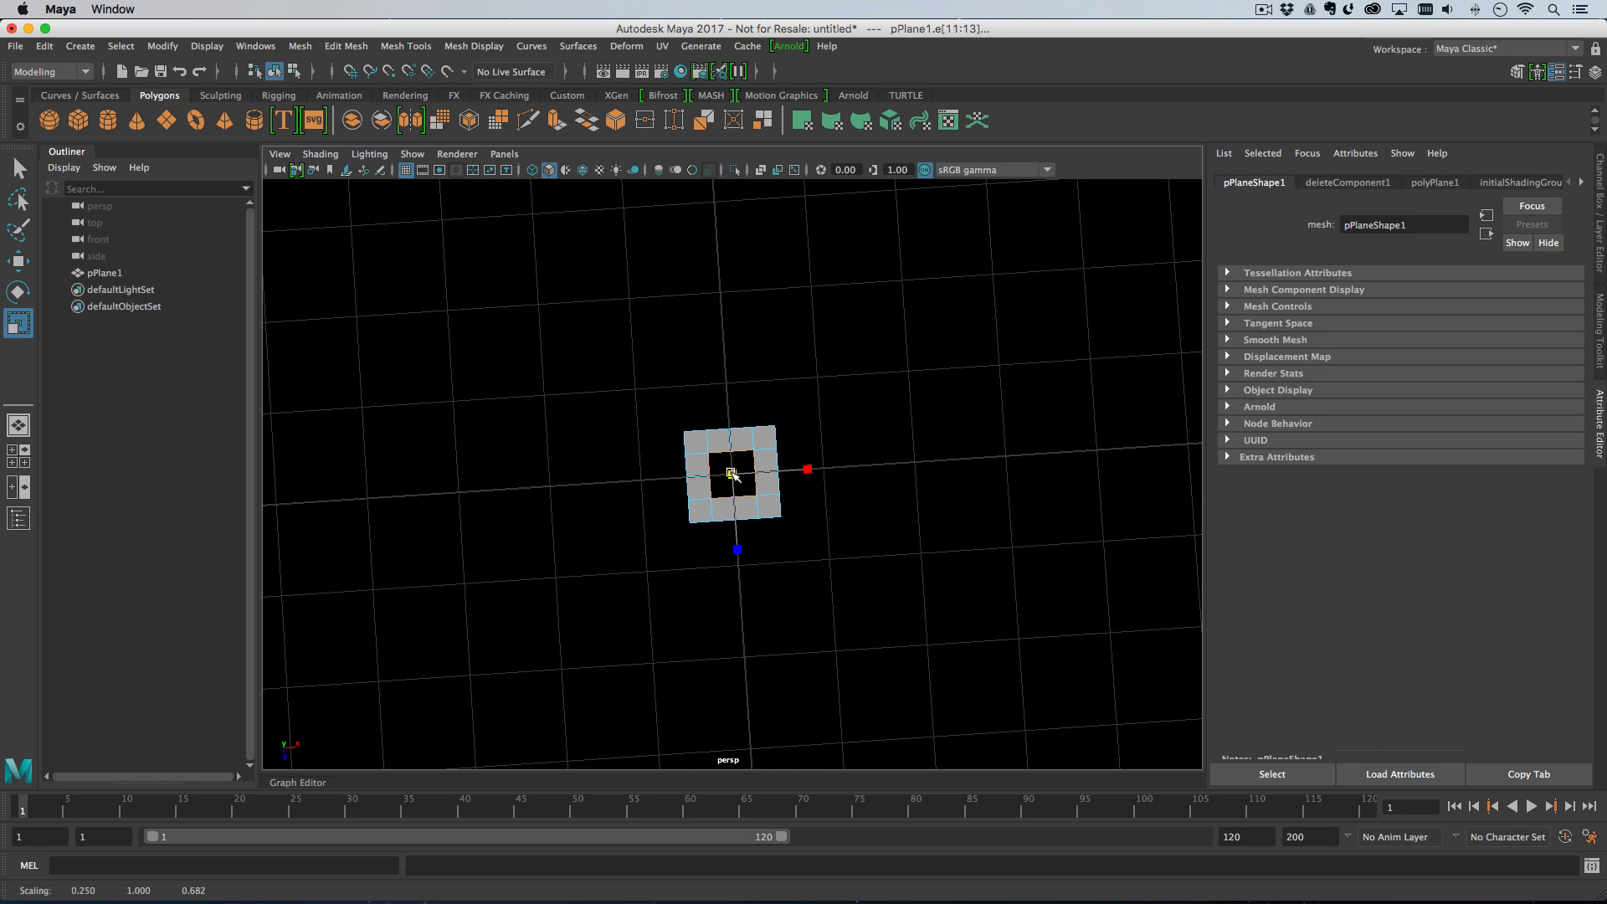
pyautogui.moveTo(732, 475); pyautogui.dragTo(748, 482)
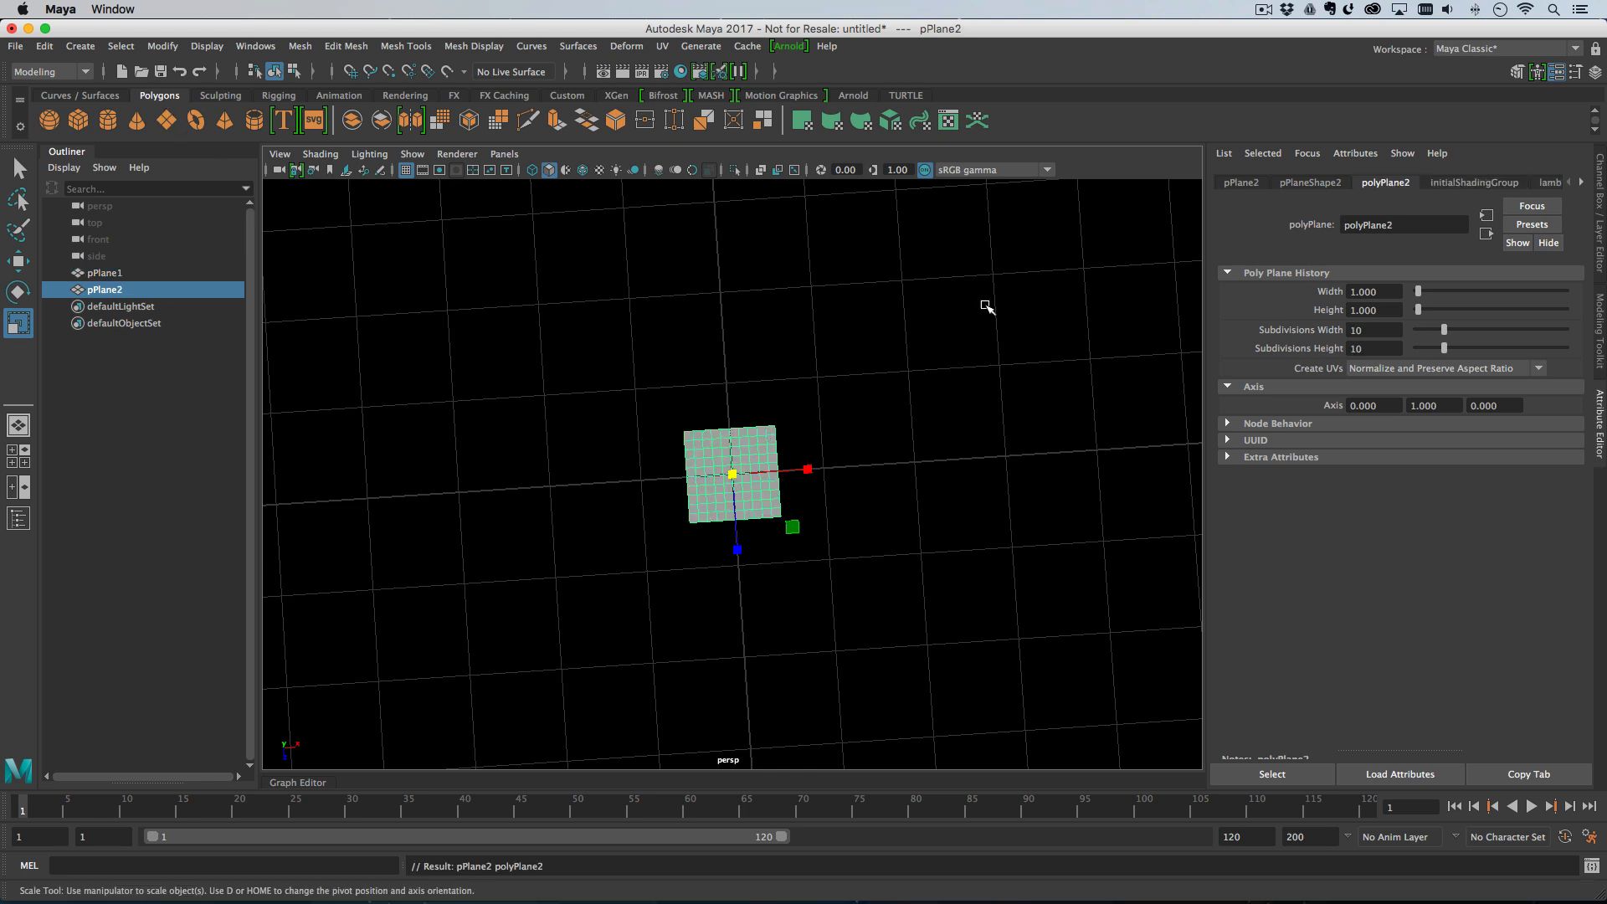
# Step: Make the second plane a single face, 0.1 by 0.62, sheared -0.89
pyautogui.click(1374, 329)
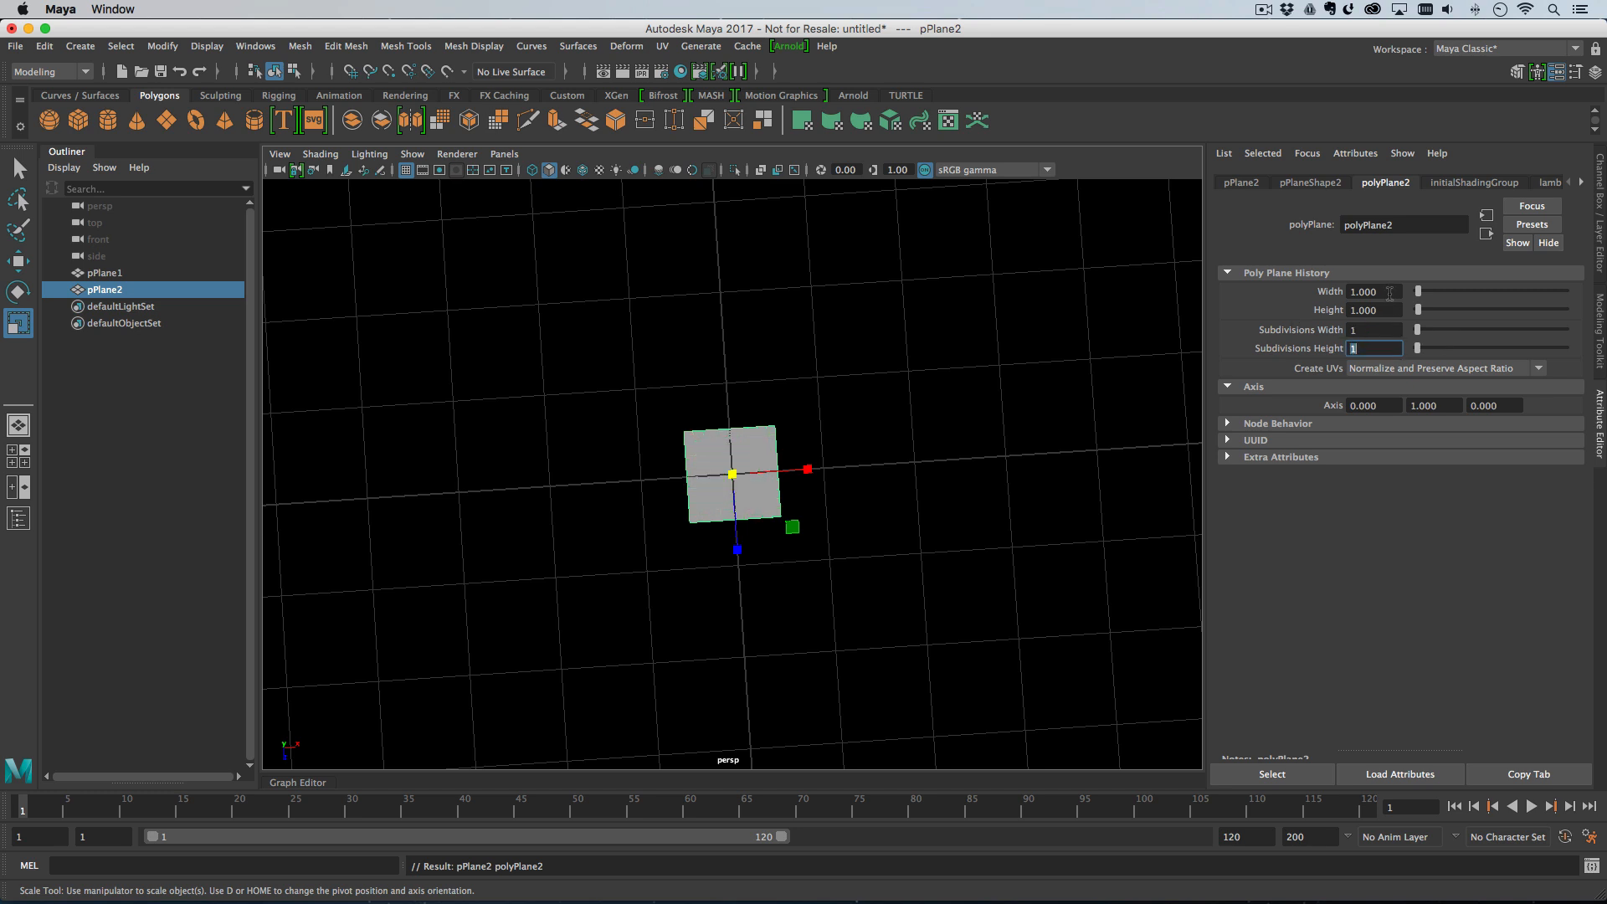
pyautogui.write('0.110')
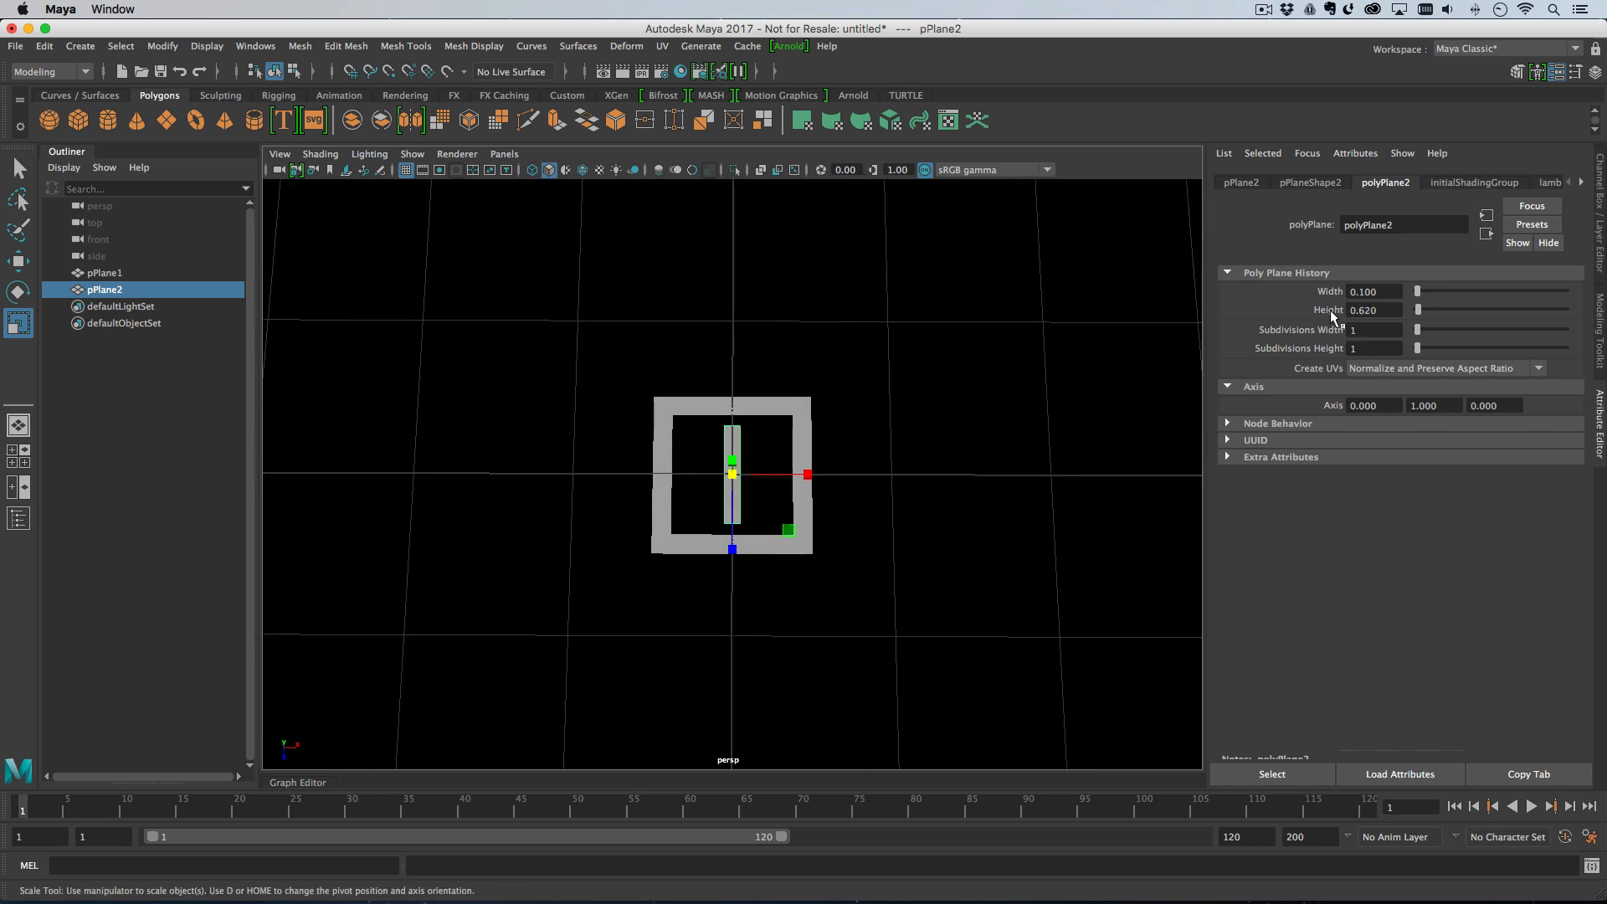
pyautogui.moveTo(1343, 318)
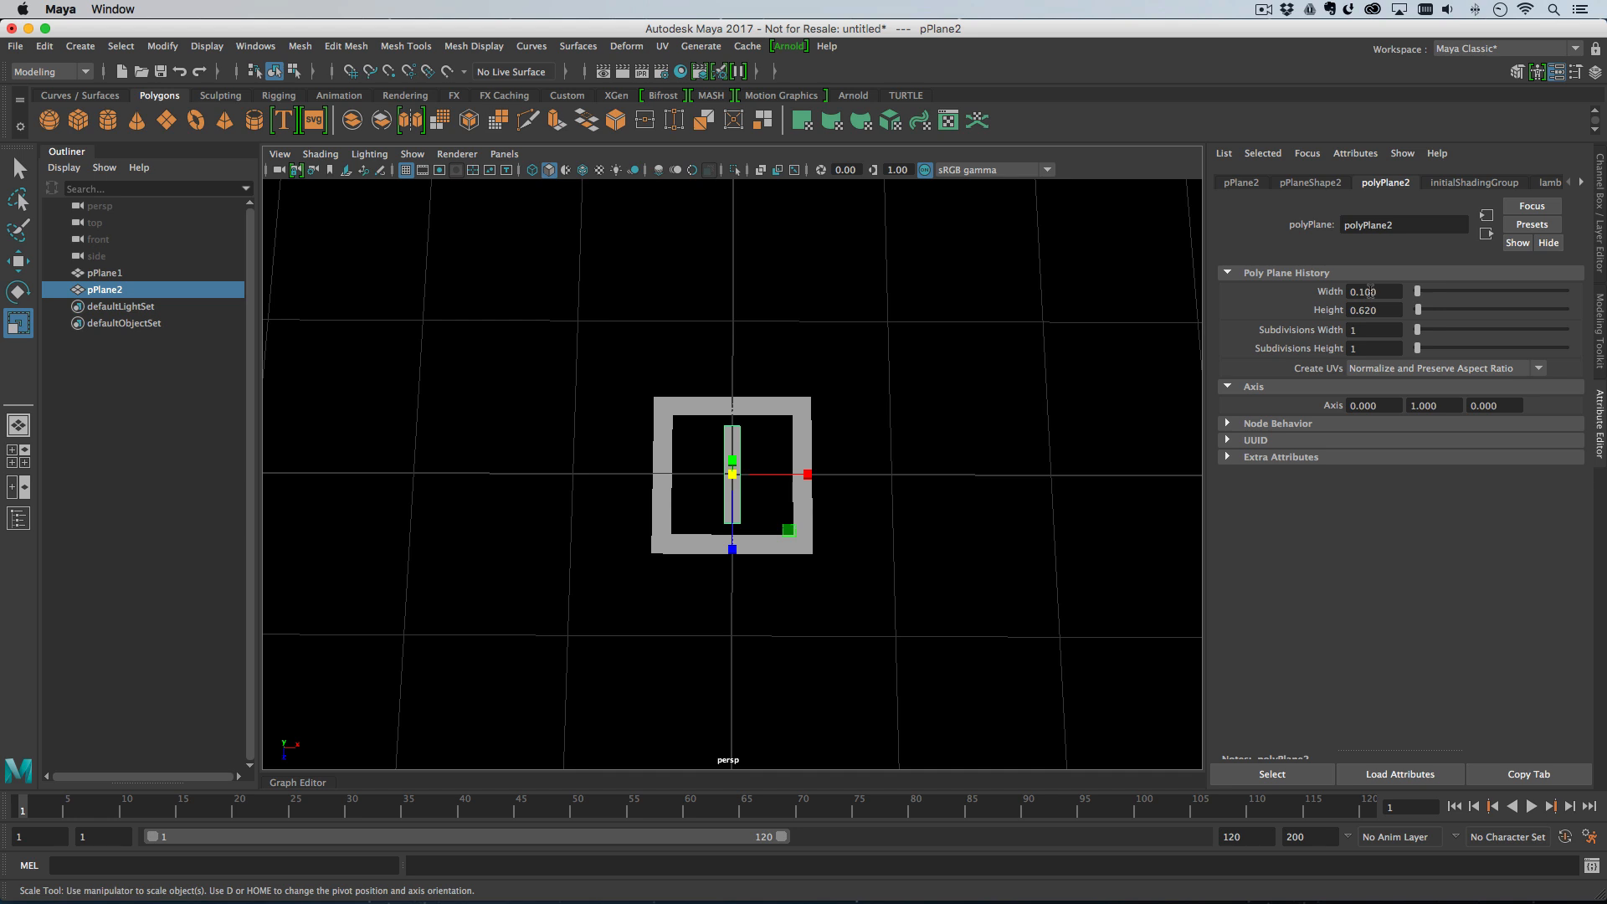
pyautogui.click(1239, 182)
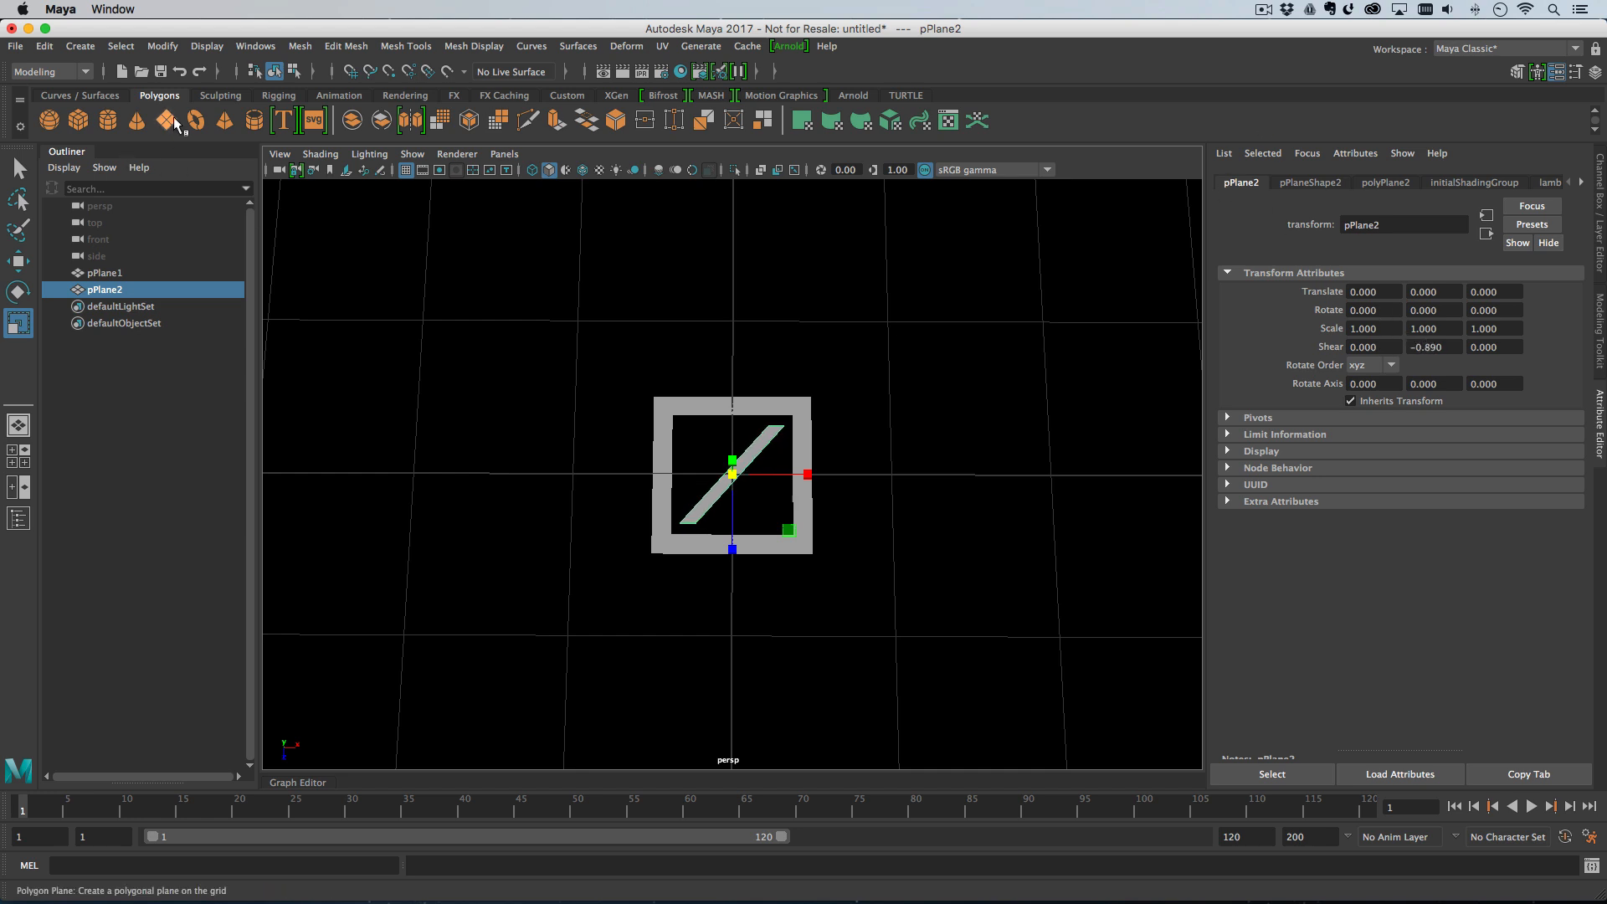
# Step: Create pPlane3 with one subdivision and a size of 0.2
pyautogui.click(50, 120)
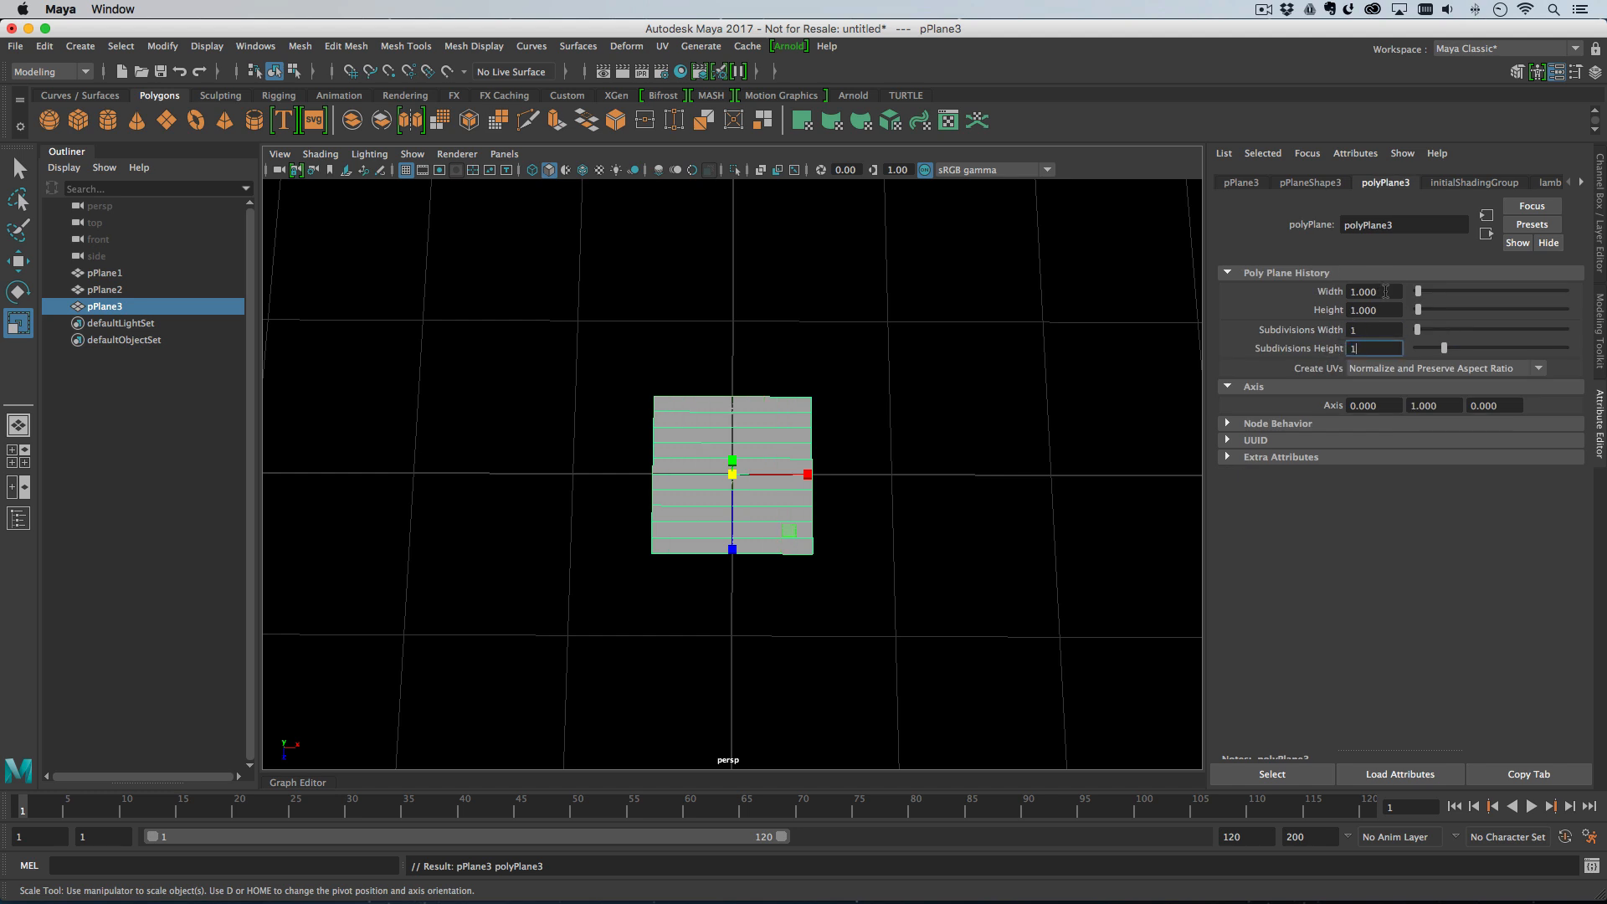
pyautogui.write('0.2')
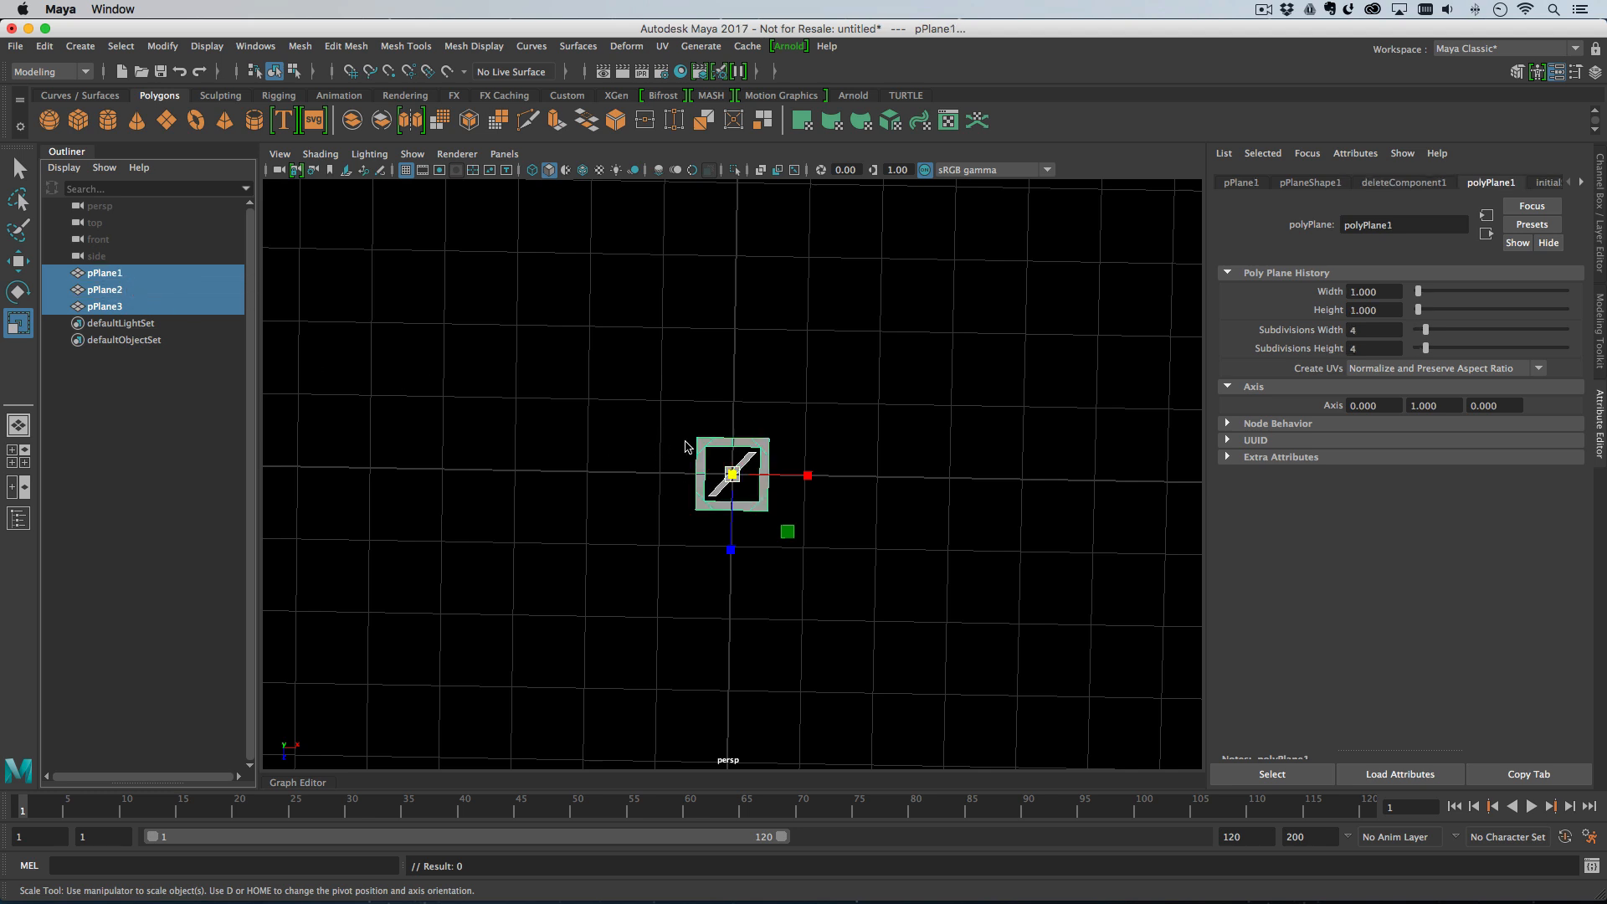
# Step: Build MASH1 from the three planes with Grid distribution and Grid X of 70
pyautogui.click(51, 71)
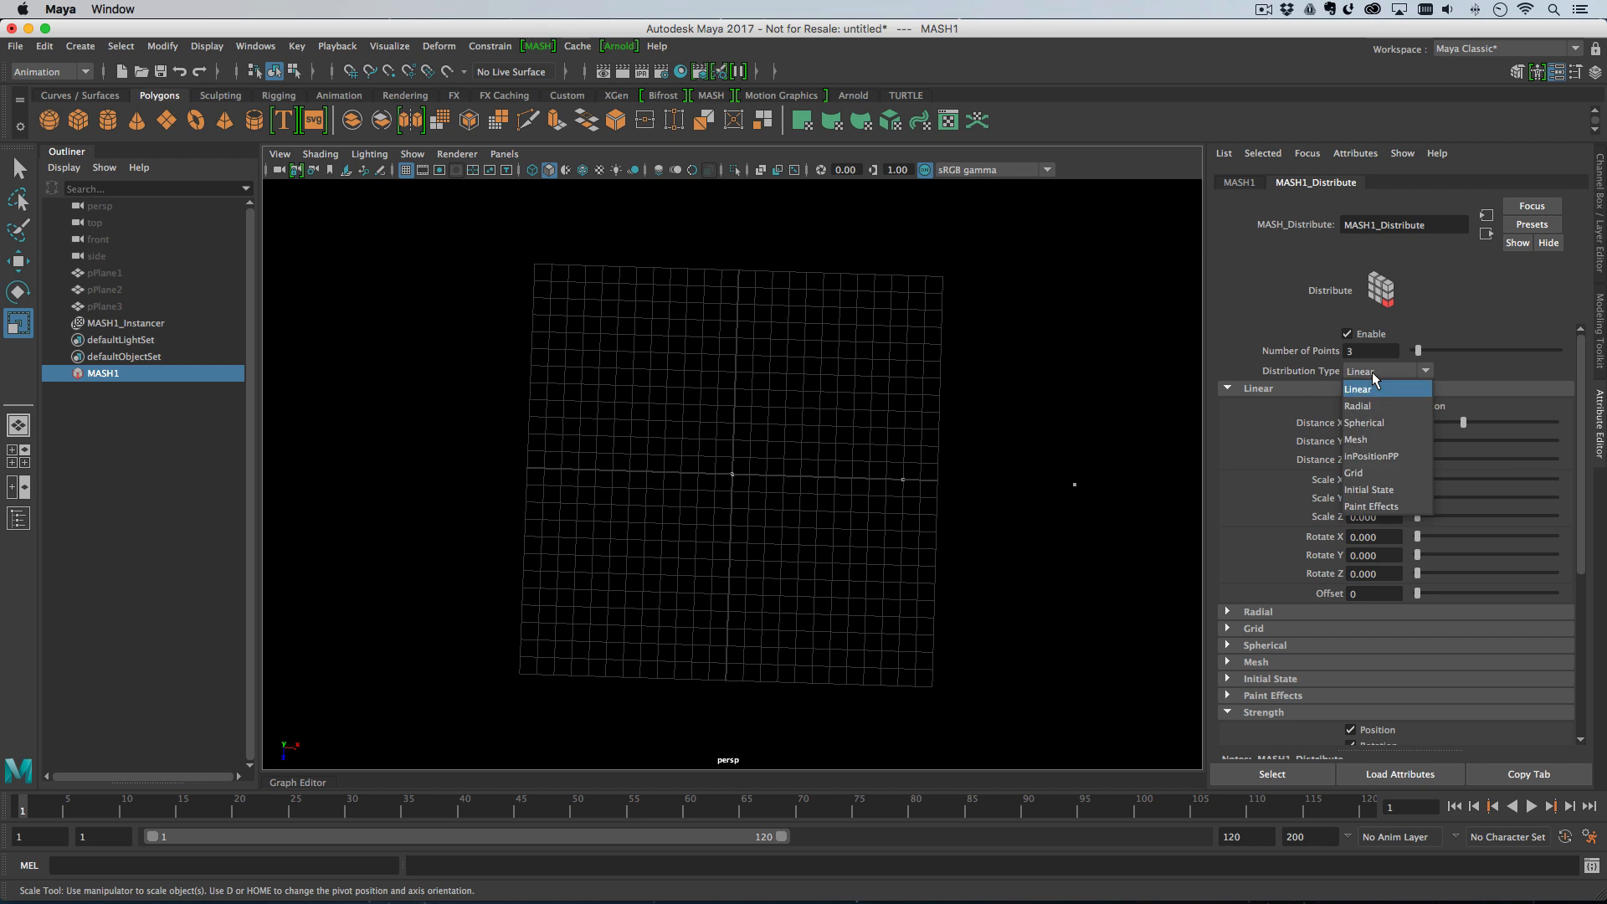
pyautogui.click(1352, 472)
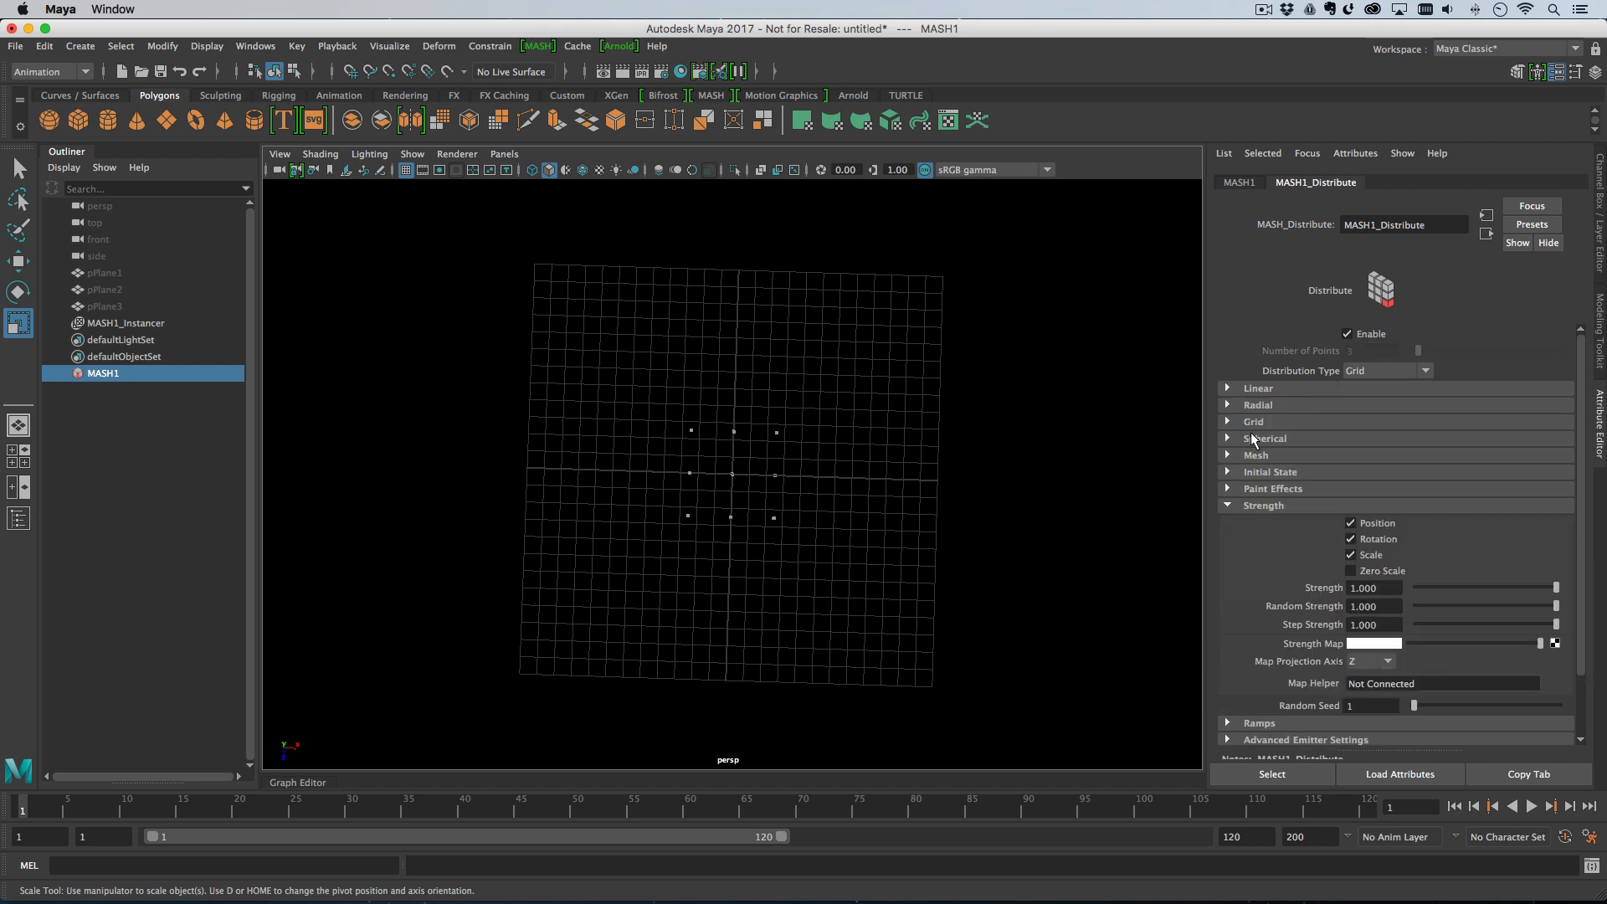
pyautogui.click(1254, 421)
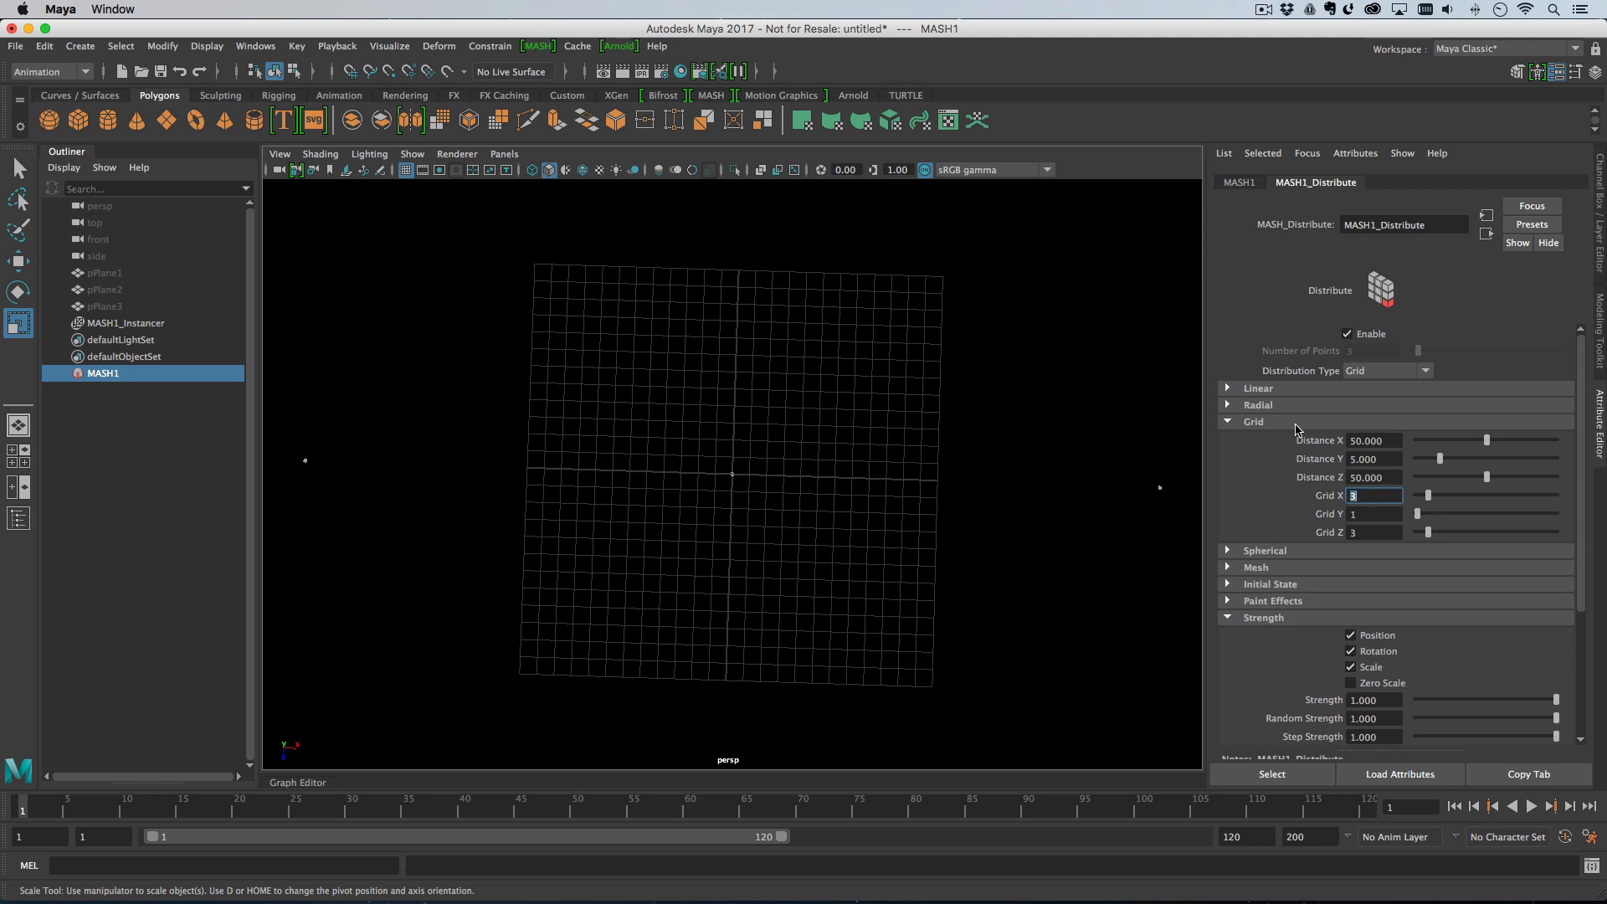
pyautogui.write('70')
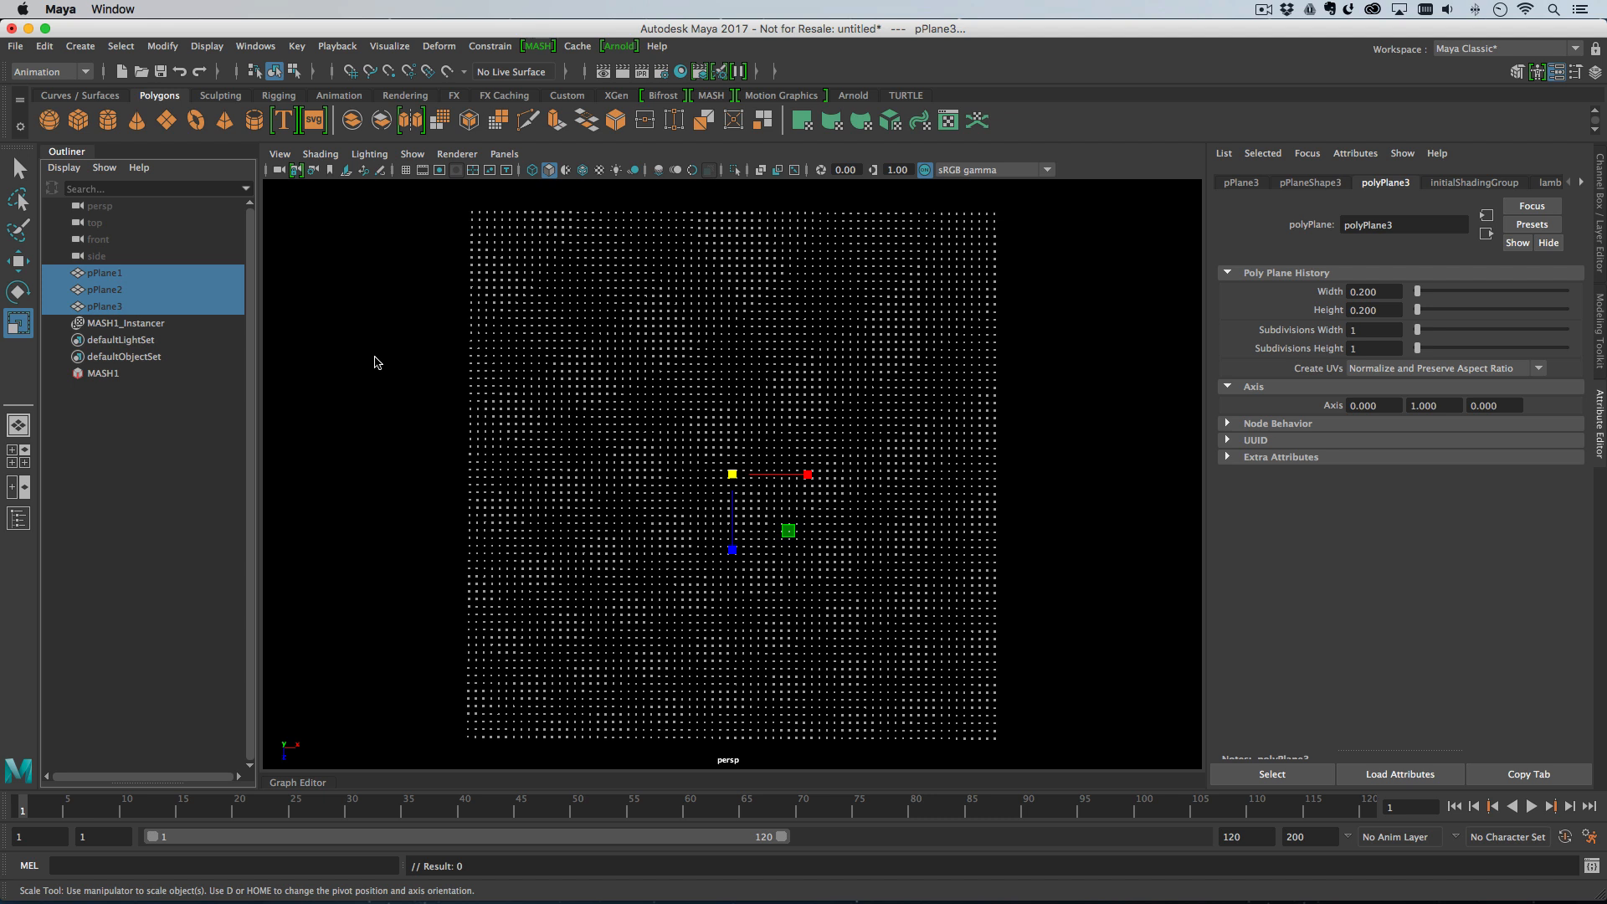
# Step: Assign a new Lambert to the three planes and hide them via the Outliner
pyautogui.rightClick(388, 359)
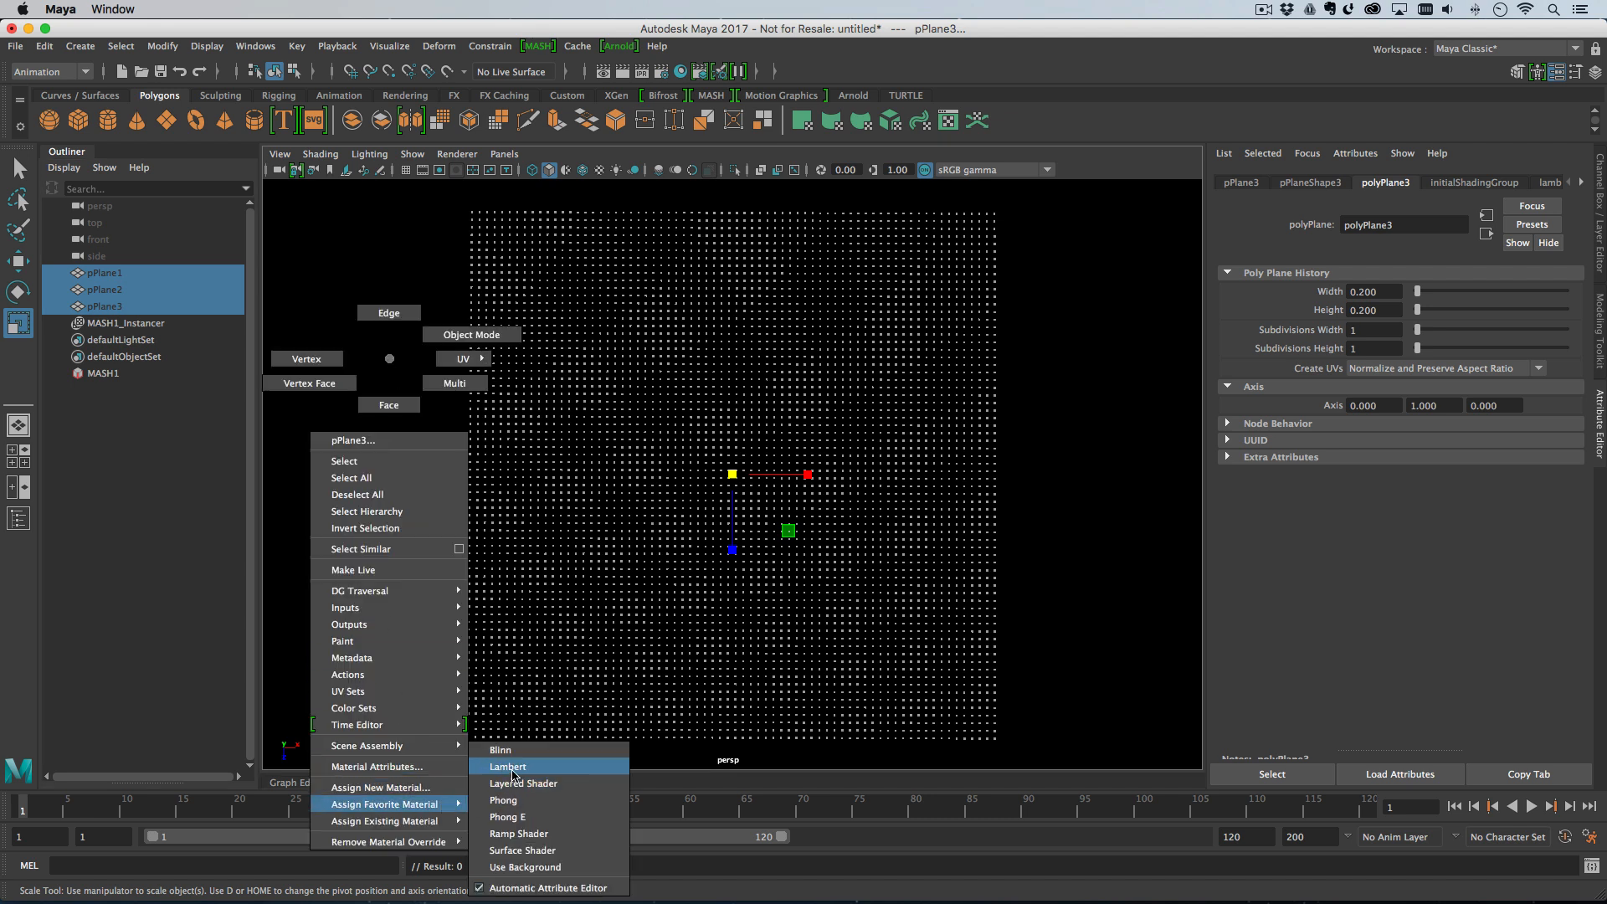
pyautogui.click(507, 767)
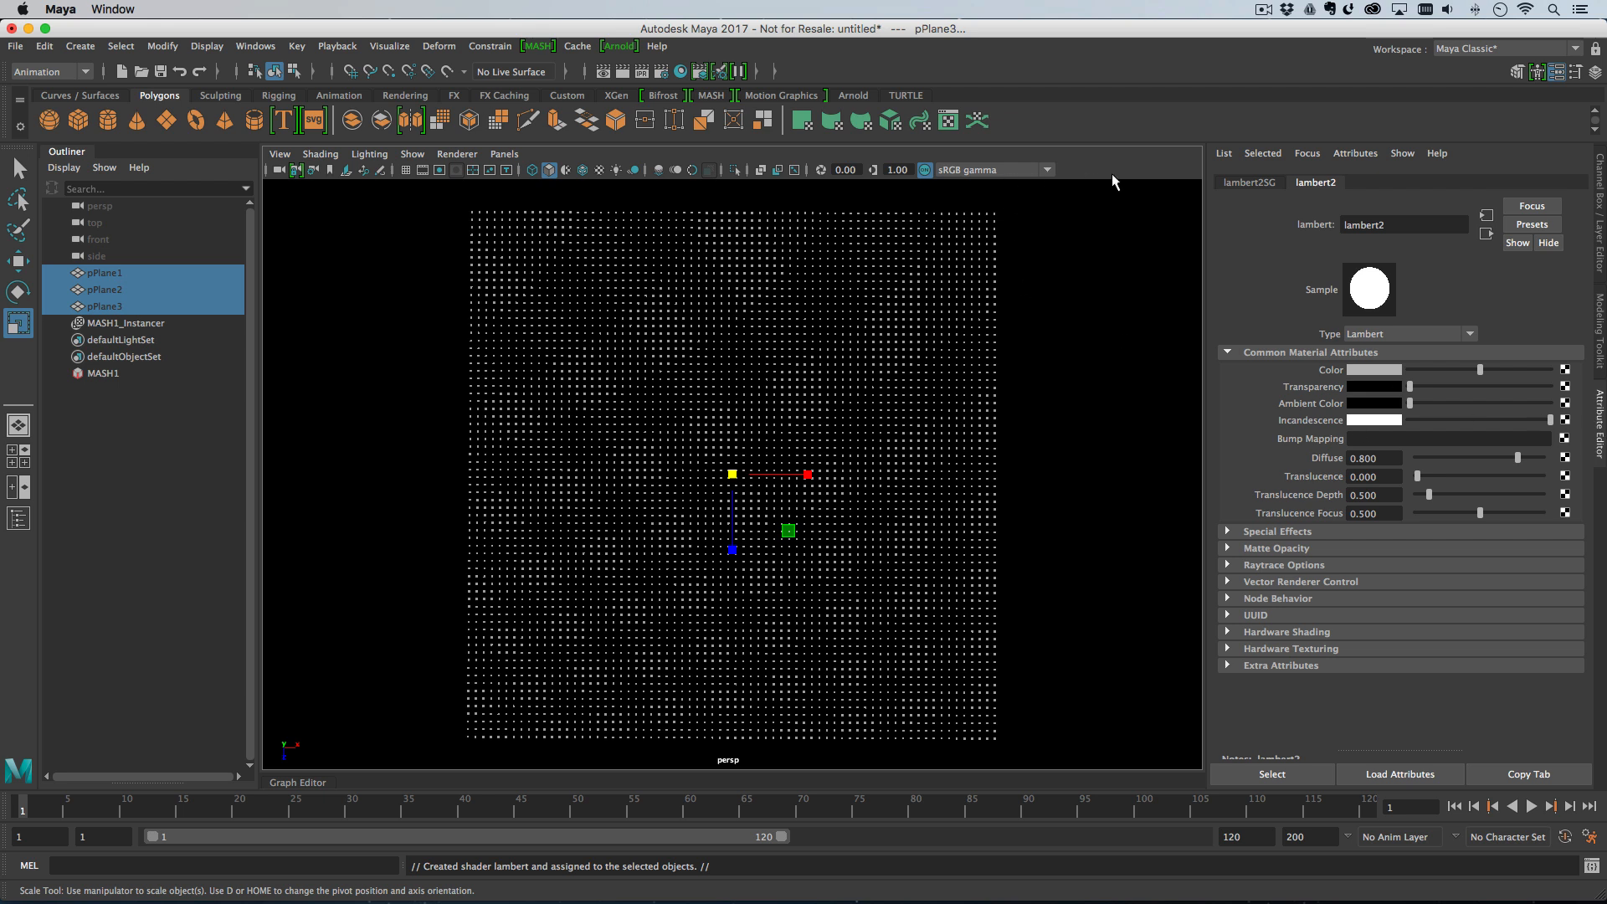
pyautogui.moveTo(169, 323)
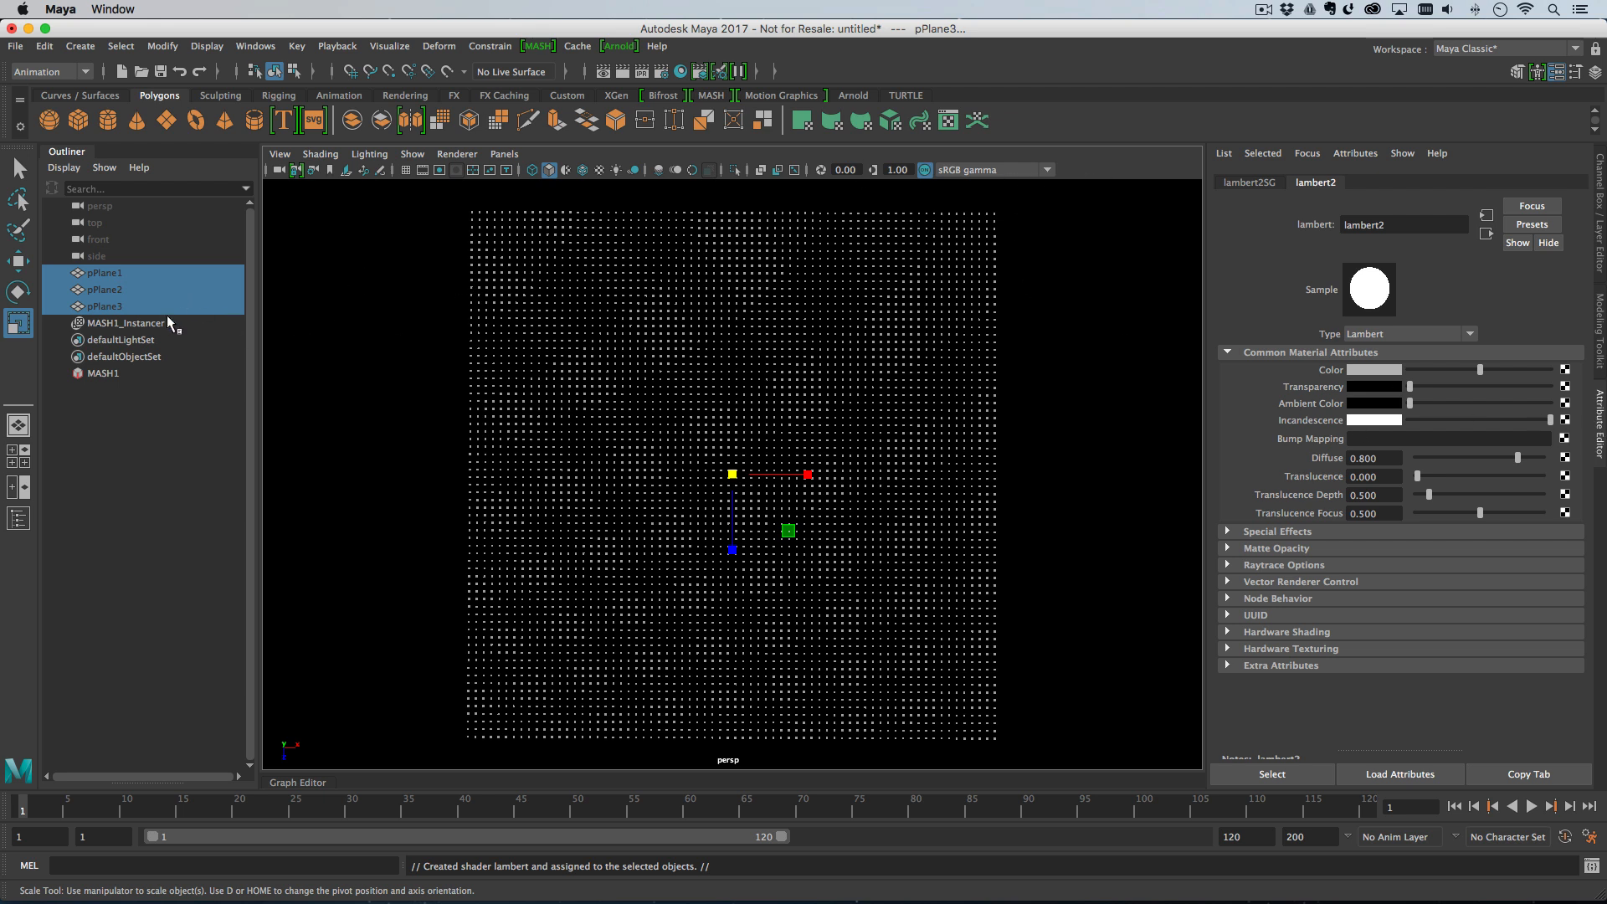
pyautogui.moveTo(164, 291)
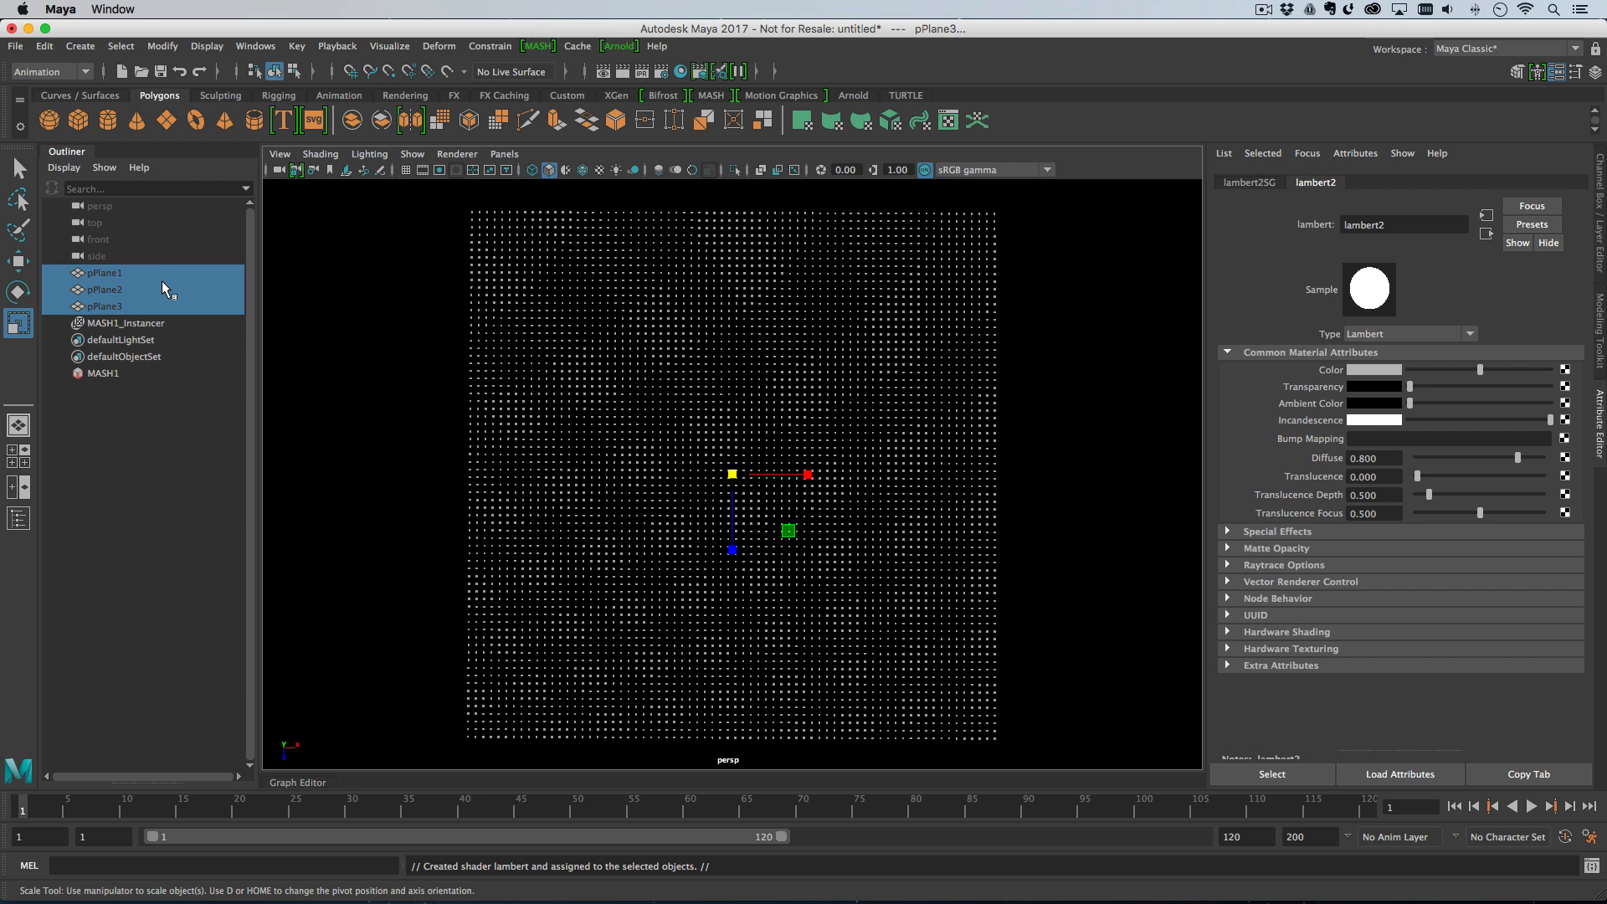
pyautogui.click(106, 306)
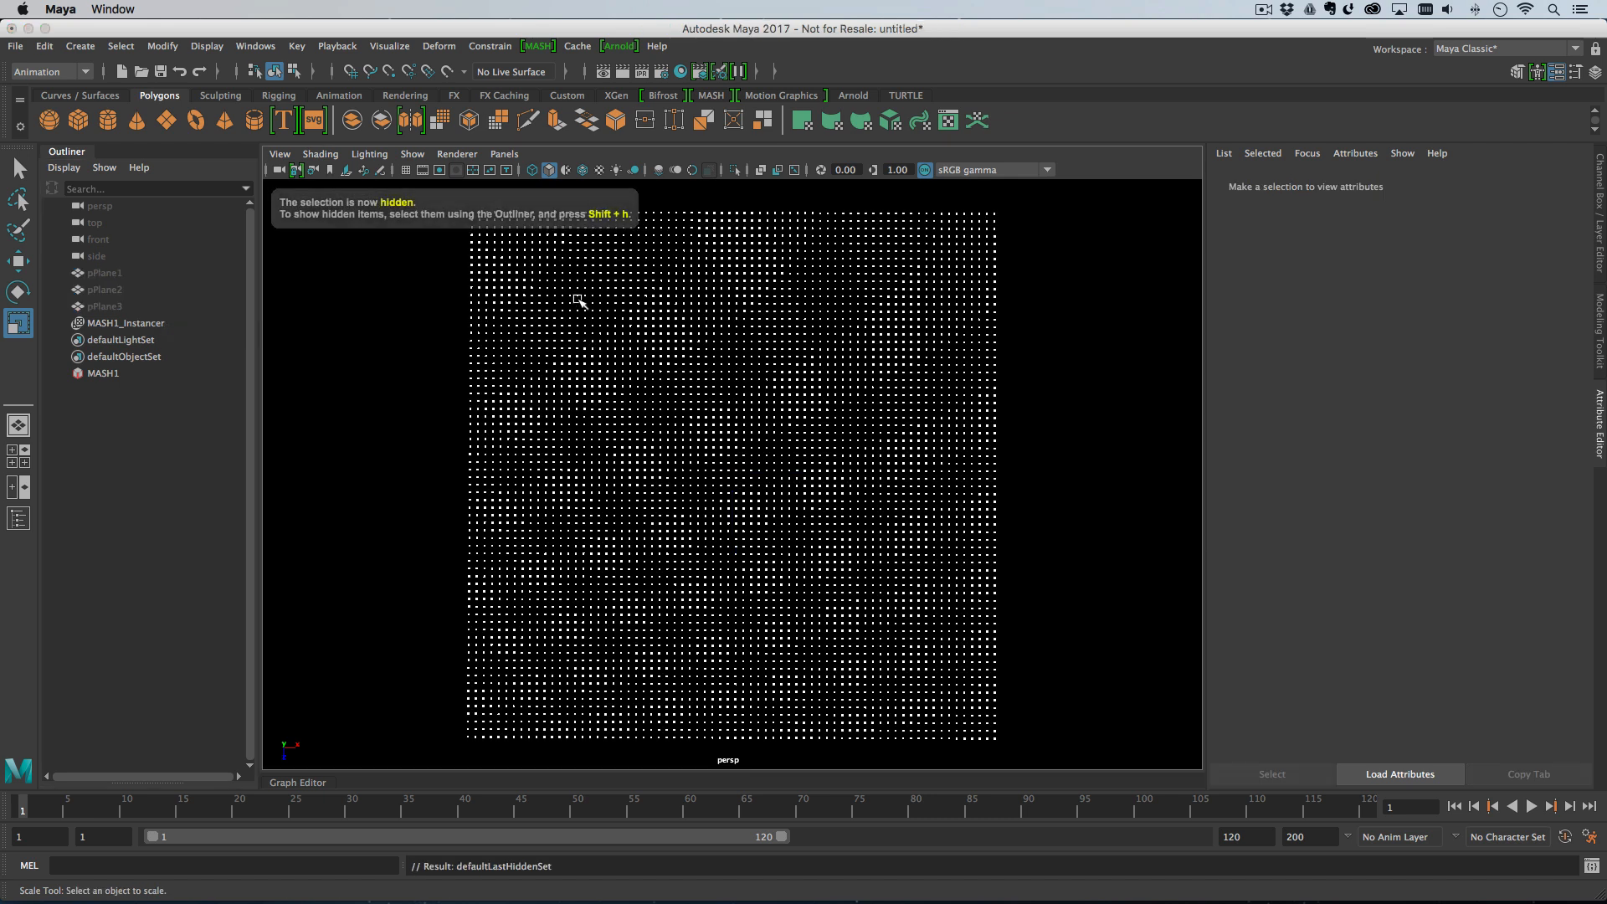
pyautogui.moveTo(697, 394)
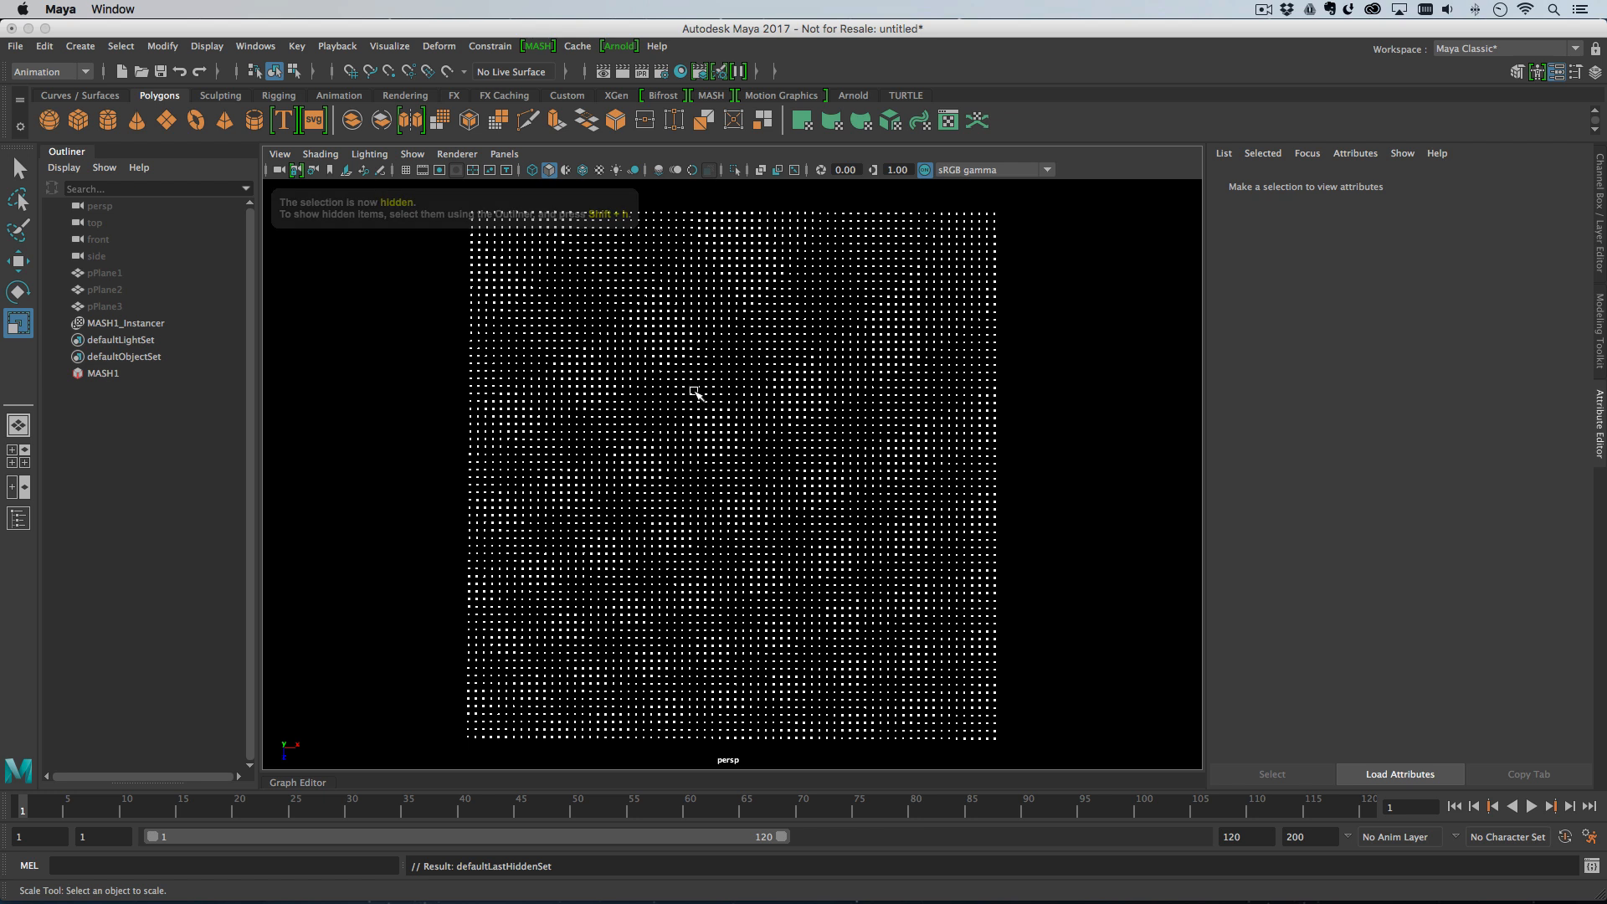
pyautogui.click(102, 371)
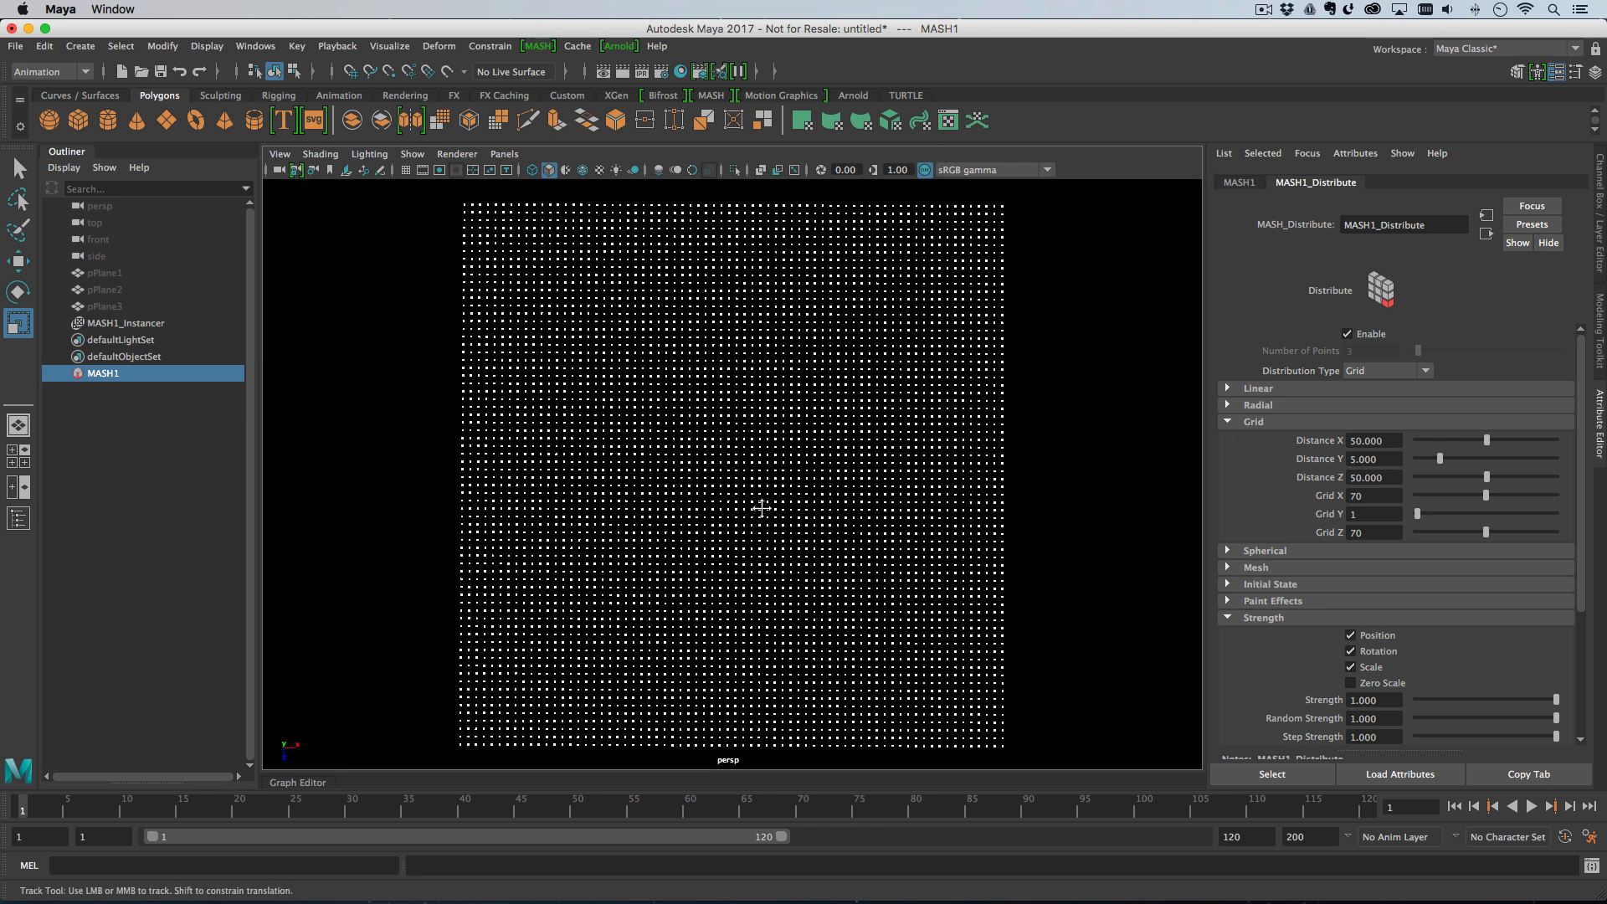
# Step: Add an ID node to MASH1 and try ID Type Fixed, then Linear
pyautogui.click(1237, 182)
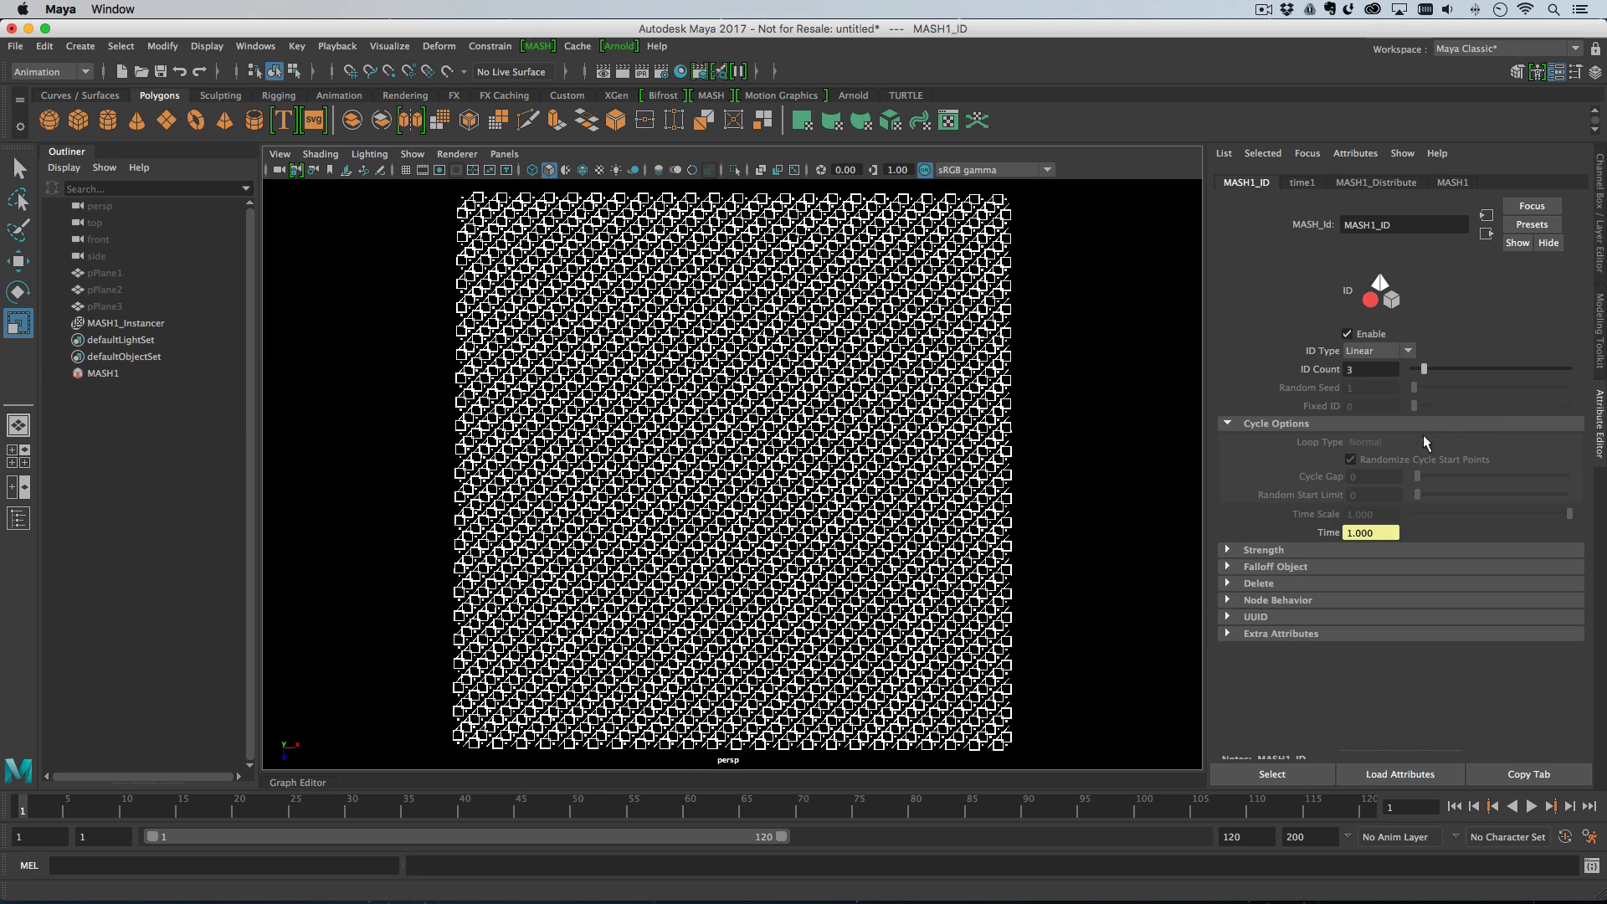
pyautogui.click(1378, 351)
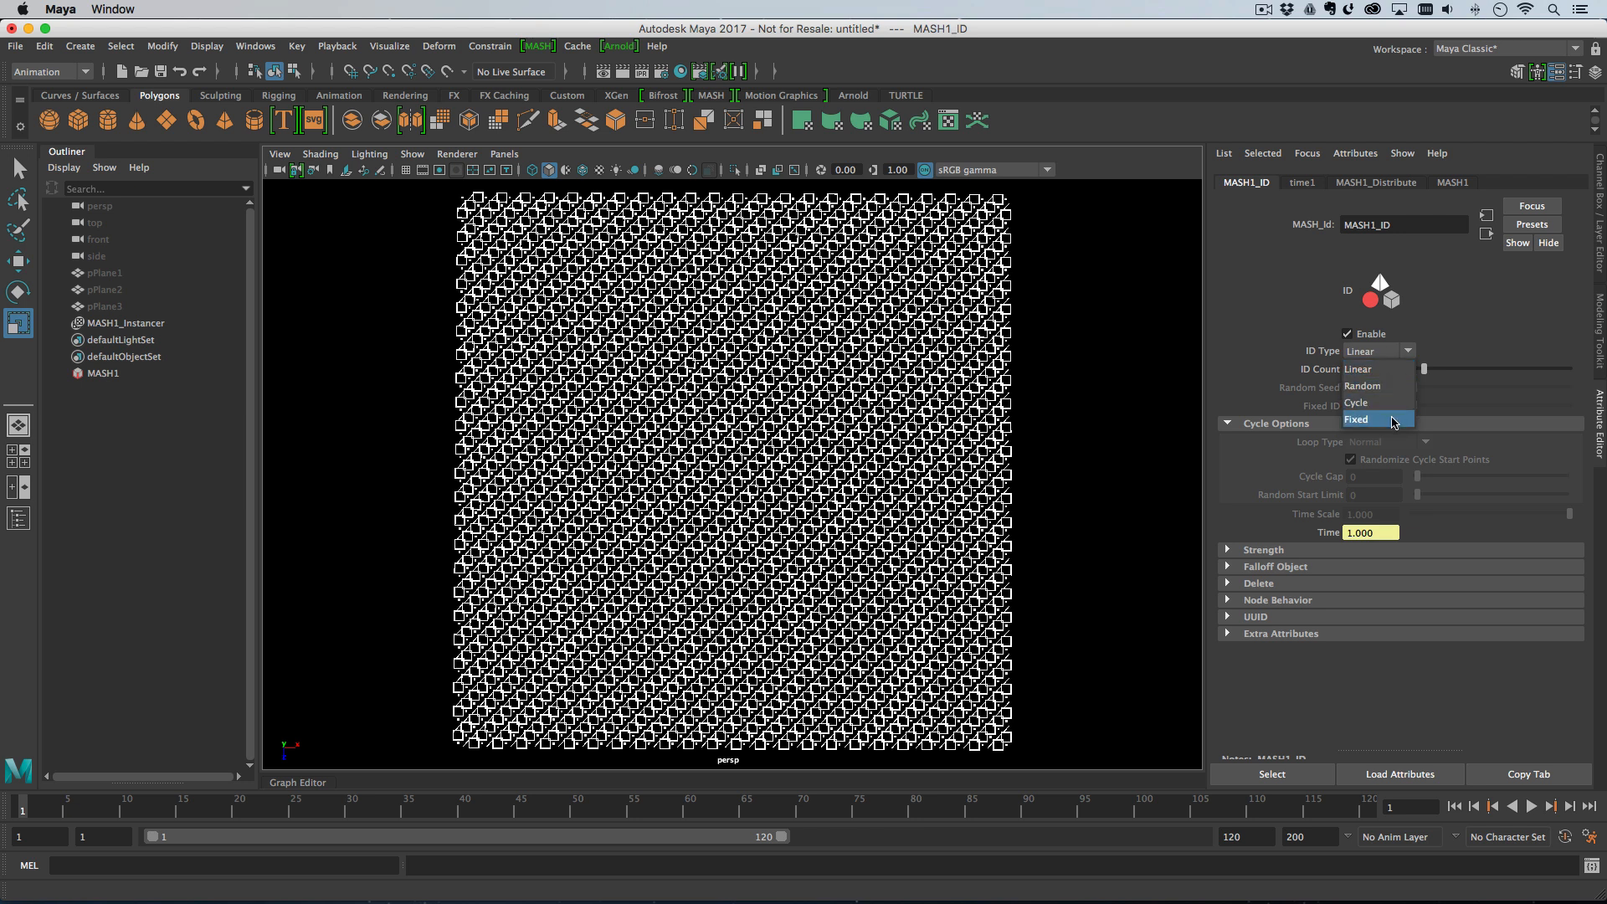
pyautogui.click(1376, 418)
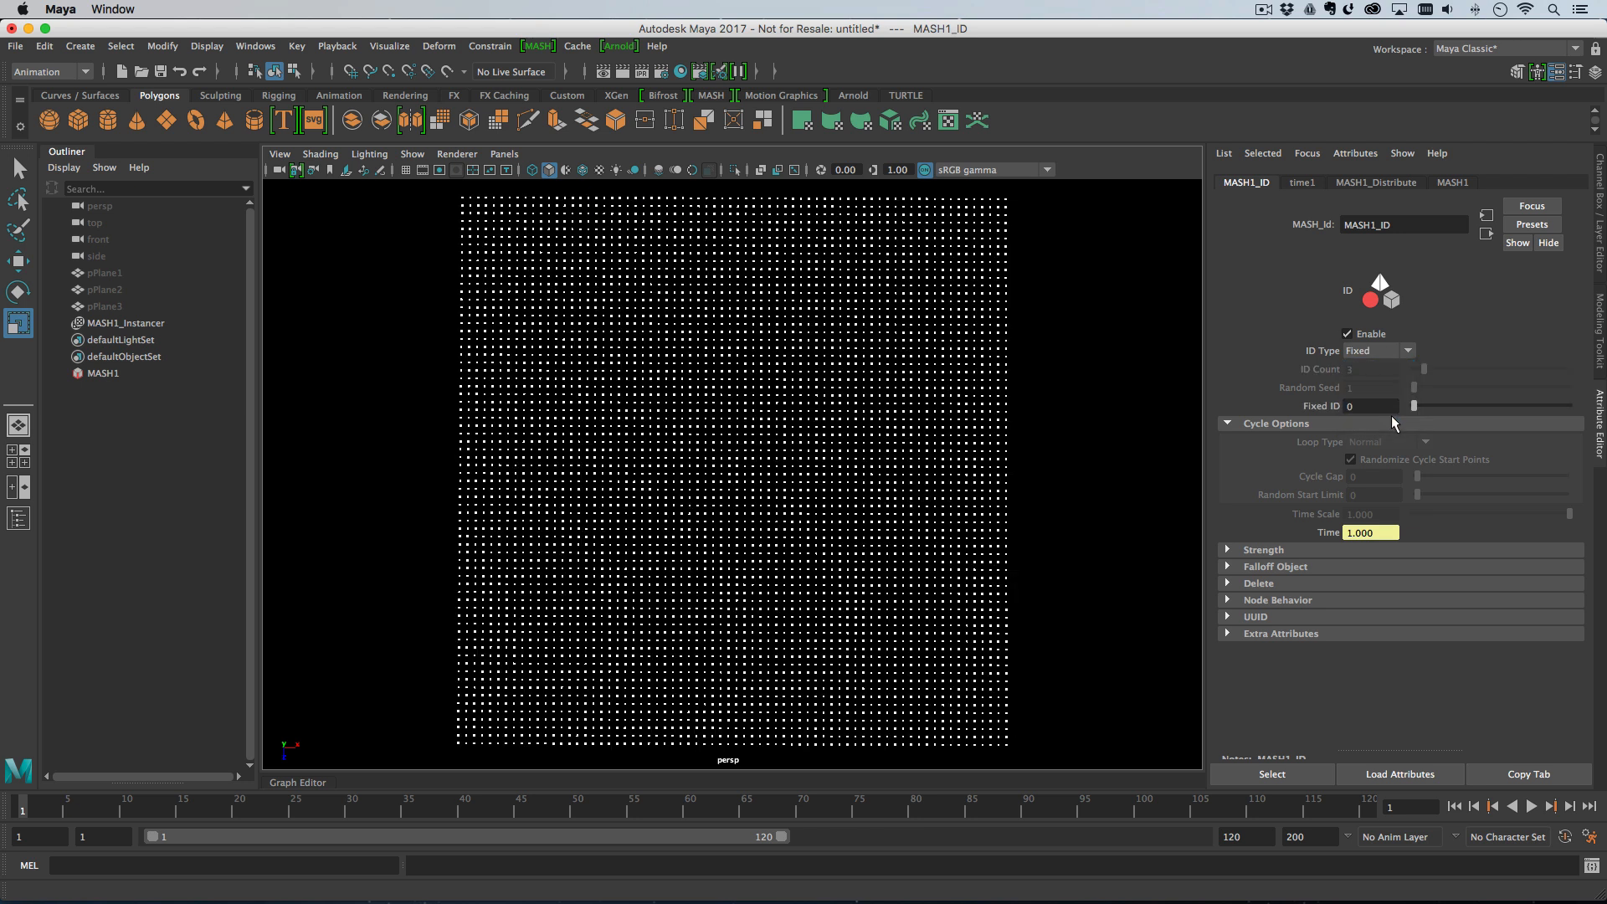
pyautogui.click(1378, 351)
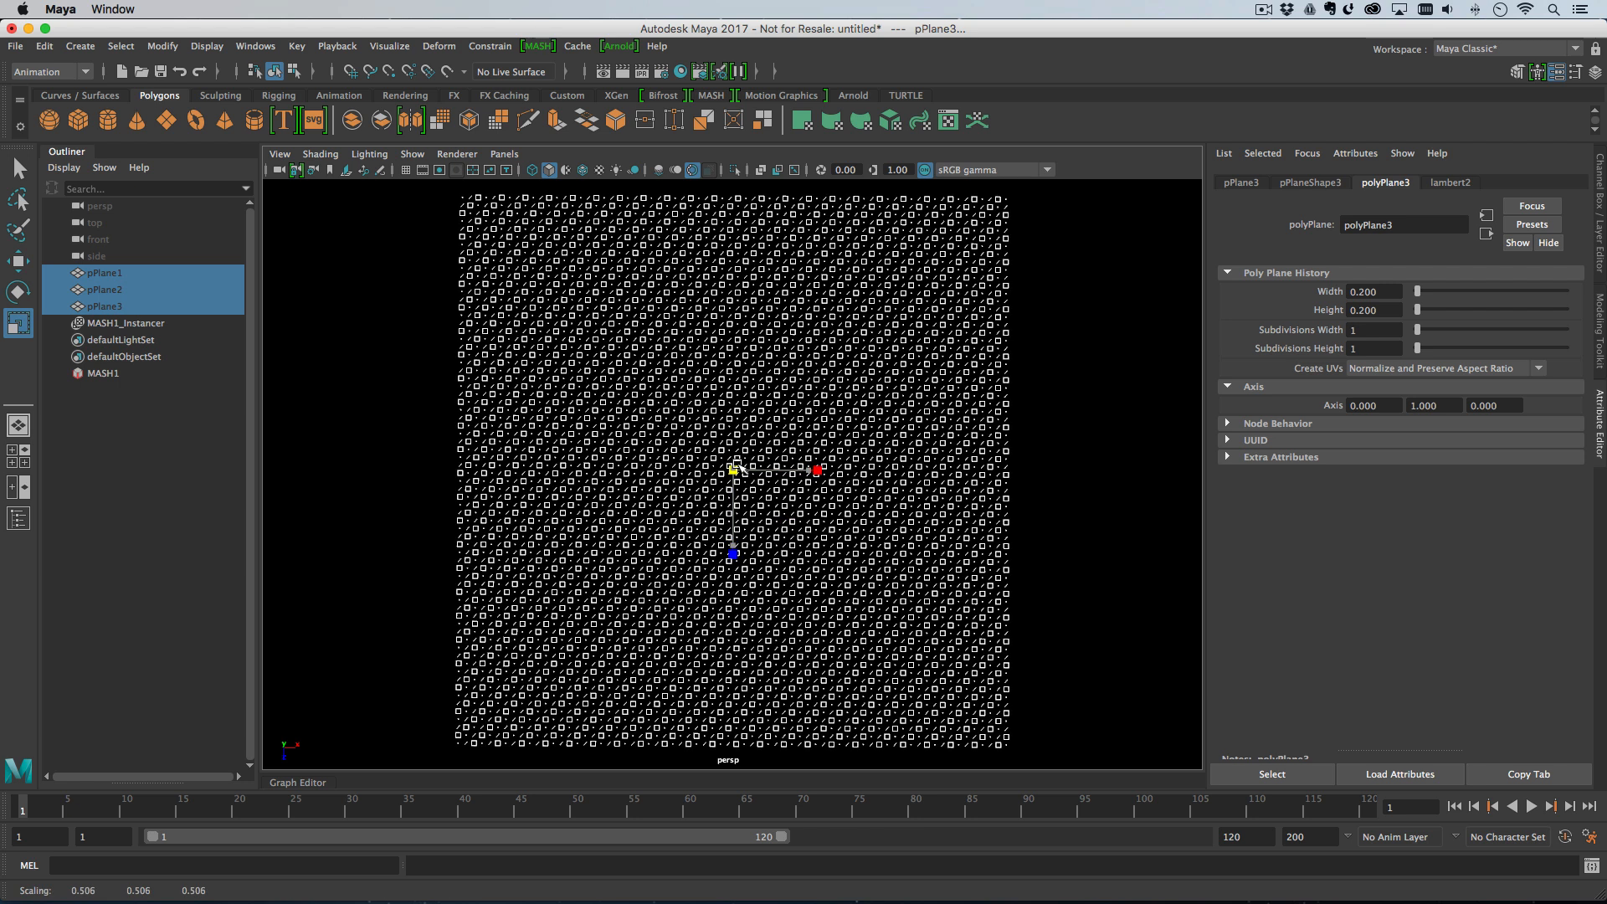
# Step: Set the MASH1 Distribute grid count to 60
pyautogui.click(102, 373)
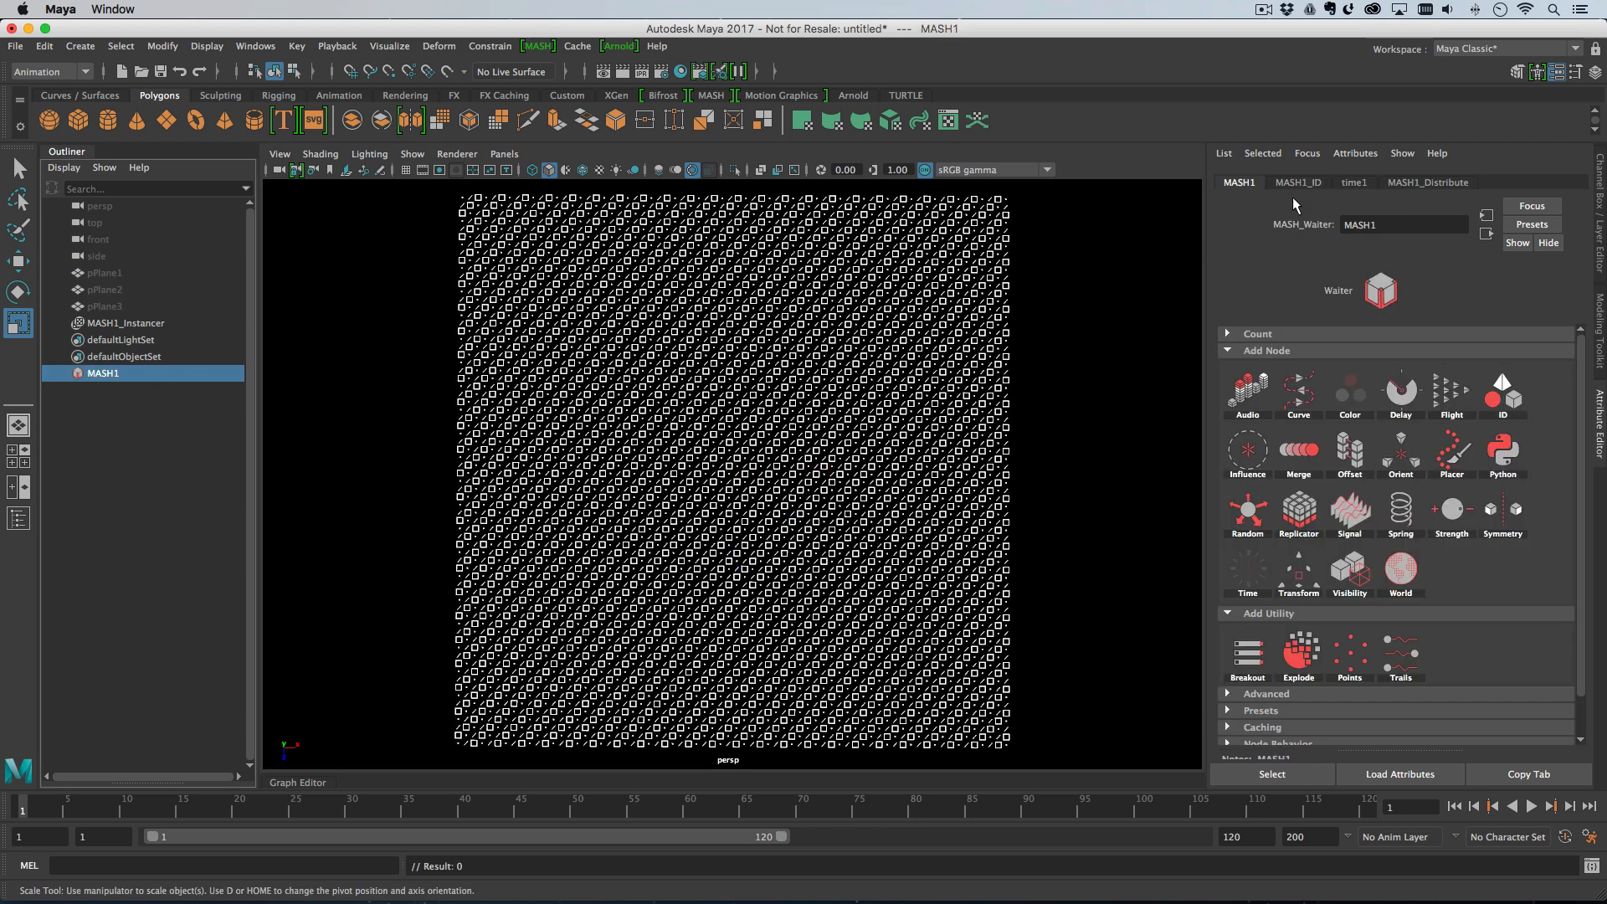
pyautogui.click(1427, 181)
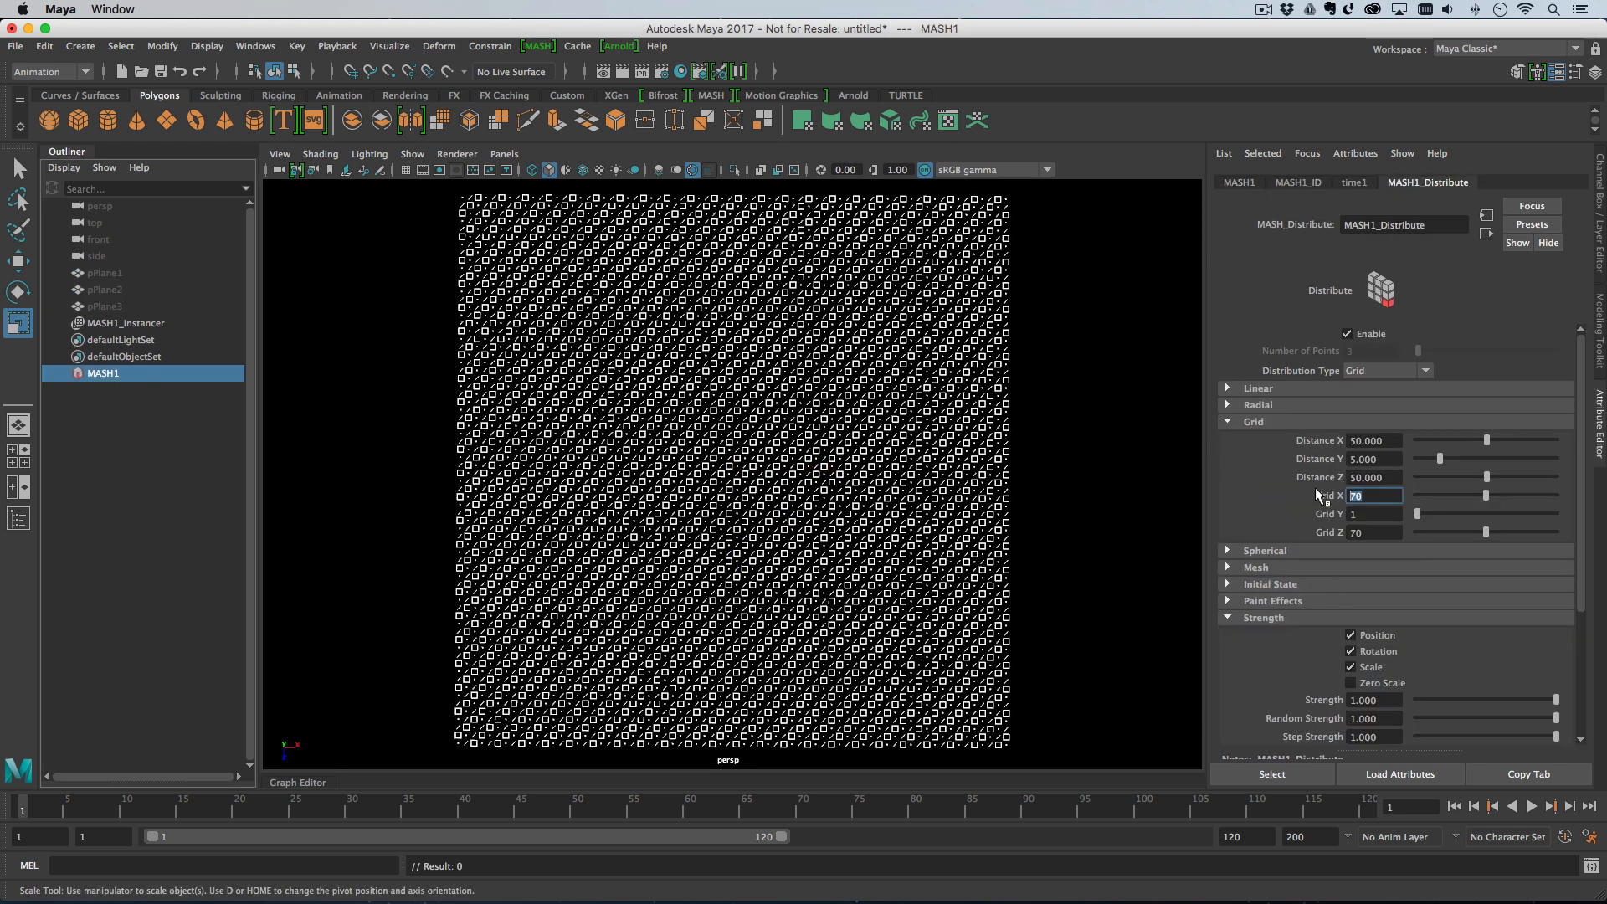
pyautogui.write('60')
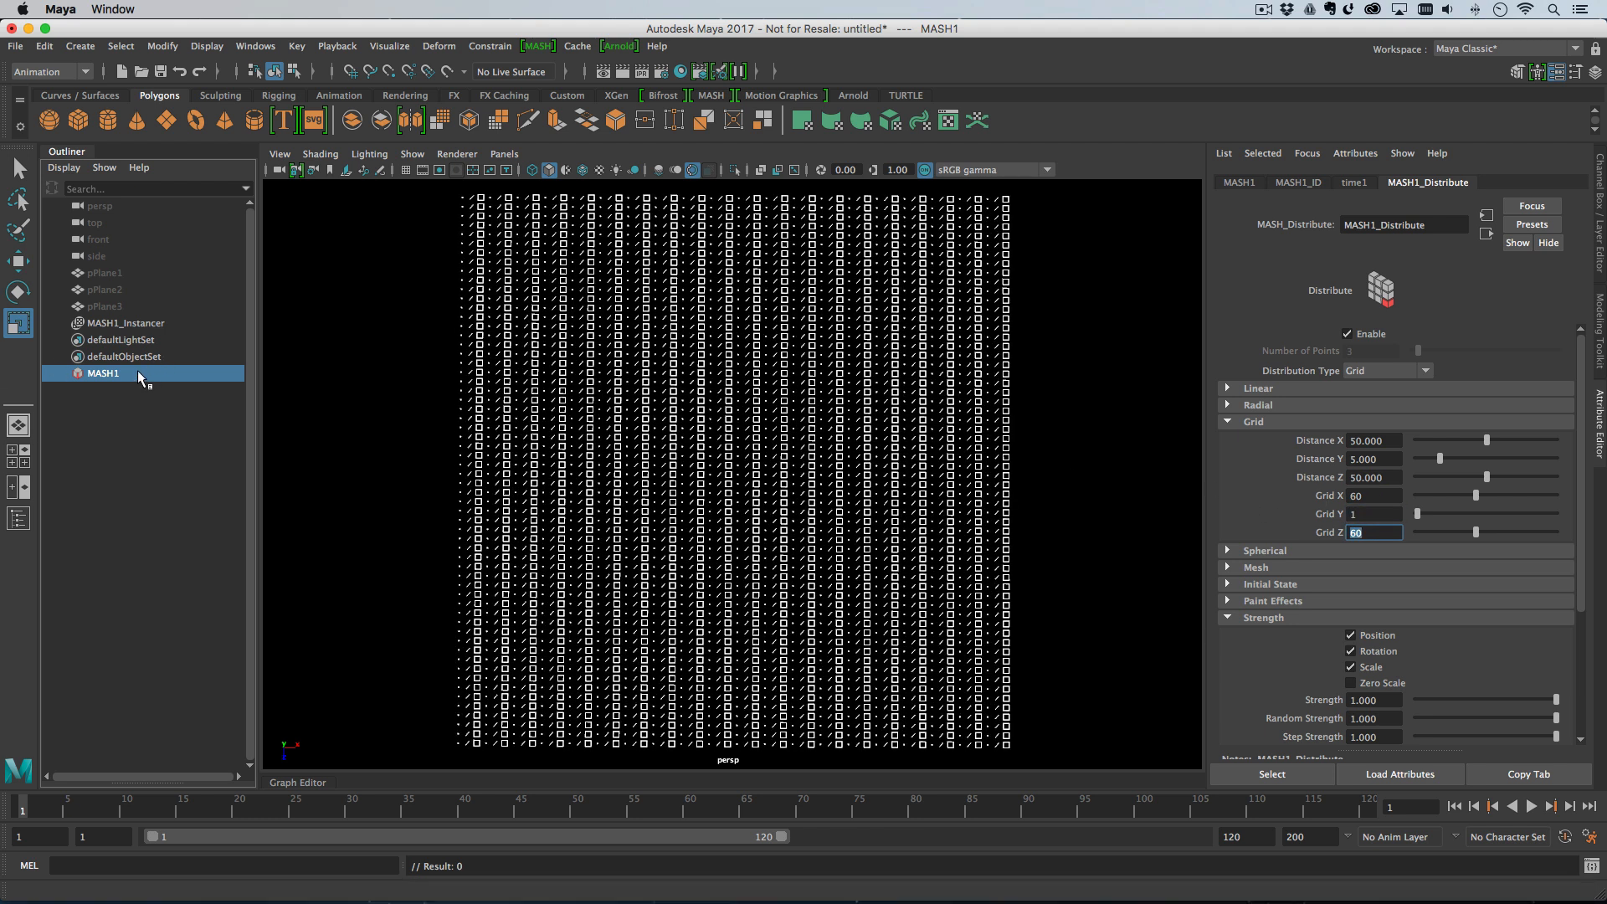
# Step: Set the ID node's Fixed ID to 2 and expand its Strength settings
pyautogui.click(1298, 182)
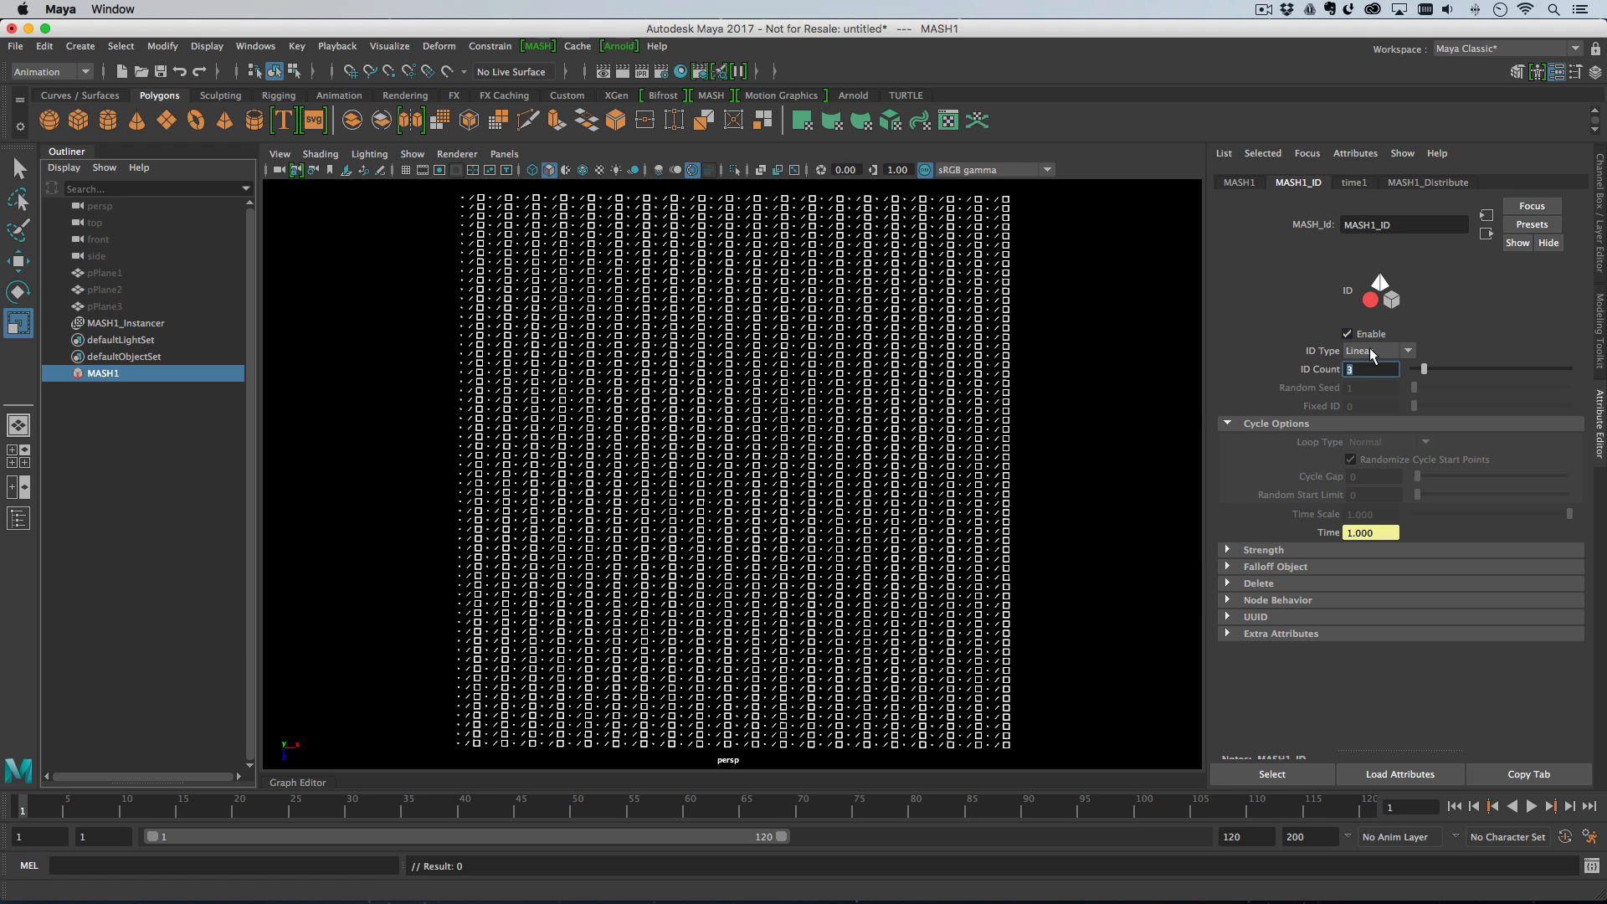
pyautogui.click(1378, 350)
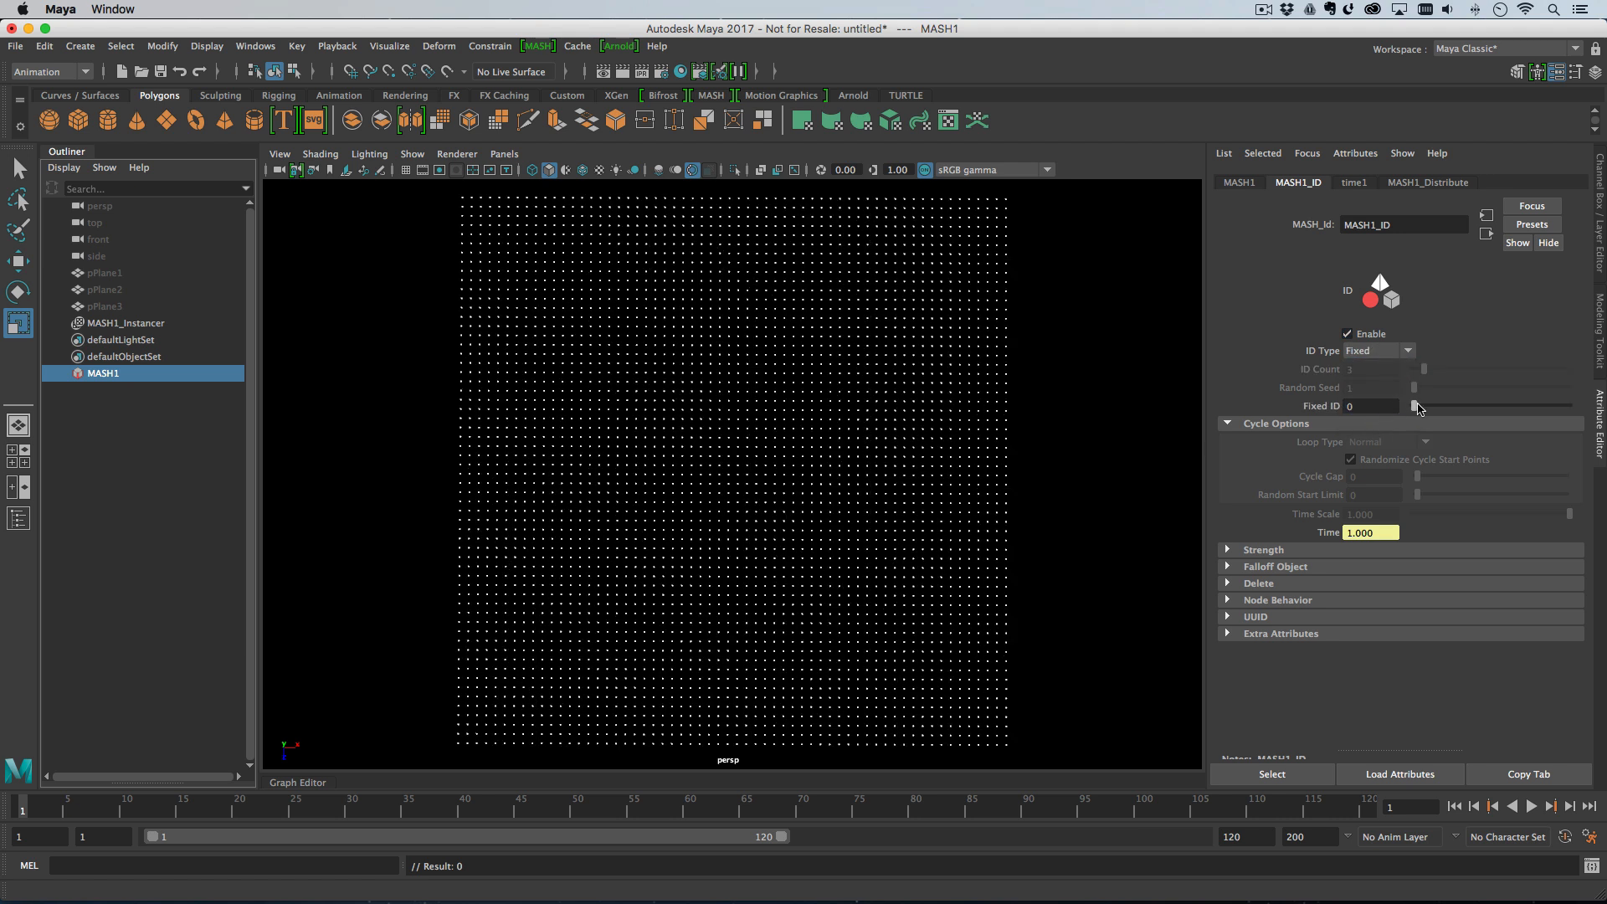
pyautogui.moveTo(1417, 406); pyautogui.dragTo(1424, 406)
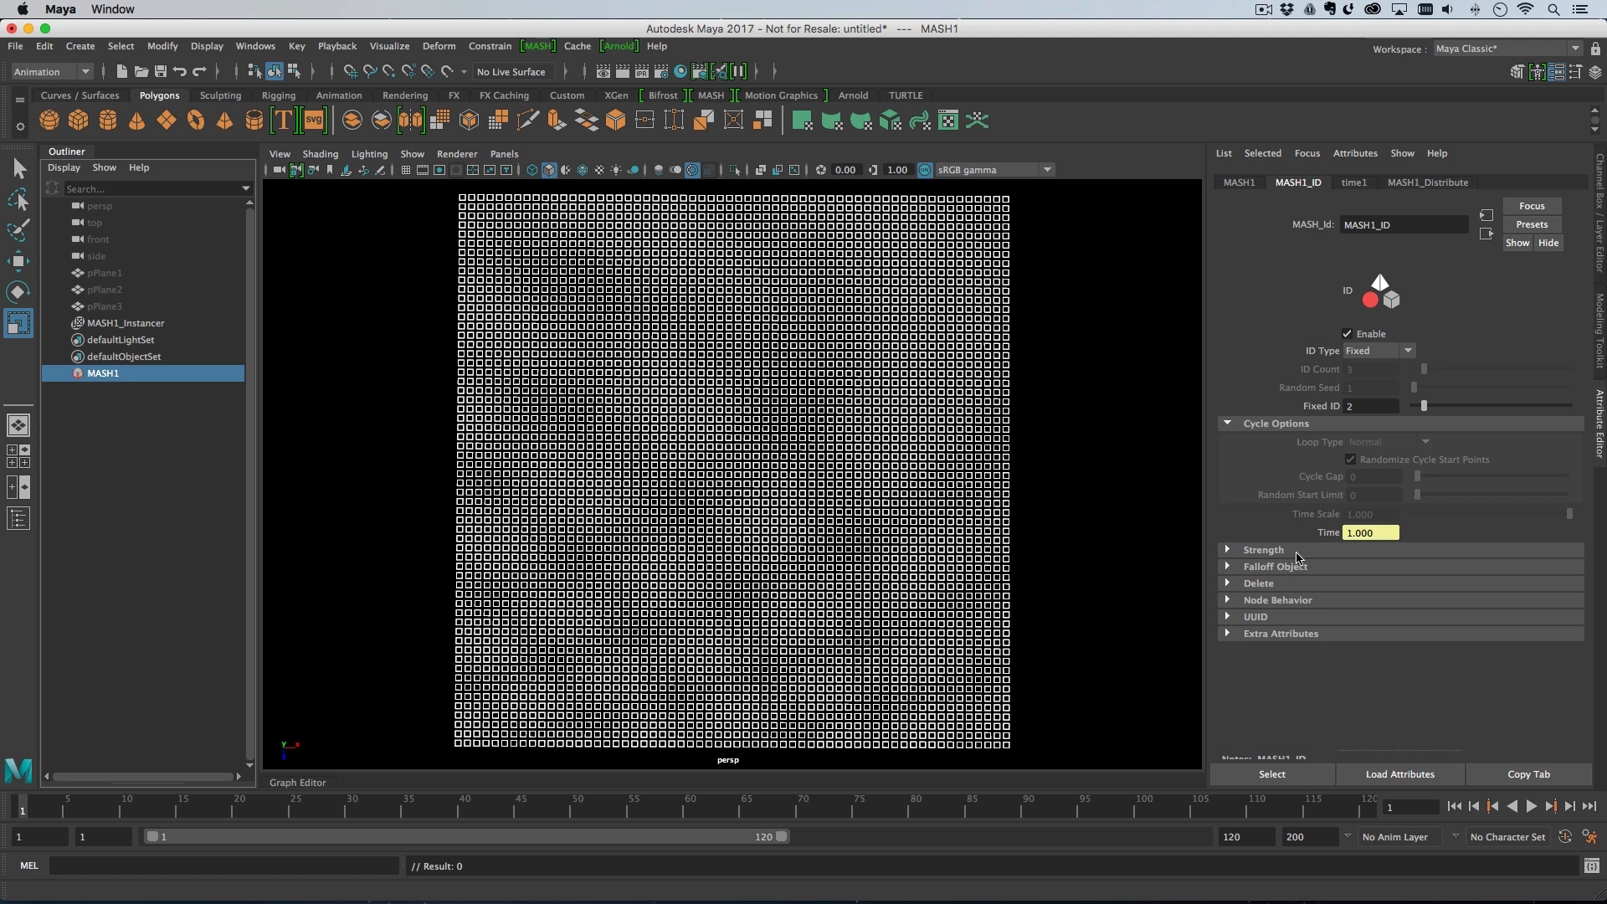
pyautogui.click(1263, 549)
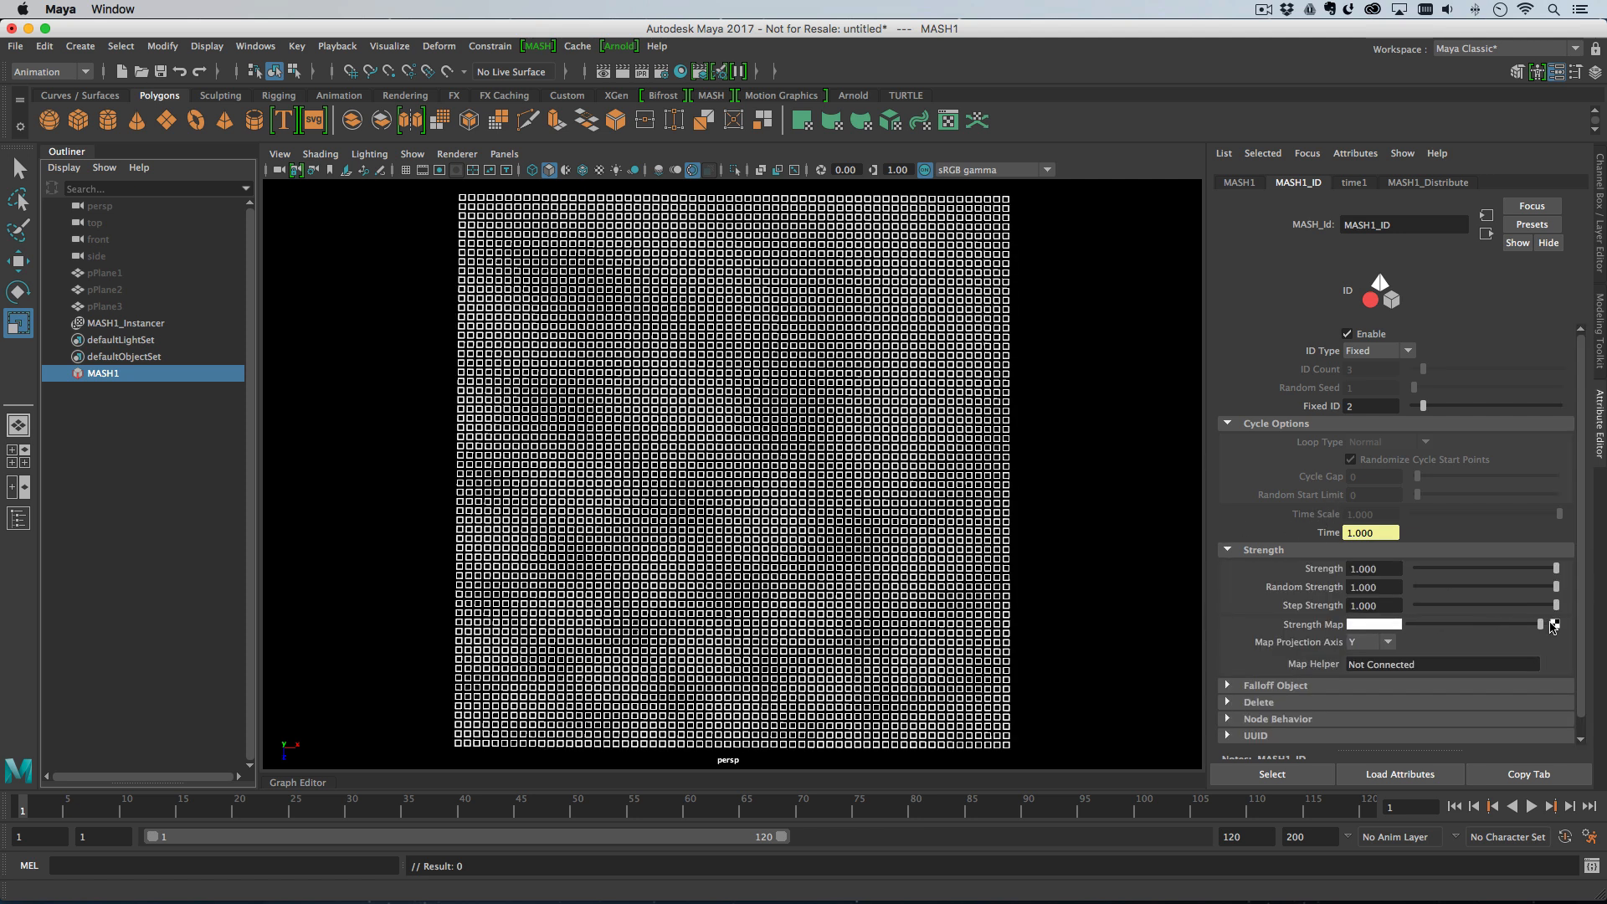
pyautogui.click(1553, 625)
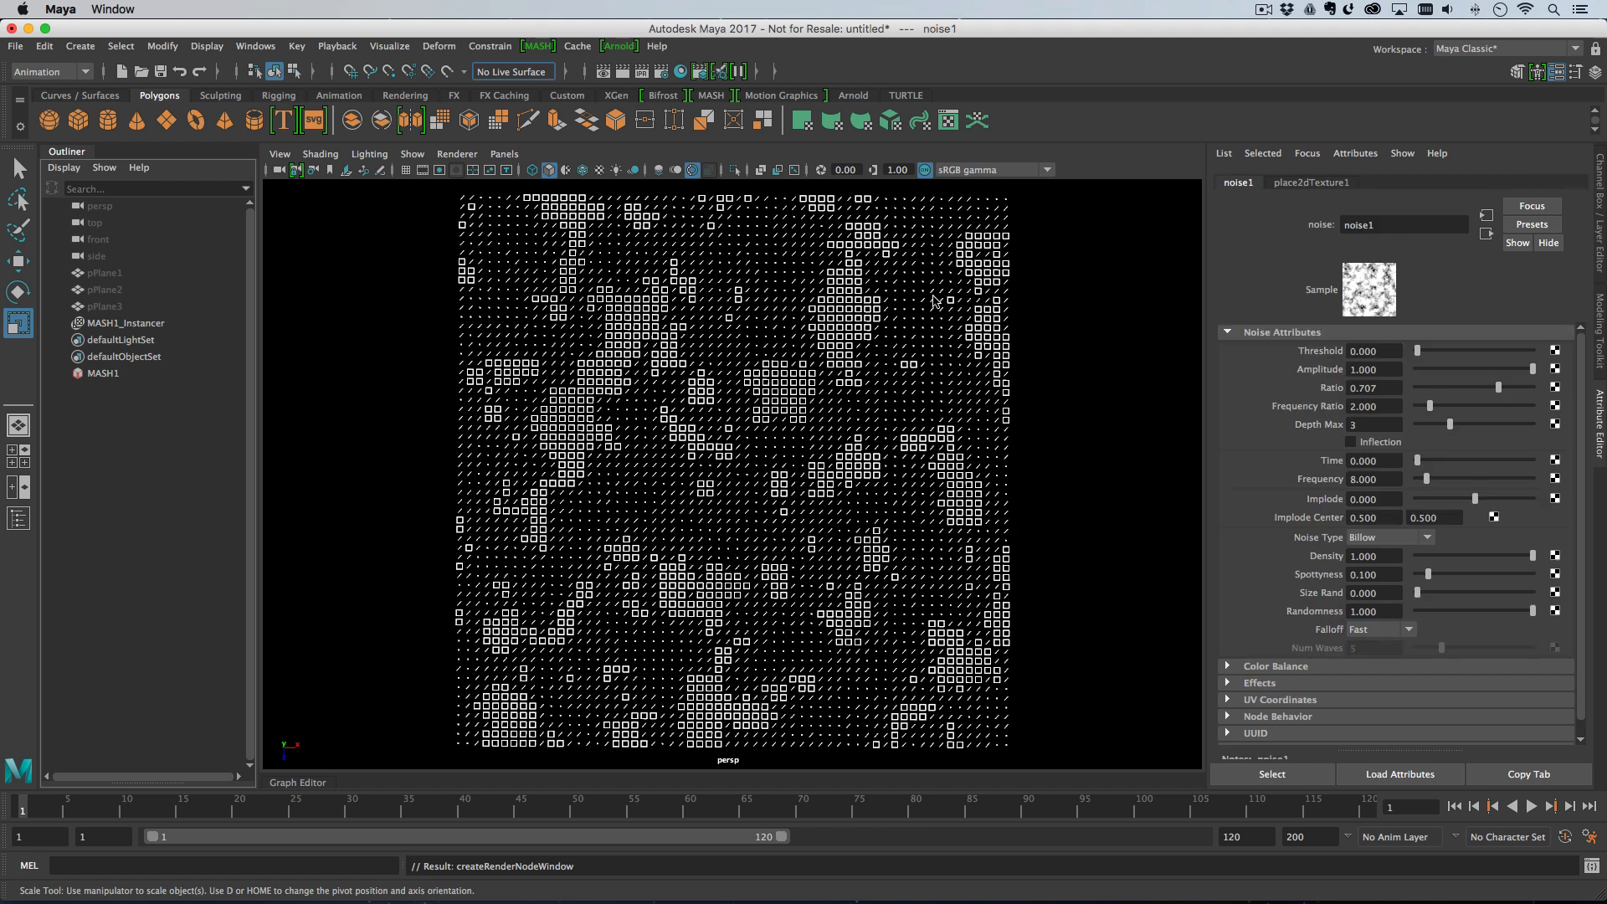
# Step: Key the noise Time at two frames, choose a Noise Type, then disconnect it
pyautogui.rightClick(1373, 460)
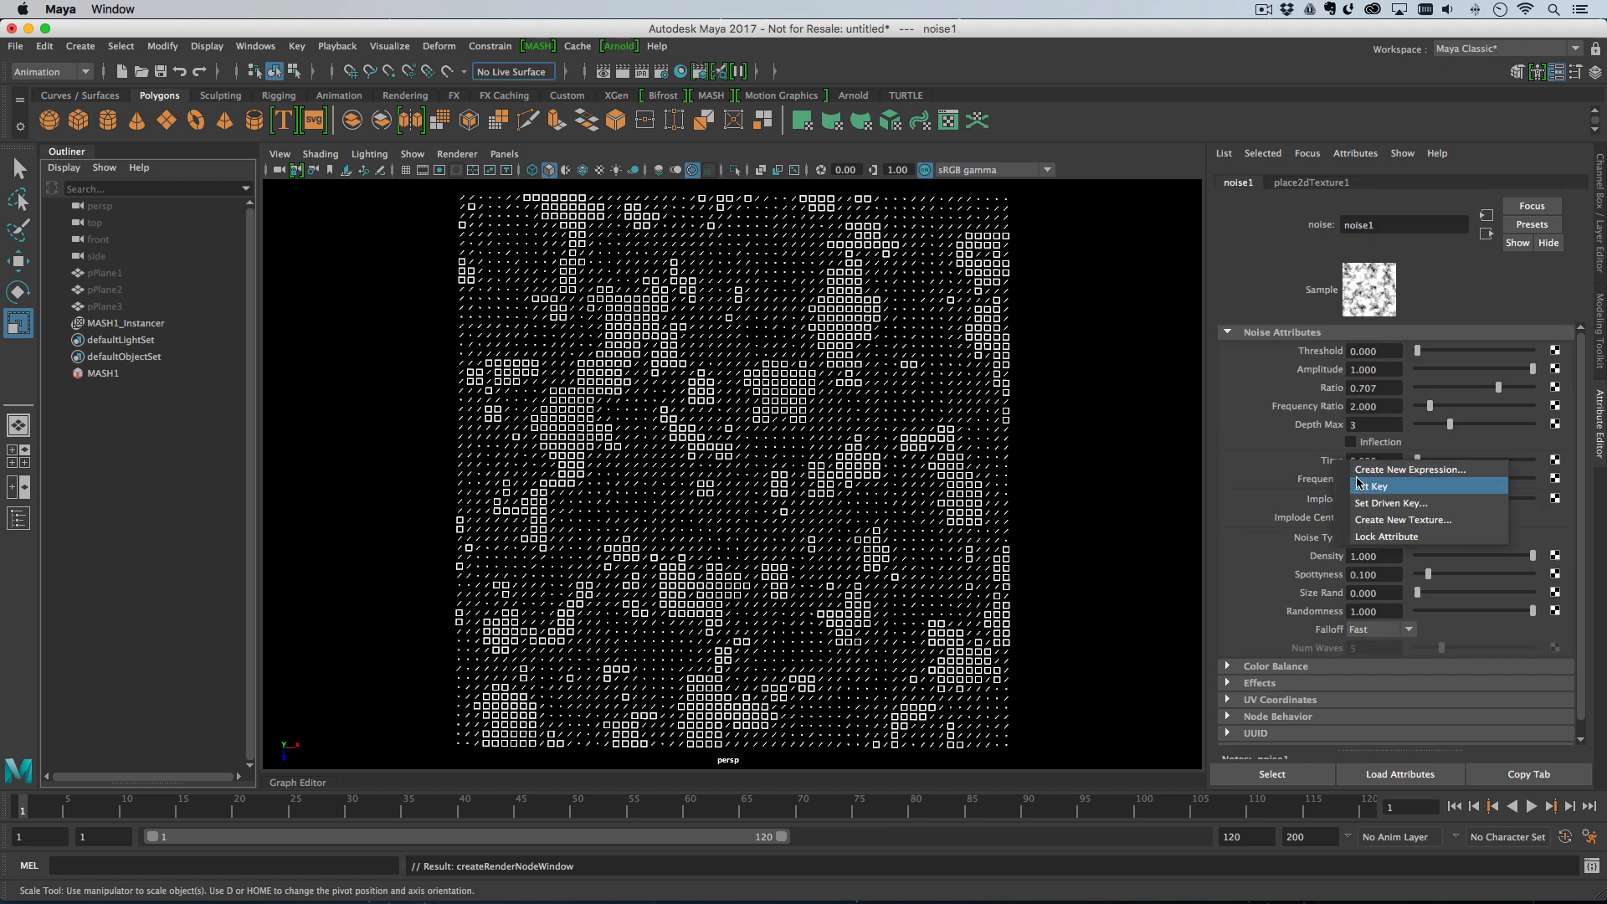
pyautogui.click(1373, 484)
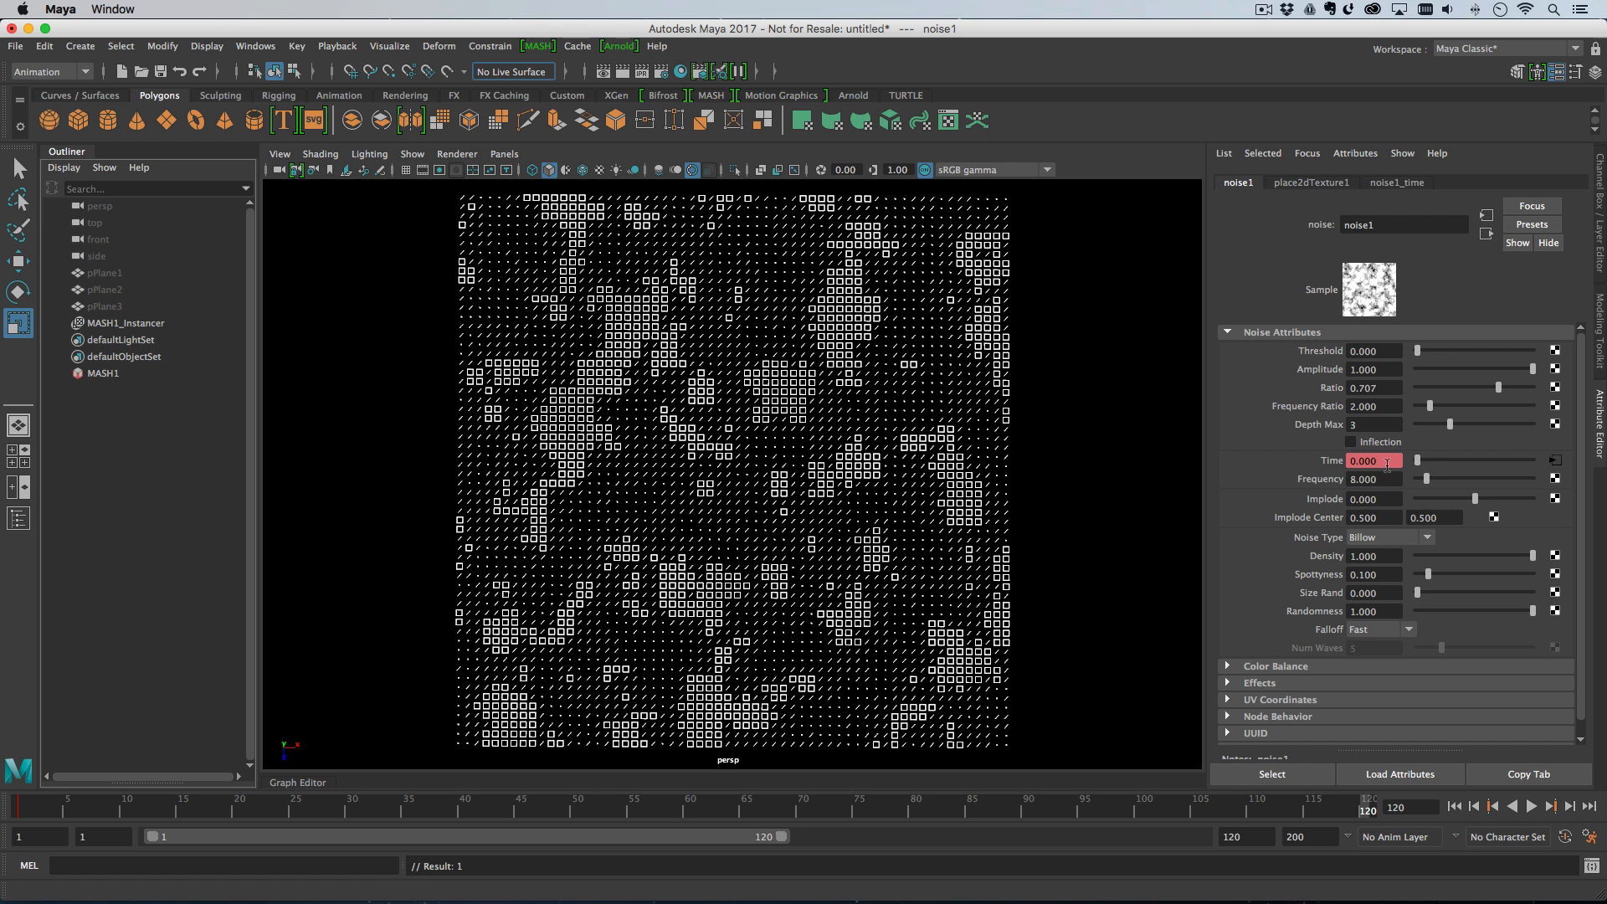
pyautogui.rightClick(1374, 459)
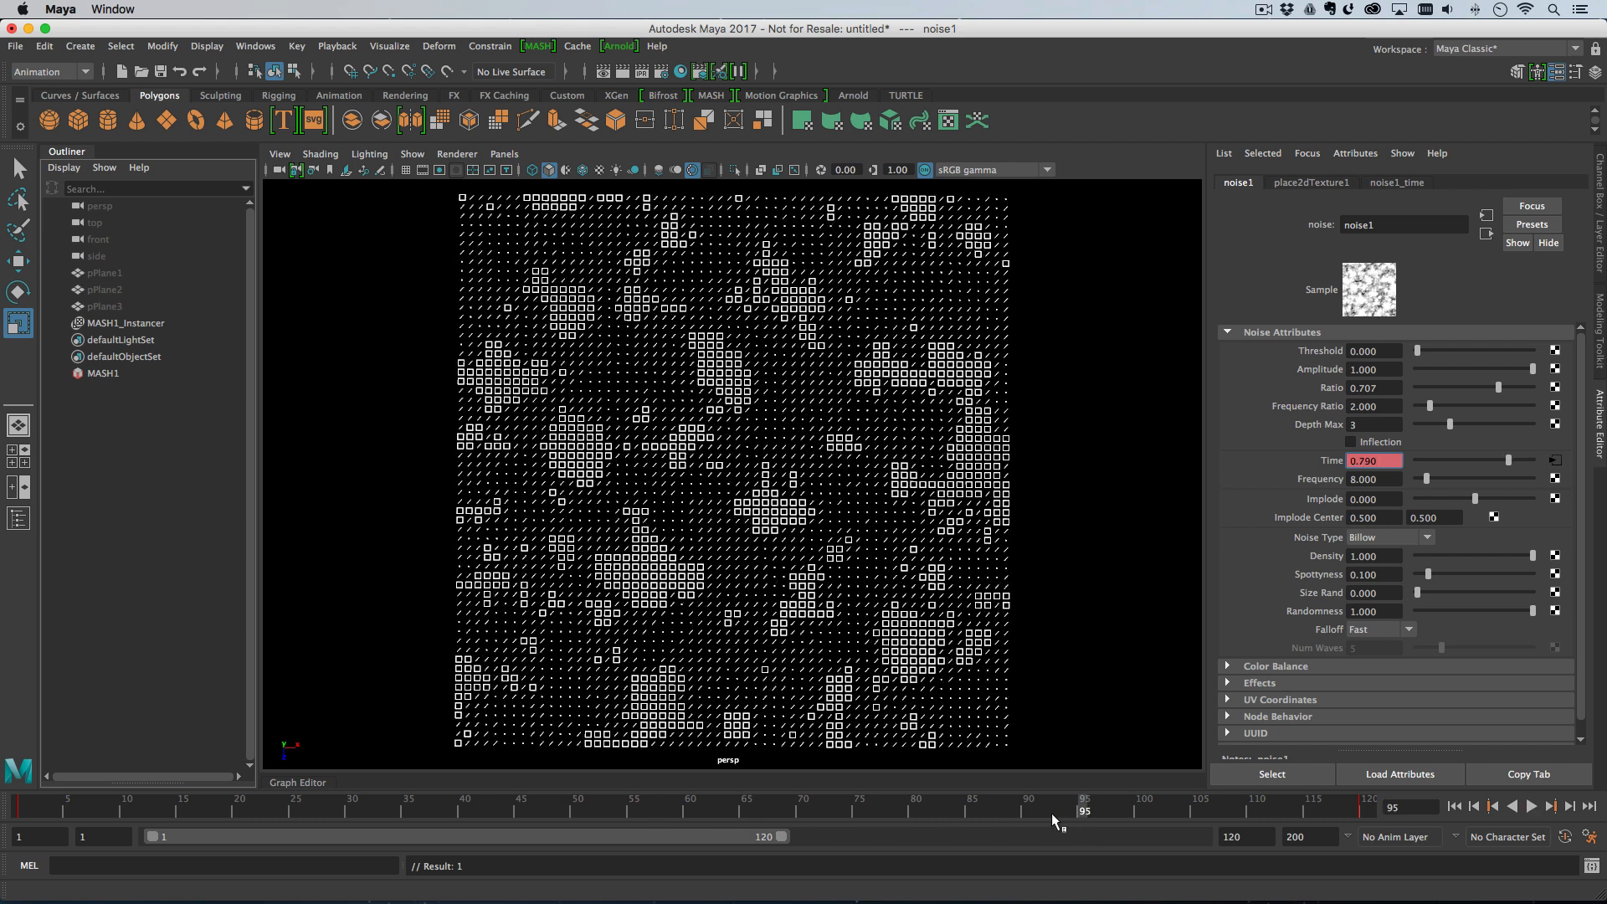
pyautogui.click(1425, 538)
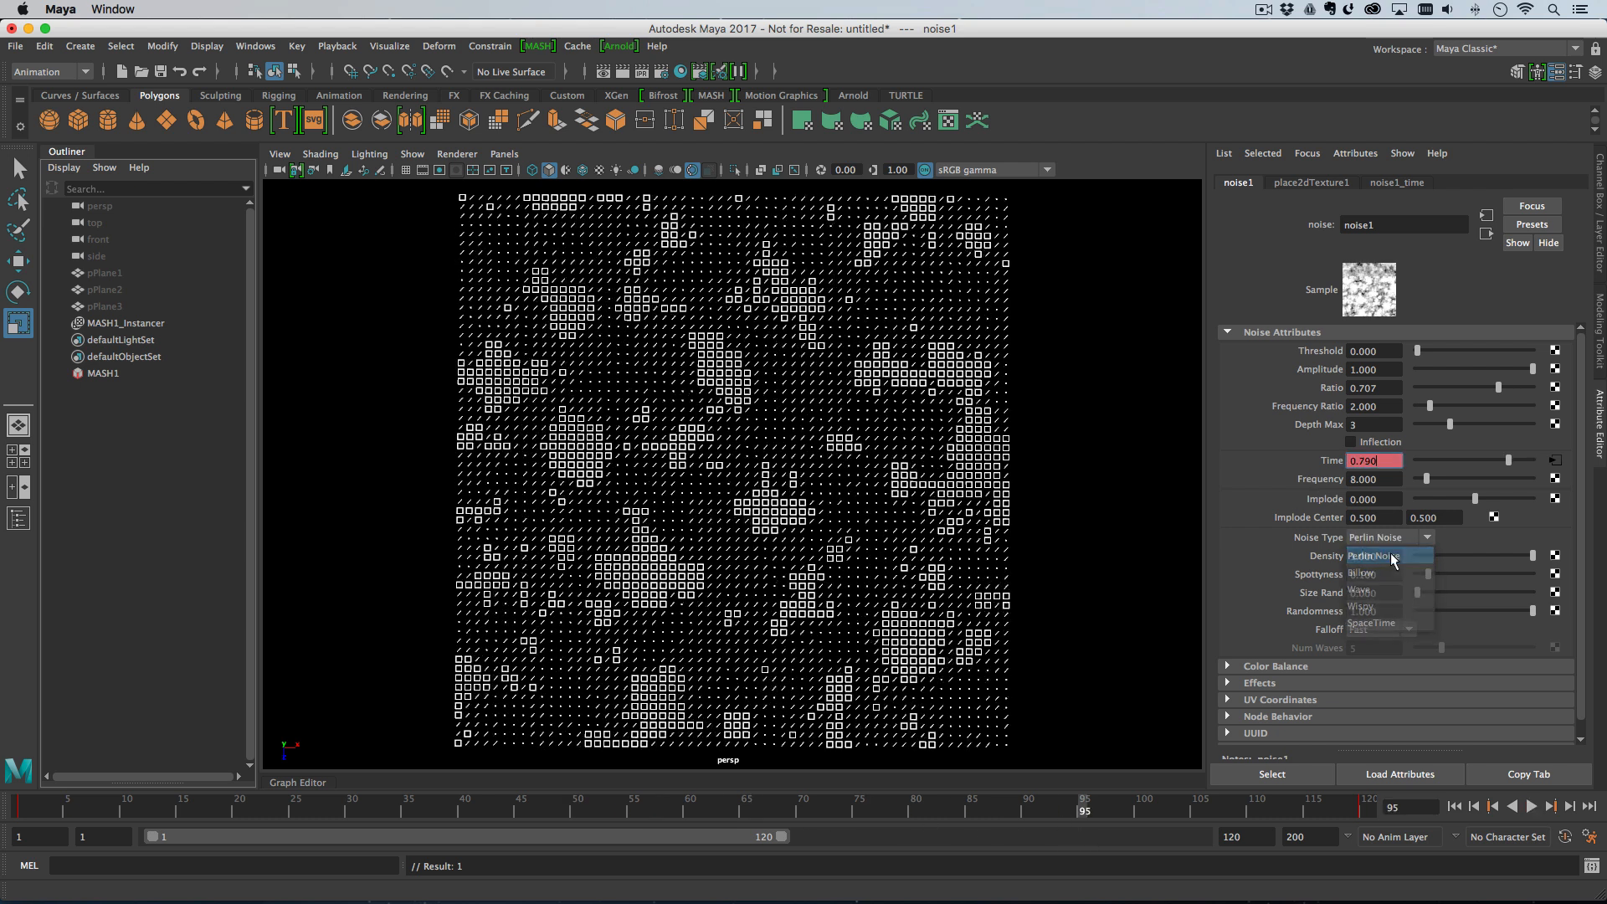
pyautogui.click(1378, 572)
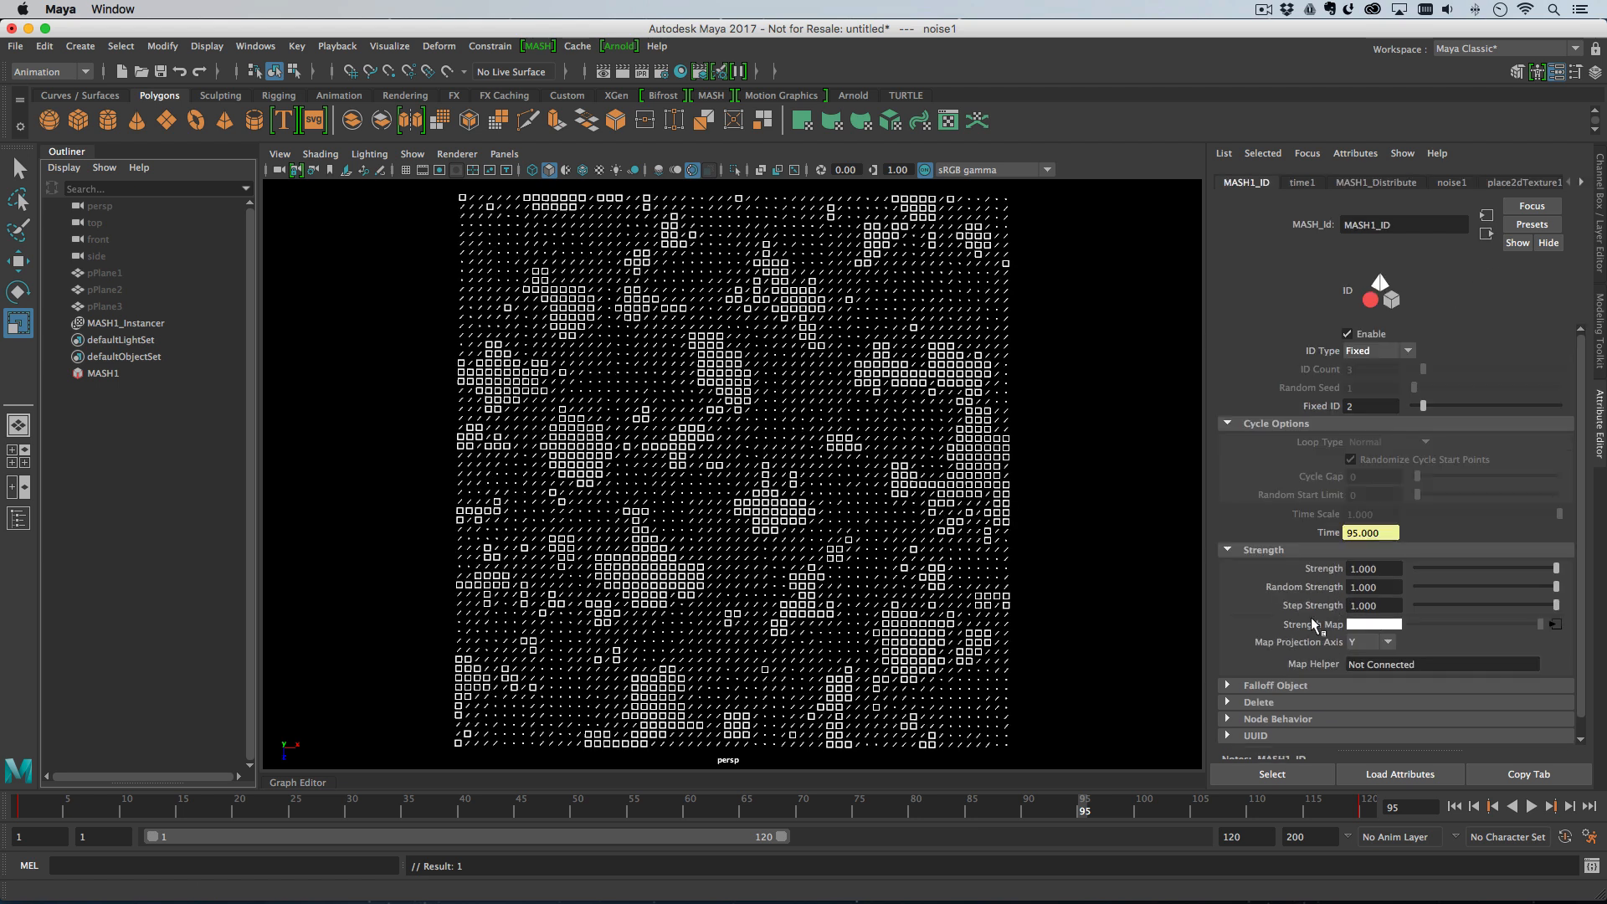
pyautogui.click(1553, 625)
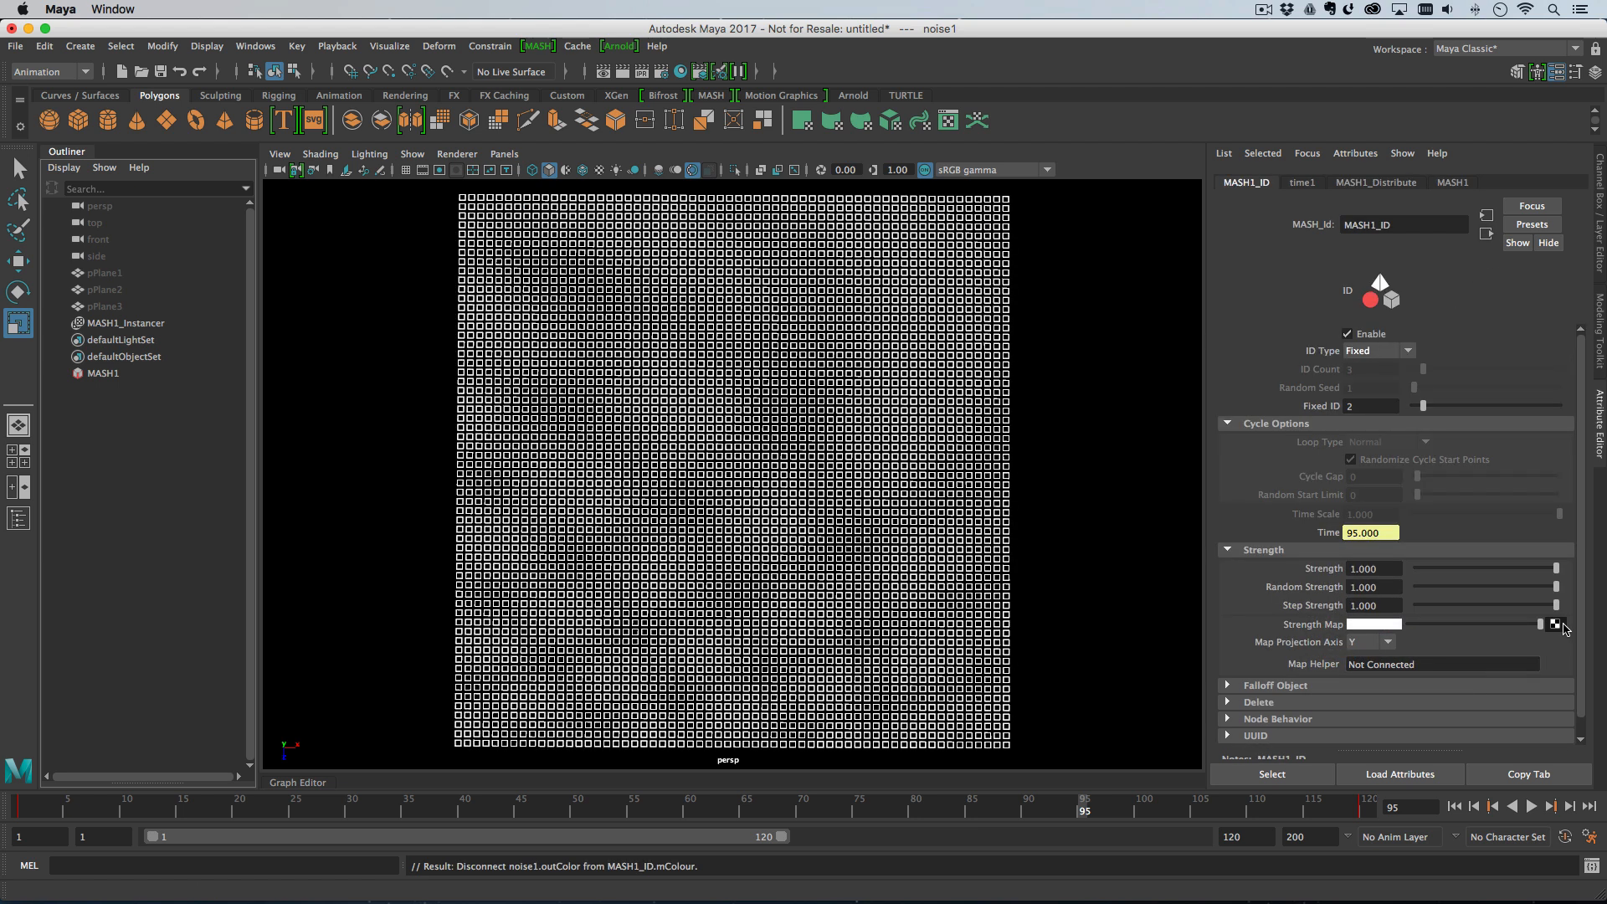
# Step: Connect a Mandelbrot texture to the ID strength map and browse its presets
pyautogui.click(1553, 624)
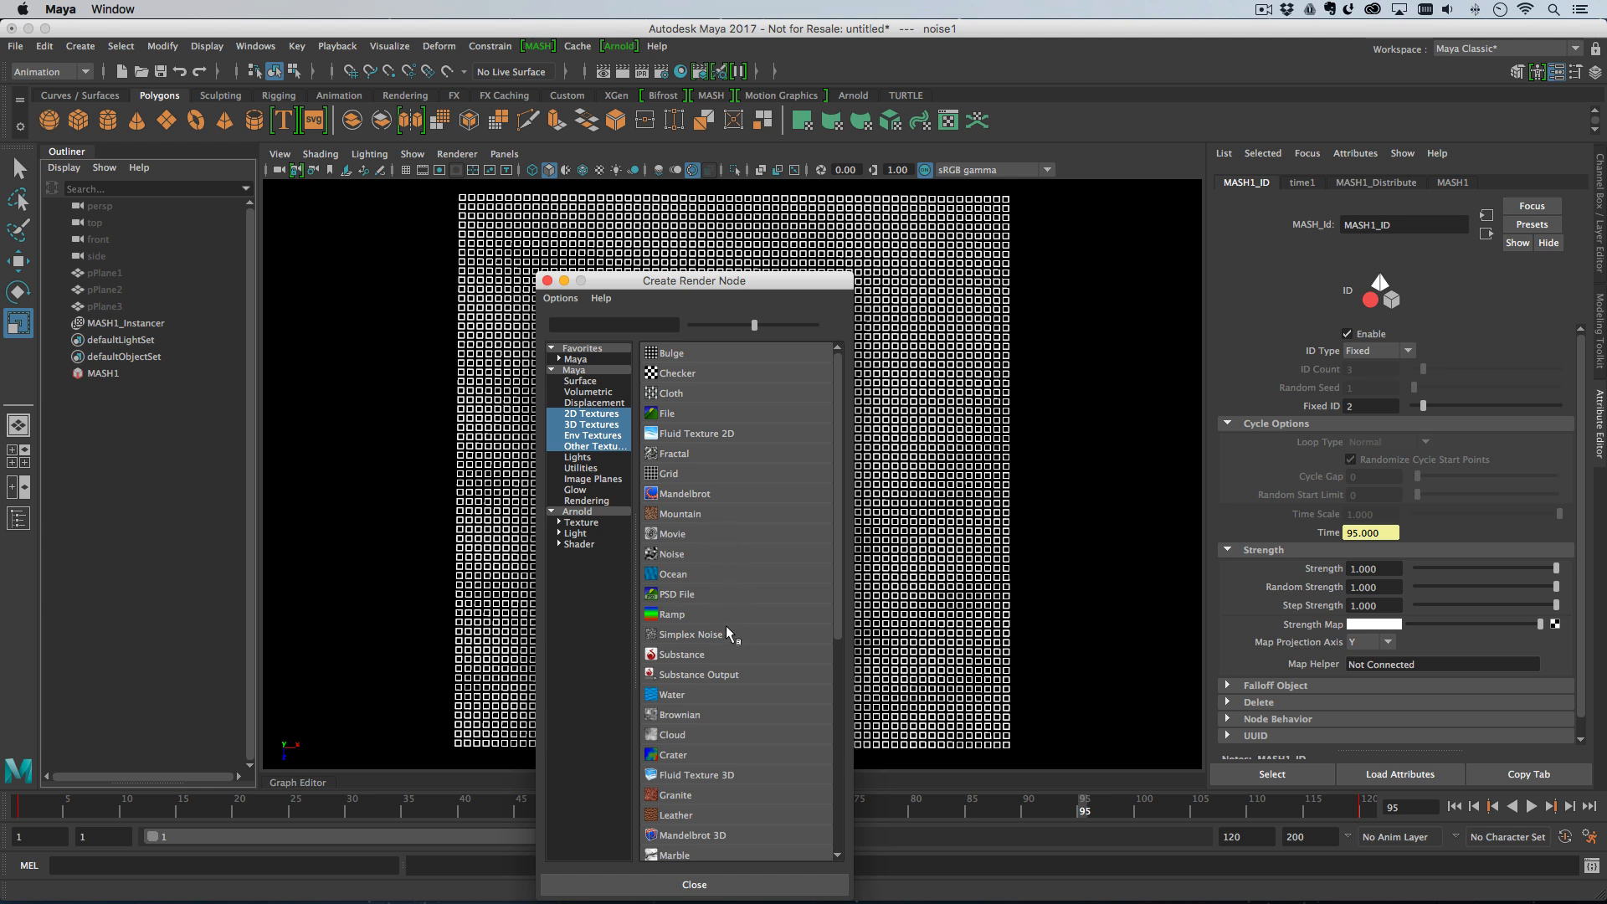
pyautogui.scroll(-3)
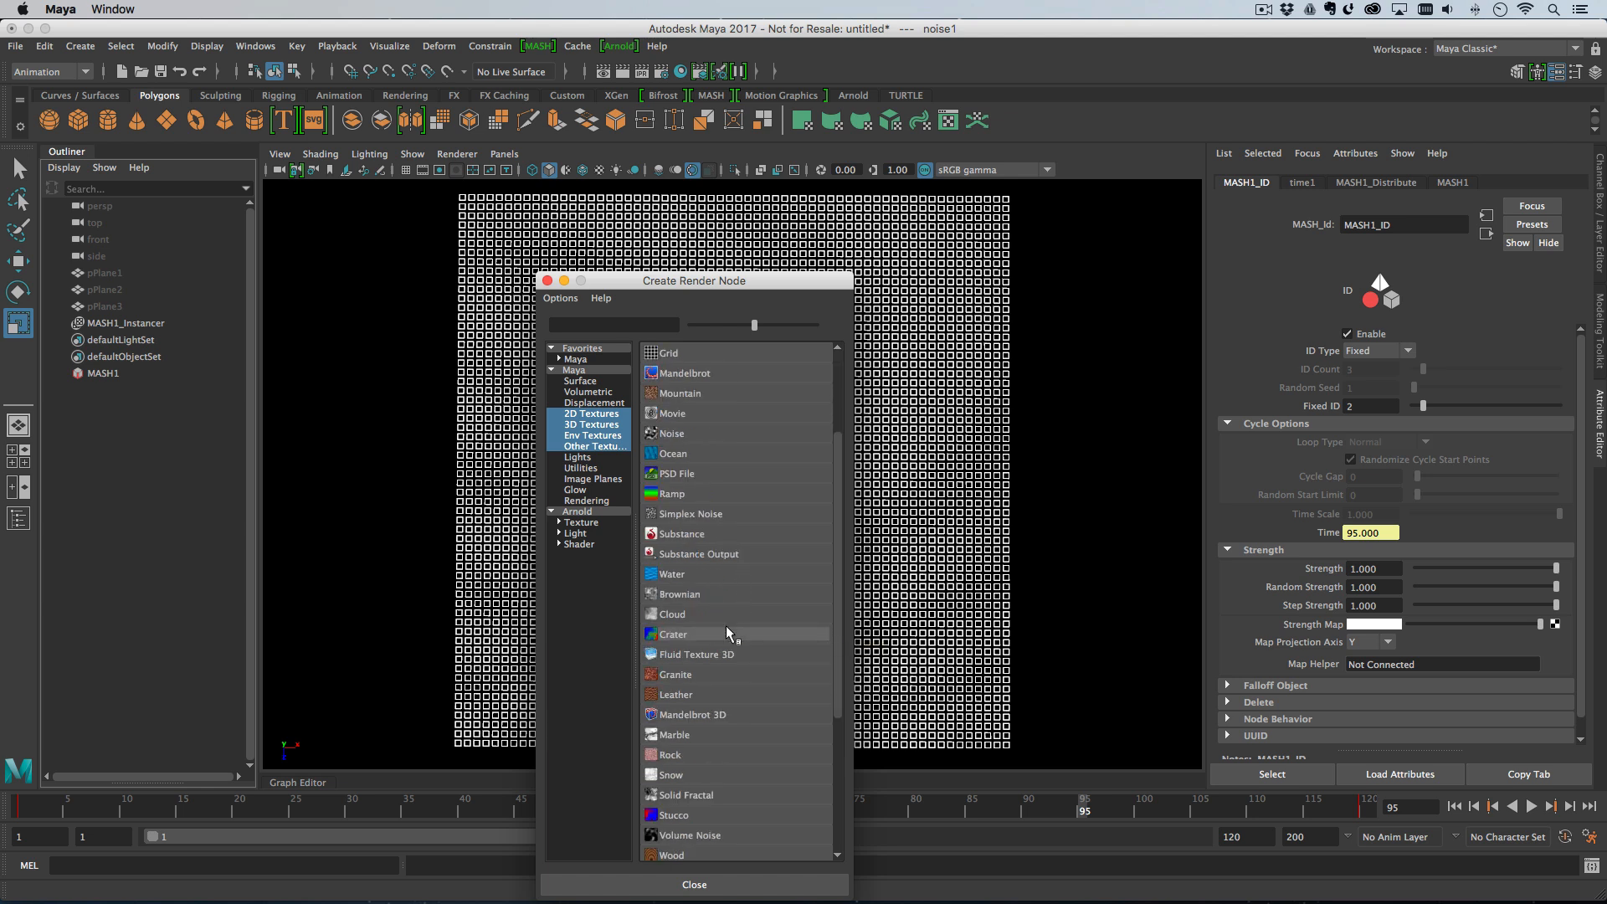
pyautogui.scroll(-3)
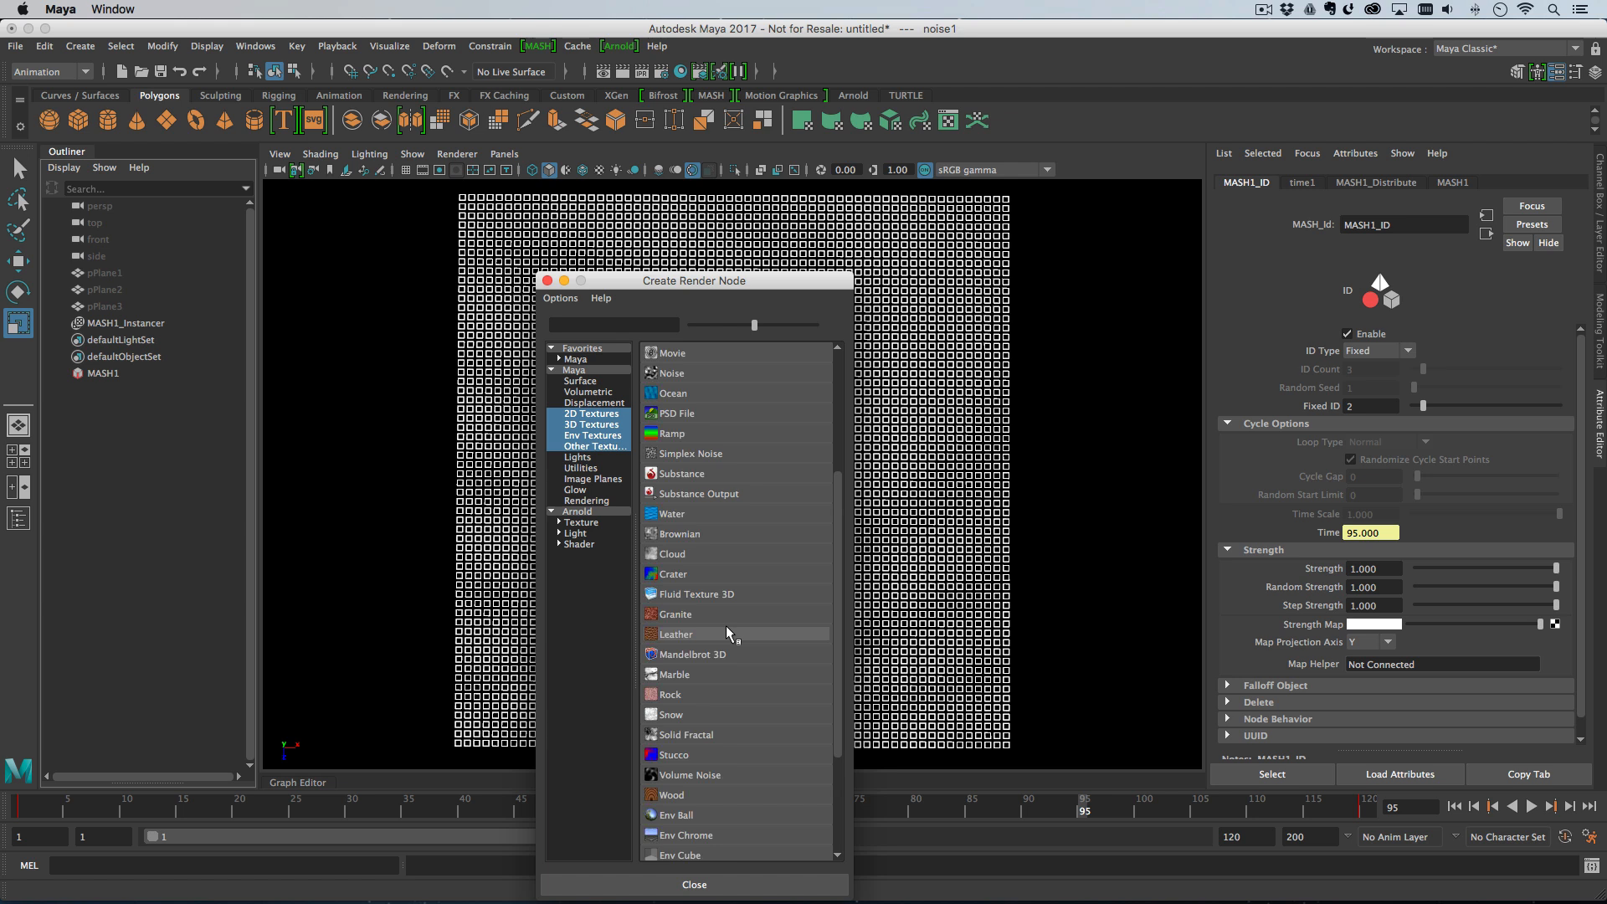
pyautogui.moveTo(730, 654)
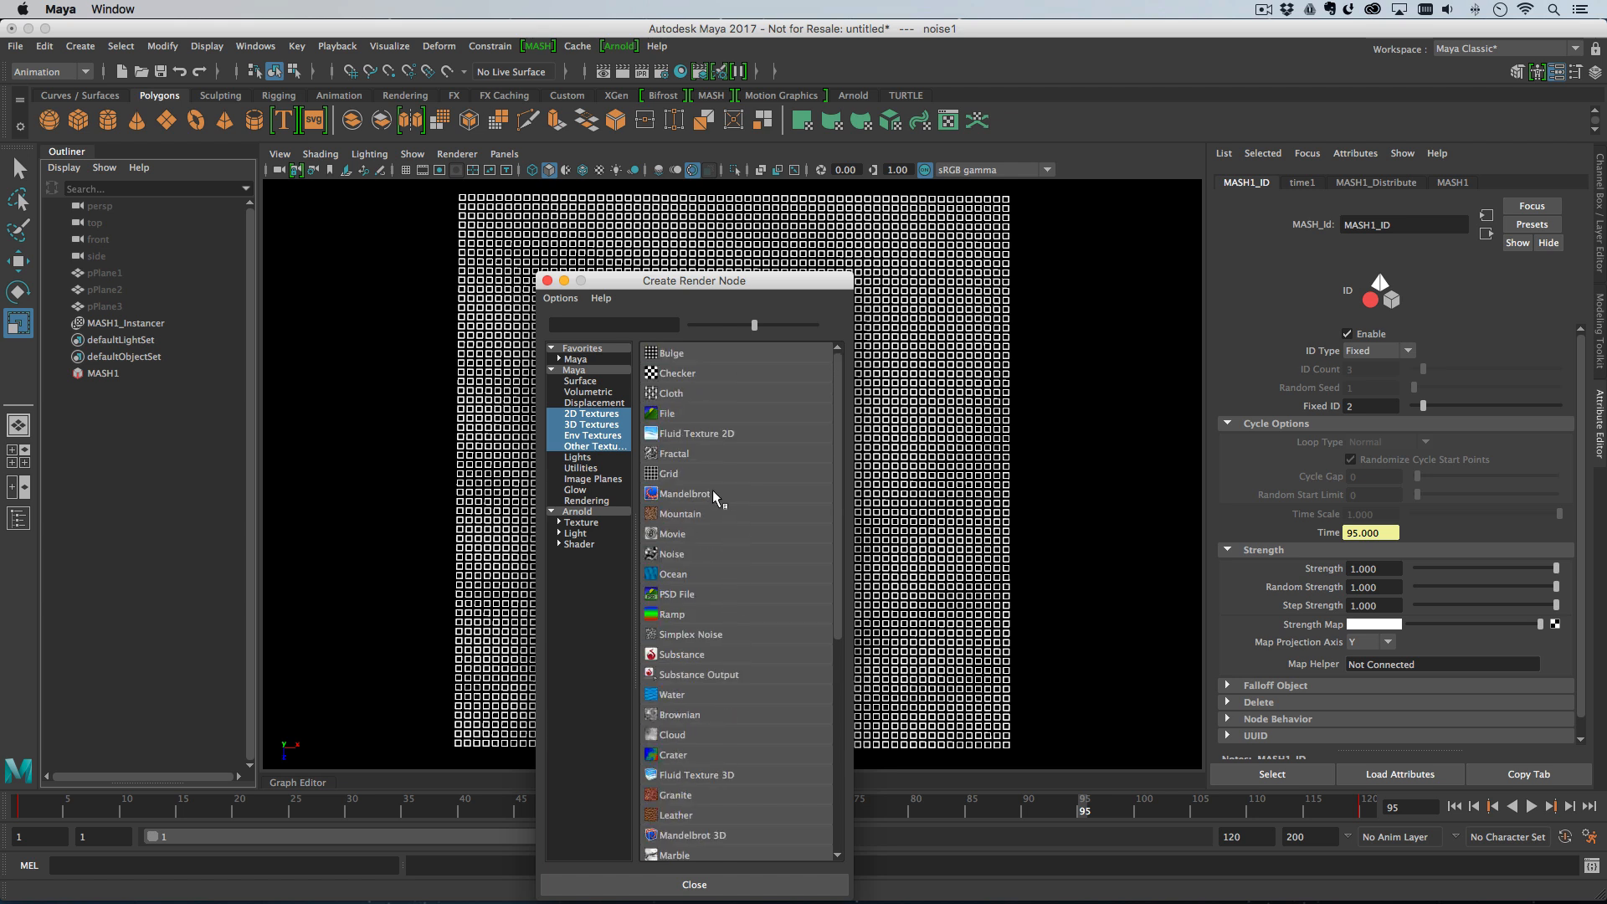
pyautogui.click(684, 493)
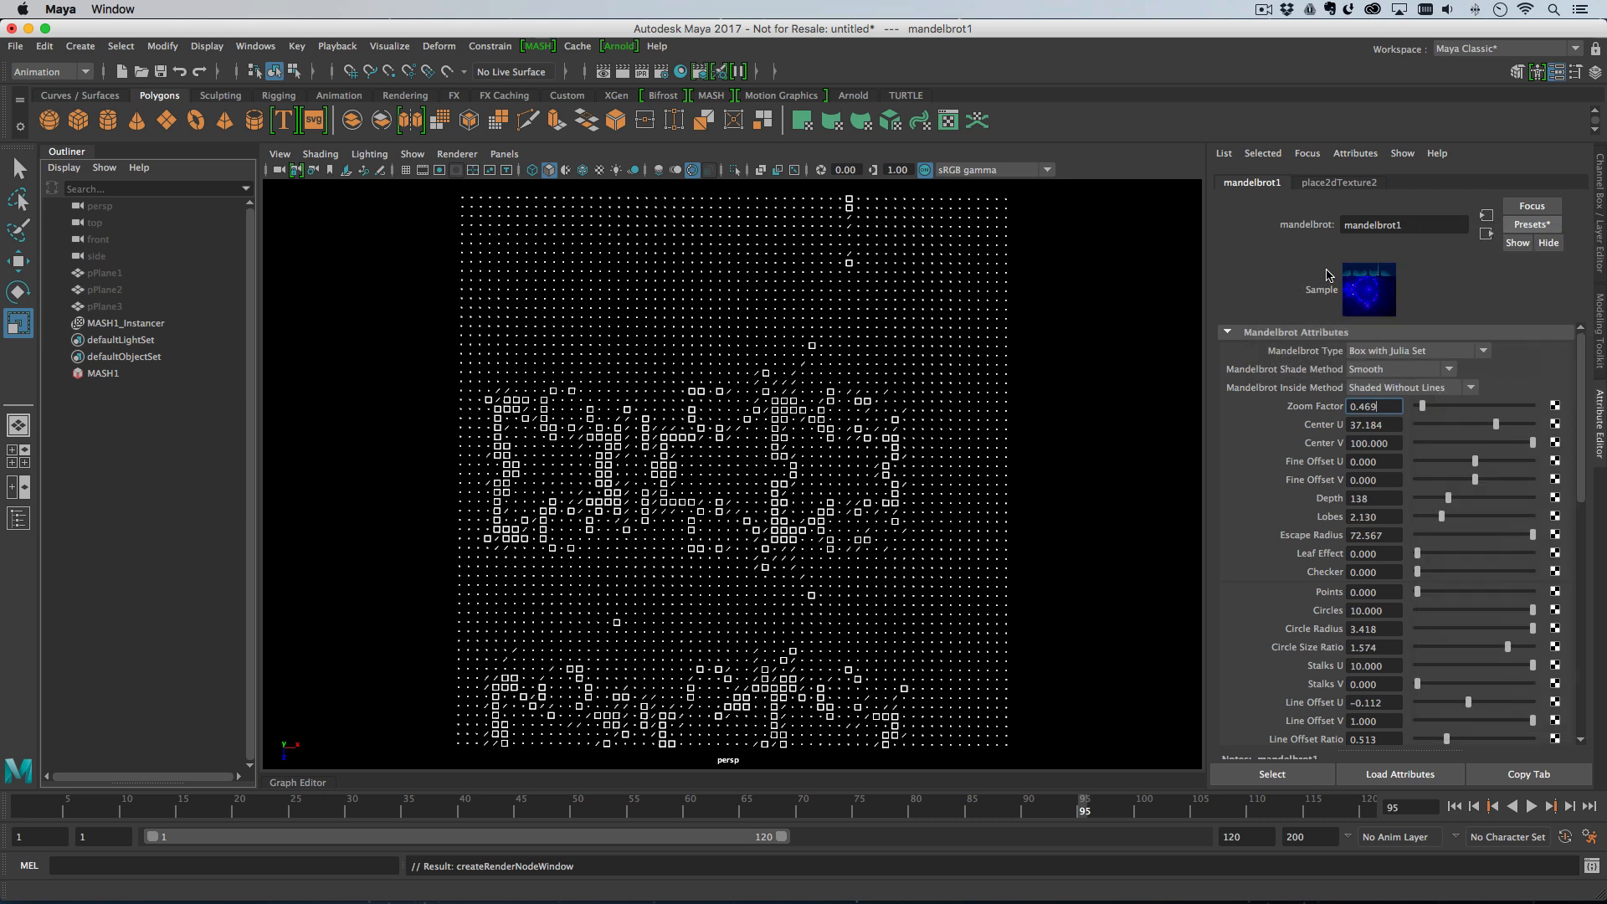
pyautogui.click(1530, 223)
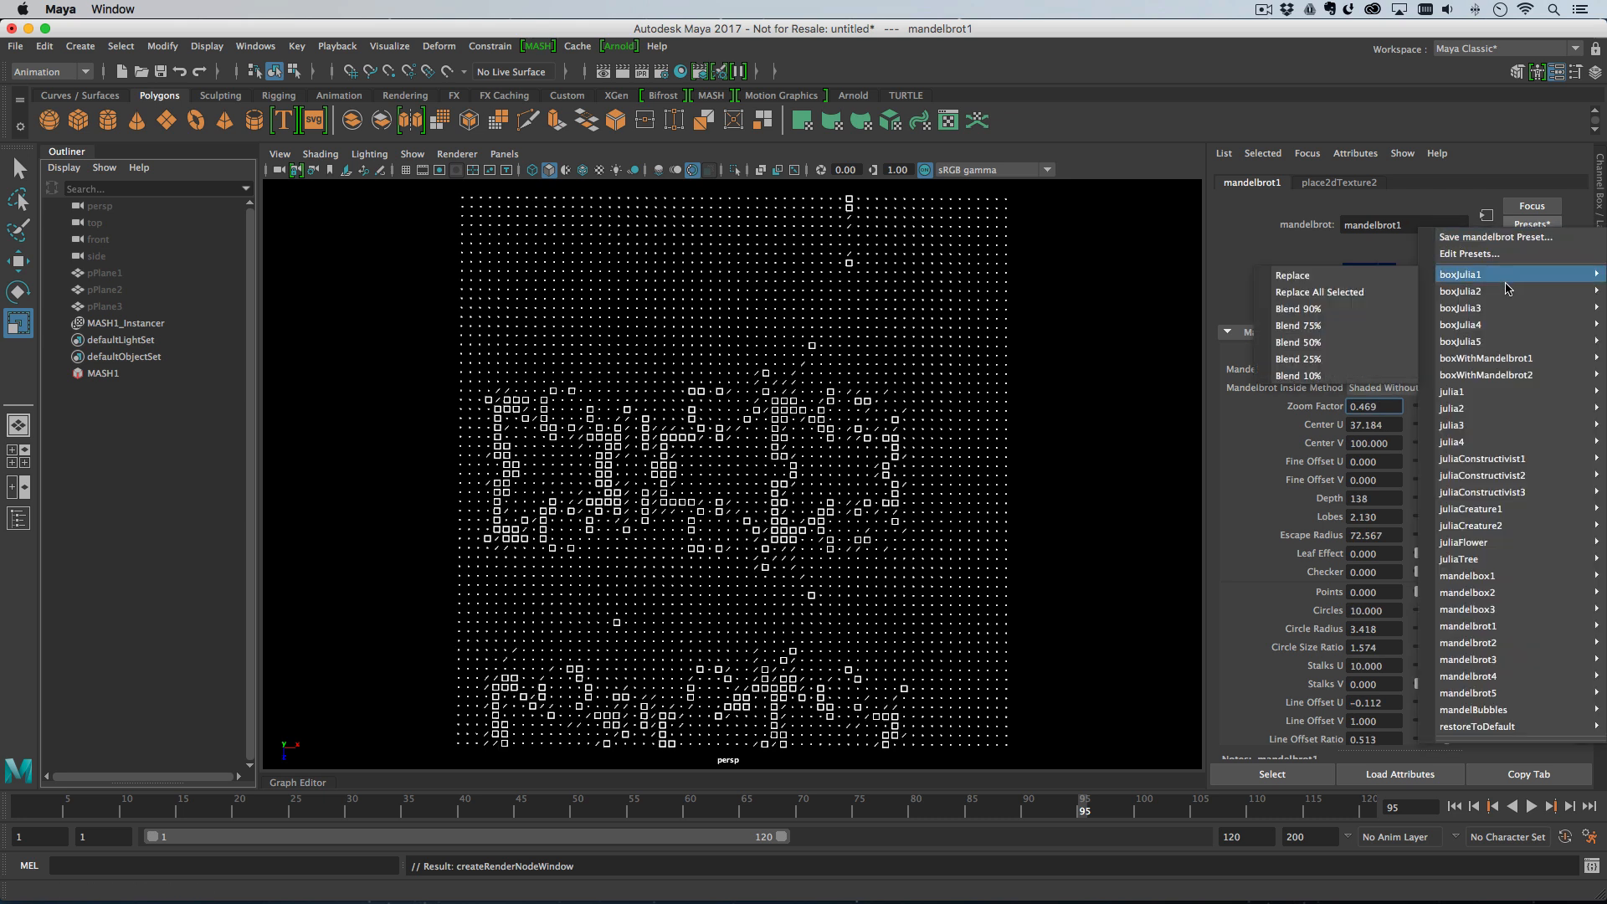
# Step: Replace the Mandelbrot settings with the Mandelbox preset and raise Stalks U to 0.760
pyautogui.click(1460, 274)
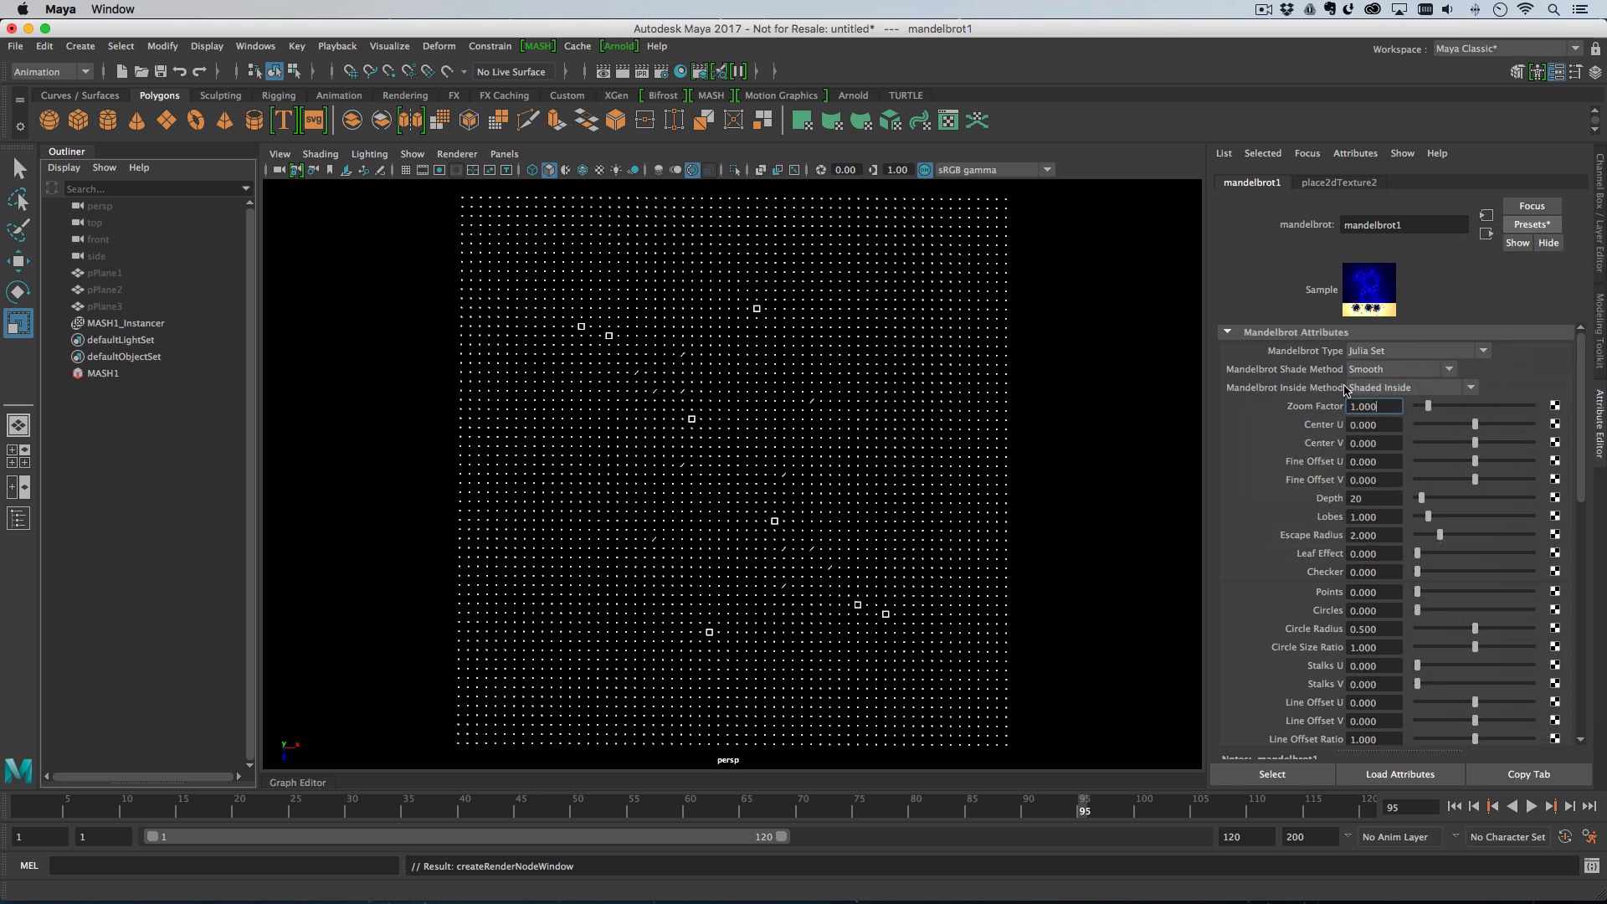
pyautogui.click(1531, 224)
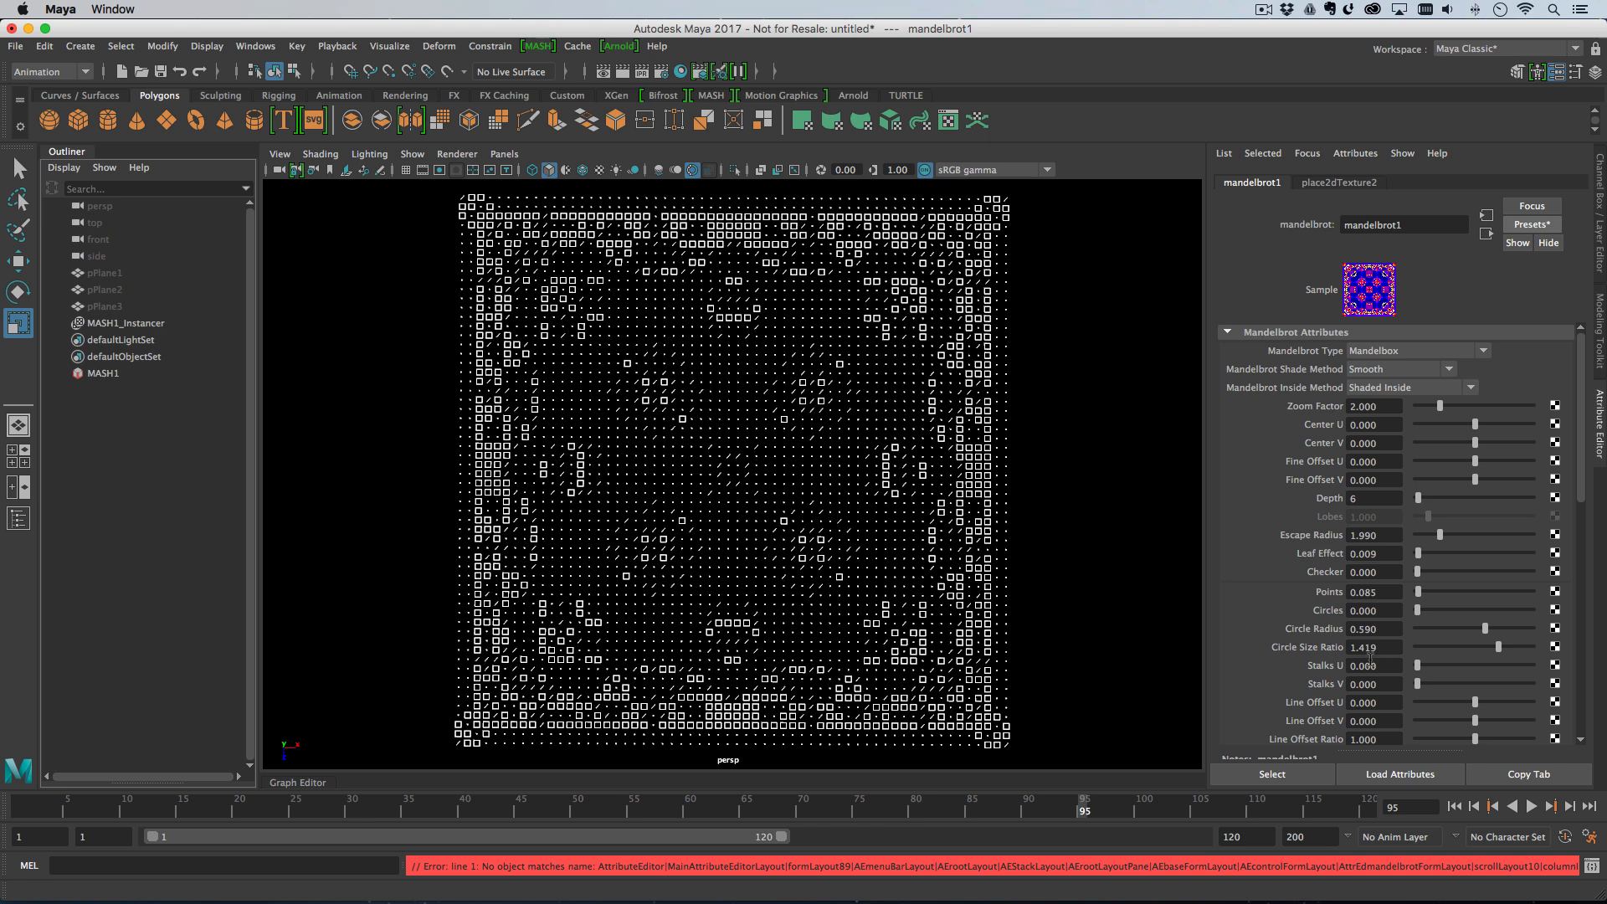
pyautogui.moveTo(1419, 665); pyautogui.dragTo(1433, 665)
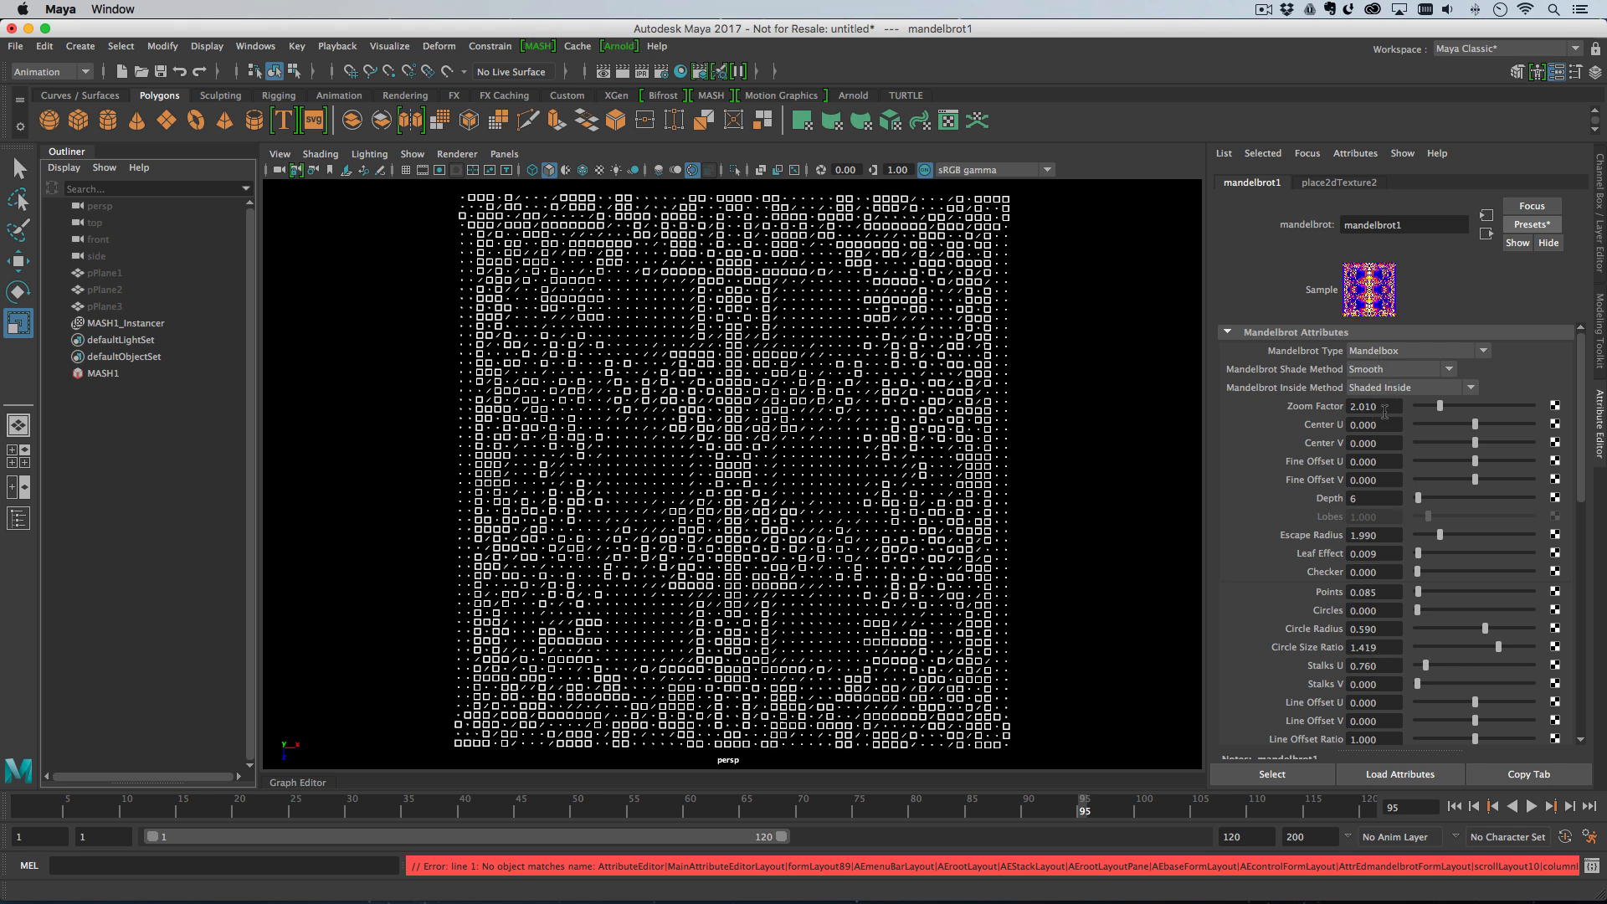
# Step: Try different Mandelbrot zoom factors, settling at about 6.57
pyautogui.moveTo(1437, 406); pyautogui.dragTo(1462, 405)
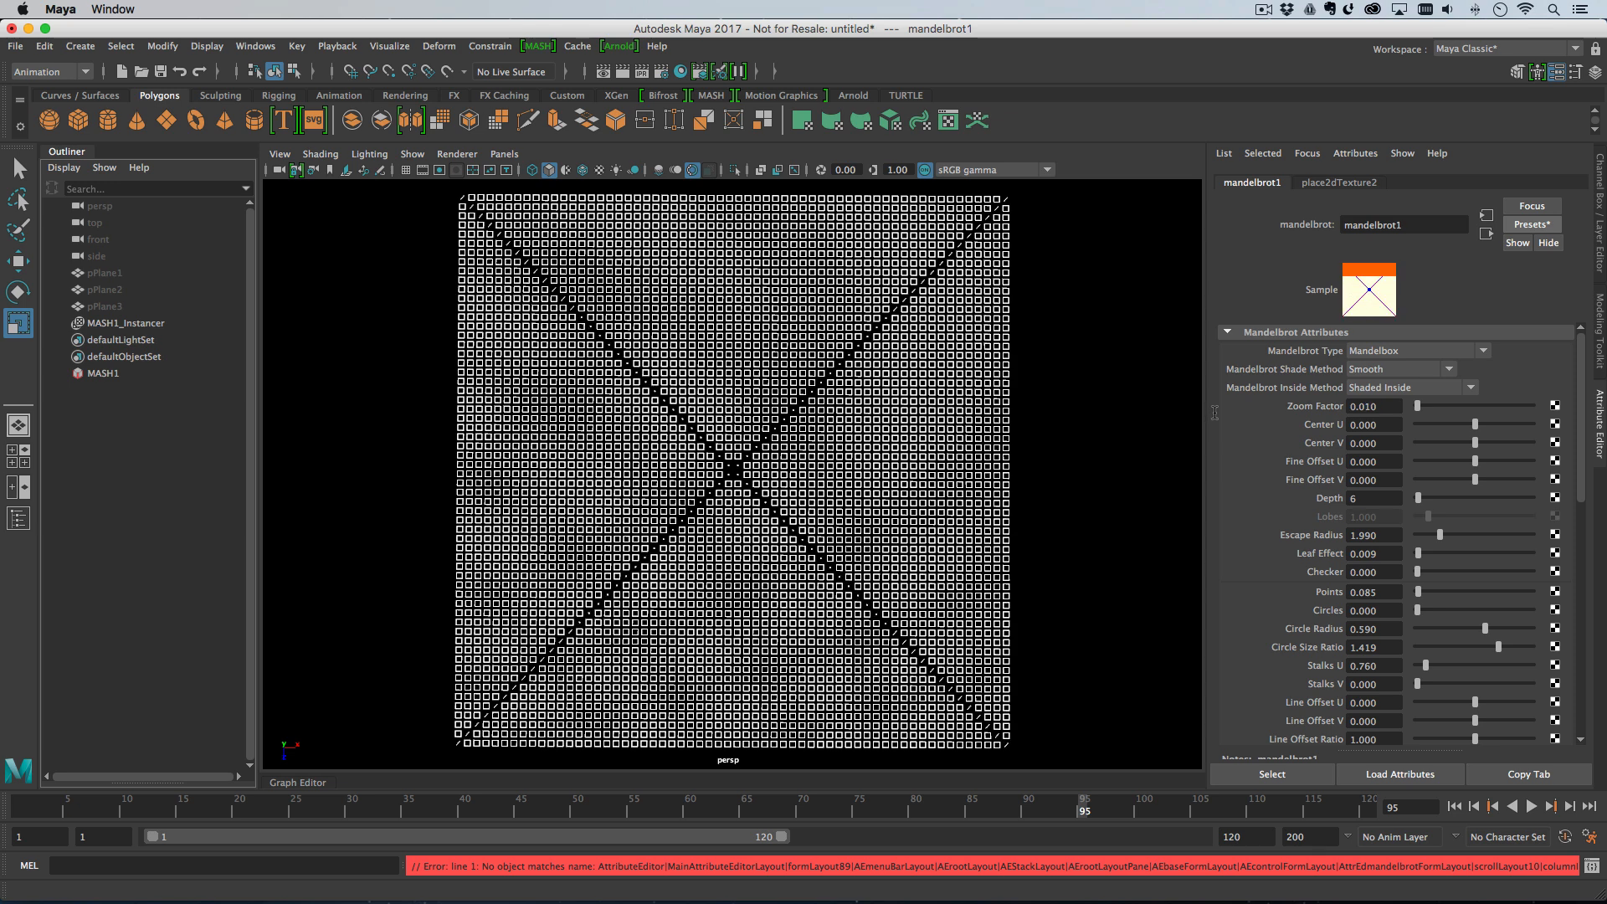
pyautogui.moveTo(1417, 406); pyautogui.dragTo(1445, 406)
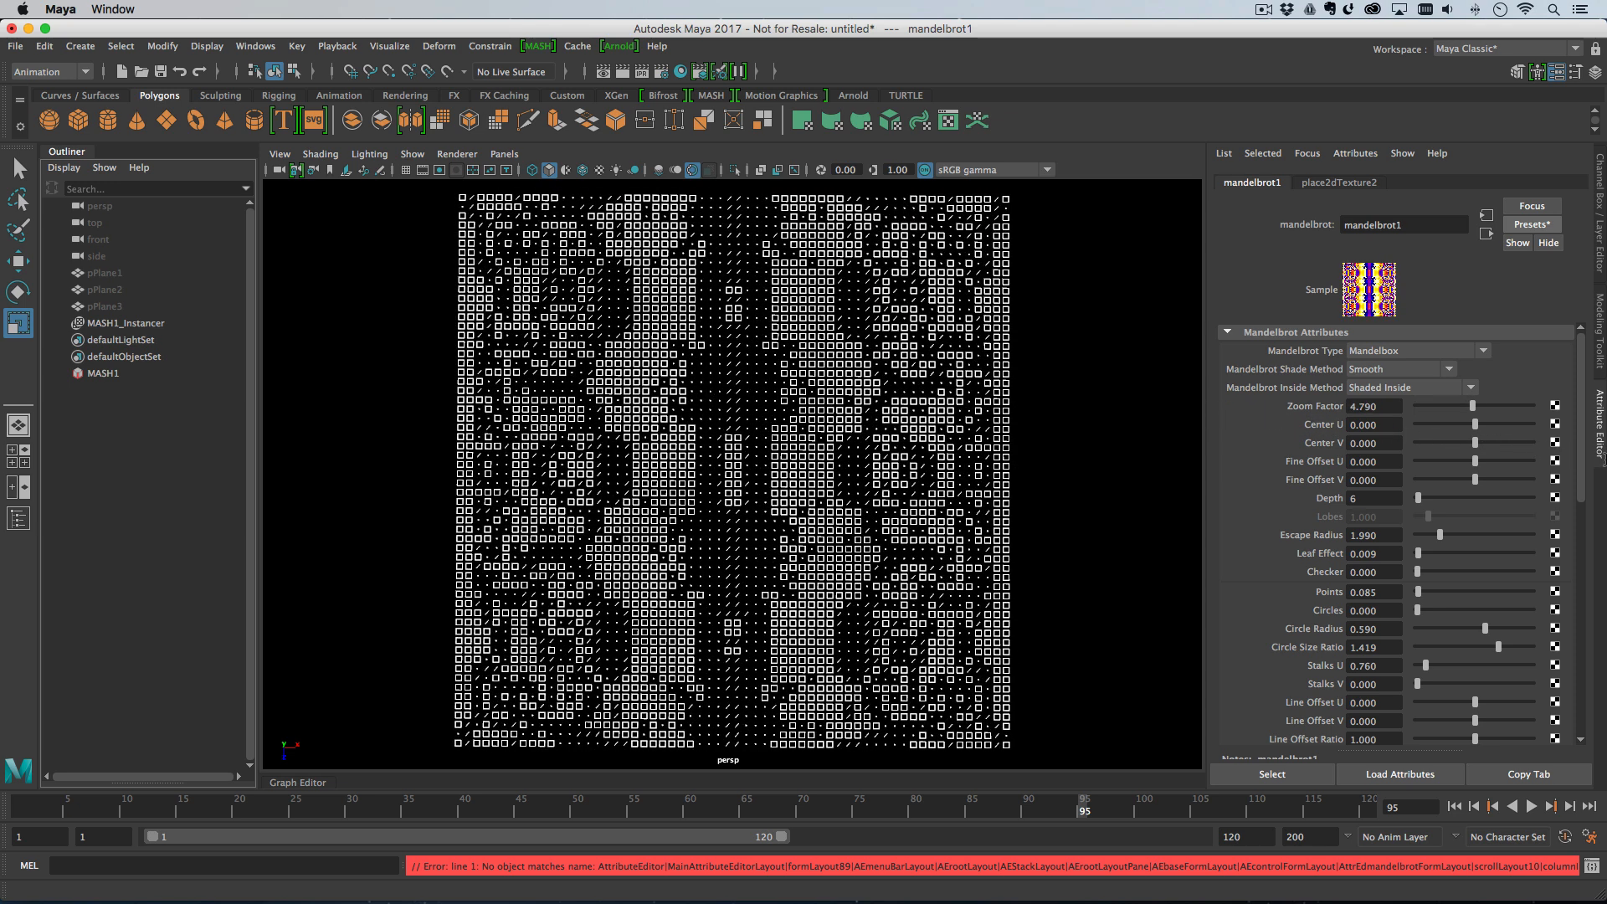
pyautogui.moveTo(1473, 406); pyautogui.dragTo(1524, 406)
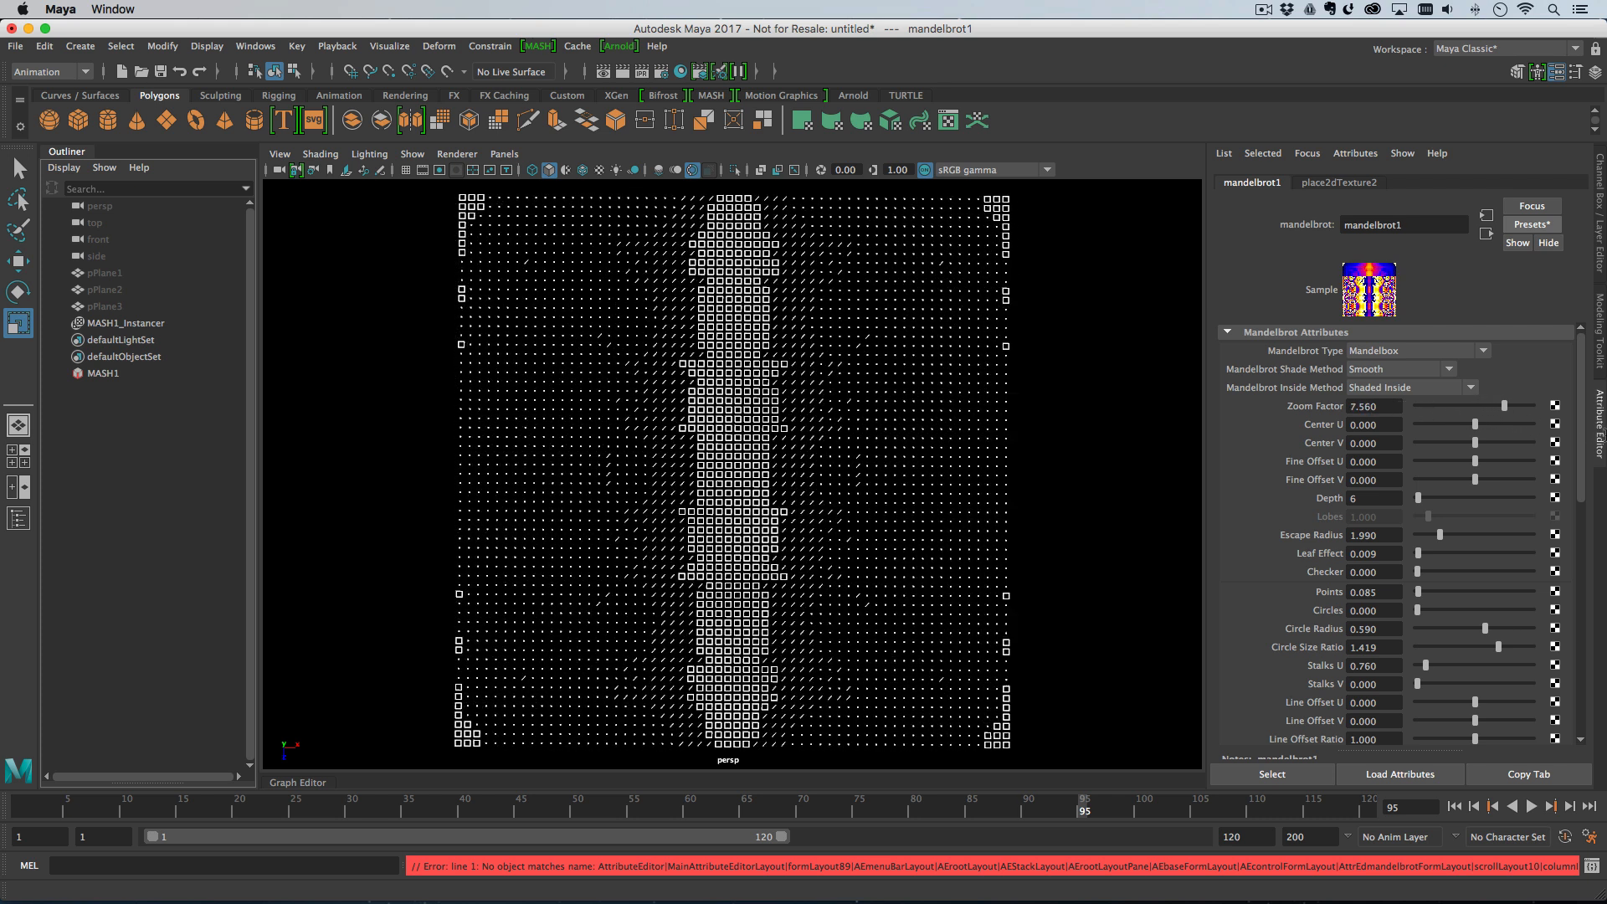
pyautogui.moveTo(1474, 406); pyautogui.dragTo(1520, 406)
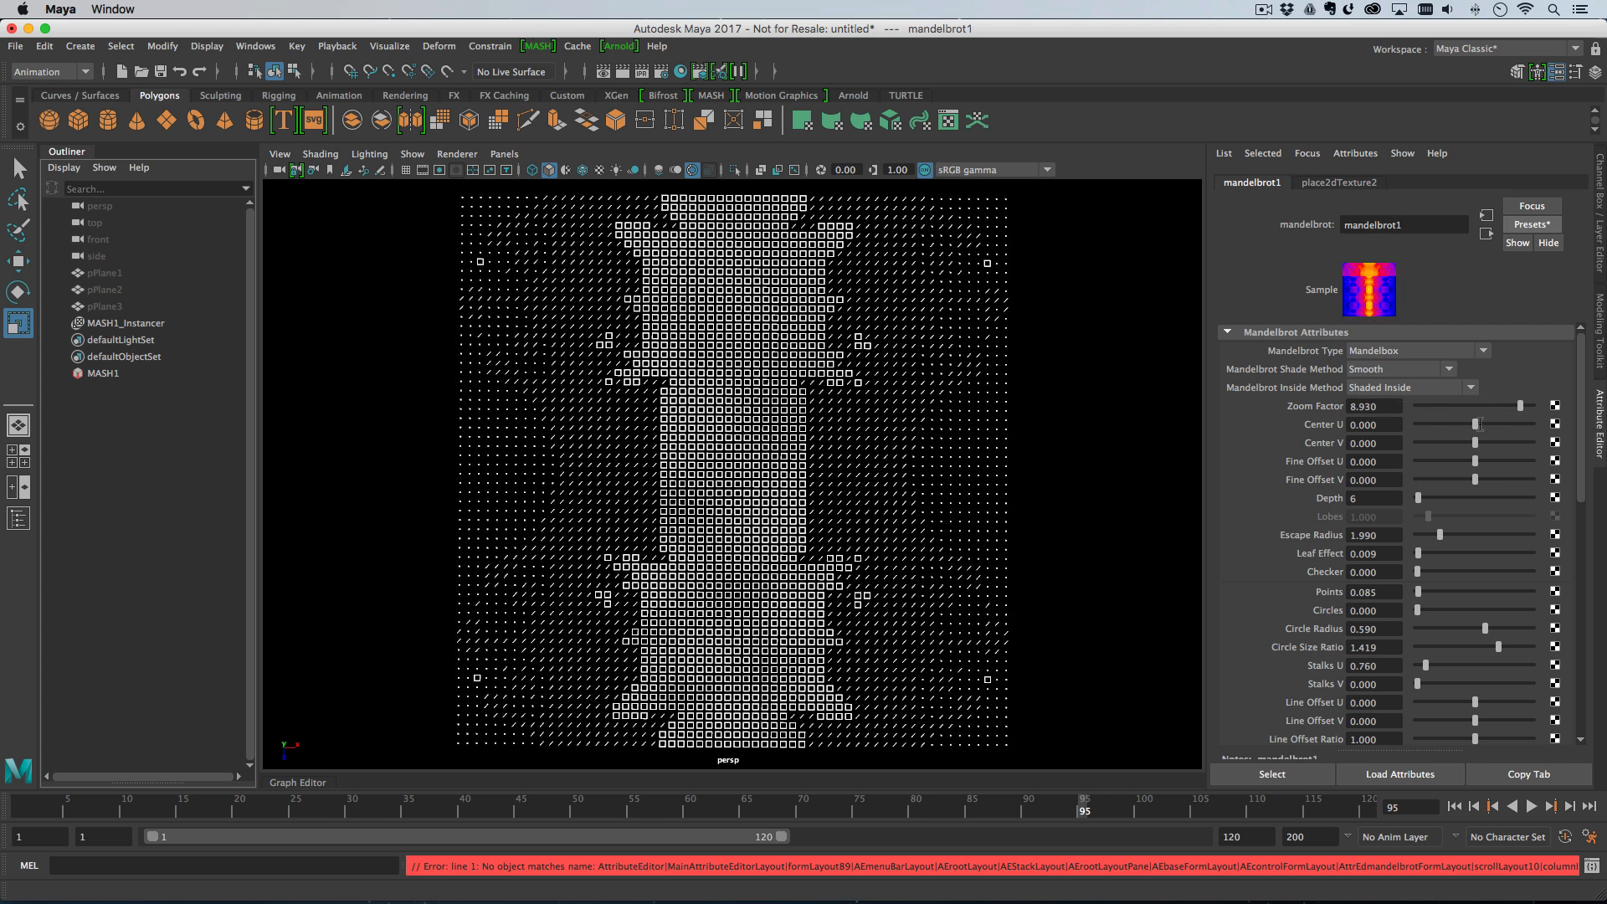
pyautogui.moveTo(1519, 406); pyautogui.dragTo(1455, 406)
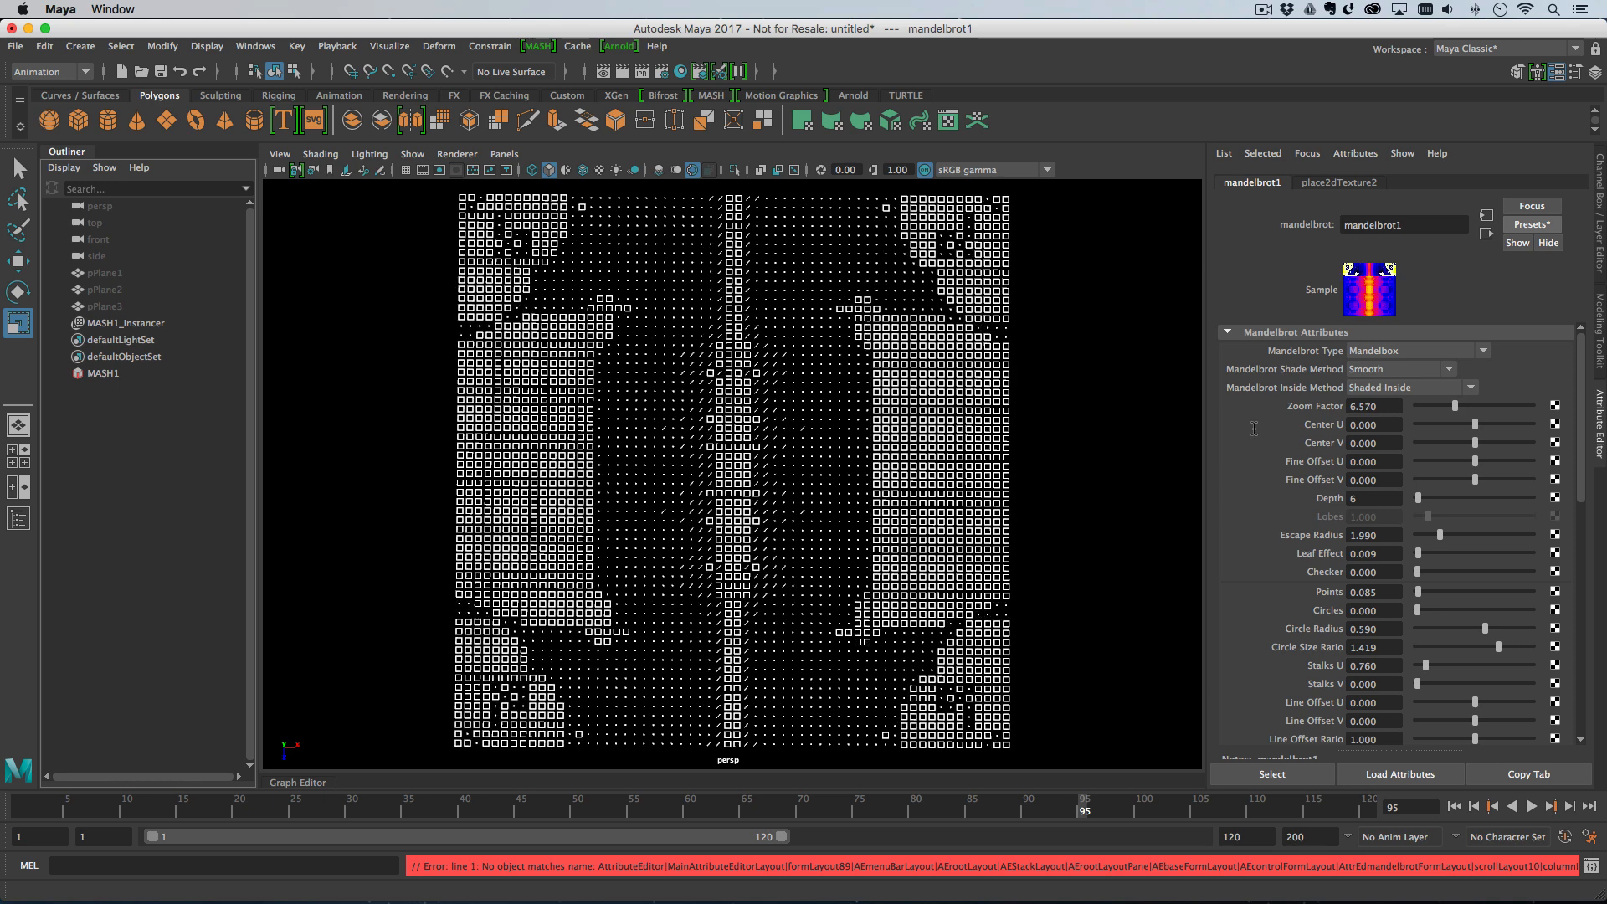